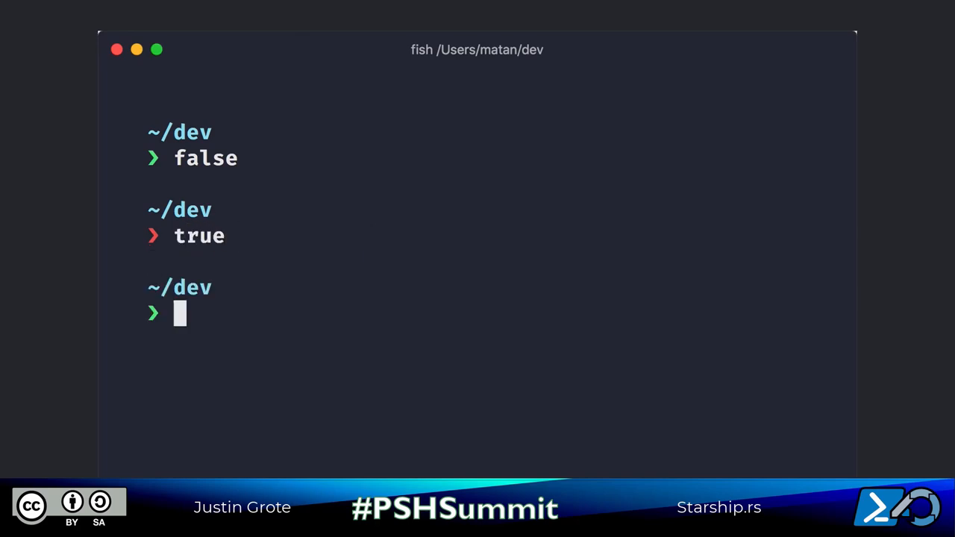
# Step: In the rocket repo, create Cargo.toml and commit it as "Initialize Rust project", then clear
pyautogui.write('cd ro')
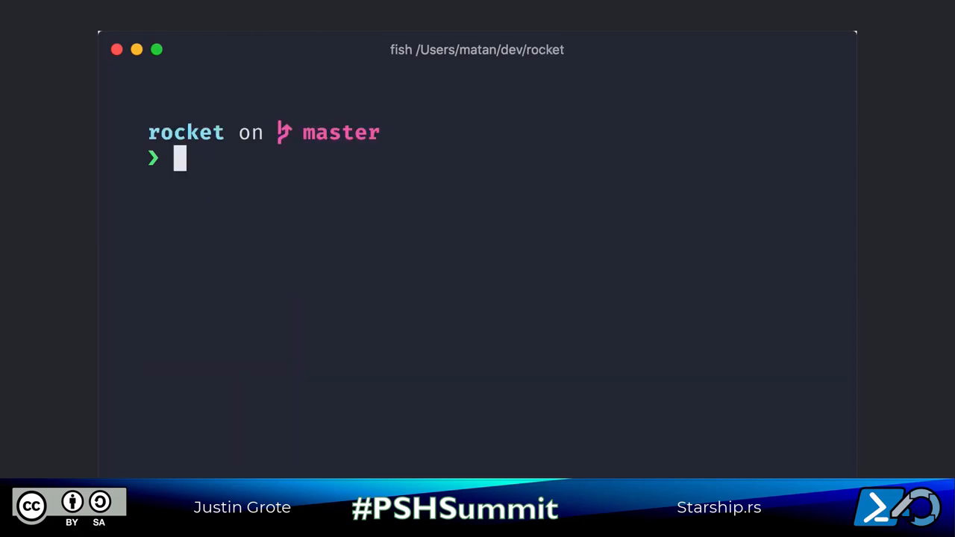
pyautogui.write('touch Cargo.toml')
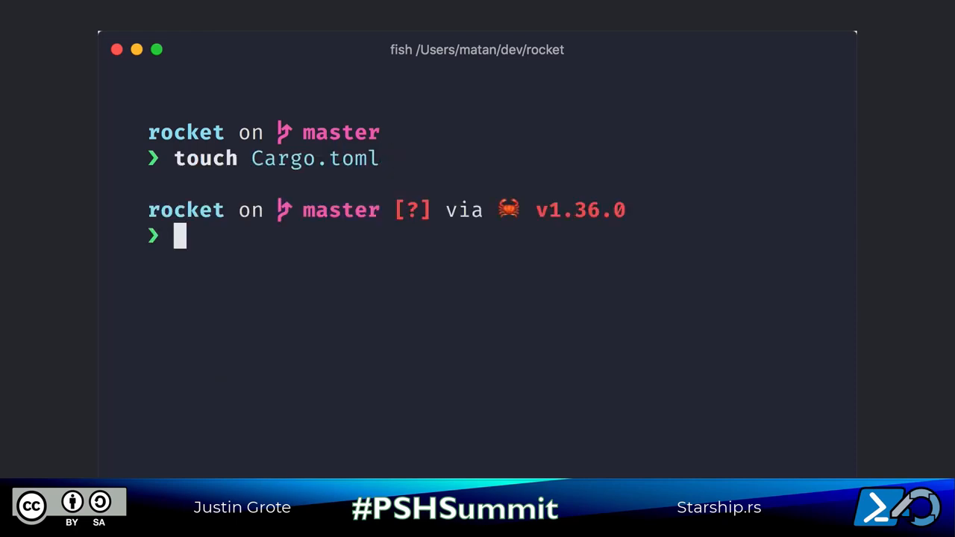
pyautogui.write('git add Cargo.toml')
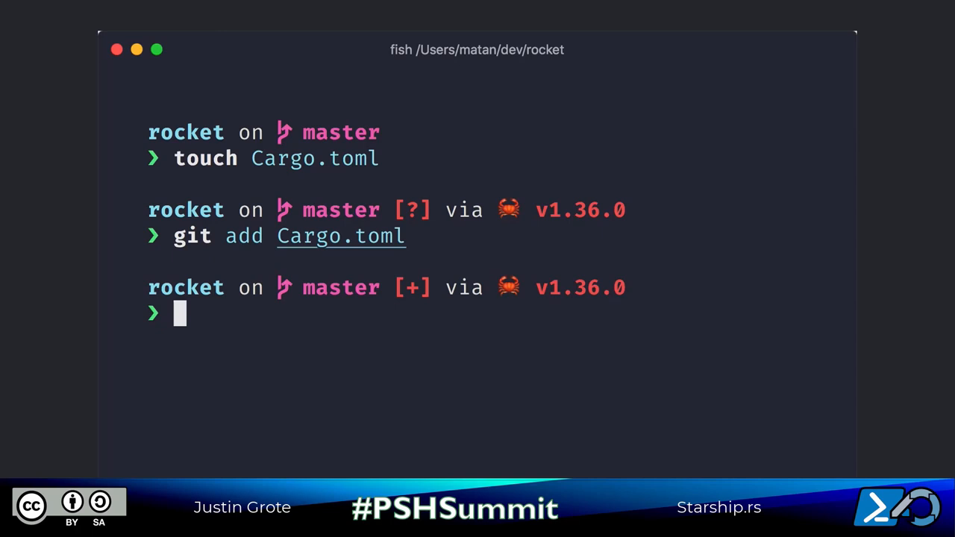
pyautogui.write('git')
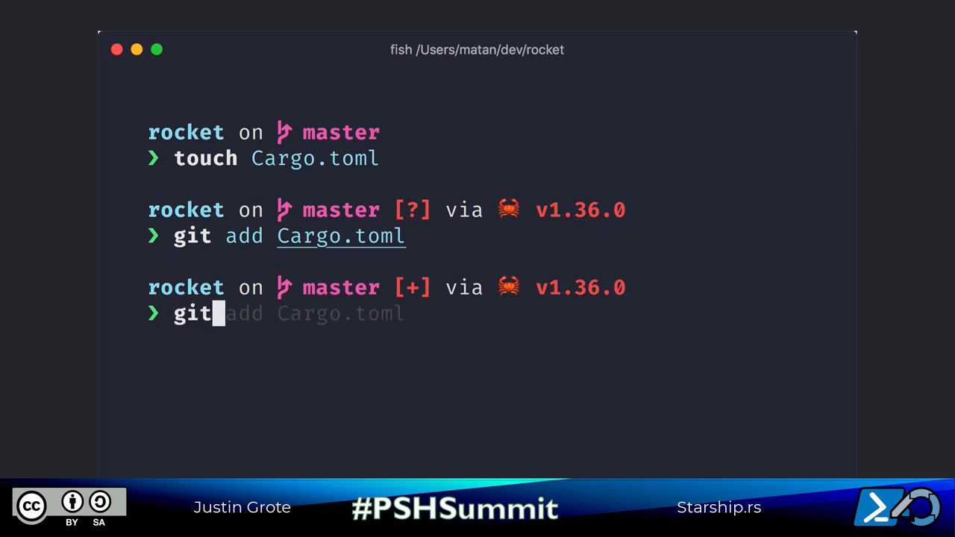
pyautogui.write('commit -m "Initialize Rust project"')
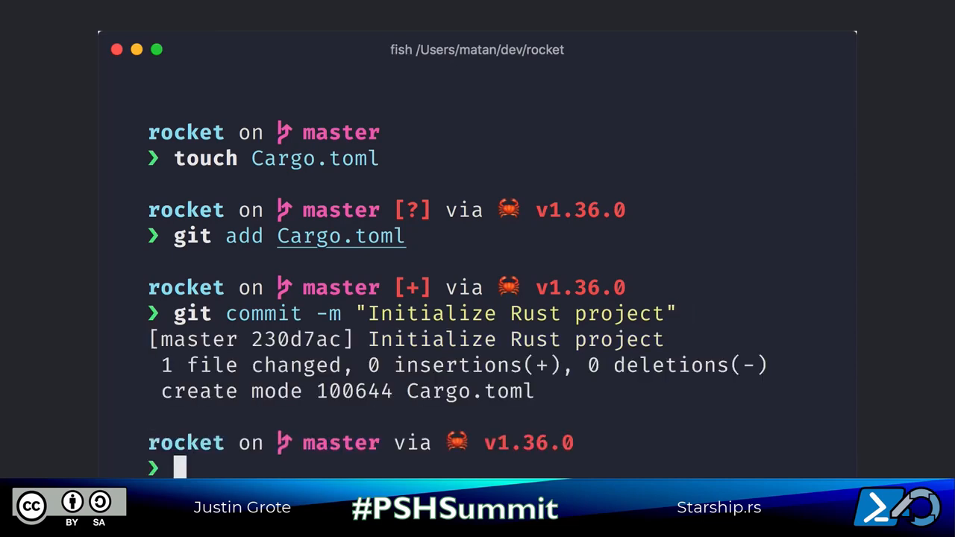
pyautogui.write('clear')
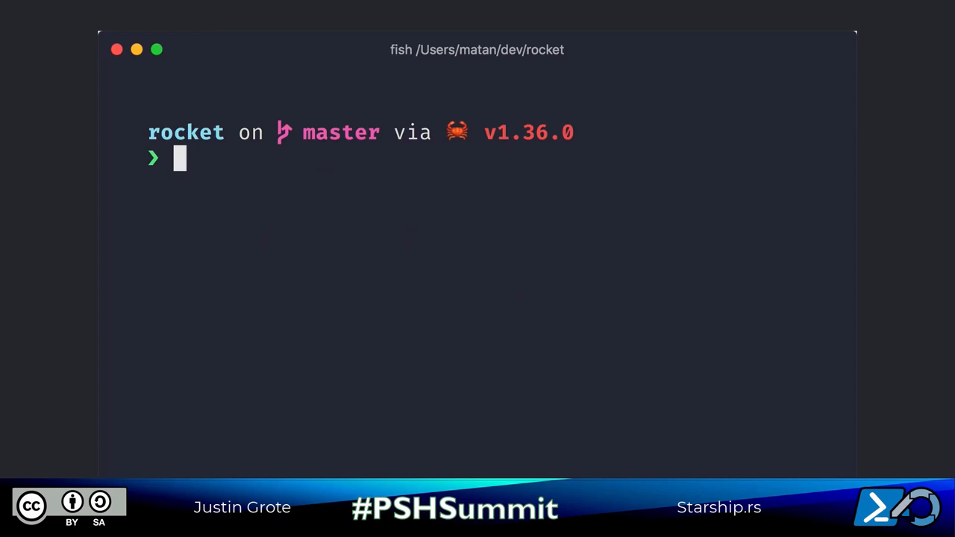
# Step: Show the root prompt via sudo, then set [rust] symbol = "R " in starship.toml and save
pyautogui.write('sudo -s')
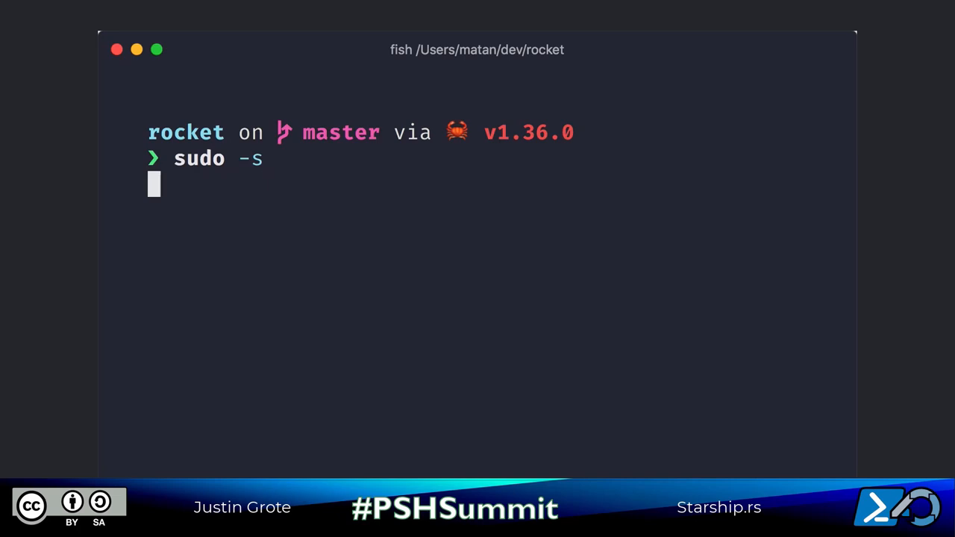
pyautogui.press('enter')
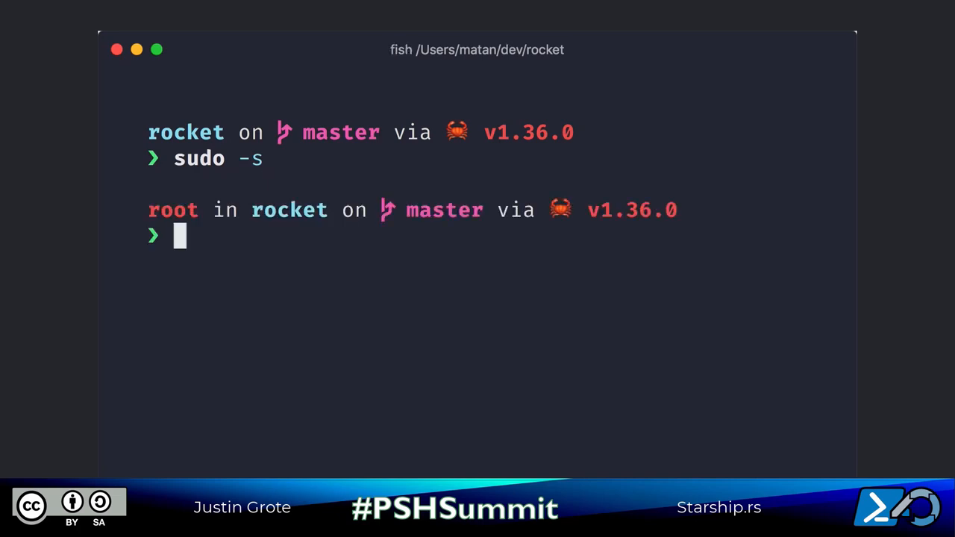
pyautogui.write('exit')
pyautogui.write('vim ~/.config/')
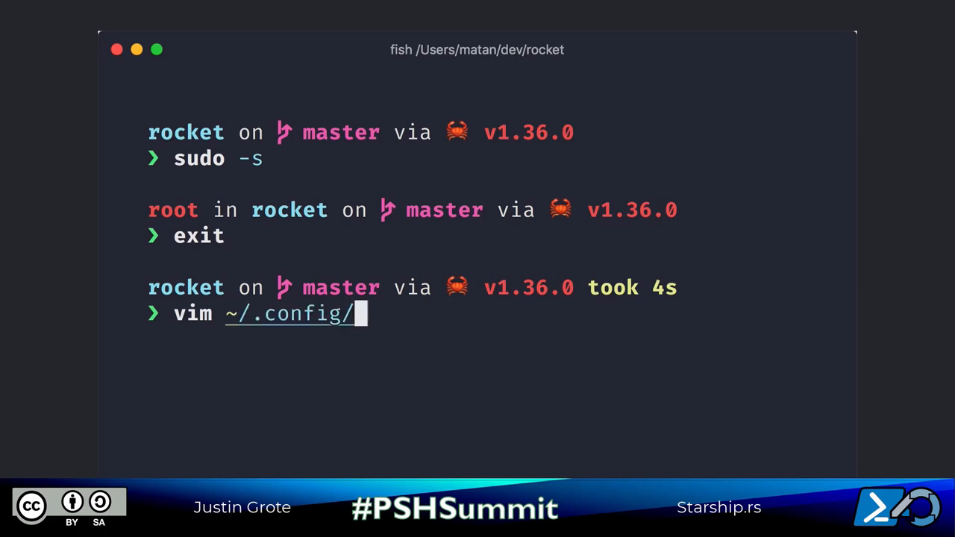
pyautogui.write('starship.toml')
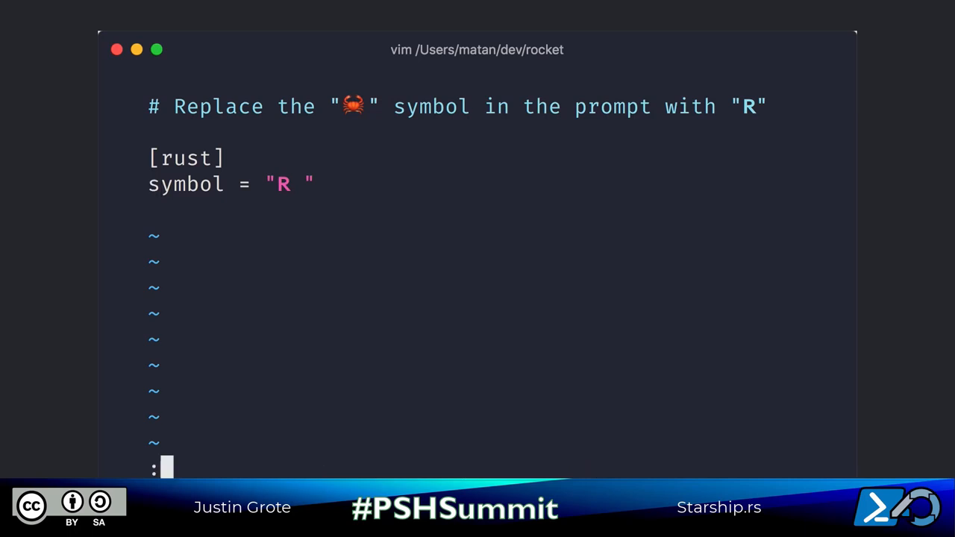
pyautogui.write('wq')
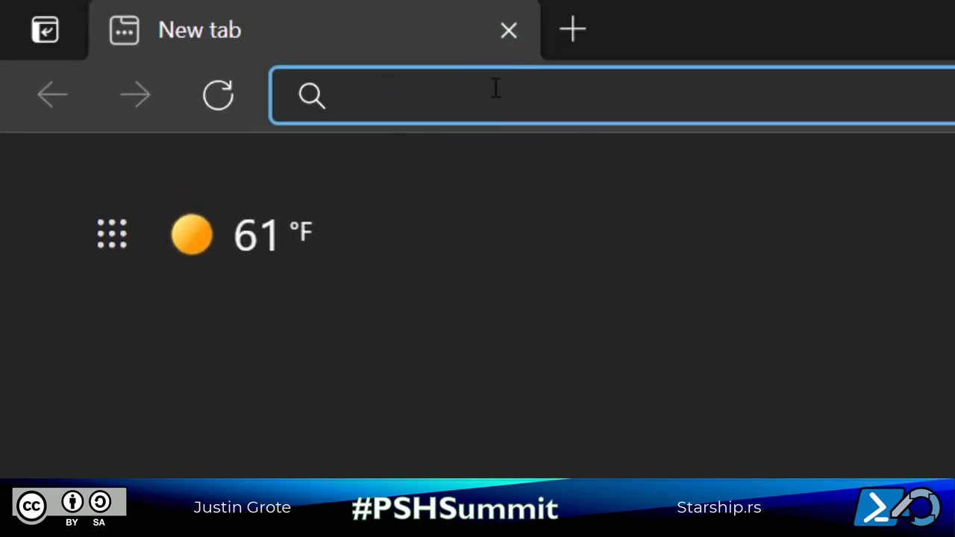
# Step: Go to starship.rs and reach the Installation section of the Get Started guide
pyautogui.write('https://starship.rs')
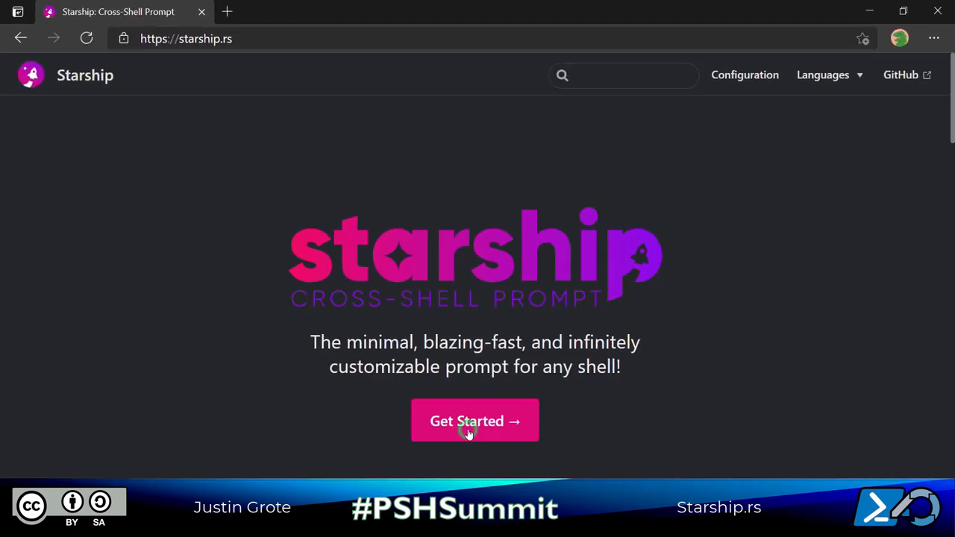
pyautogui.click(475, 421)
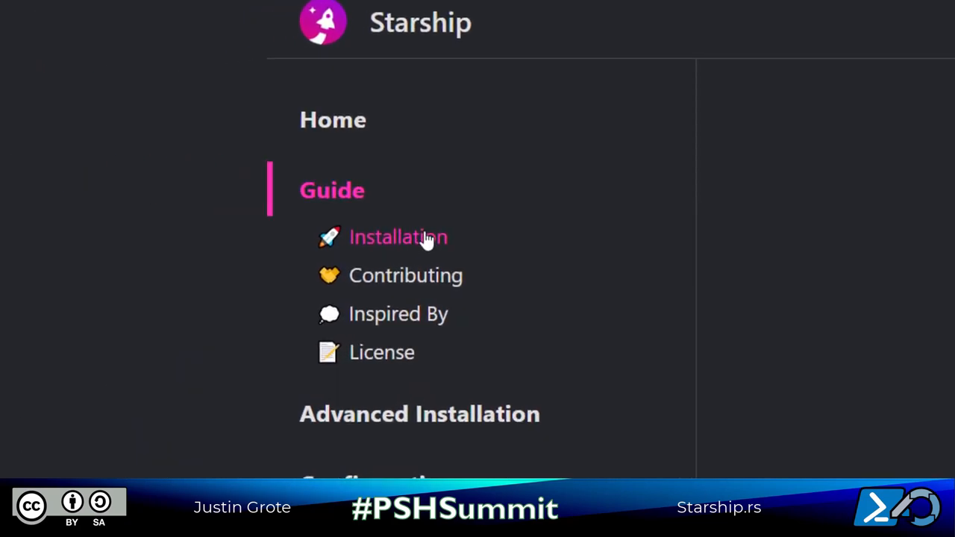
pyautogui.click(397, 236)
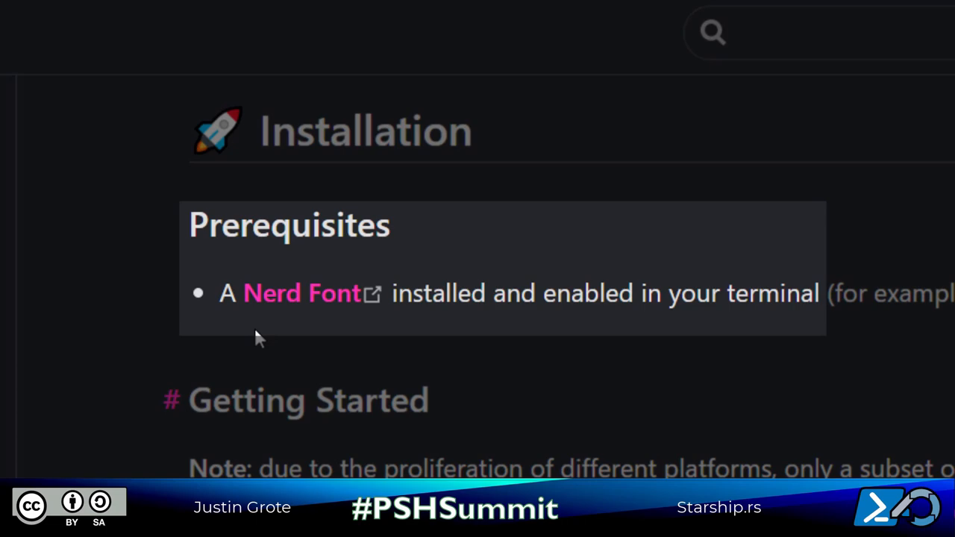
# Step: Follow the Nerd Fonts prerequisite link and scroll through the Nerd Fonts site
pyautogui.click(302, 292)
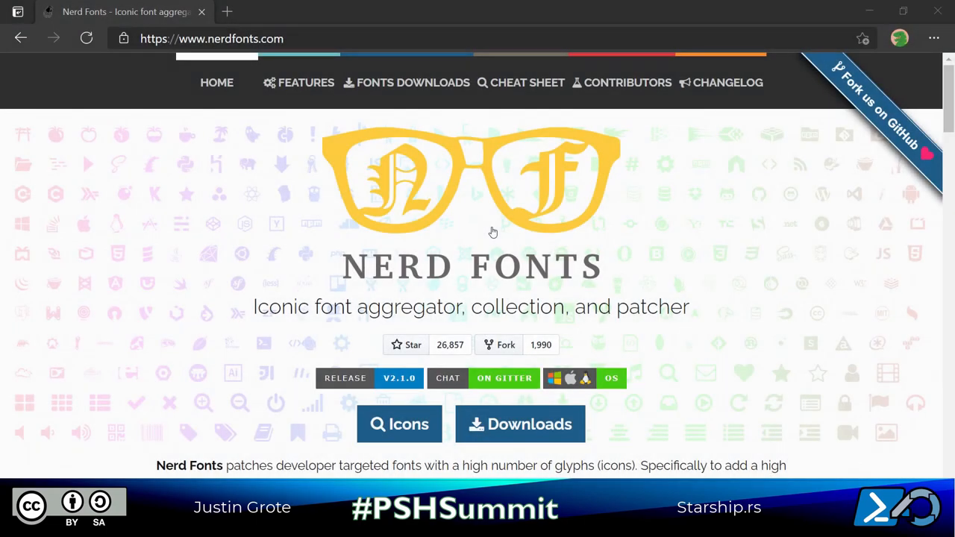
pyautogui.moveTo(949, 89)
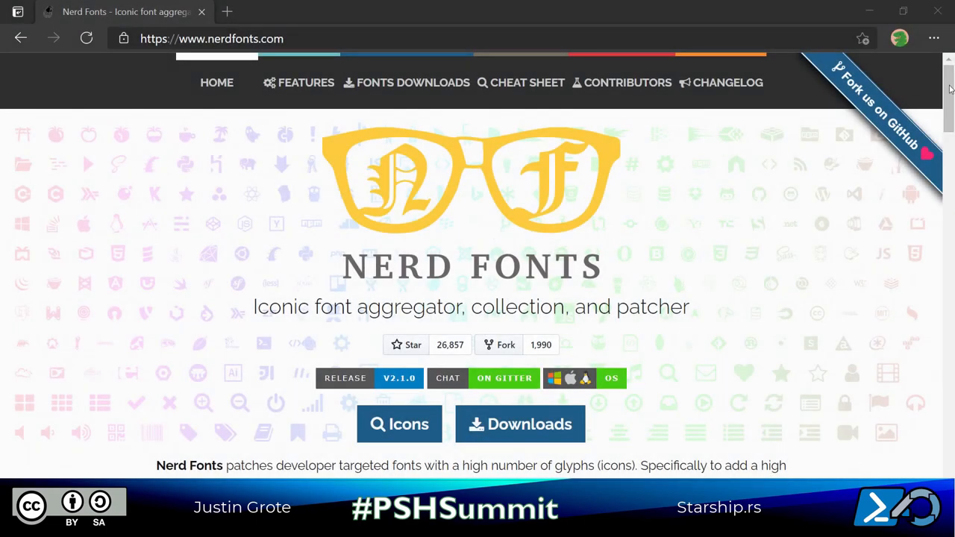
pyautogui.scroll(-3)
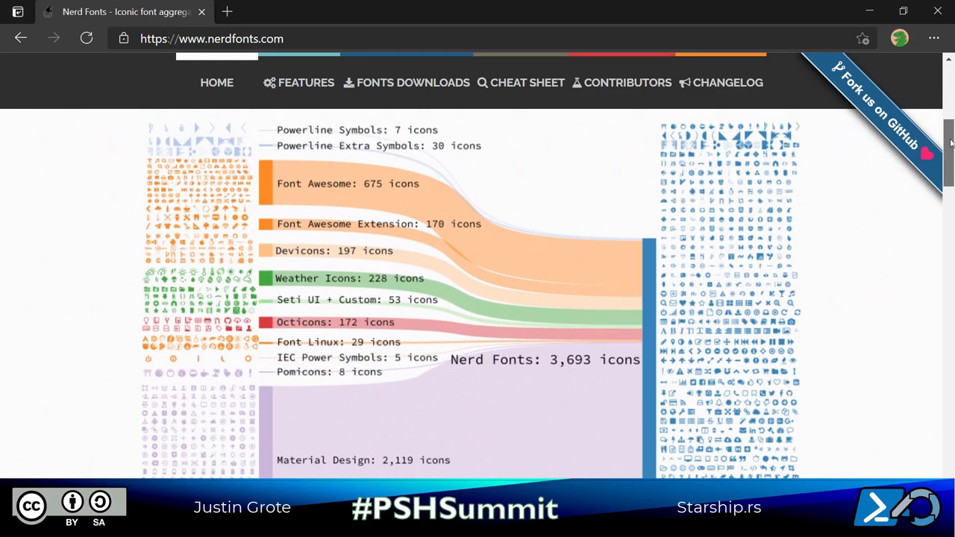
pyautogui.scroll(-3)
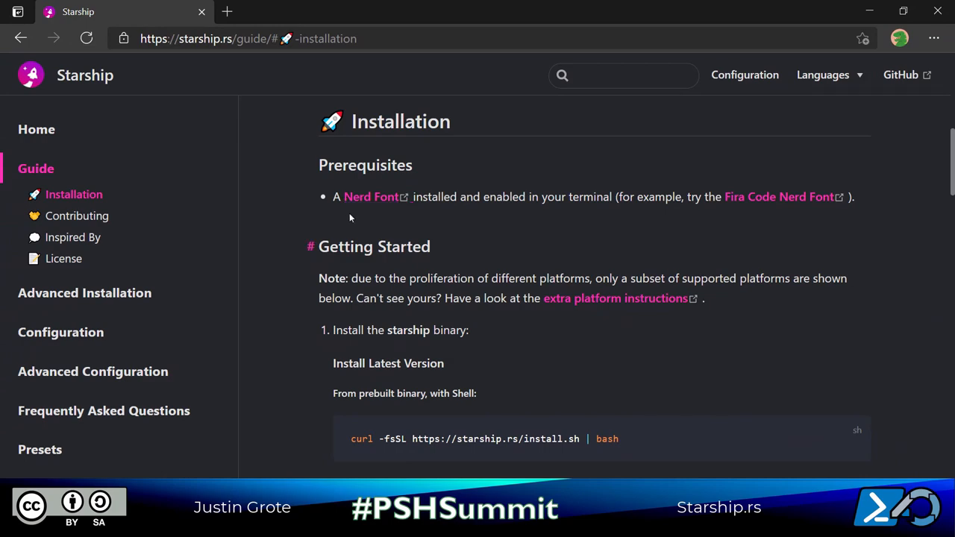
pyautogui.scroll(-3)
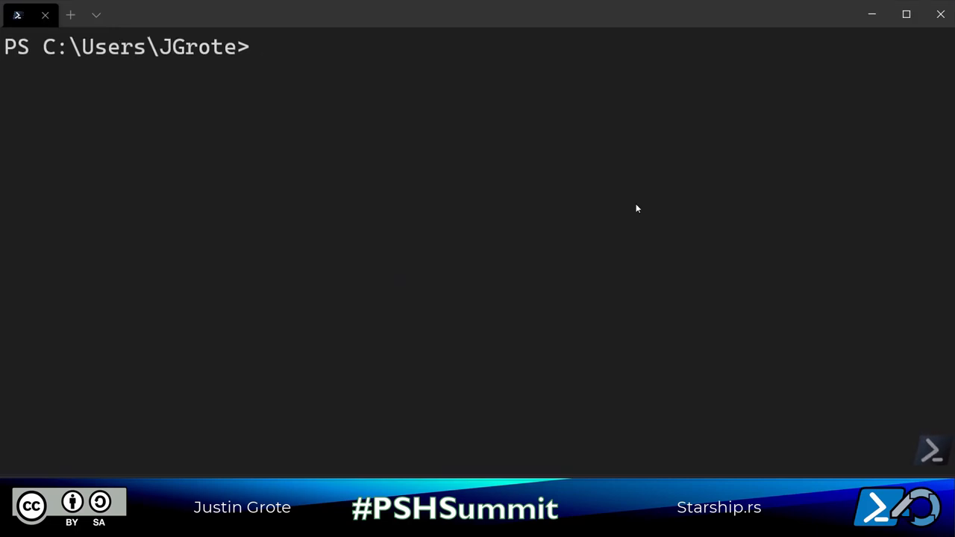
# Step: List known scoop buckets, add nerd-fonts and install Delugia-Nerd-Font
pyautogui.write('scoop bucket known')
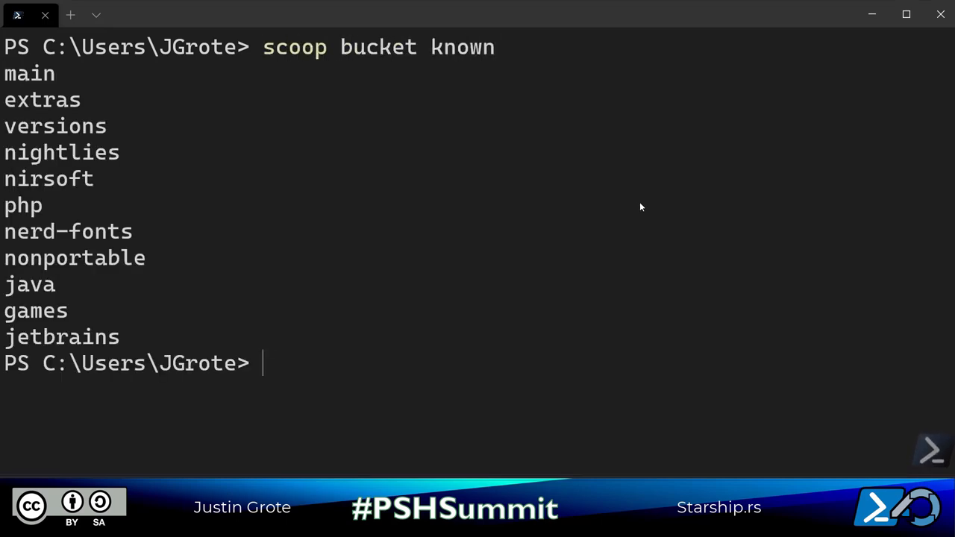
pyautogui.write('scoop bucket add ner')
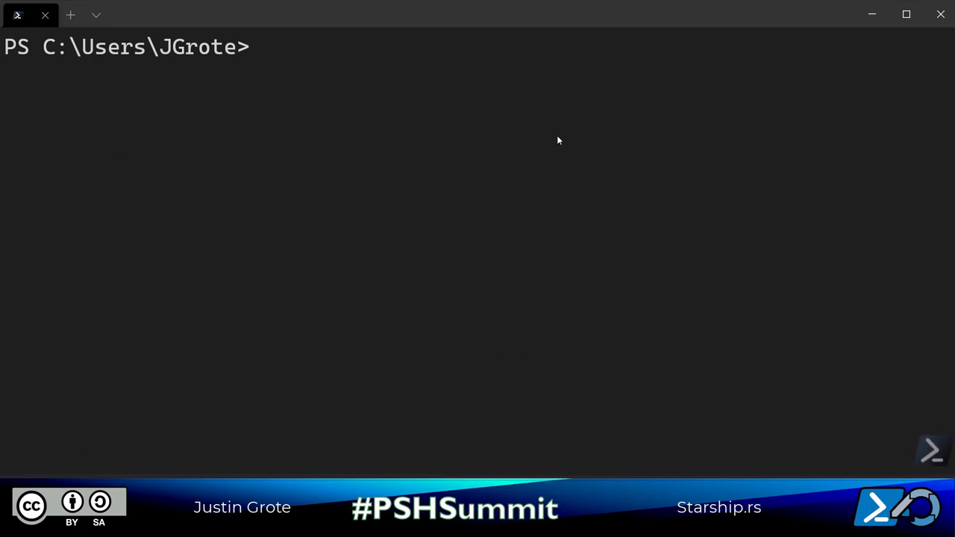
pyautogui.write('scoop')
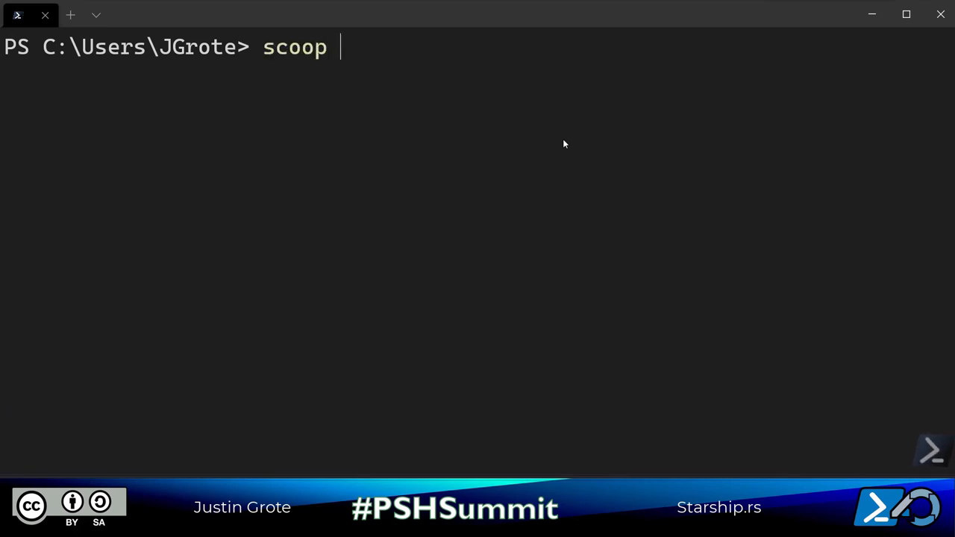
pyautogui.write('install Delugia-')
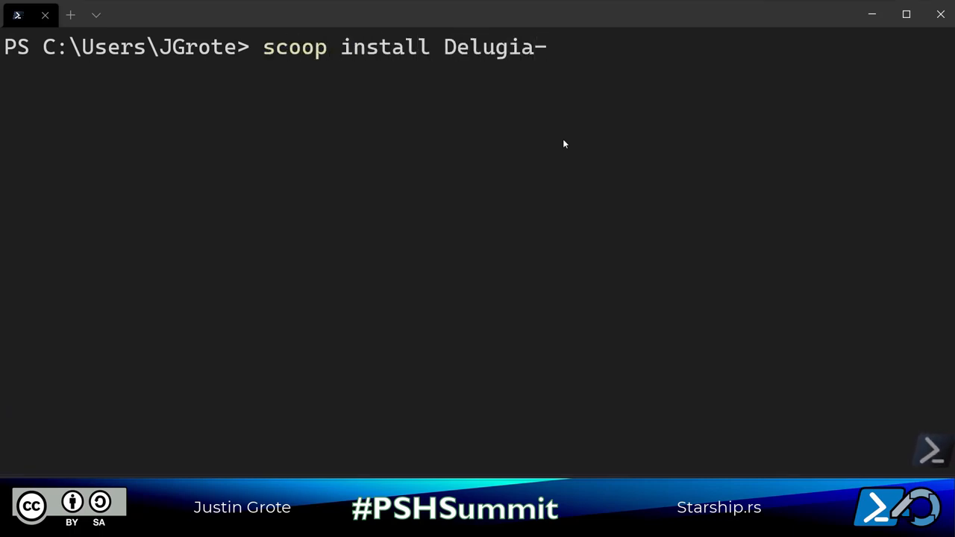
pyautogui.press('Enter')
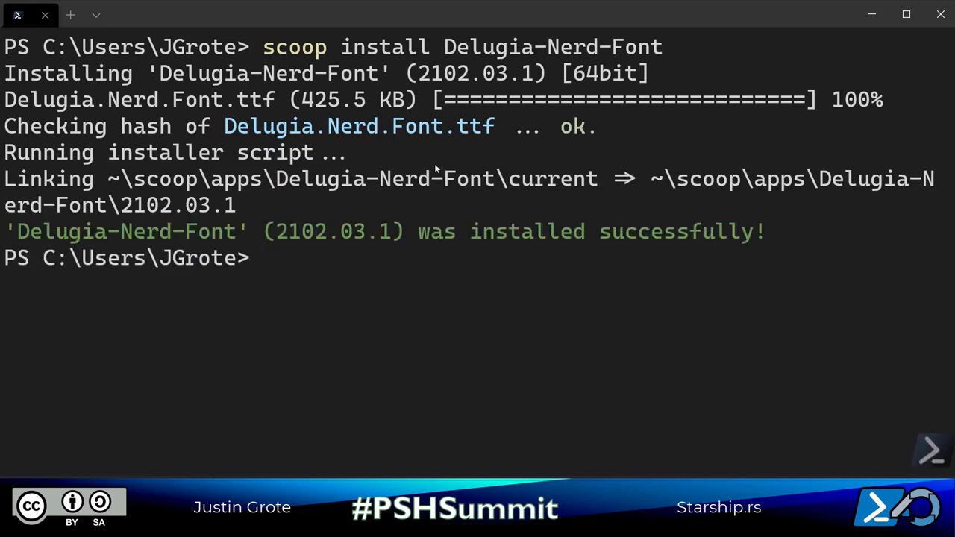
# Step: Start the scoop install starship command for Starship itself
pyautogui.write('scoop')
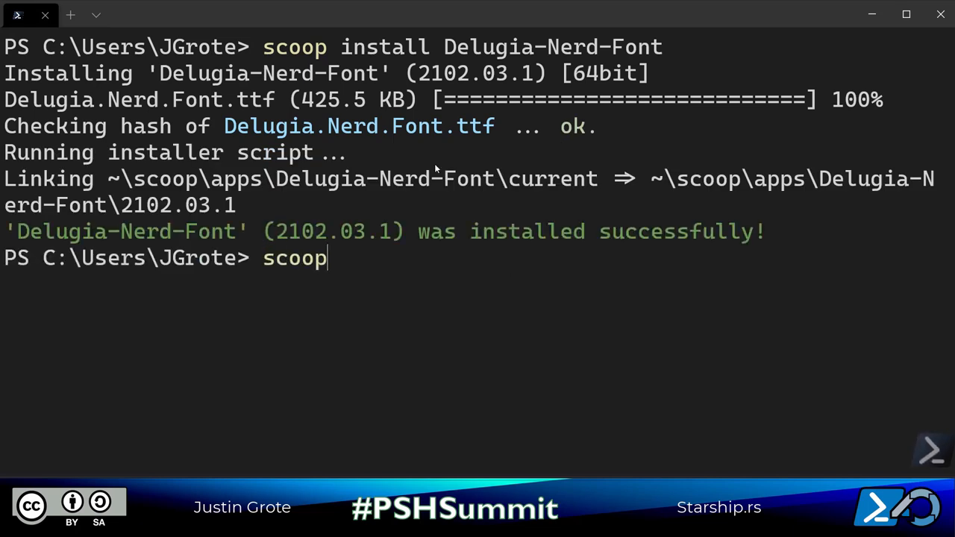
pyautogui.write('install sta')
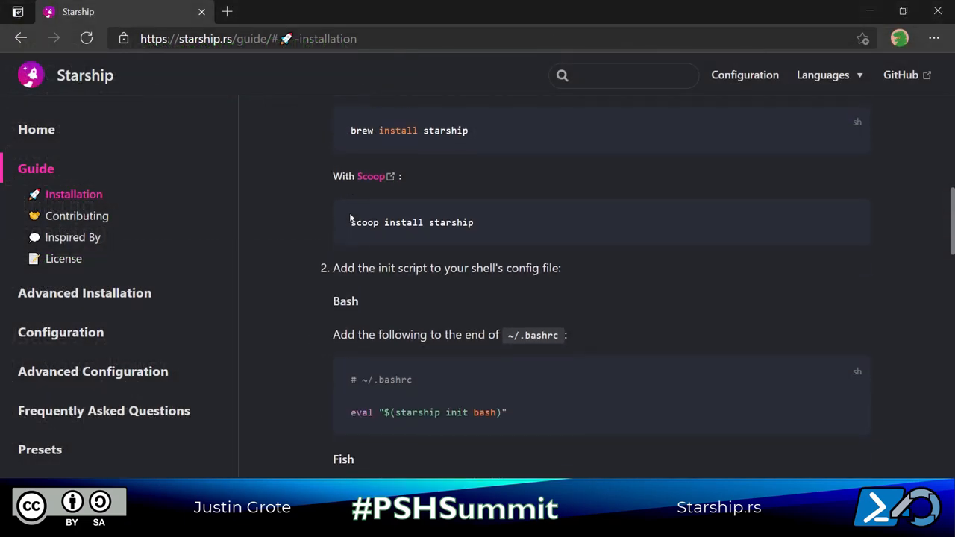
# Step: Scroll the installation page to the PowerShell Invoke-Expression (&starship init powershell) step
pyautogui.scroll(-3)
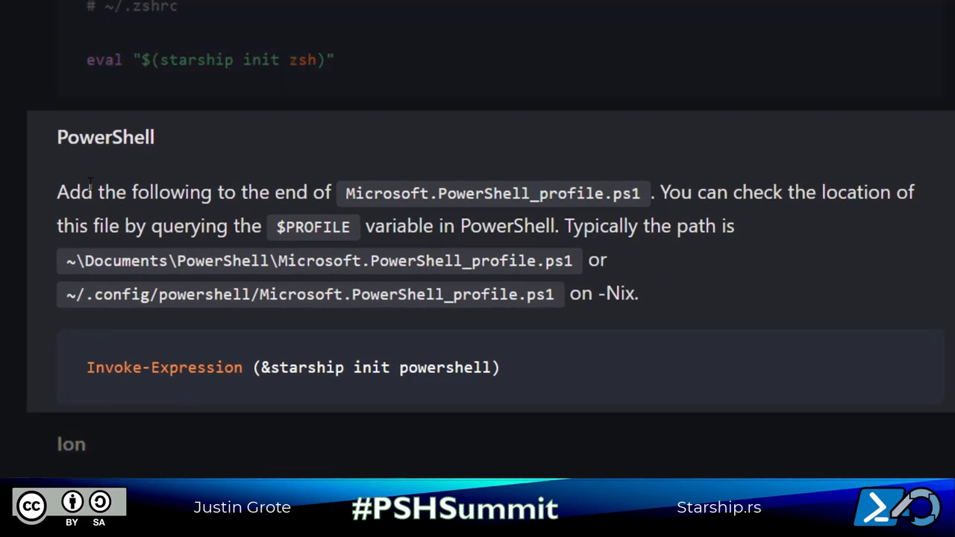
pyautogui.moveTo(42, 128)
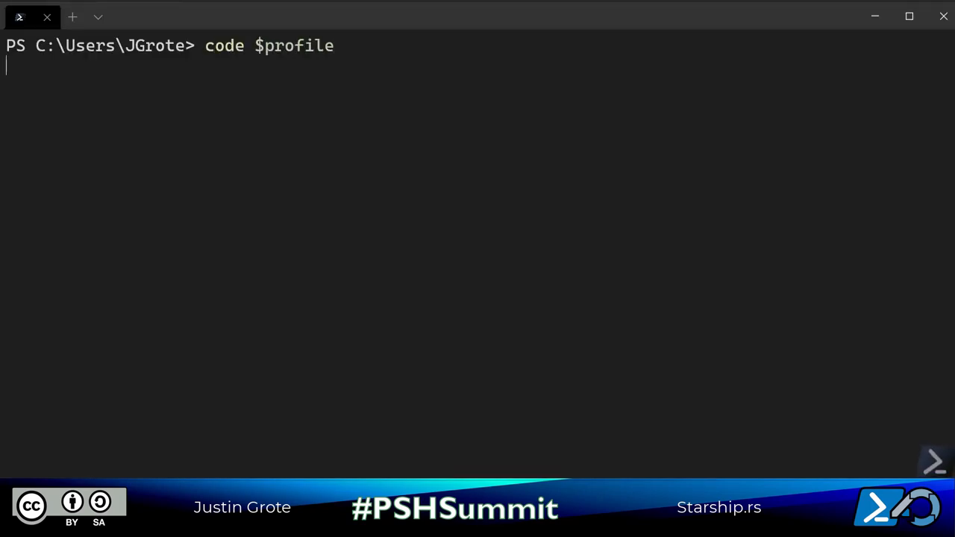
# Step: Add Invoke-Expression (&starship init powershell) to the PowerShell profile and save it
pyautogui.press('Enter')
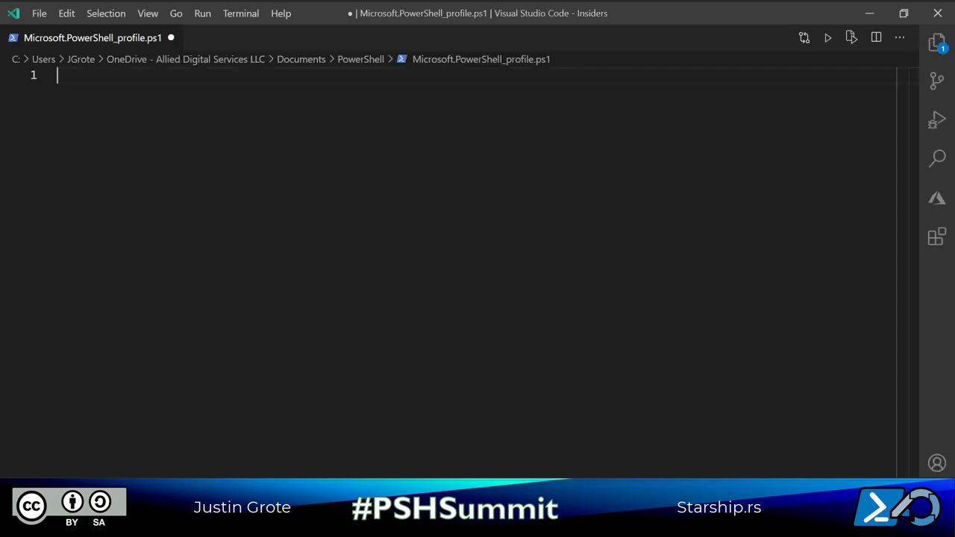
pyautogui.press('ctrl+`')
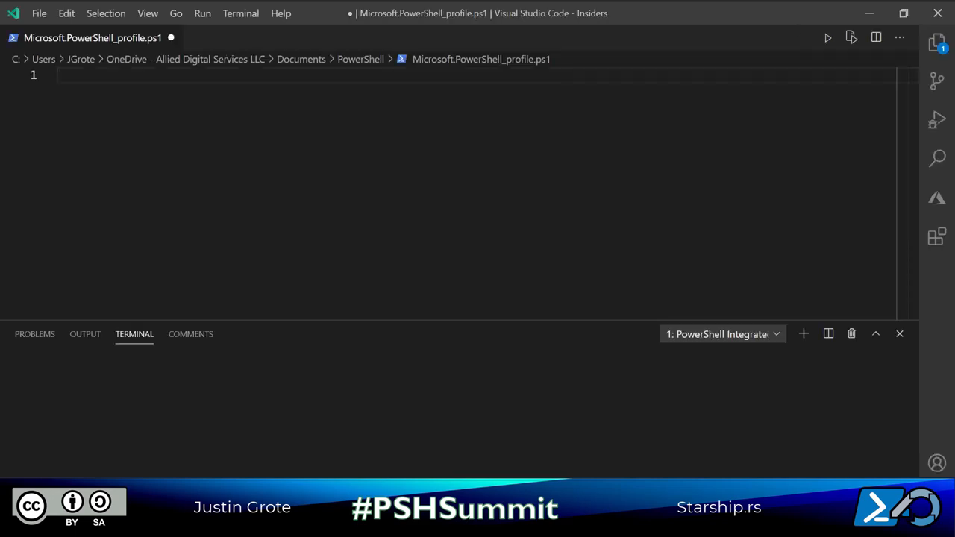
pyautogui.click(898, 334)
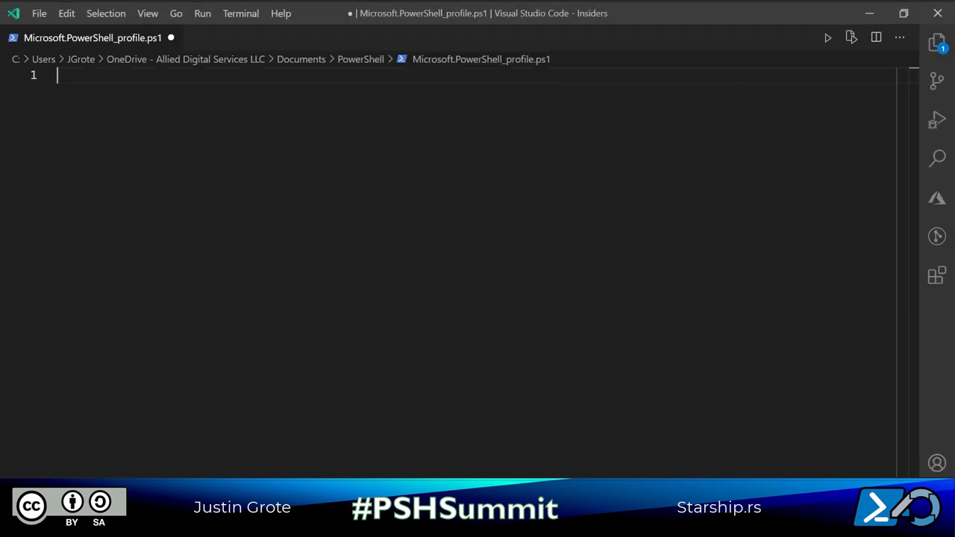
pyautogui.write('Invoke-Expression (&starship init powershell)')
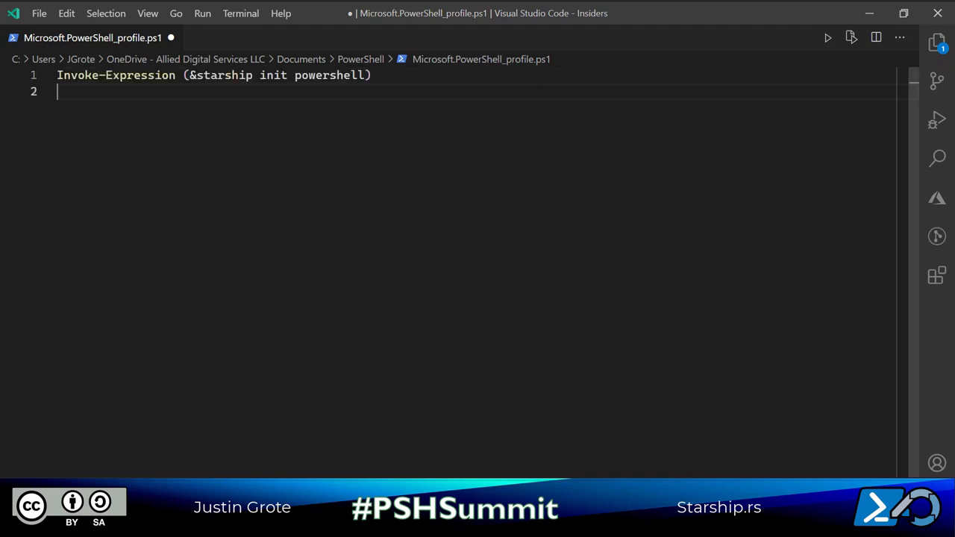
pyautogui.press('ctrl+s')
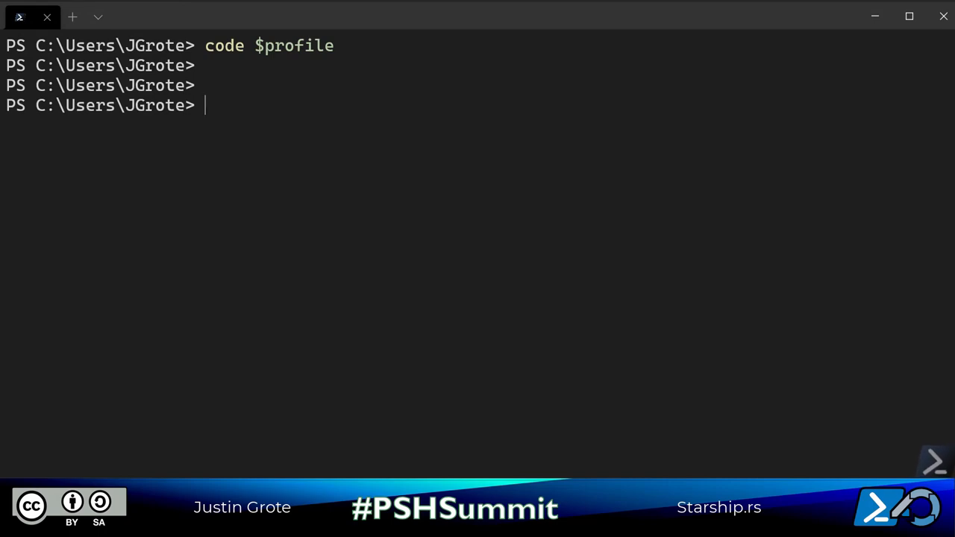
# Step: Launch a new pwsh session with the Starship prompt and cd into .\images\
pyautogui.write('pwsh')
pyautogui.write('cd documents')
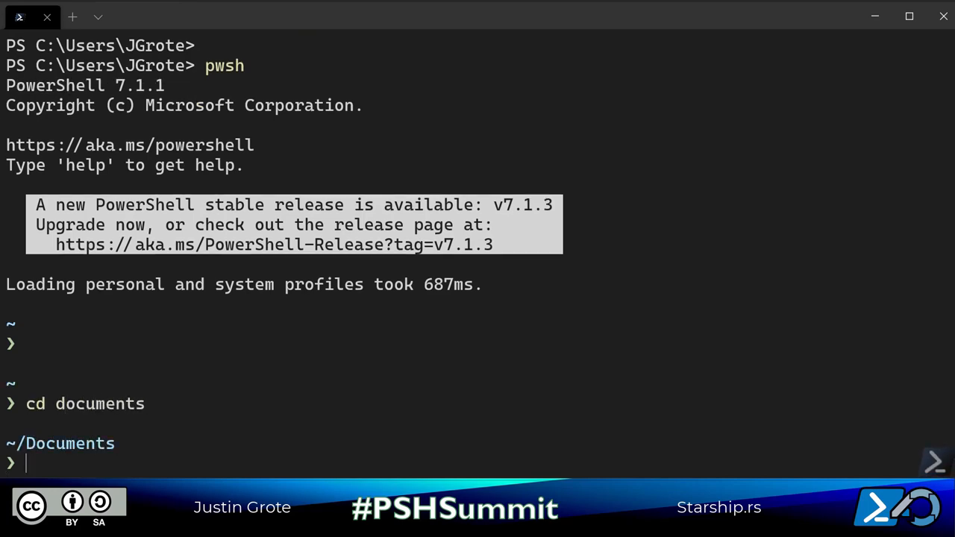
pyautogui.write('cd .\\images\\')
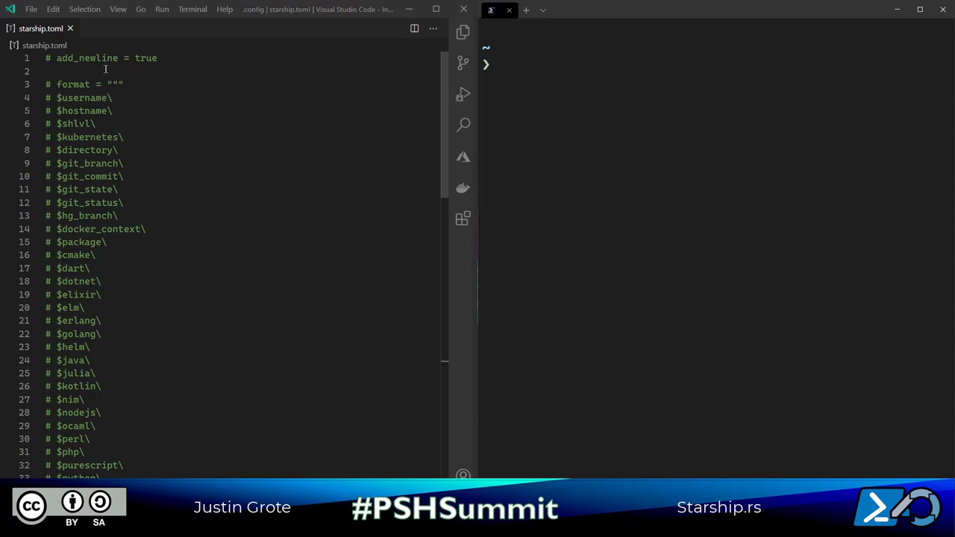
pyautogui.scroll(-3)
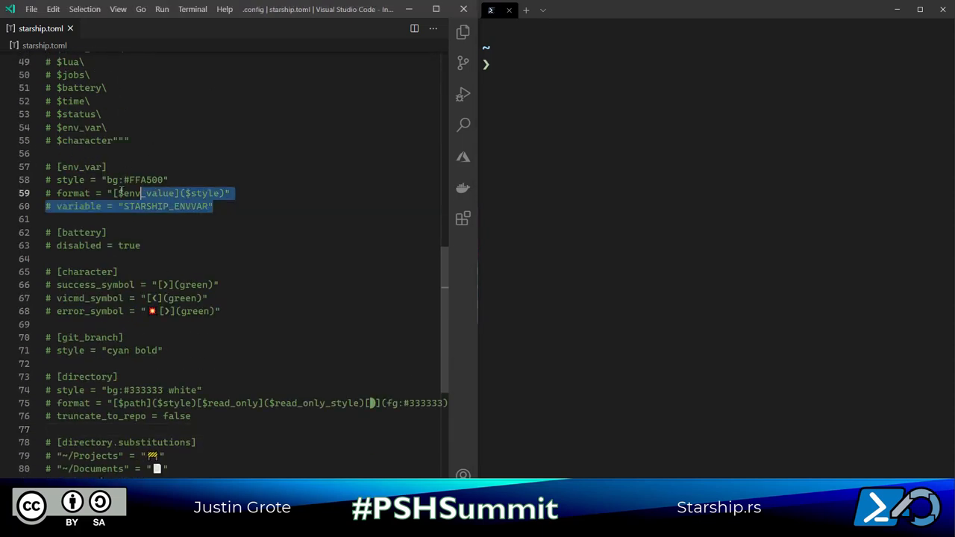
pyautogui.click(49, 168)
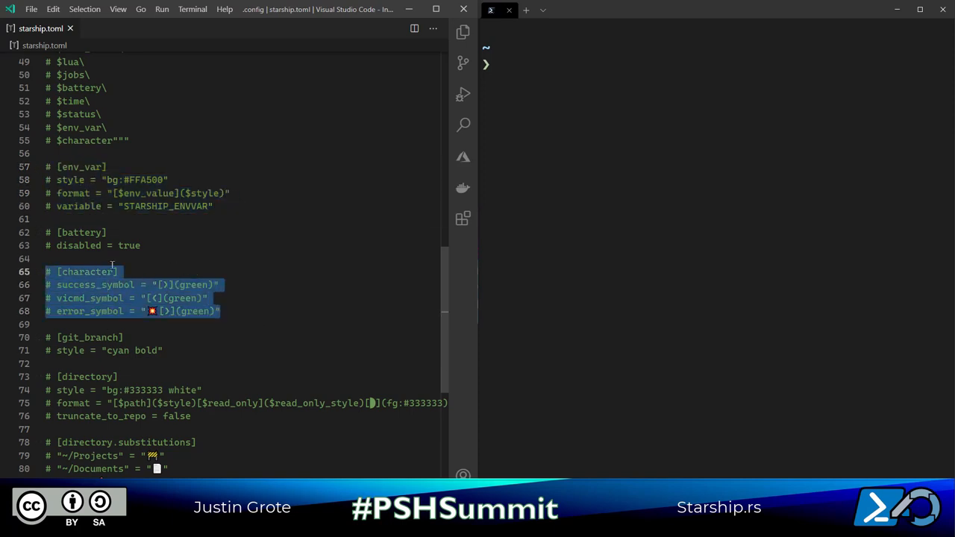
pyautogui.scroll(3)
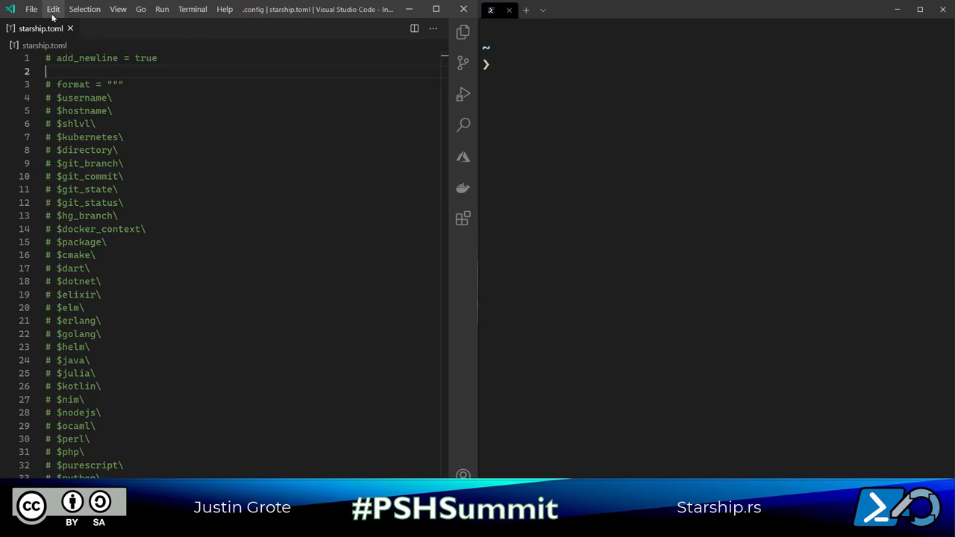
pyautogui.moveTo(42, 28)
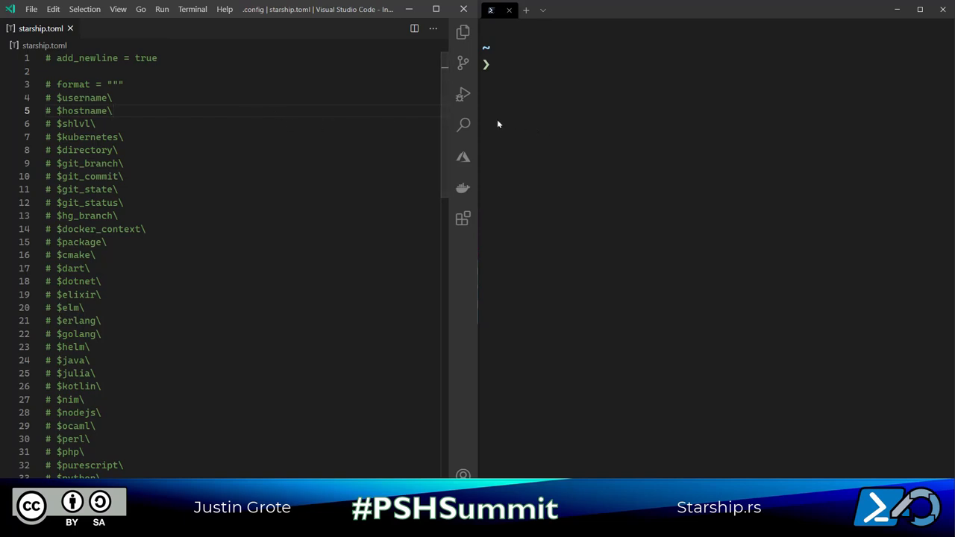
pyautogui.moveTo(299, 121)
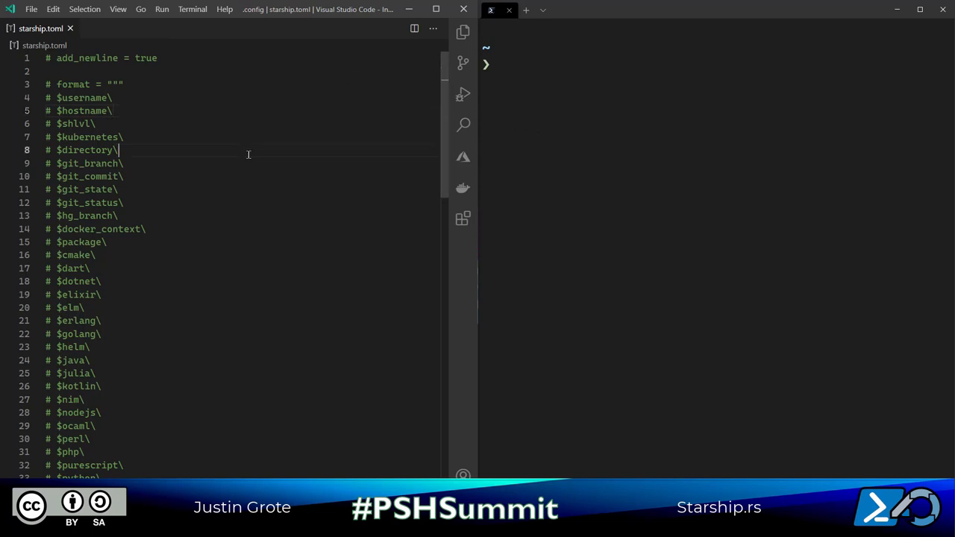
pyautogui.scroll(-3)
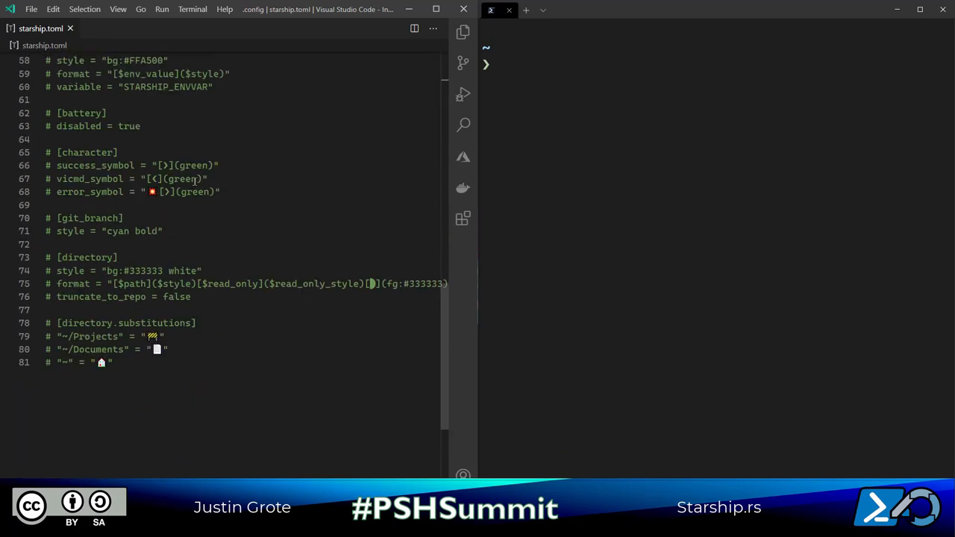
pyautogui.moveTo(552, 134)
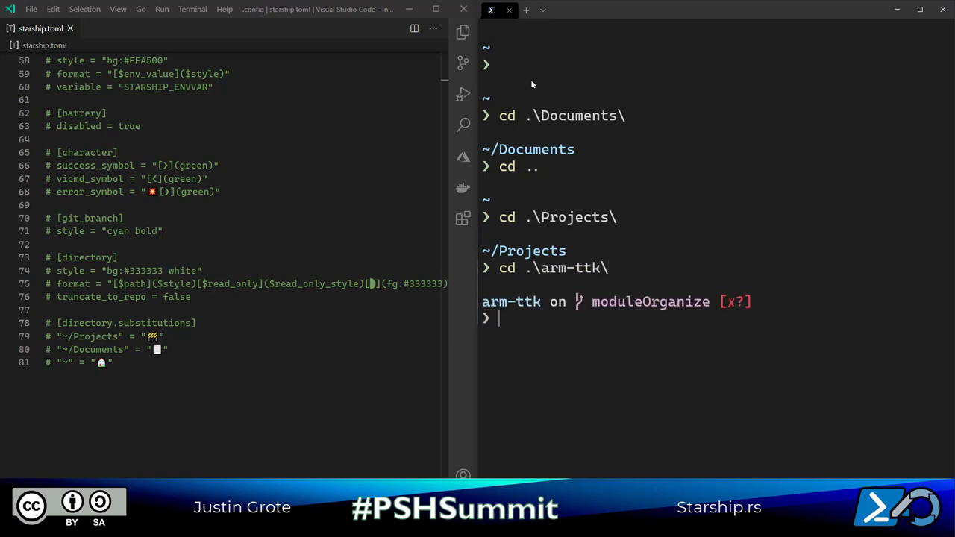
pyautogui.moveTo(564, 299)
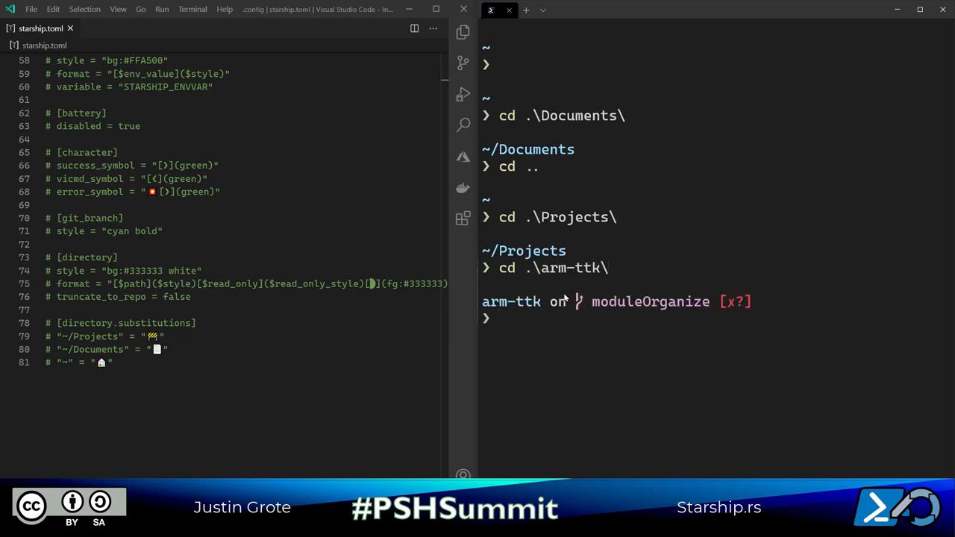
pyautogui.write('cd .\\arm-ttk\\')
pyautogui.write('cd ..')
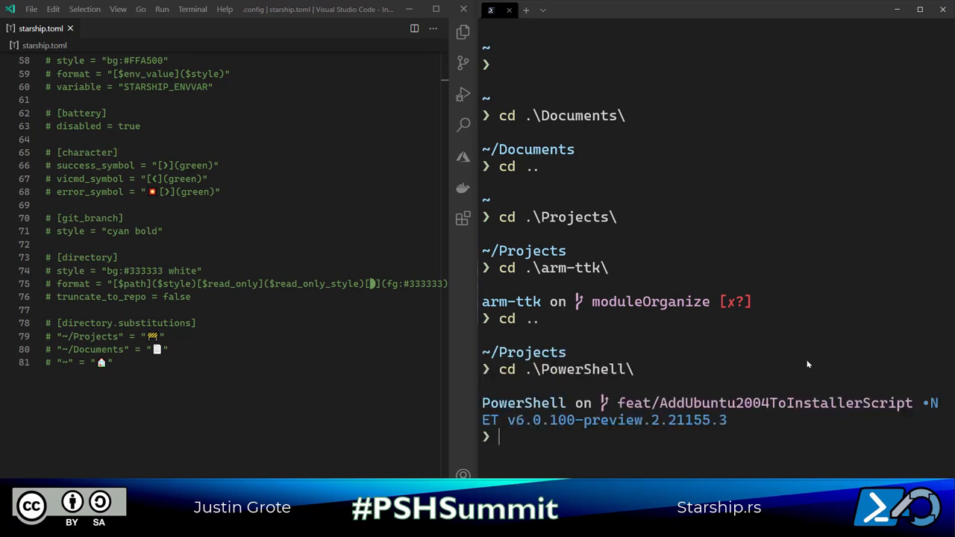
pyautogui.moveTo(482, 421); pyautogui.dragTo(734, 421)
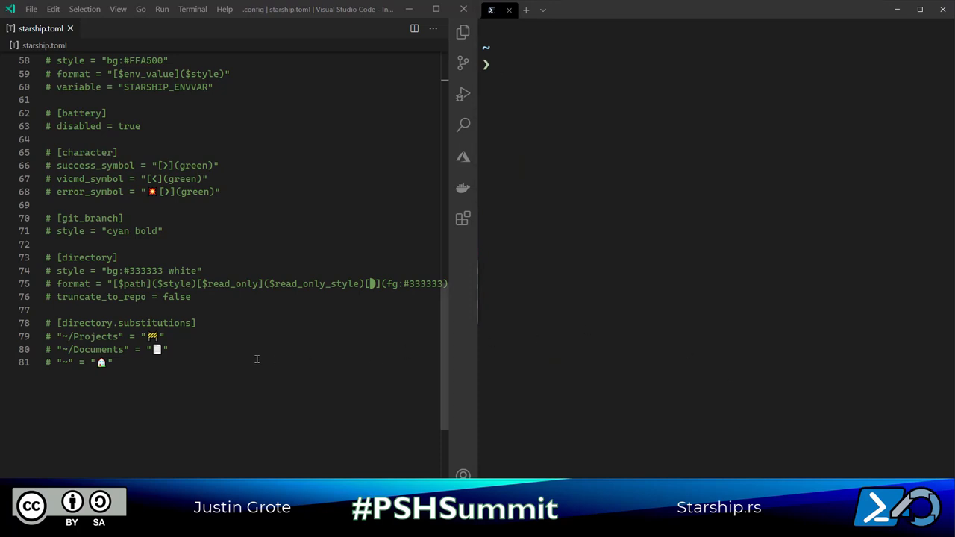
# Step: Uncomment the [directory.substitutions] block and cd into Projects to see the folder icons
pyautogui.moveTo(46, 322); pyautogui.dragTo(114, 363)
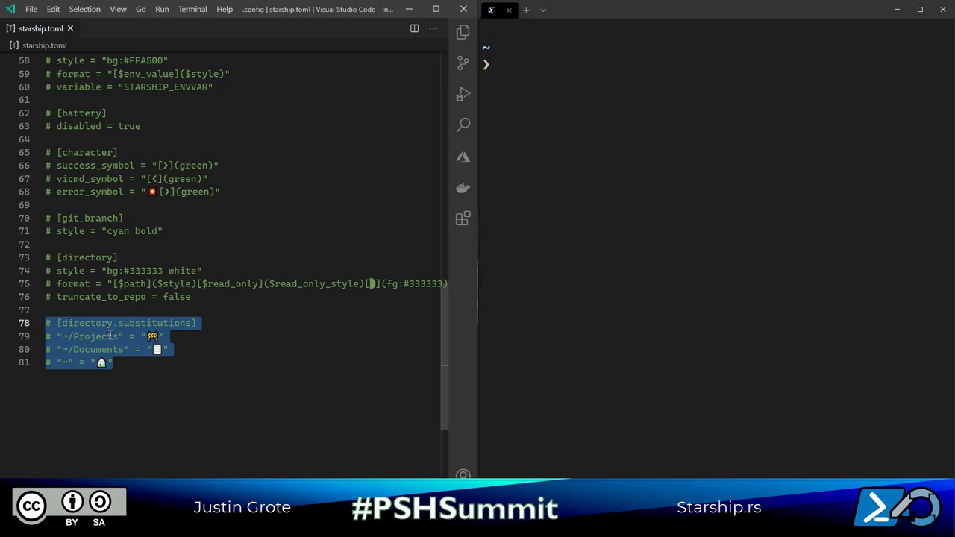
pyautogui.press('ctrl+/')
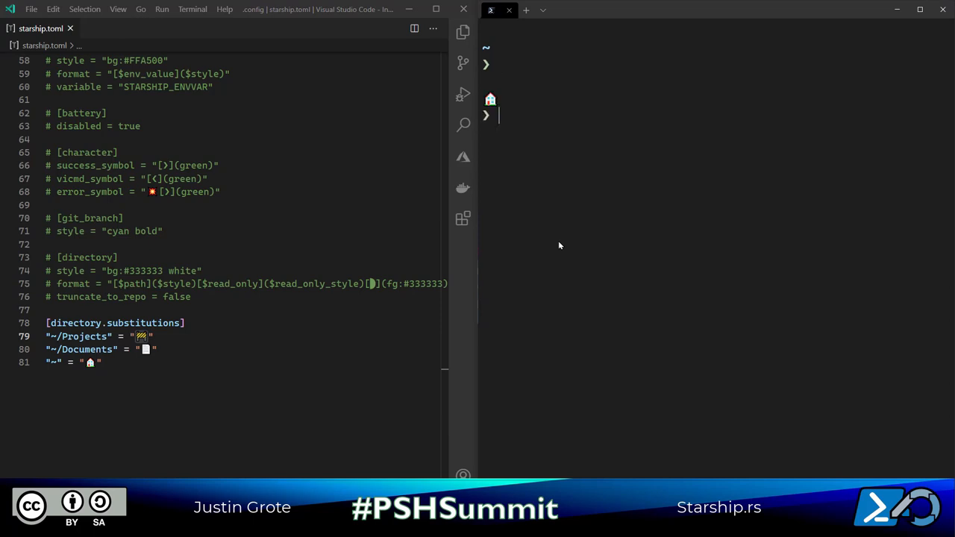
pyautogui.moveTo(716, 302)
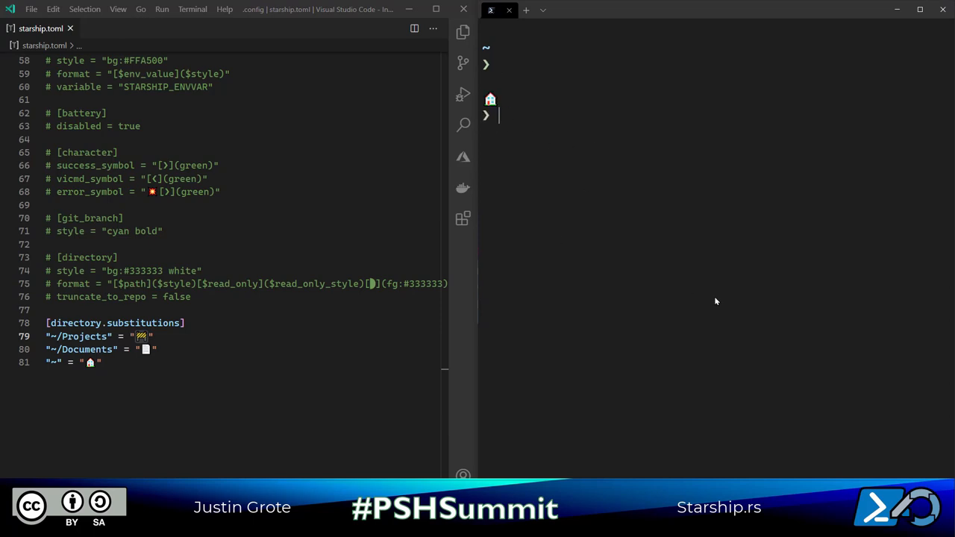
pyautogui.write('cd .\\Projects\\')
pyautogui.write('cd .\\arm-ttk\\')
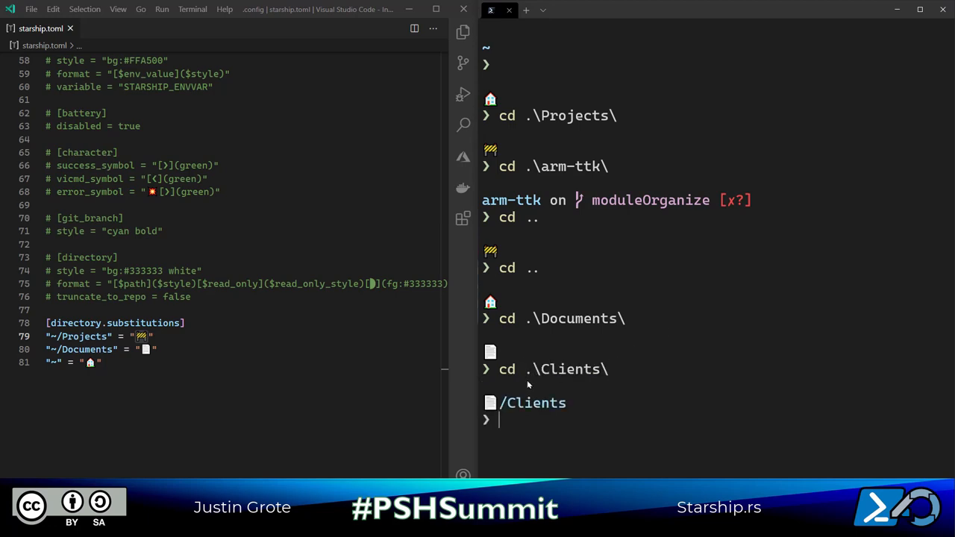
pyautogui.moveTo(494, 385)
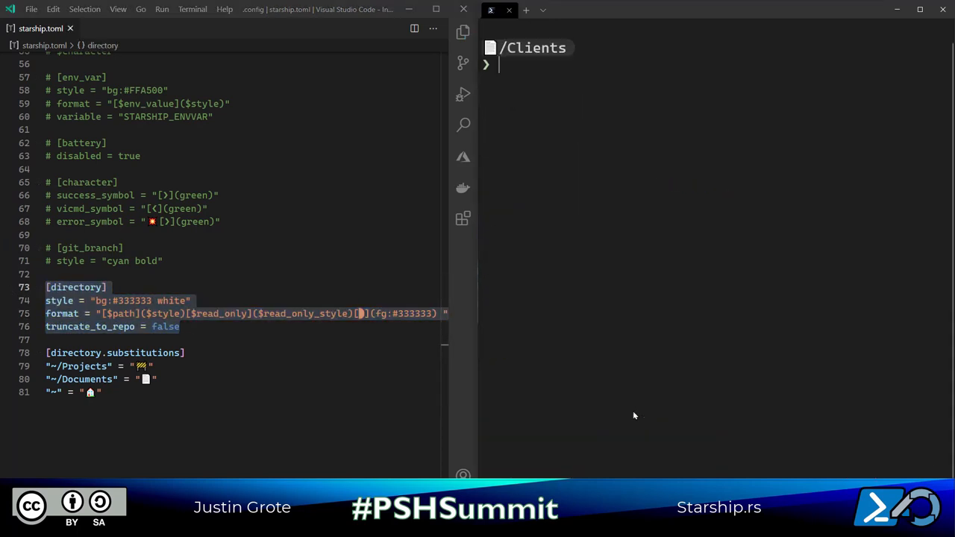
# Step: Test the styled [directory] prompt by cd'ing home, into arm-ttk folders and back home
pyautogui.write('cd ~')
pyautogui.write('cd .\\arm-ttk\\')
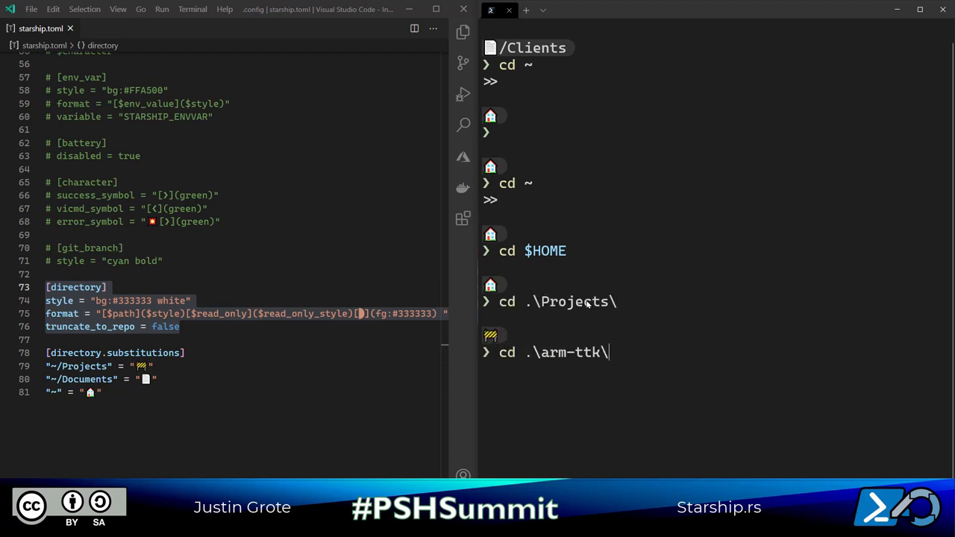
pyautogui.press('Enter')
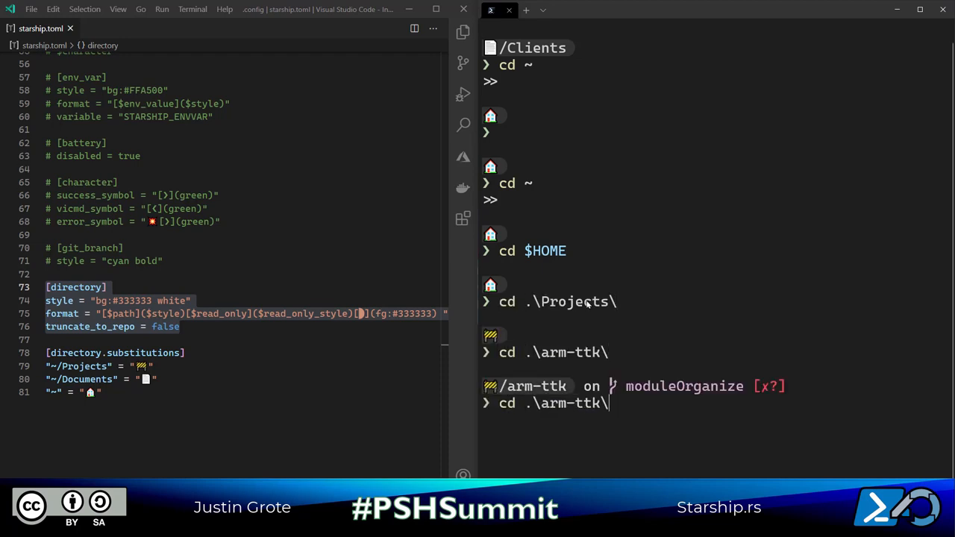
pyautogui.press('Enter')
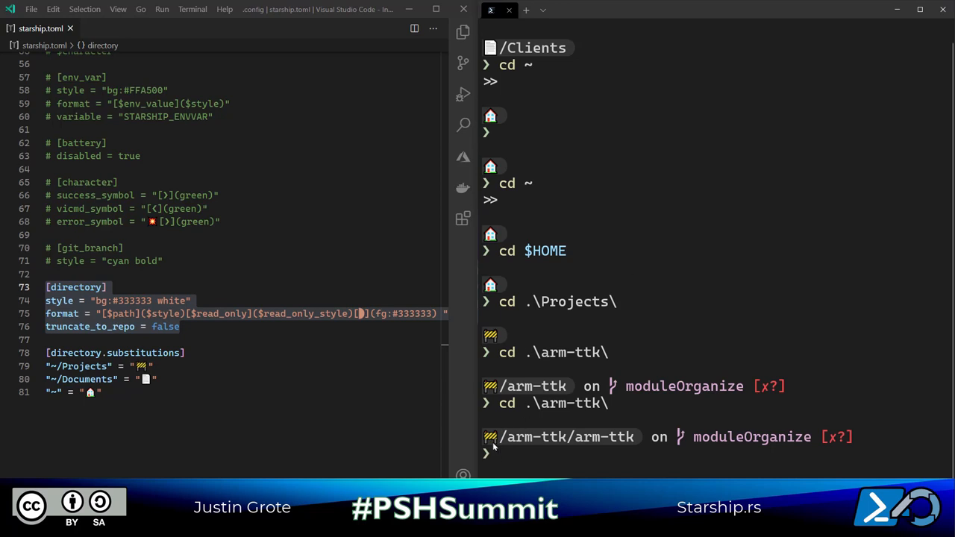
pyautogui.write('cd ~')
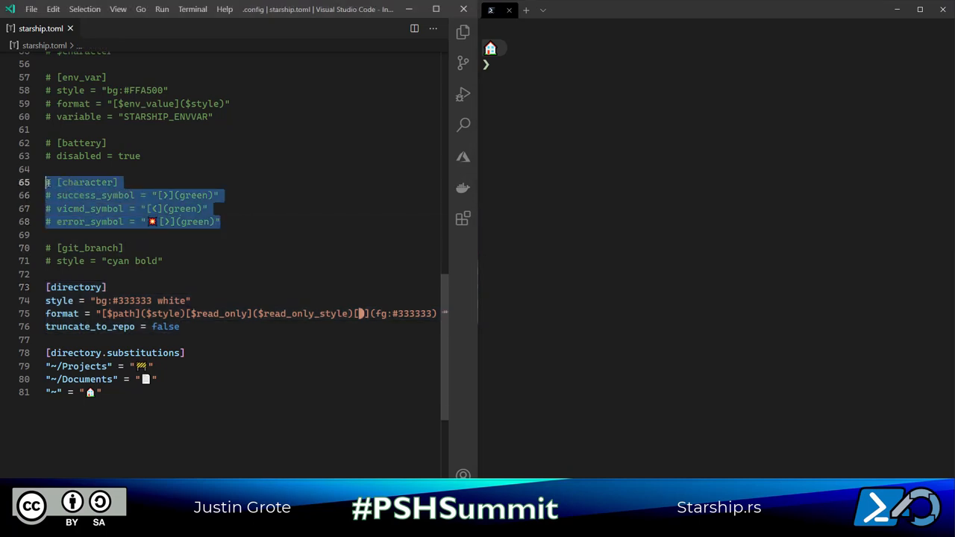
# Step: Uncomment the [character] section and try throw and enter-pshostprocess commands in the terminal
pyautogui.press('ctrl+/')
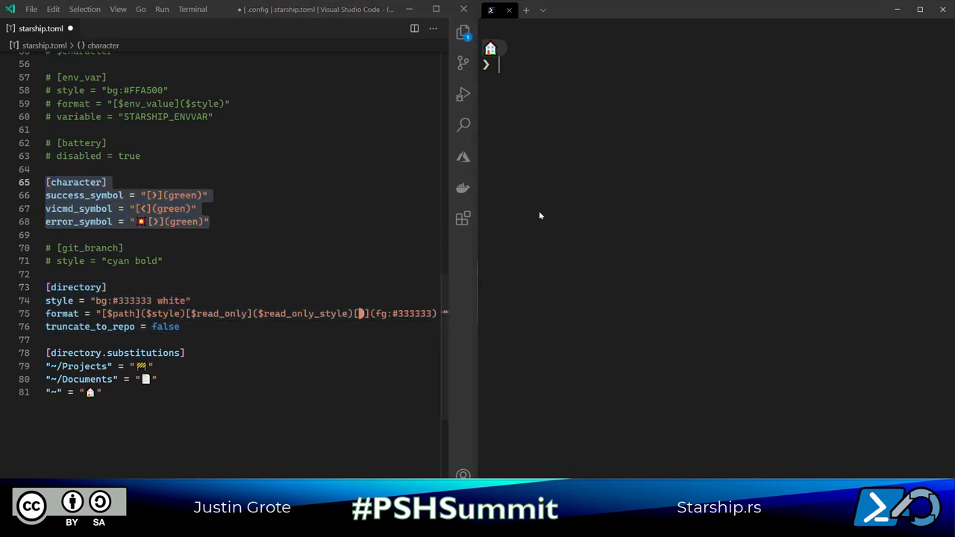
pyautogui.write("throw trhowaweroijawer 'aweroaiwjer '")
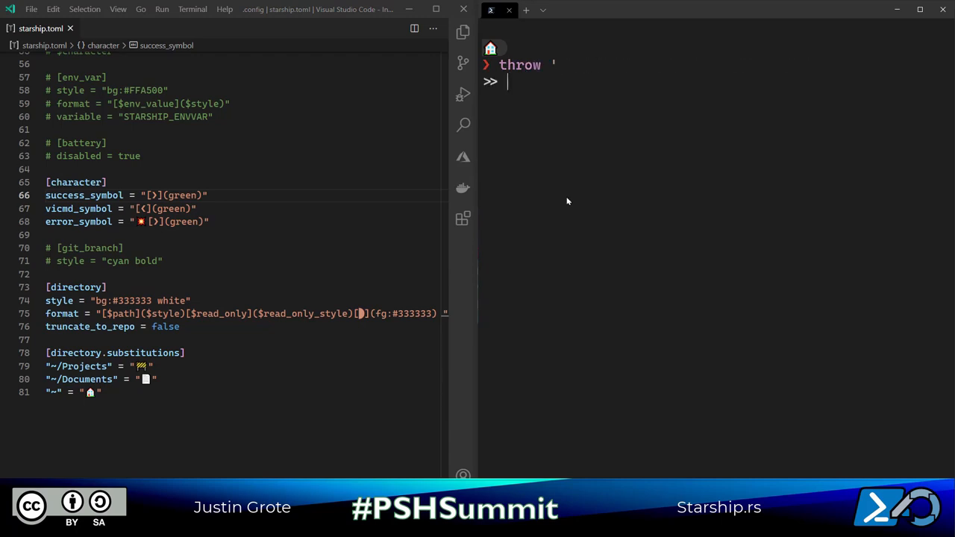
pyautogui.write('error')
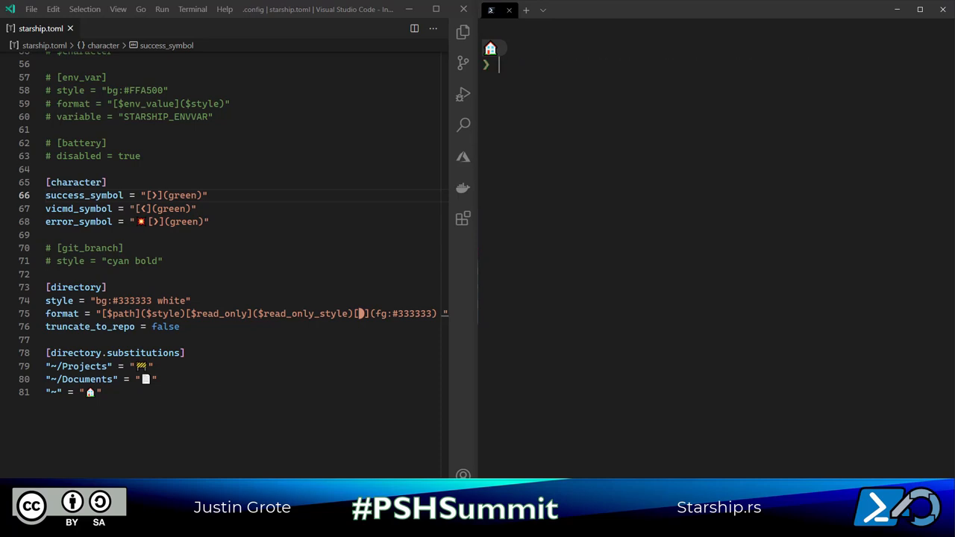
pyautogui.write('enter-pshostprocess -id 29532')
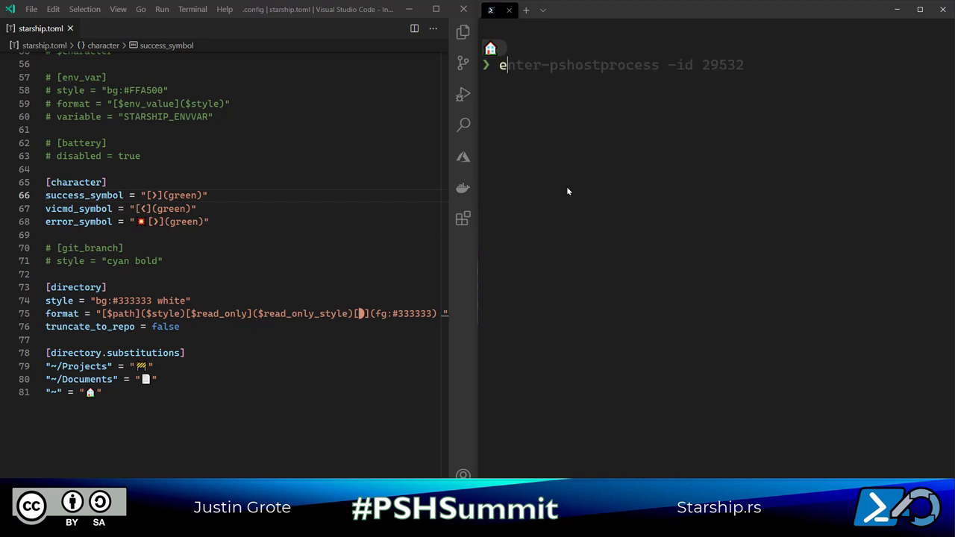
# Step: Run echo 'fawoierjia...' then throw 'error' to show the prompt's success and error symbols
pyautogui.write("echo 'fawoierjiaower")
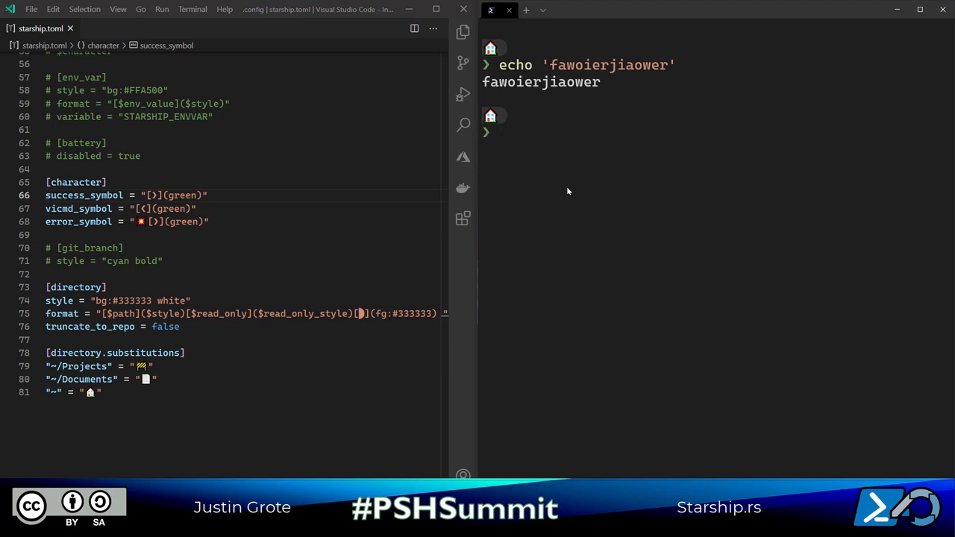
pyautogui.write("throw 'error'")
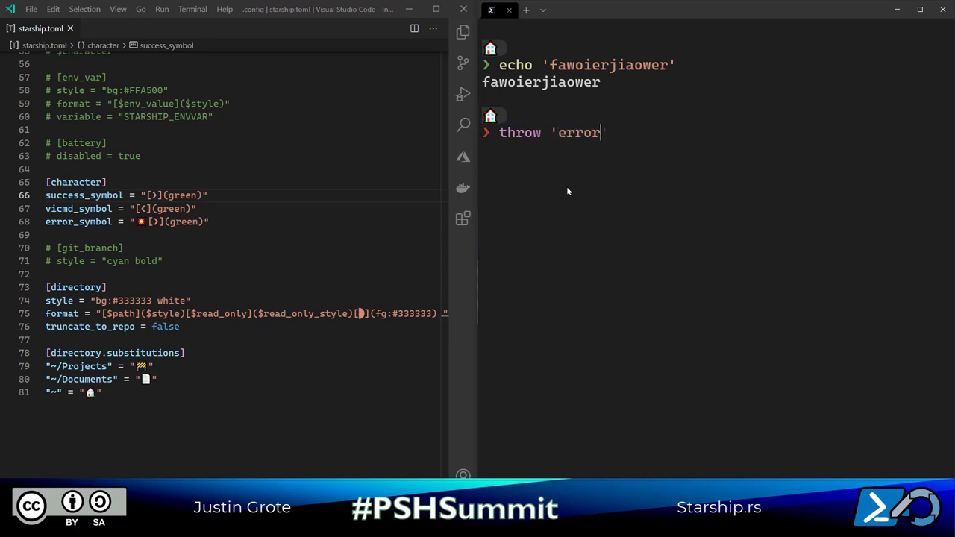
pyautogui.press('Enter')
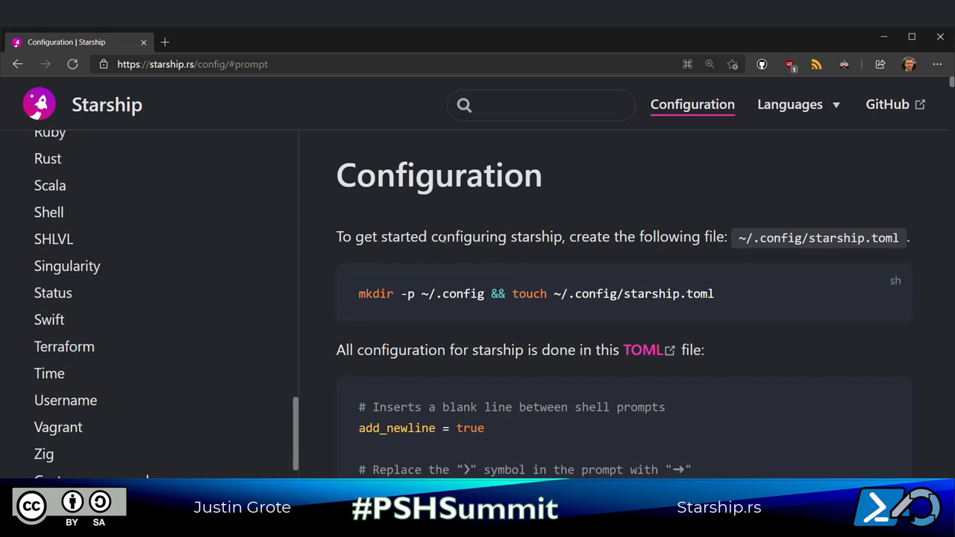
pyautogui.moveTo(644, 96)
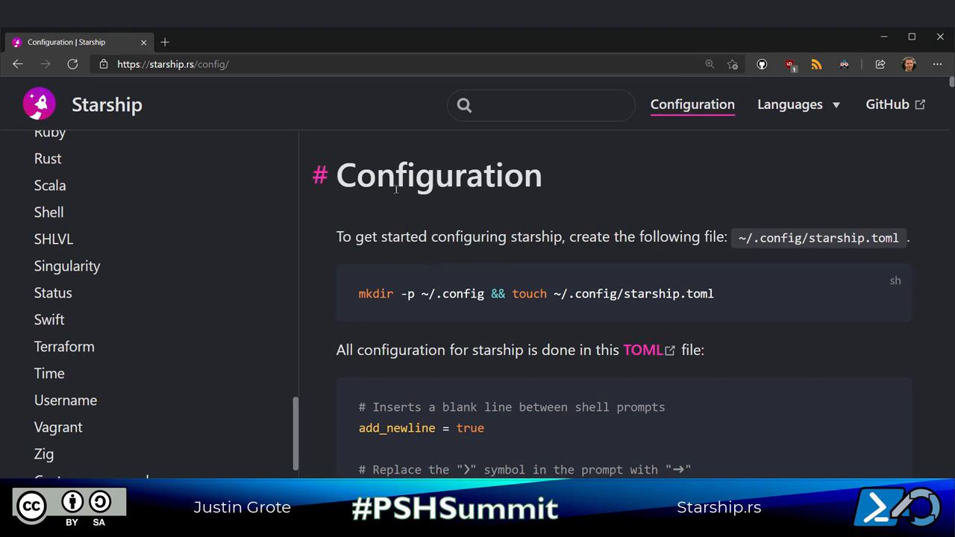
# Step: Scroll the Configuration docs and read the Time module section
pyautogui.scroll(-3)
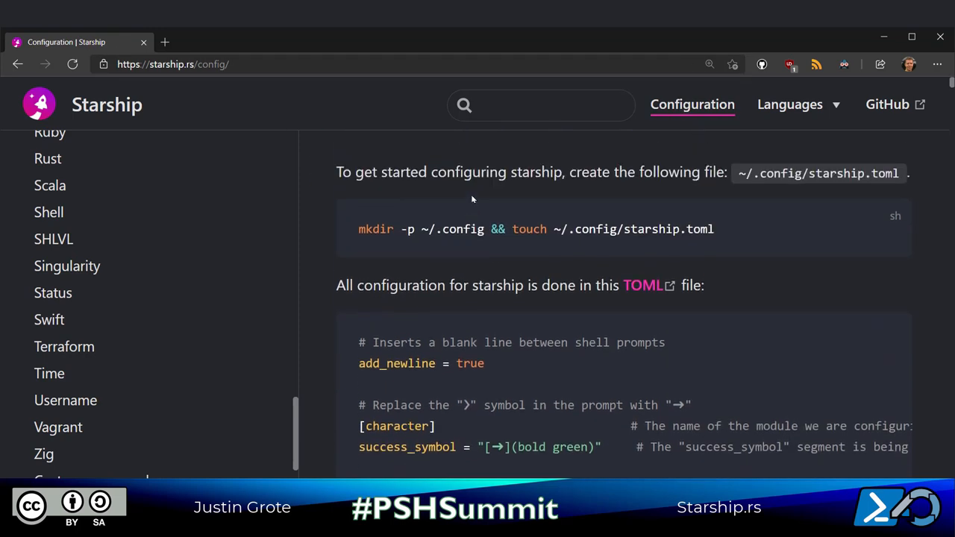
pyautogui.scroll(-3)
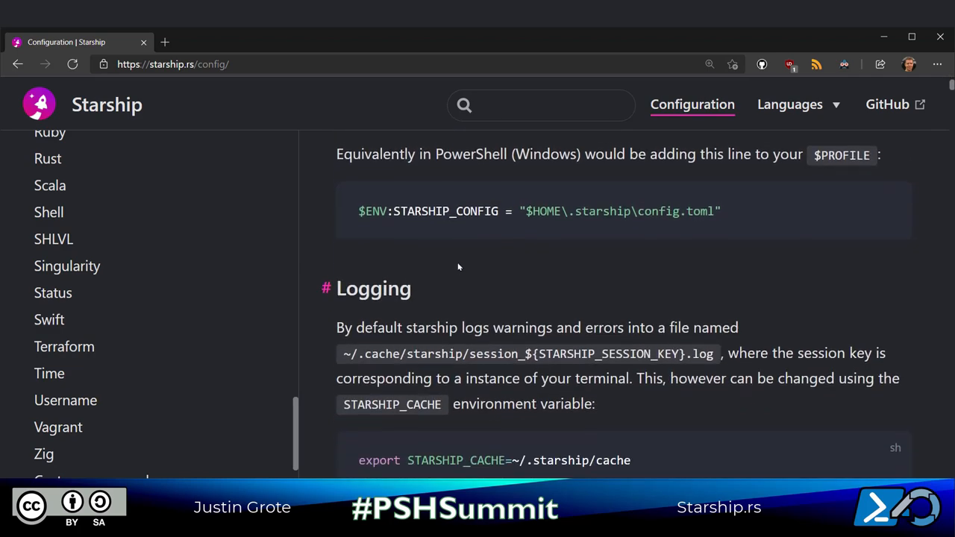
pyautogui.scroll(-3)
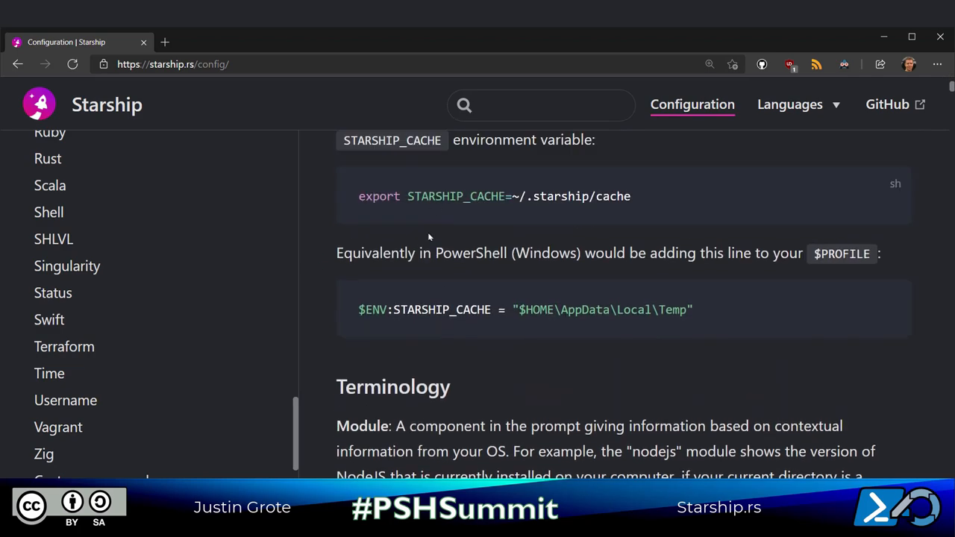
pyautogui.scroll(-3)
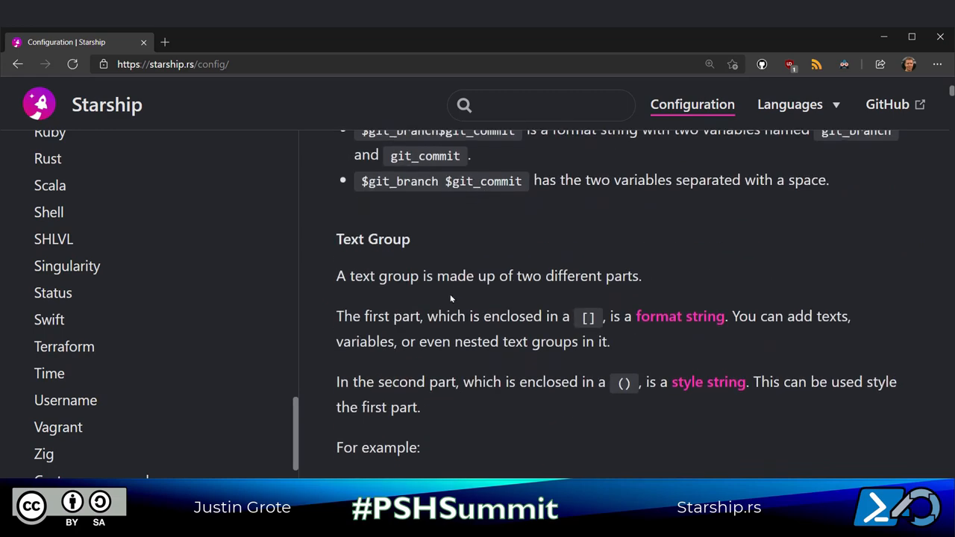
pyautogui.scroll(-3)
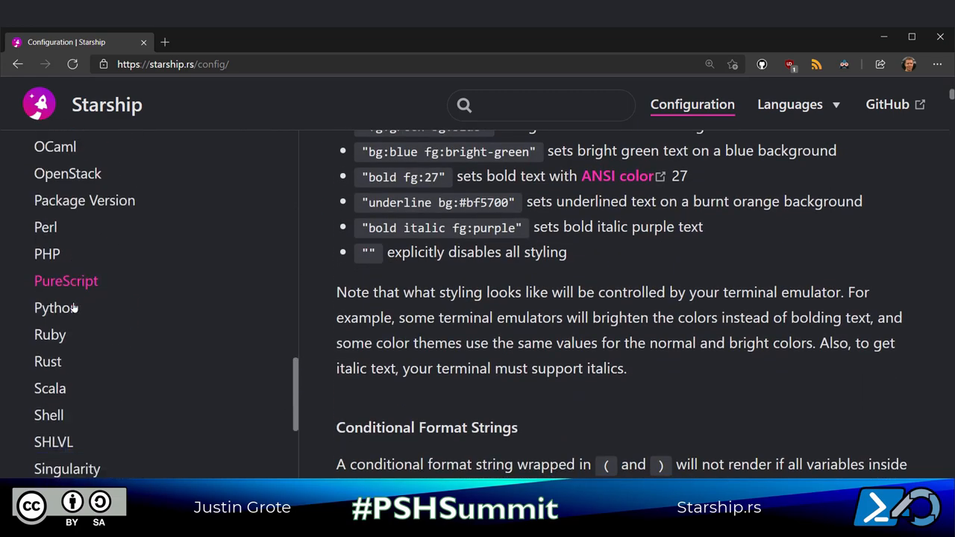
pyautogui.click(50, 430)
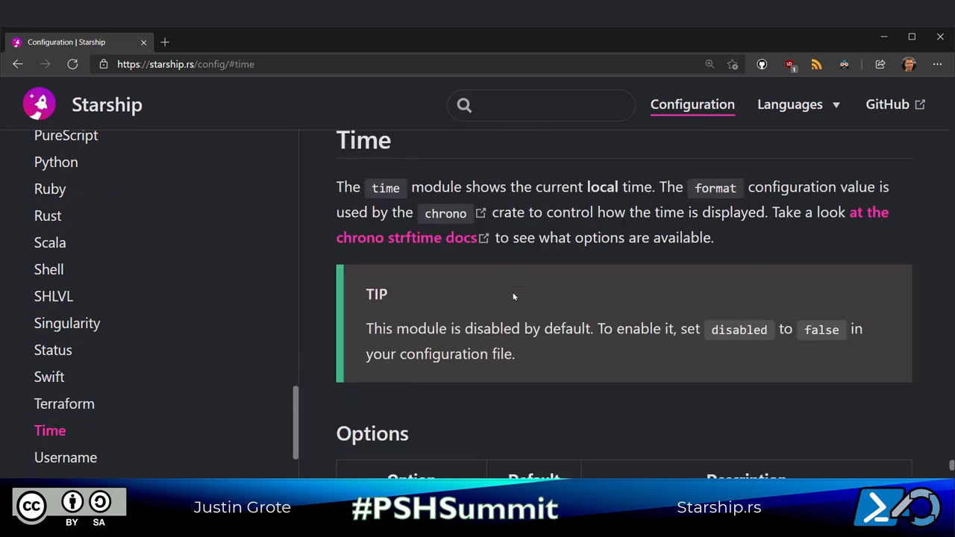
pyautogui.scroll(-3)
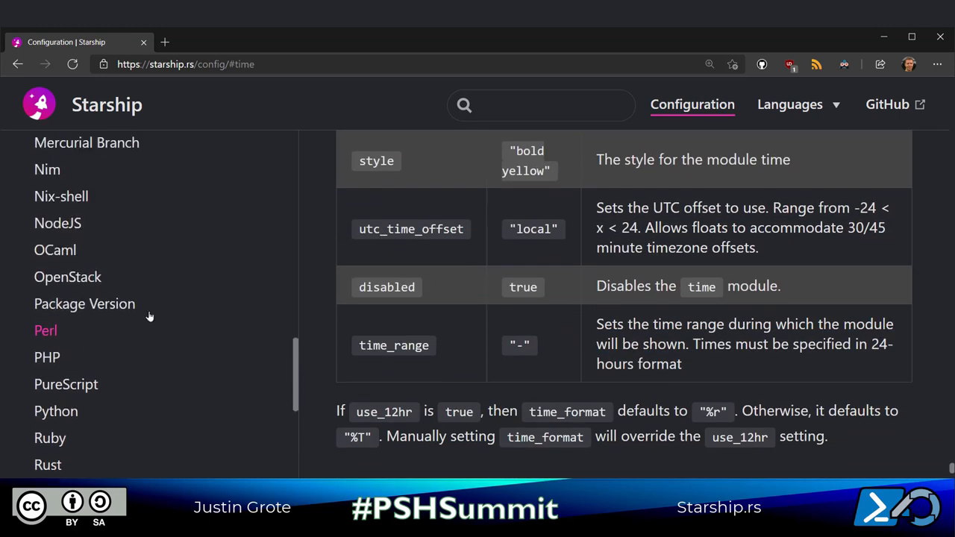
pyautogui.scroll(-3)
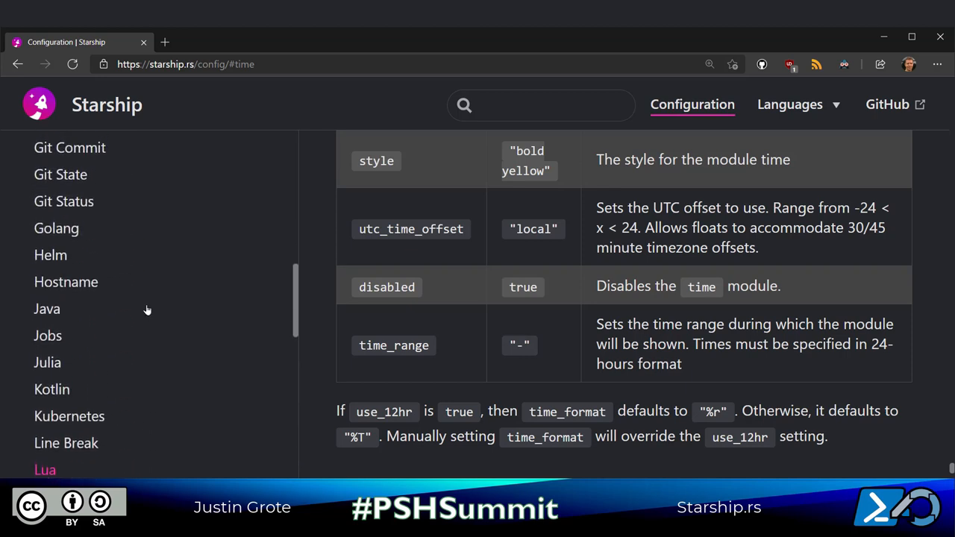
# Step: Review the Hostname and Git Commit module docs, scrolling on to Custom commands
pyautogui.click(65, 280)
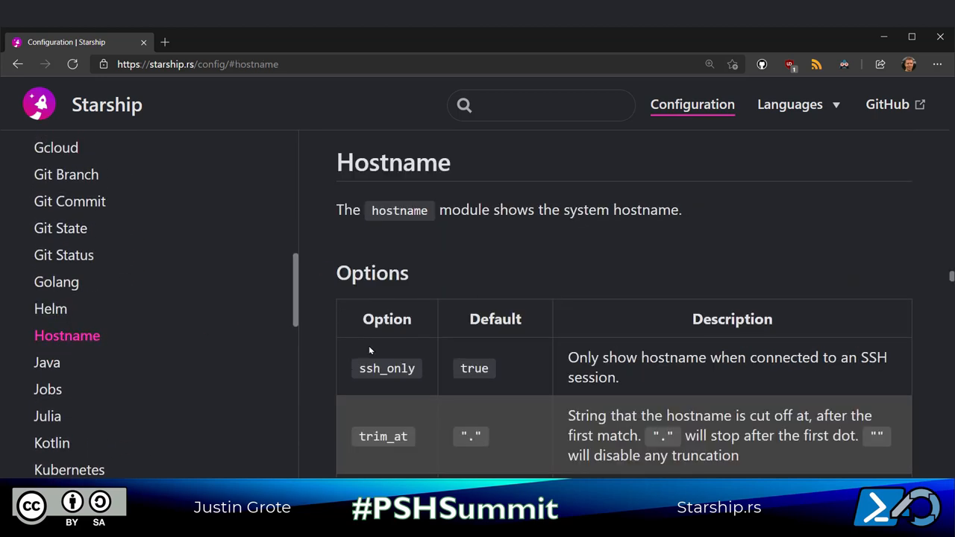
pyautogui.scroll(-3)
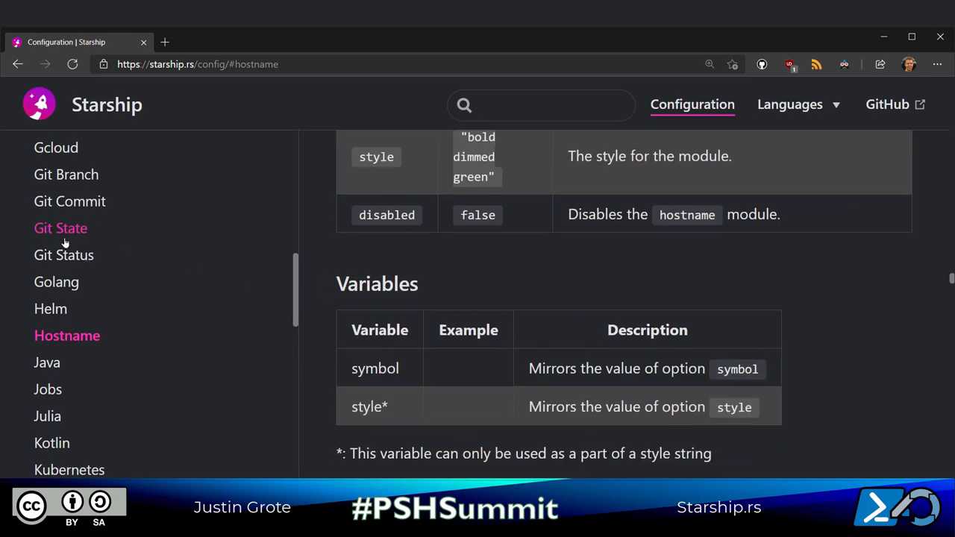
pyautogui.click(72, 201)
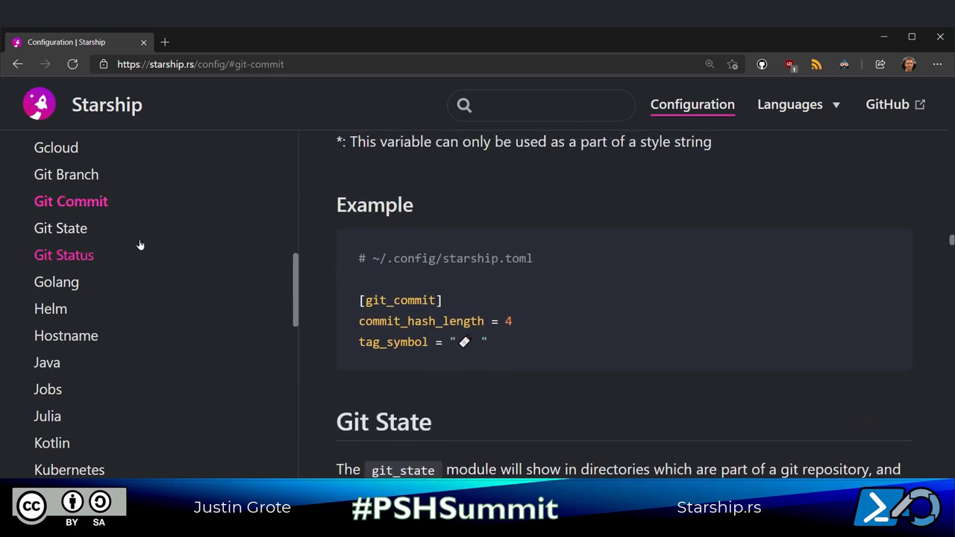
pyautogui.scroll(-3)
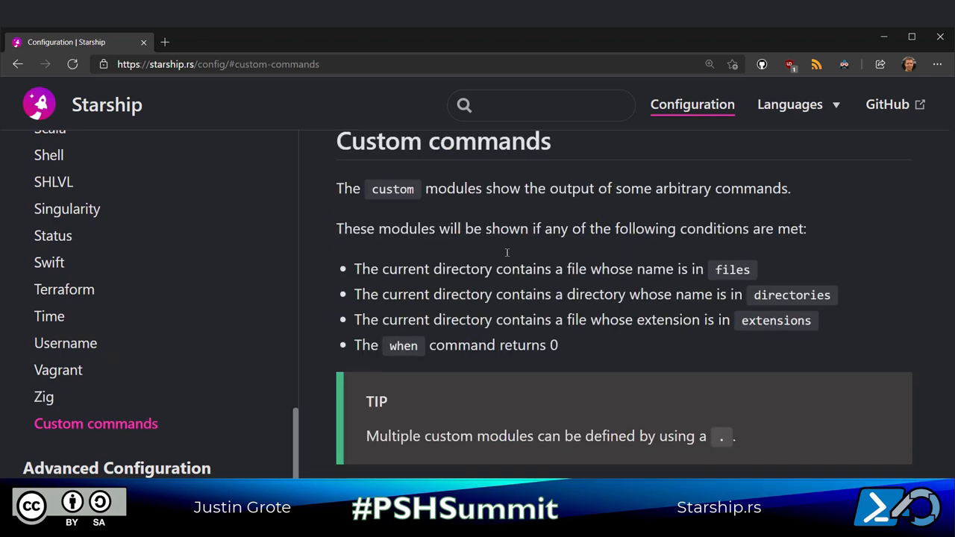
pyautogui.scroll(-3)
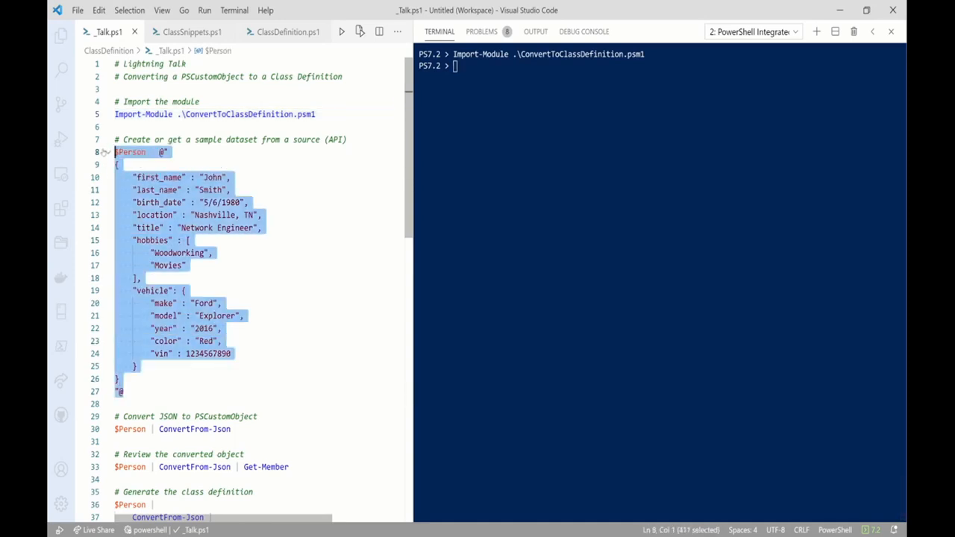
# Step: Run the selected $Person JSON here-string with F8 to store the sample dataset
pyautogui.press('F8')
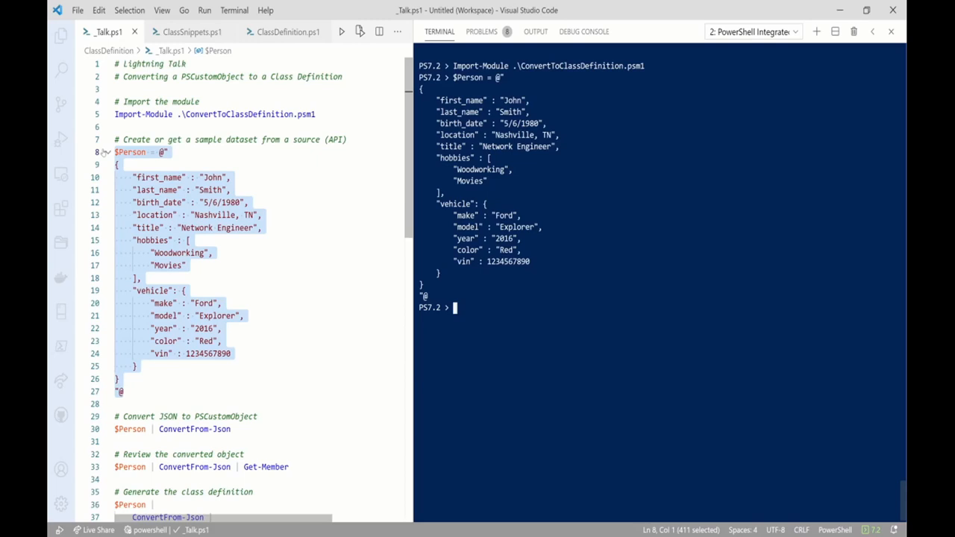
pyautogui.moveTo(252, 440)
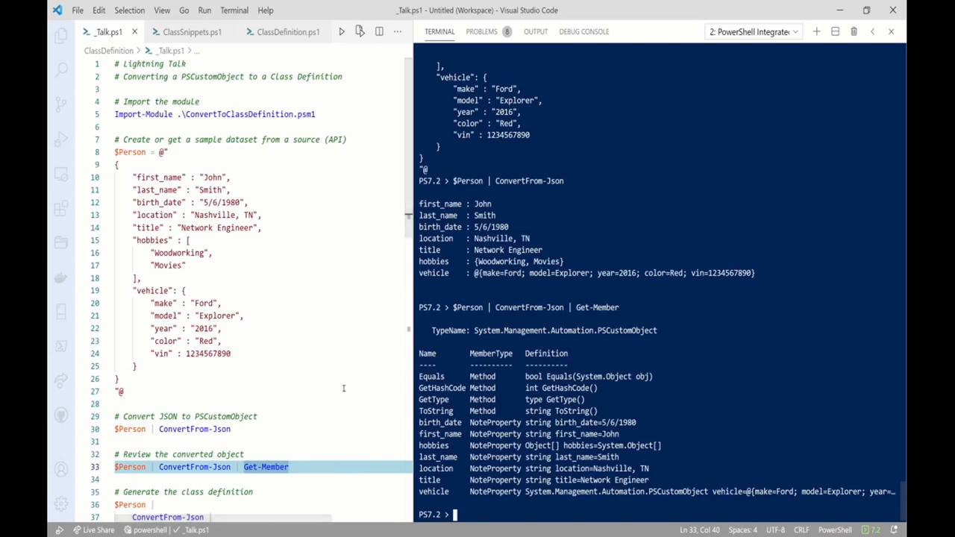
# Step: Run the ConvertTo-ClassDefinition pipeline to generate ClassDefinition.ps1 with Person and PersonVehicle classes
pyautogui.scroll(-3)
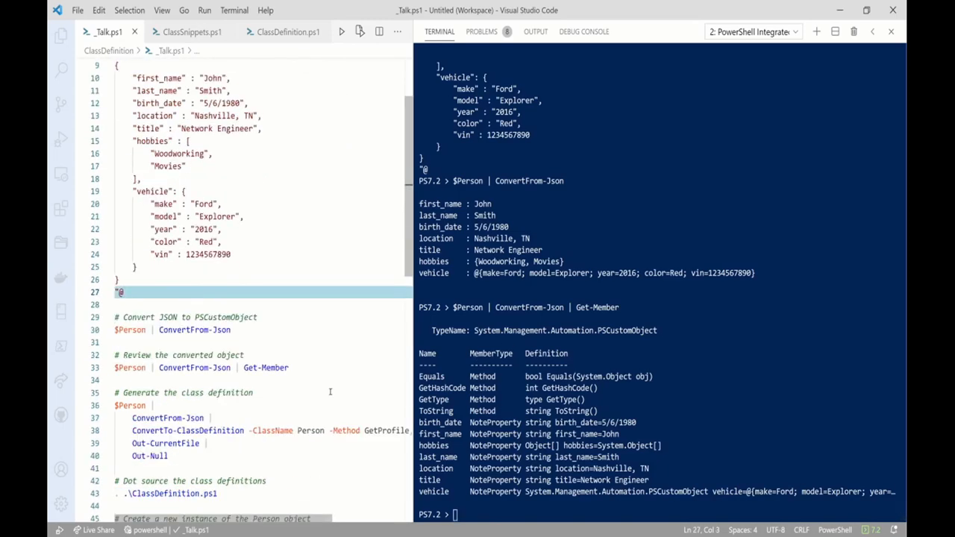
pyautogui.scroll(-3)
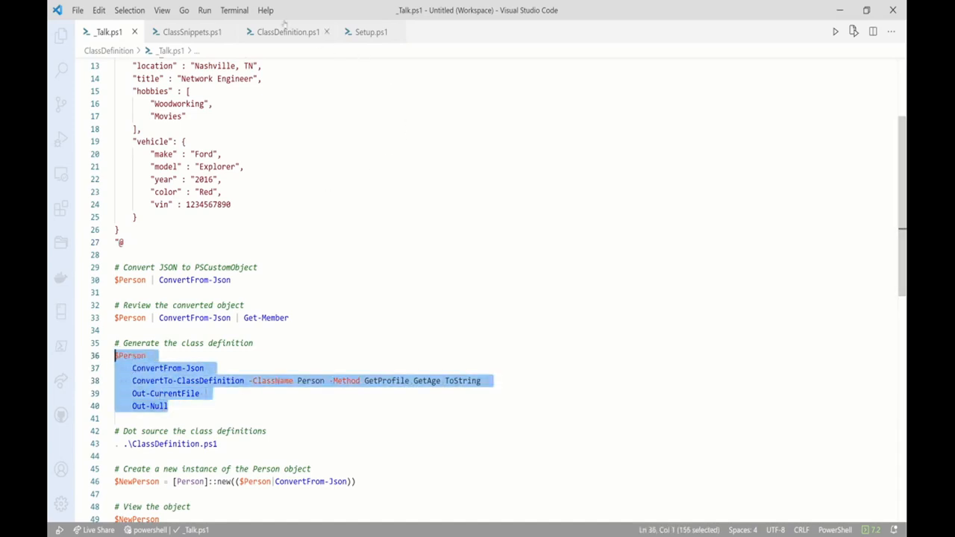
pyautogui.click(288, 31)
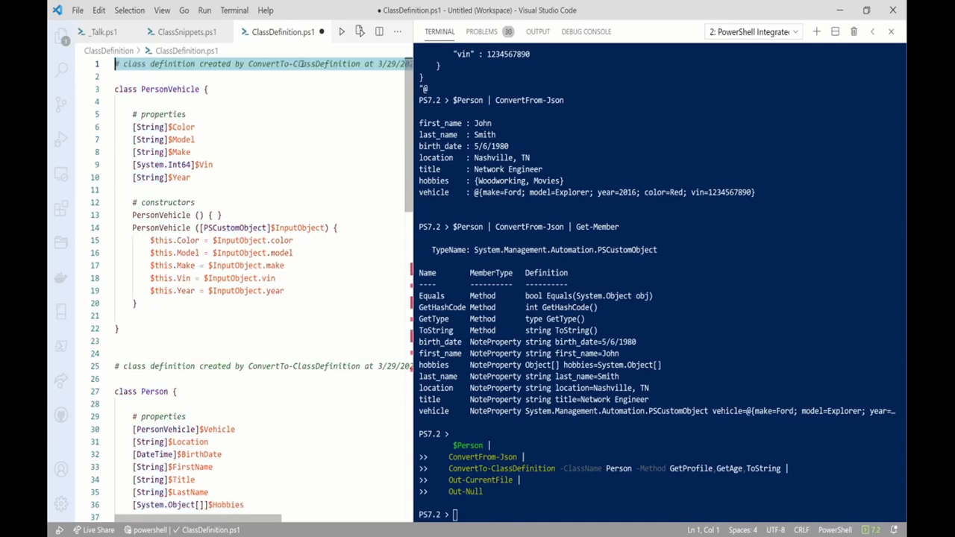
# Step: Add $this.FullName and $this.Age = $this.GetAge() assignments to the Person constructor using ClassSnippets.ps1
pyautogui.scroll(-3)
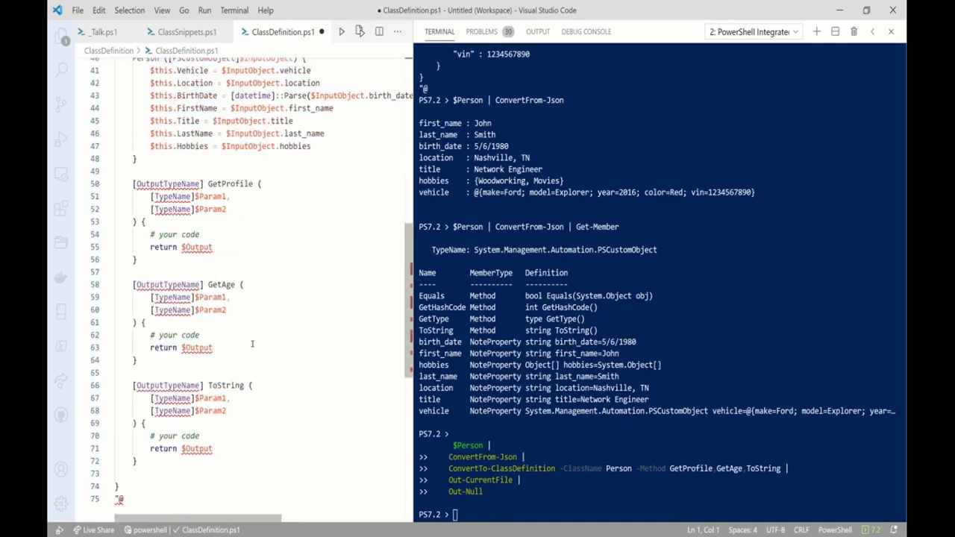
pyautogui.scroll(-3)
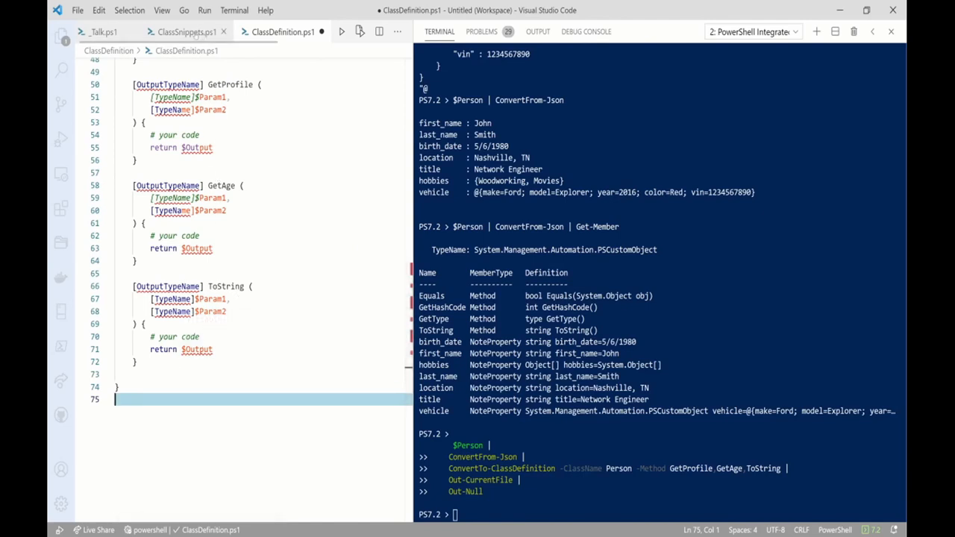
pyautogui.click(188, 32)
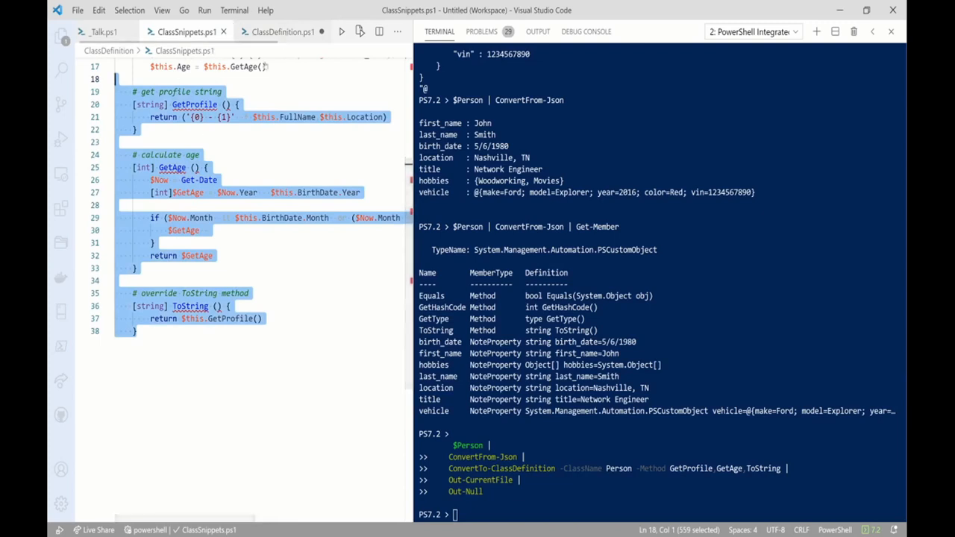
pyautogui.click(282, 31)
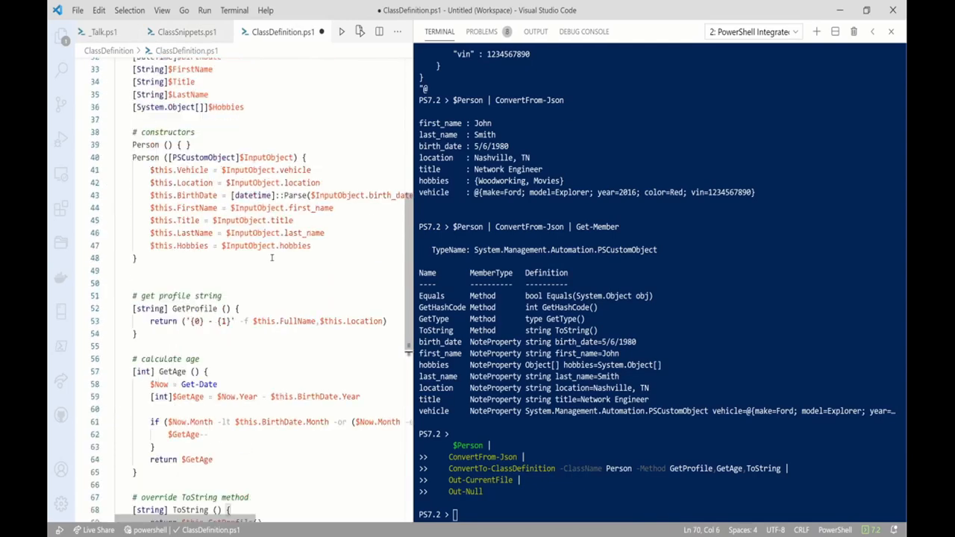
pyautogui.click(188, 32)
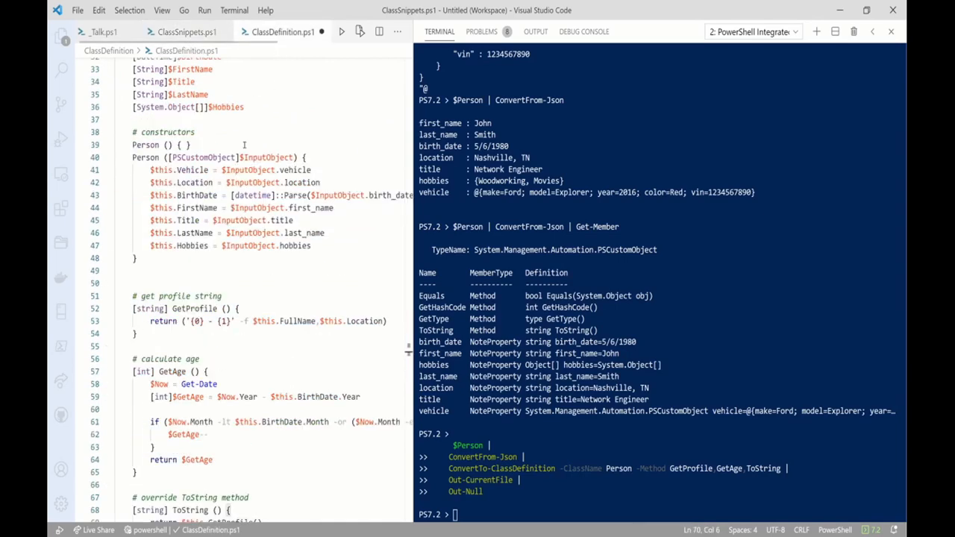
pyautogui.click(313, 245)
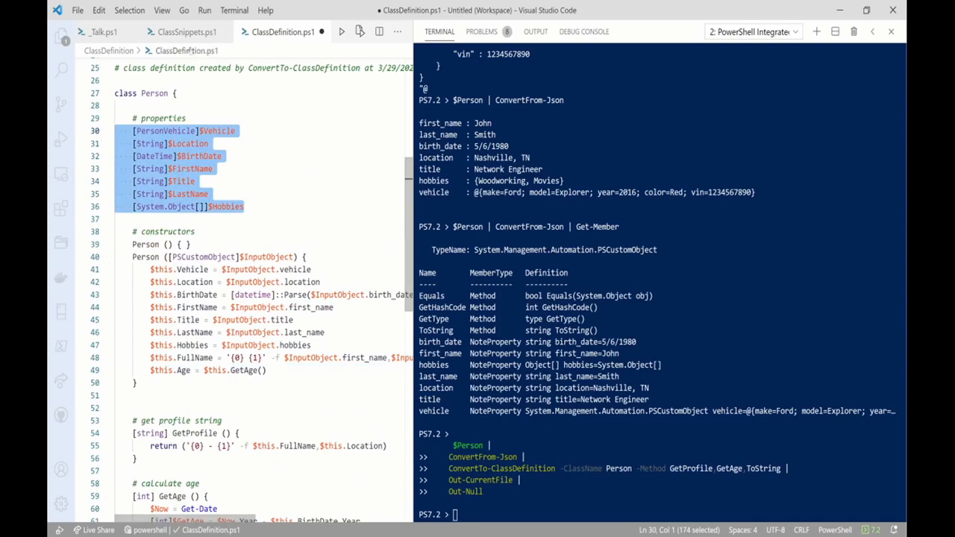
# Step: Copy the ToString override returning year, make and model from ClassSnippets.ps1 into PersonVehicle
pyautogui.click(186, 32)
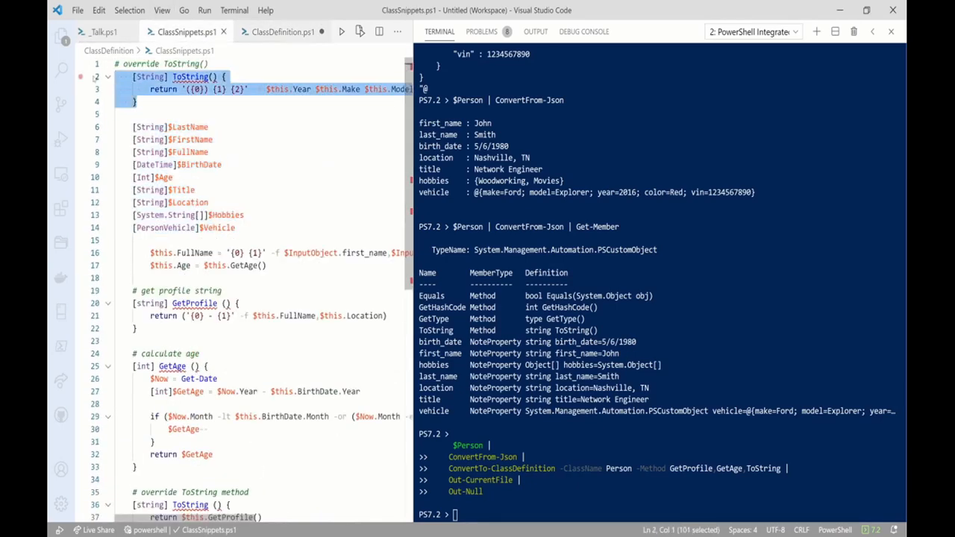
pyautogui.click(282, 32)
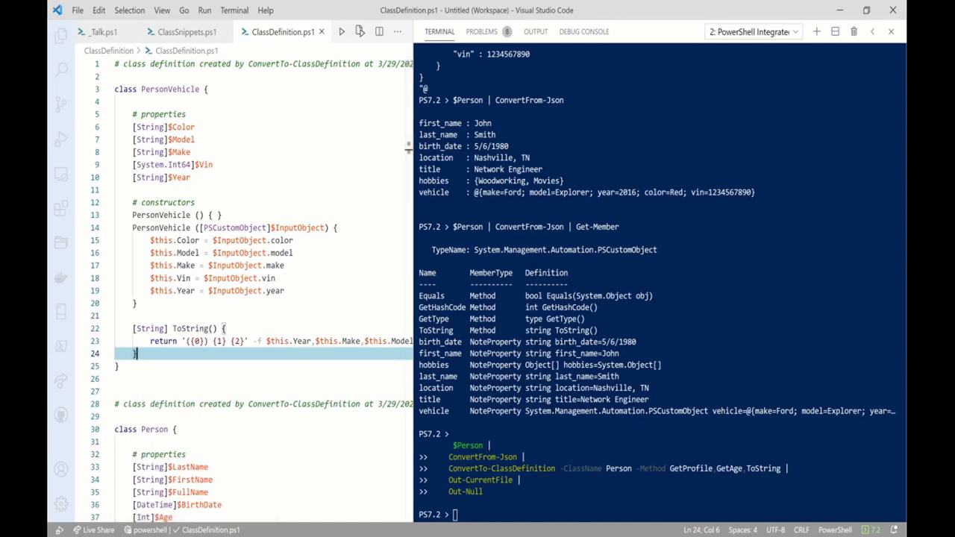
# Step: In _Talk.ps1, dot-source the classes, build [Person]::new from the JSON and display $NewPerson
pyautogui.click(105, 32)
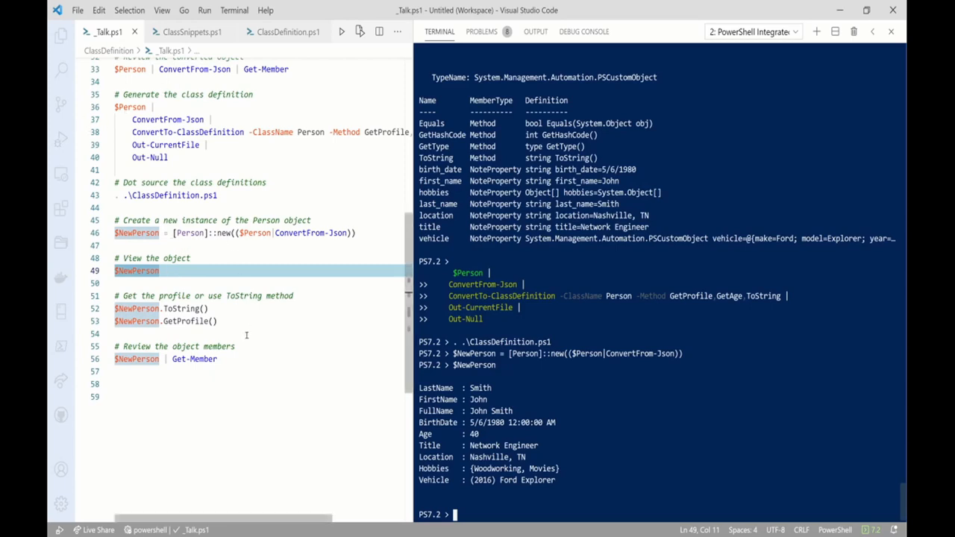
pyautogui.click(212, 308)
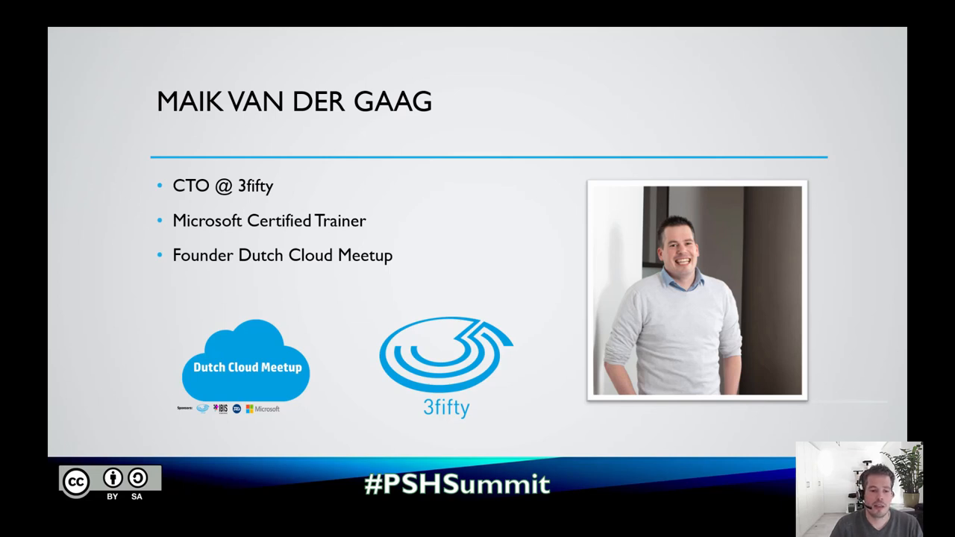
# Step: Advance the slideshow from the speaker introduction to the Prerequisites slide
pyautogui.press('Right')
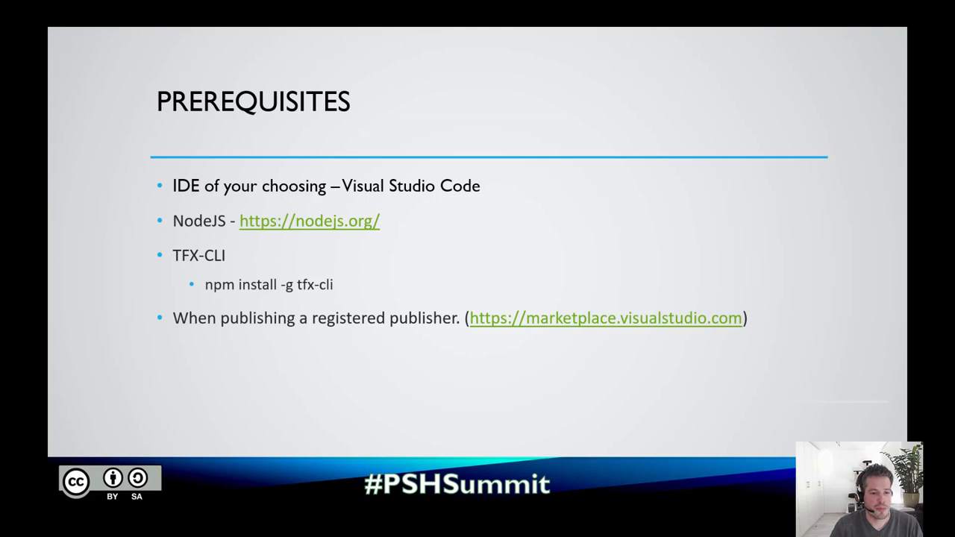
# Step: Leave the slideshow and type the tfx build tasks create command for the ContentToVariable task
pyautogui.press('Right')
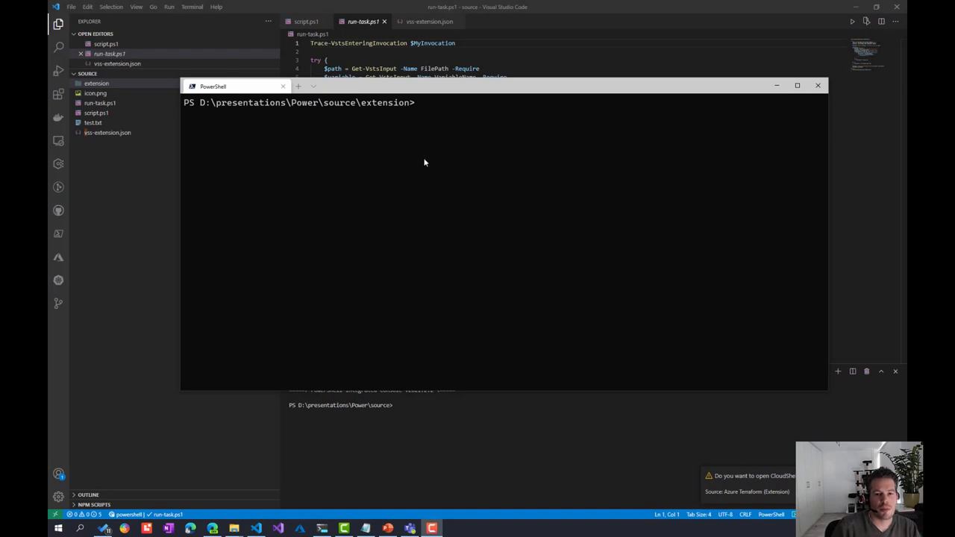
pyautogui.moveTo(430, 114)
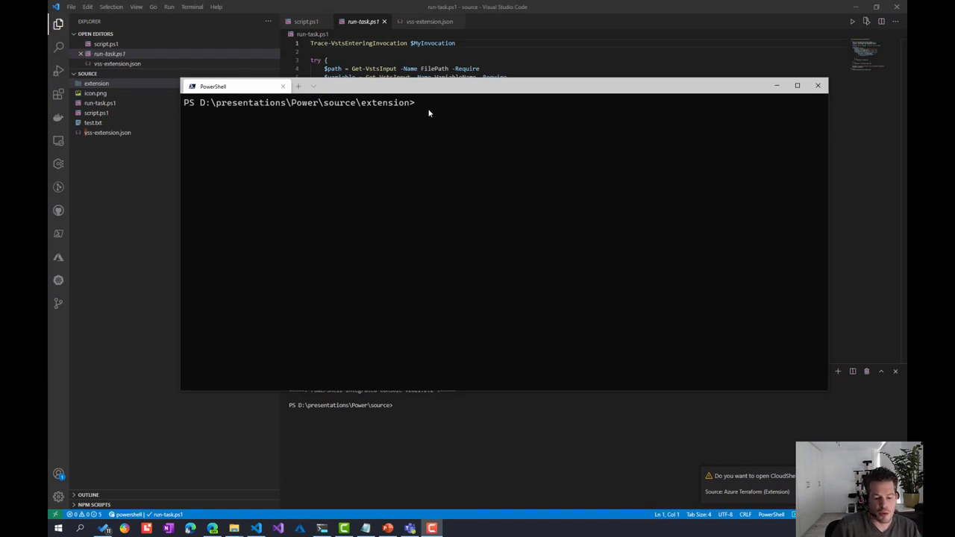
pyautogui.write("tfx build tasks create --task-name 'ContentToVariable' --friendly-name 'ContentToVariable' --description 'This task saves the content of a file to an Azure DevOps variable' --author 'Maik van der Gaag'")
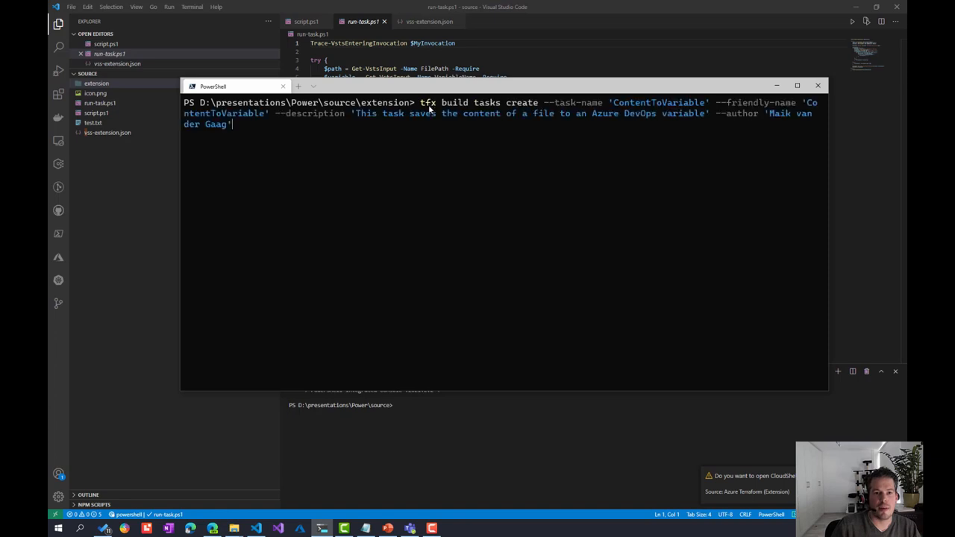
pyautogui.moveTo(435, 134)
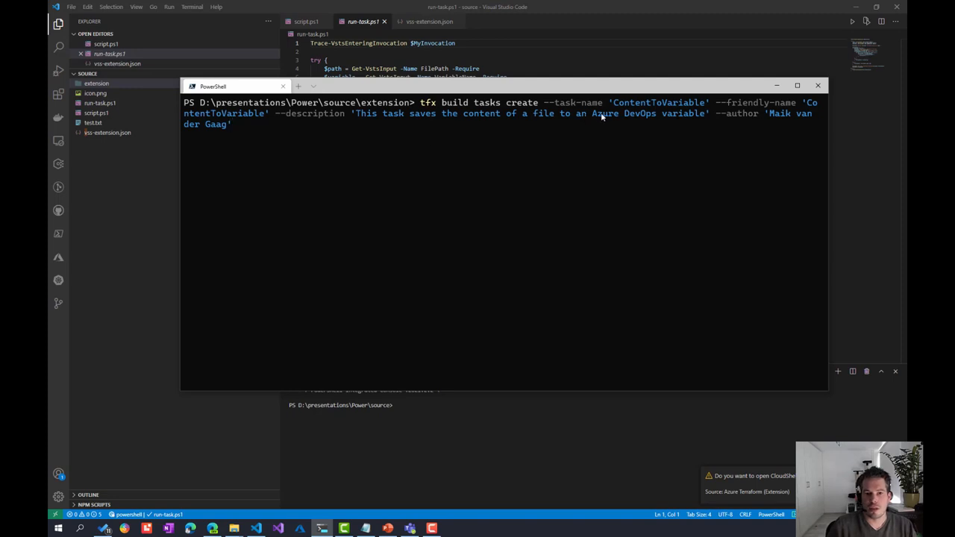
pyautogui.moveTo(327, 114)
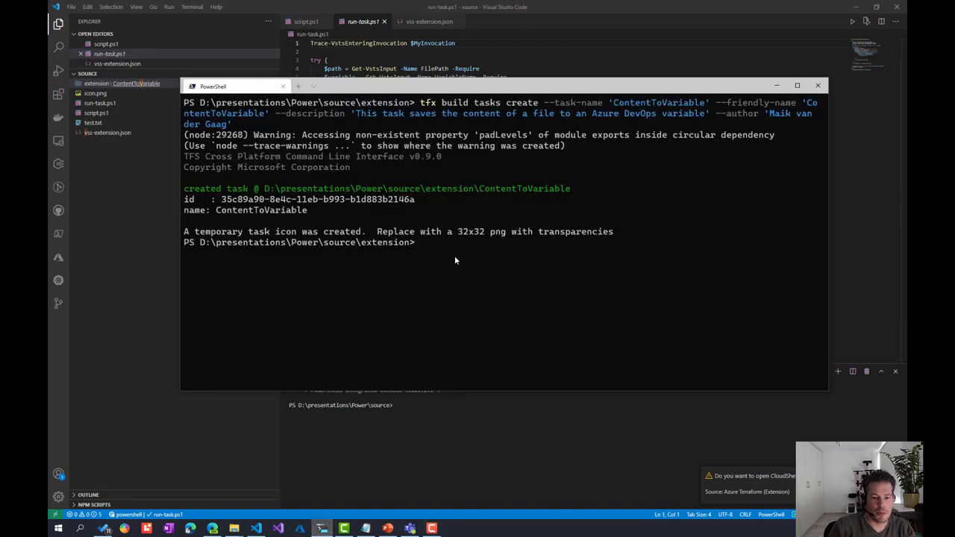
# Step: Run tfx build tasks create, then enter Save-Module -Name VstsTaskSdk -Path .\ContentToVariable\ps_modules -Force
pyautogui.write('Save-Module -Name VstsTaskSdk -Path .\\ContentToVariable\\ps_modules -Force')
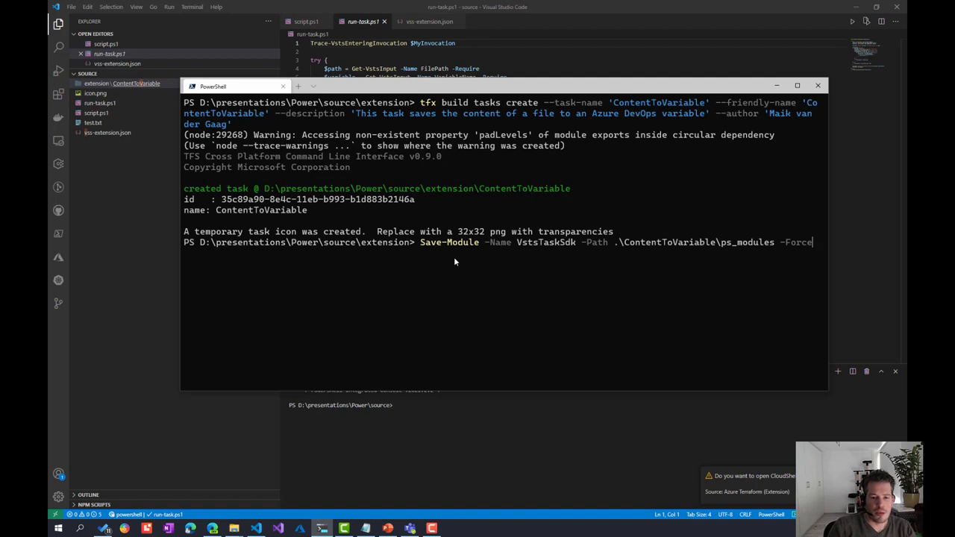
pyautogui.moveTo(477, 254)
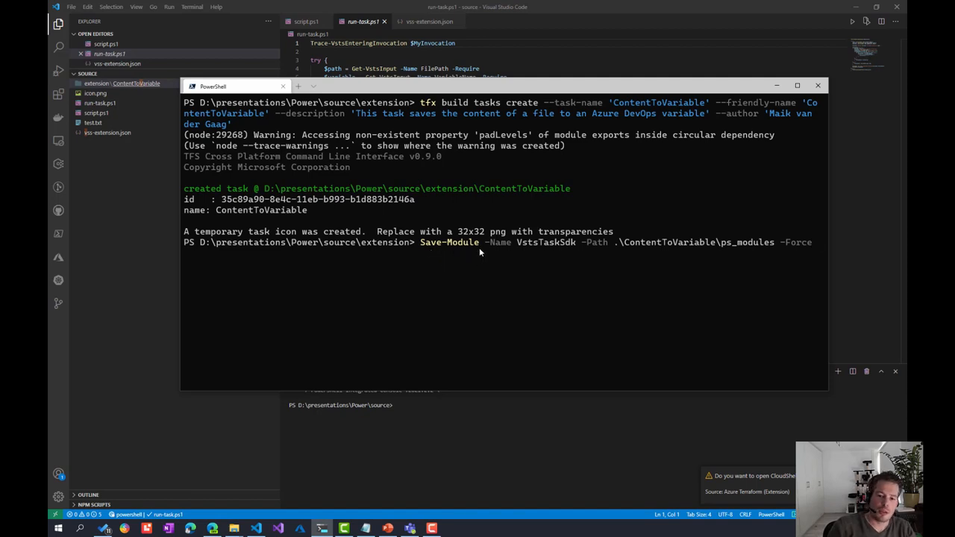
pyautogui.moveTo(498, 252)
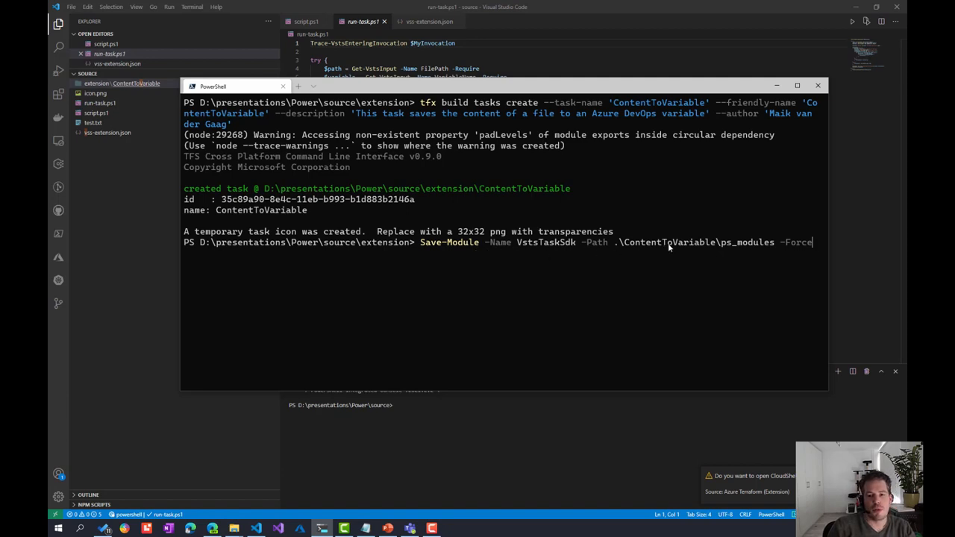
pyautogui.moveTo(749, 251)
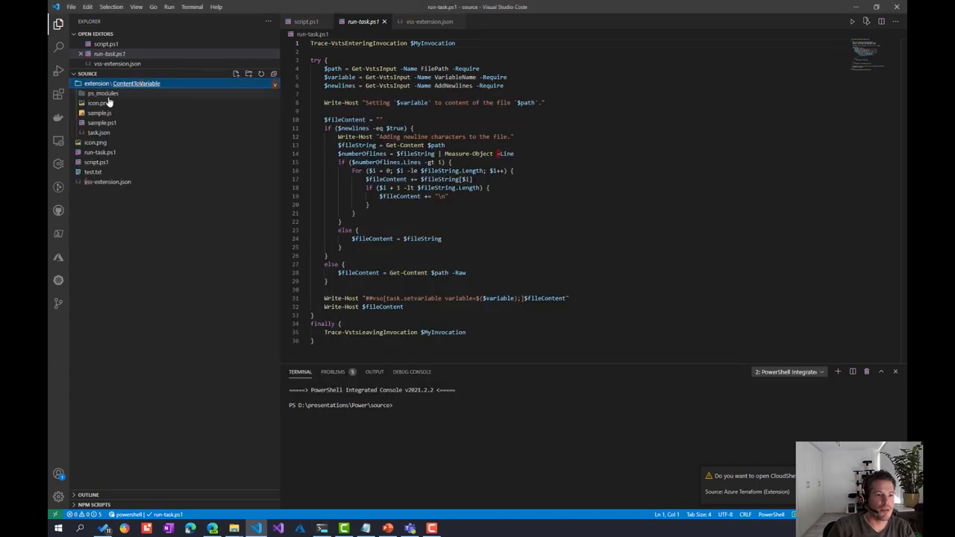
# Step: Expand ps_modules\VstsTaskSdk and delete the 0.11.0 version folder to the Recycle Bin
pyautogui.click(103, 93)
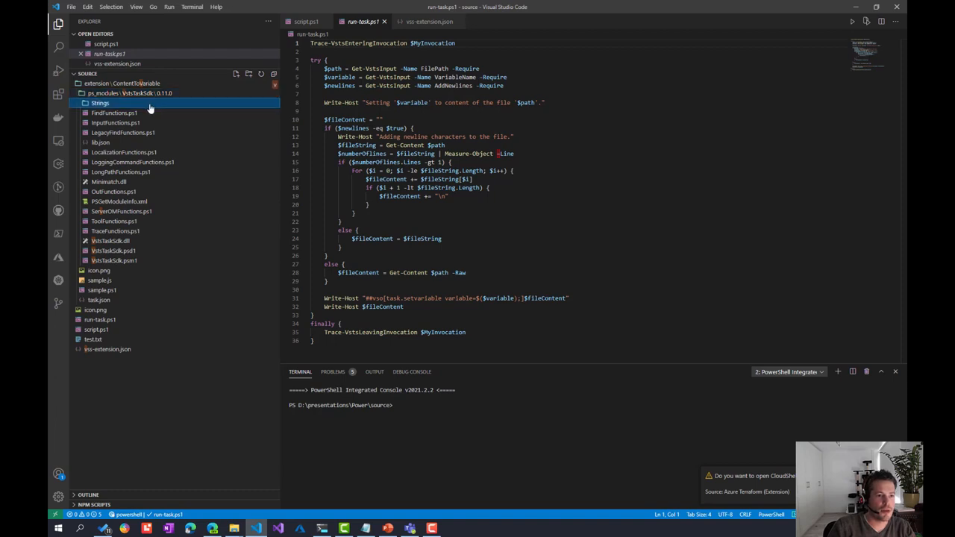
pyautogui.click(100, 103)
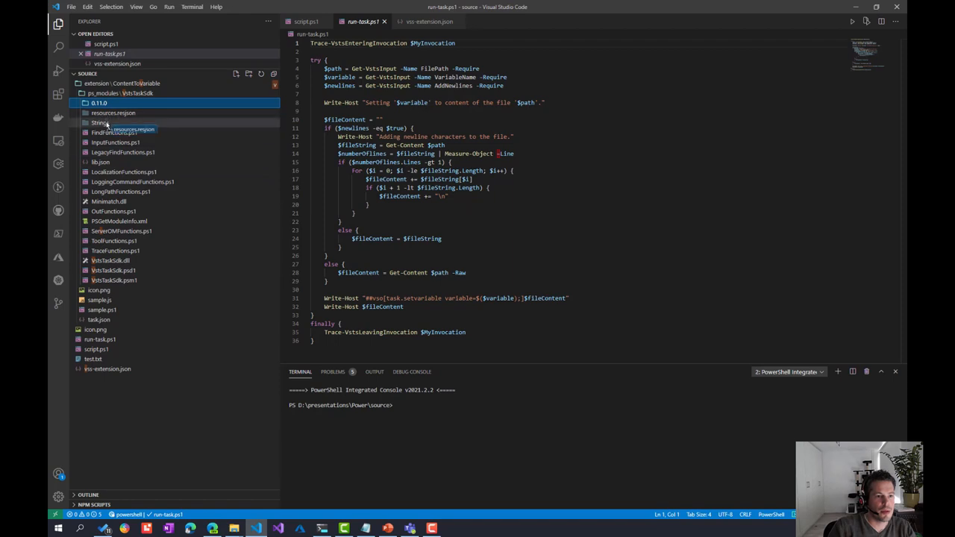
pyautogui.click(98, 122)
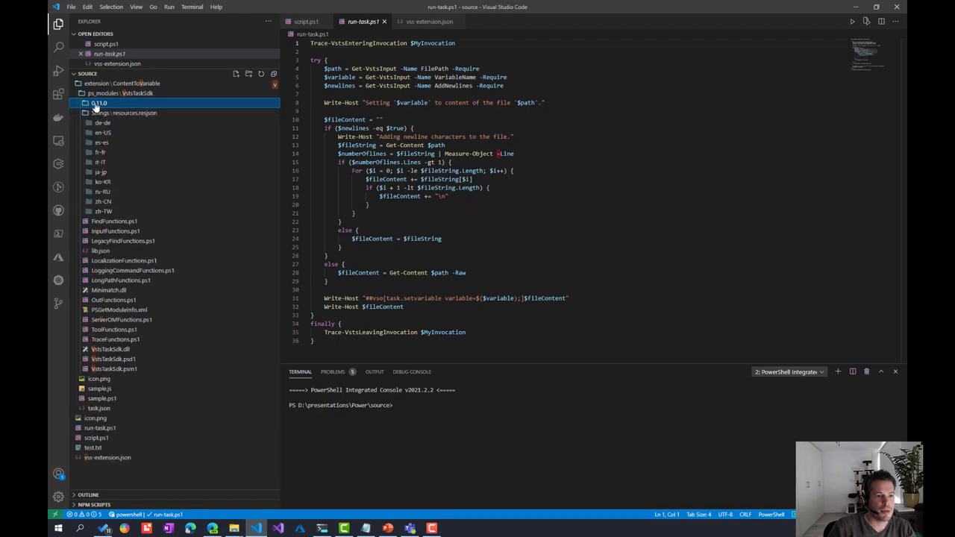
pyautogui.rightClick(98, 101)
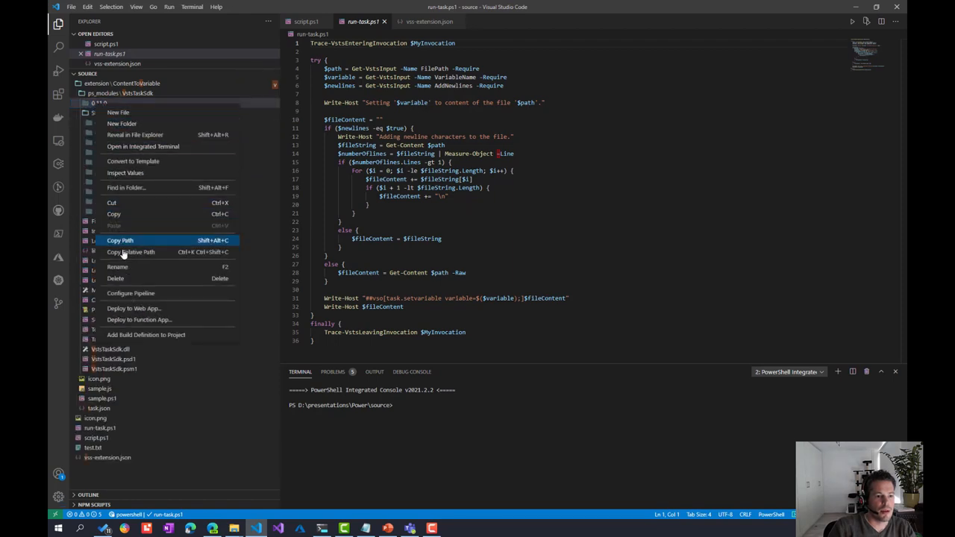
pyautogui.click(116, 279)
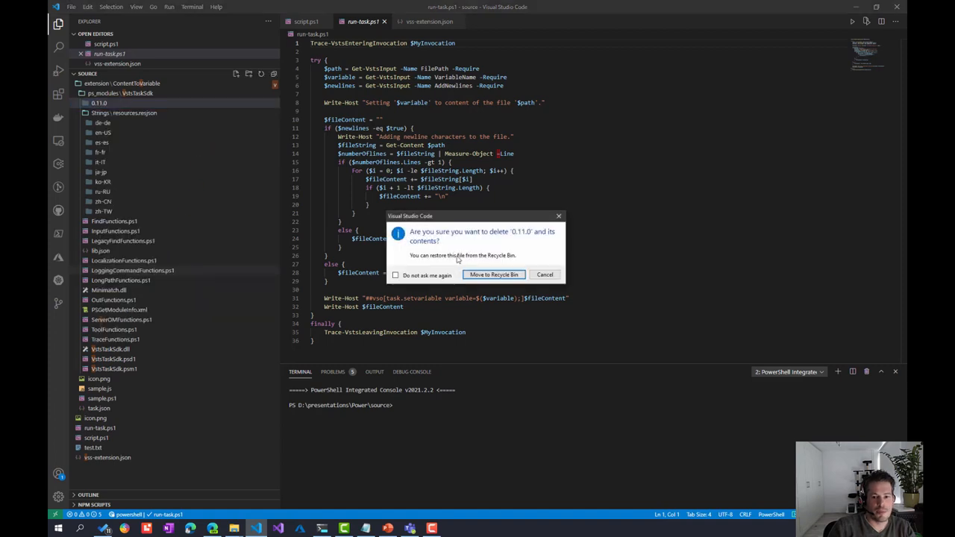
pyautogui.click(493, 275)
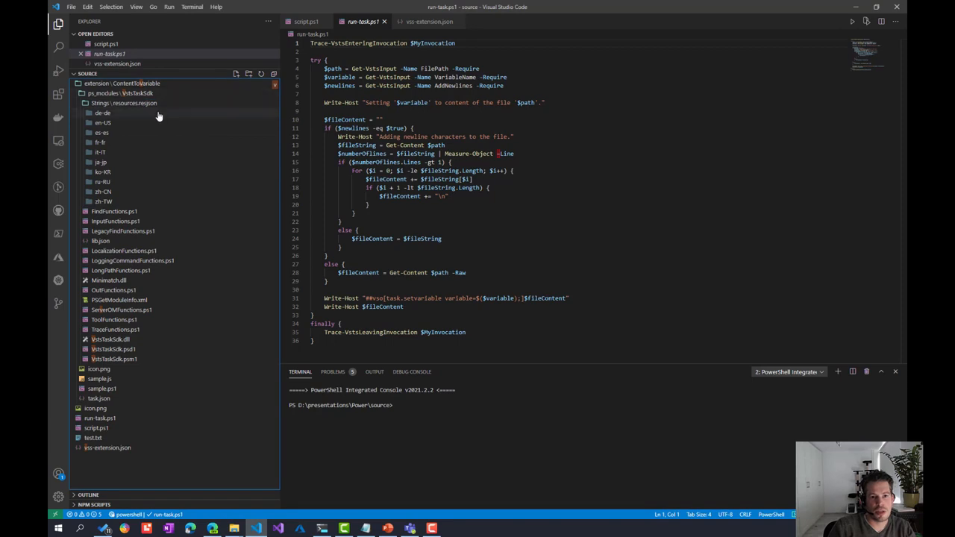
pyautogui.moveTo(173, 148)
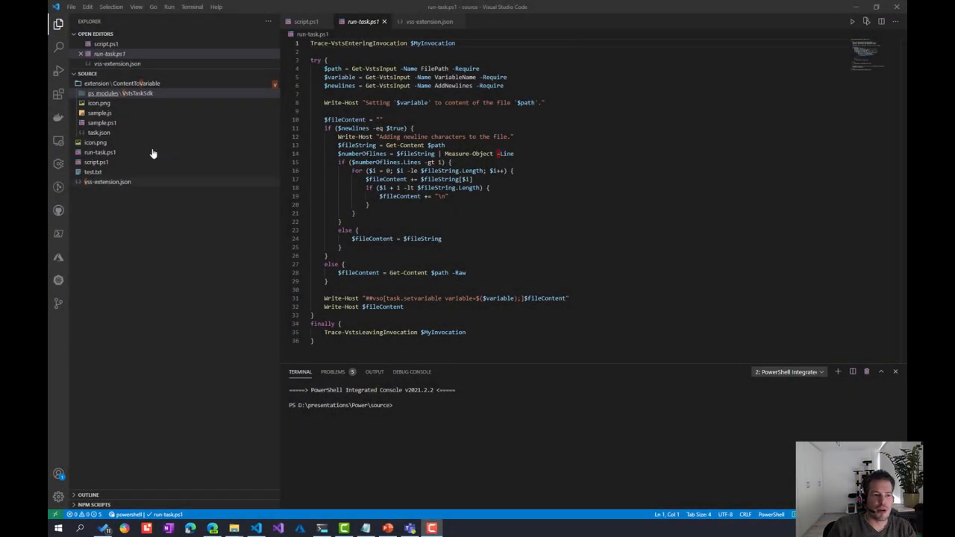
# Step: Review task.json's FilePath, VariableName and AddNewlines input definitions
pyautogui.click(98, 132)
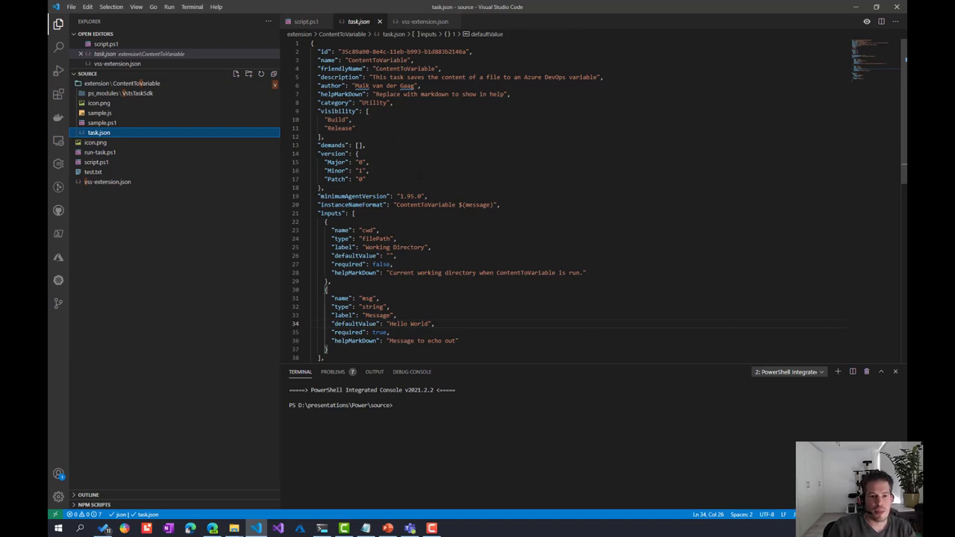
pyautogui.scroll(-3)
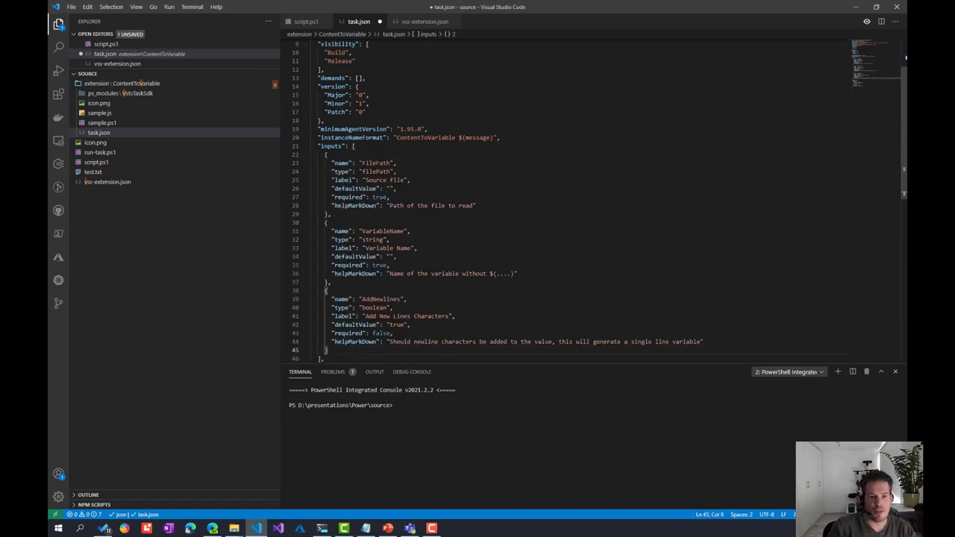
pyautogui.doubleClick(382, 230)
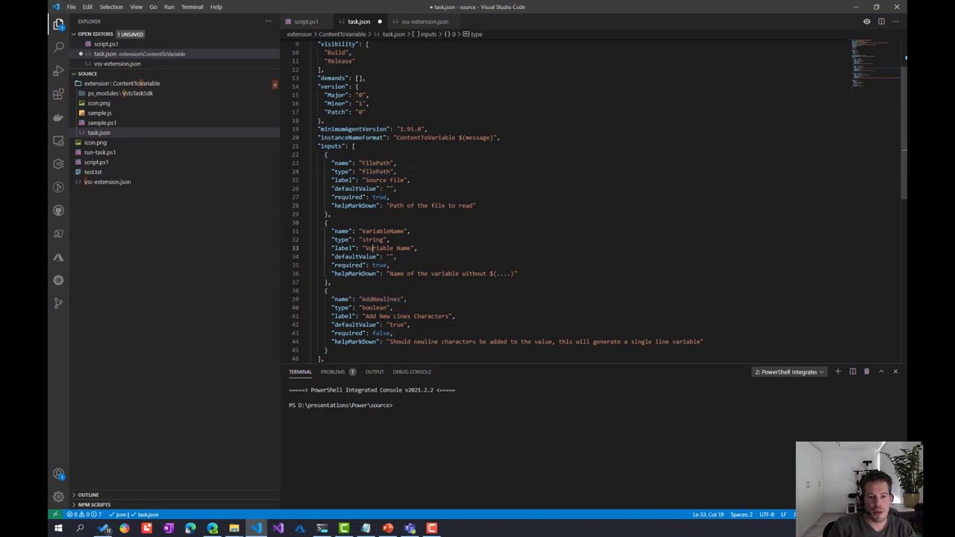
pyautogui.doubleClick(373, 239)
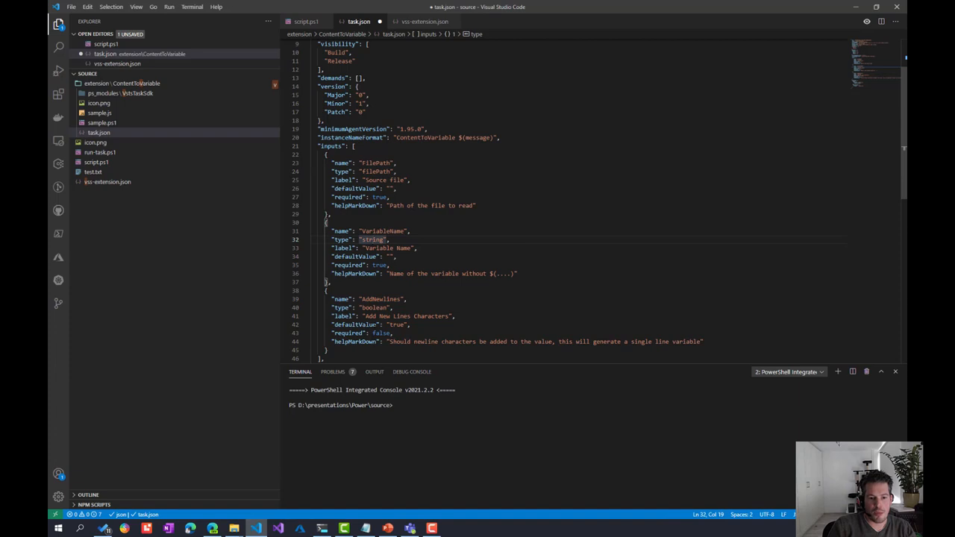
pyautogui.doubleClick(374, 307)
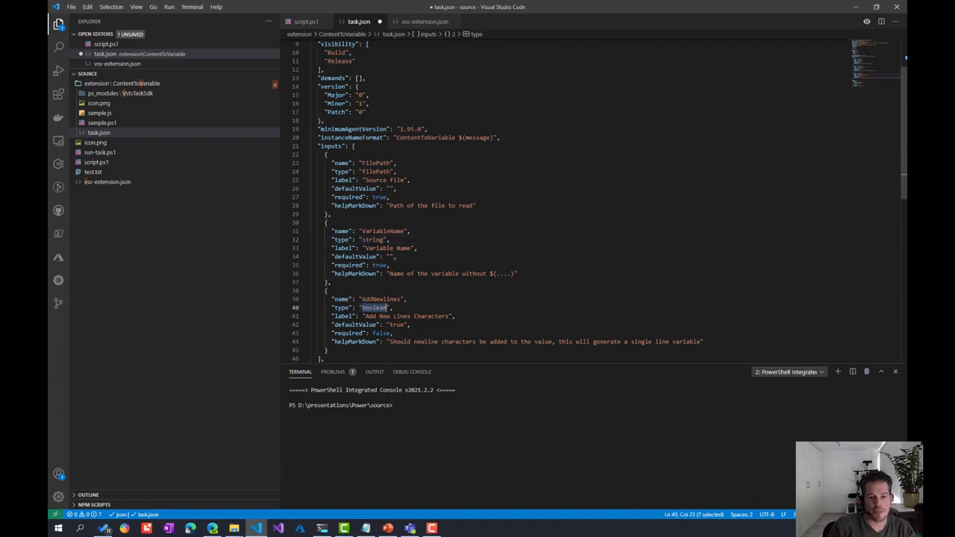
# Step: Delete the Node execution target and its leftover blank line, leaving only PowerShell3
pyautogui.scroll(-3)
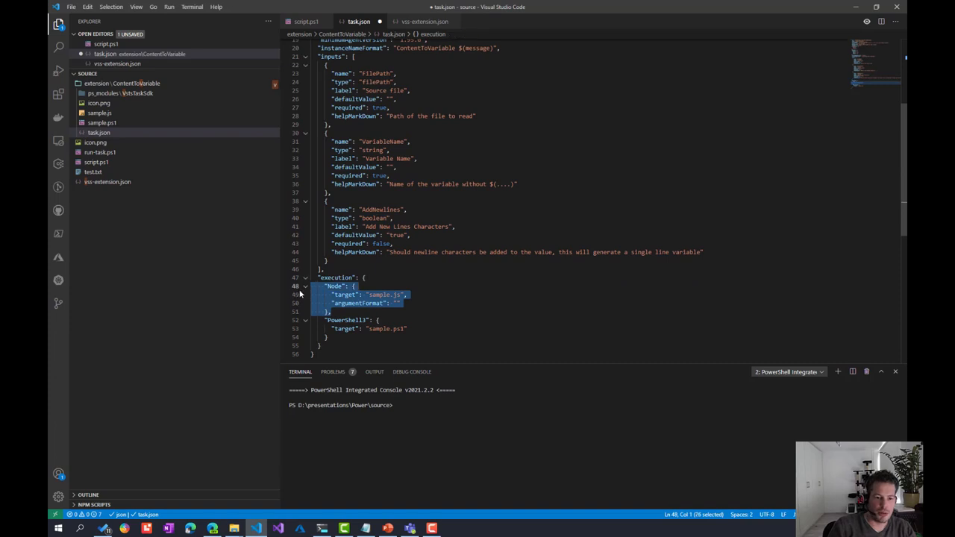
pyautogui.press('Delete')
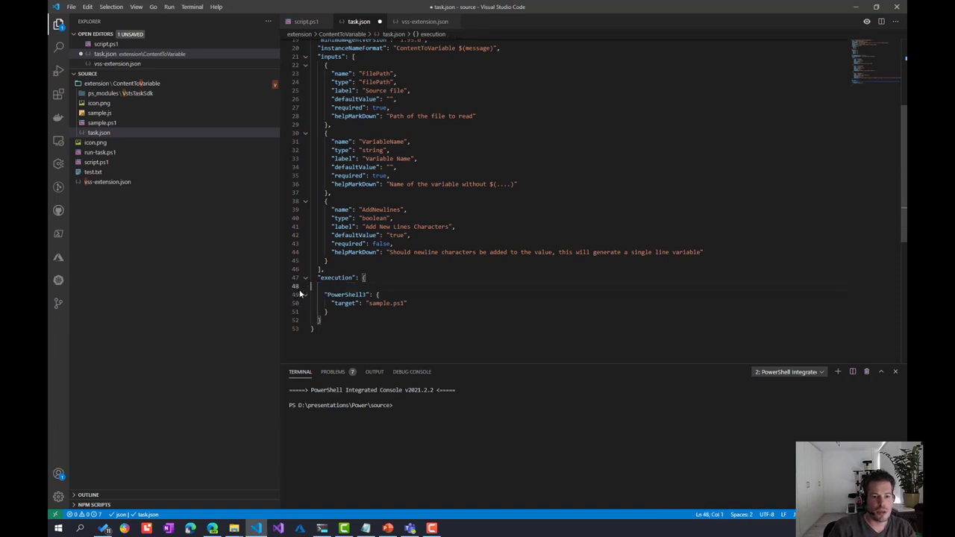
pyautogui.press('Backspace')
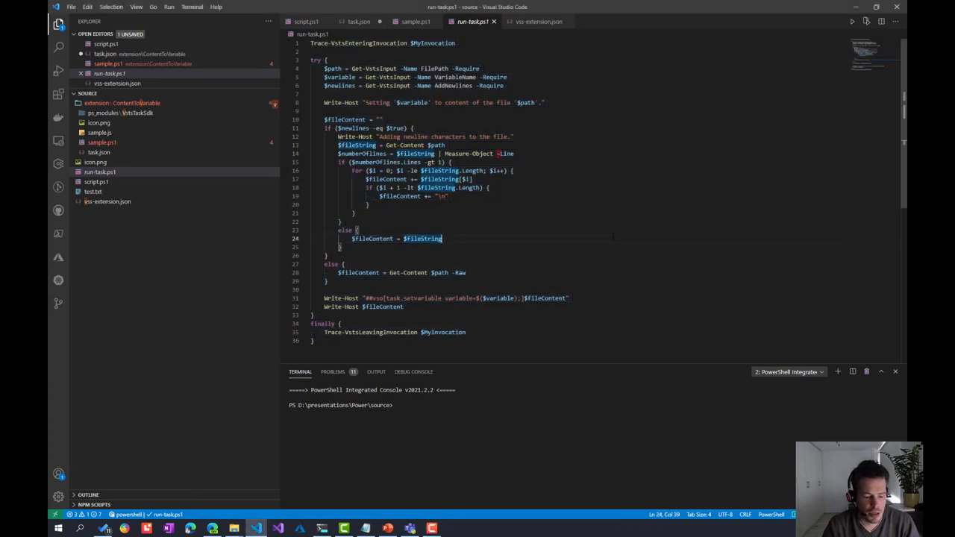
# Step: Copy all of run-task.ps1 into extension/ContentToVariable/sample.ps1
pyautogui.press('ctrl+a')
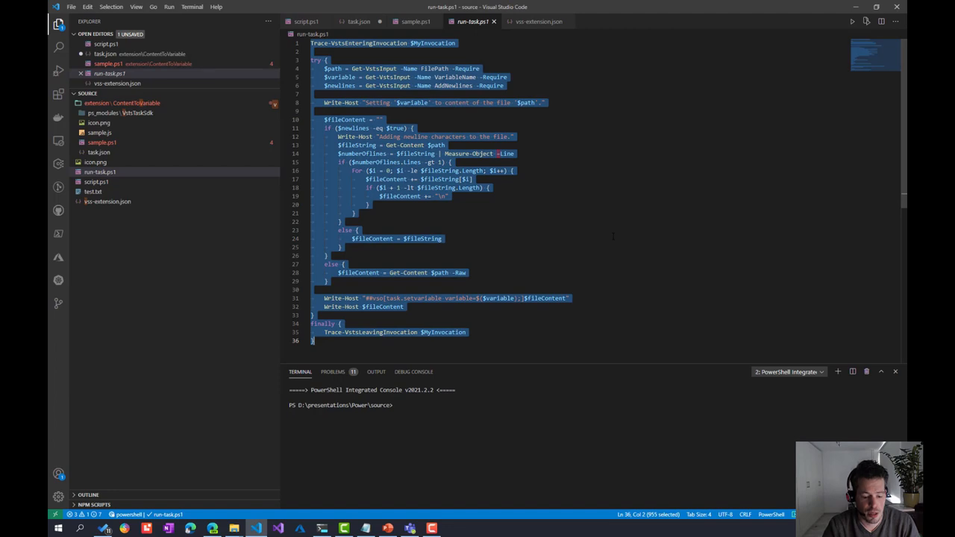
pyautogui.click(100, 171)
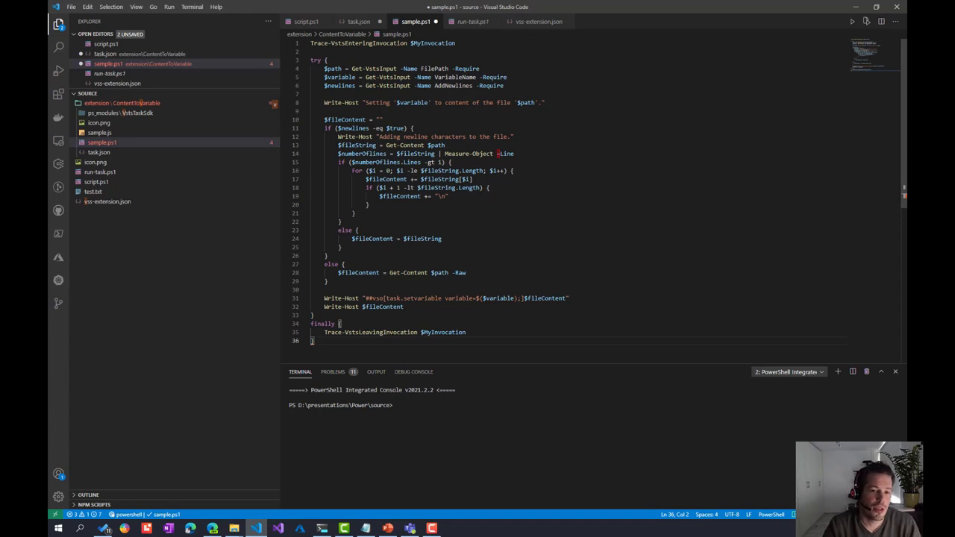
pyautogui.doubleClick(366, 69)
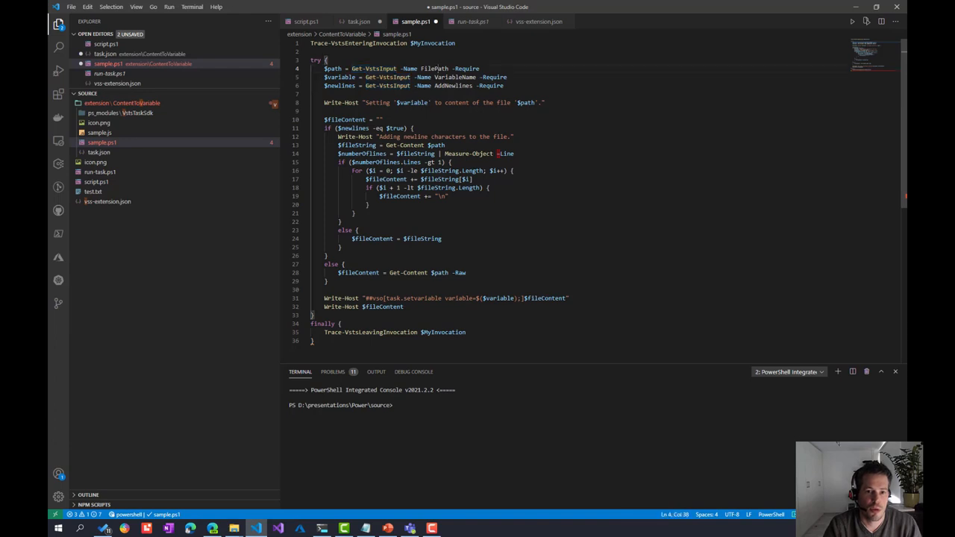
pyautogui.doubleClick(455, 78)
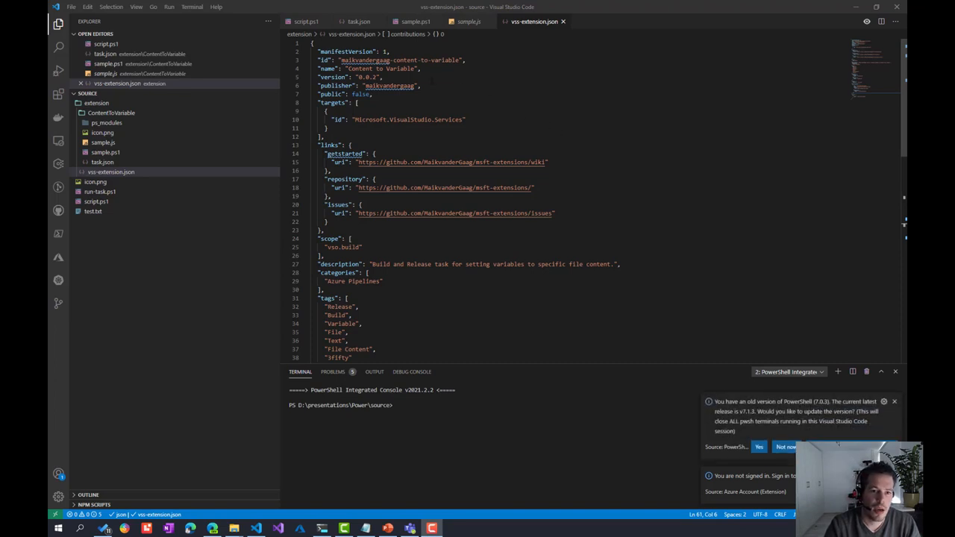
pyautogui.moveTo(364, 60)
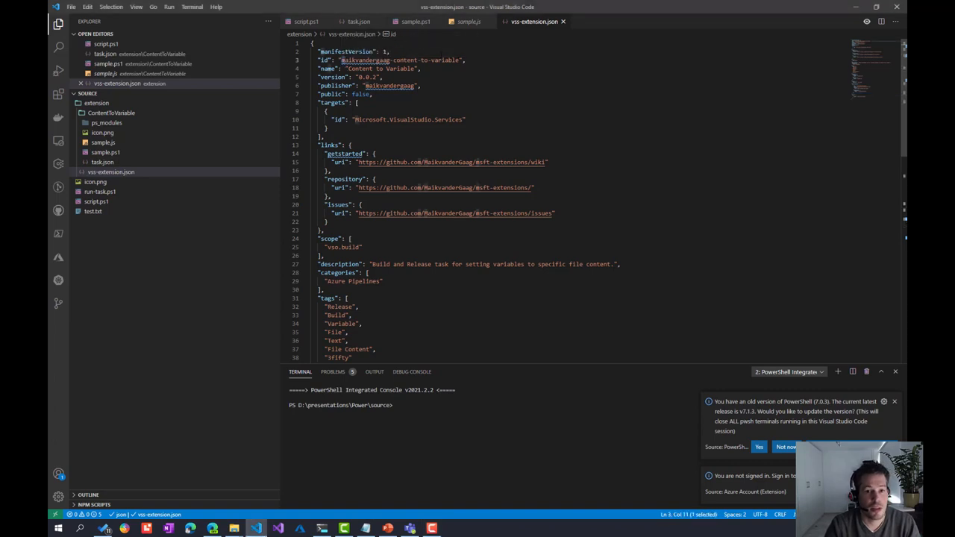
# Step: Bring up vss-extension.json and highlight its links section
pyautogui.doubleClick(388, 85)
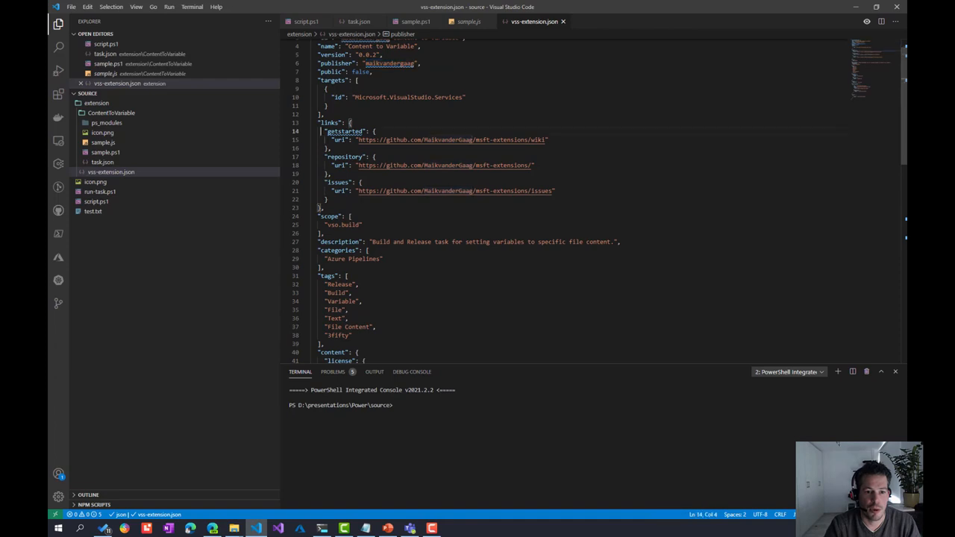
pyautogui.moveTo(322, 131); pyautogui.dragTo(328, 200)
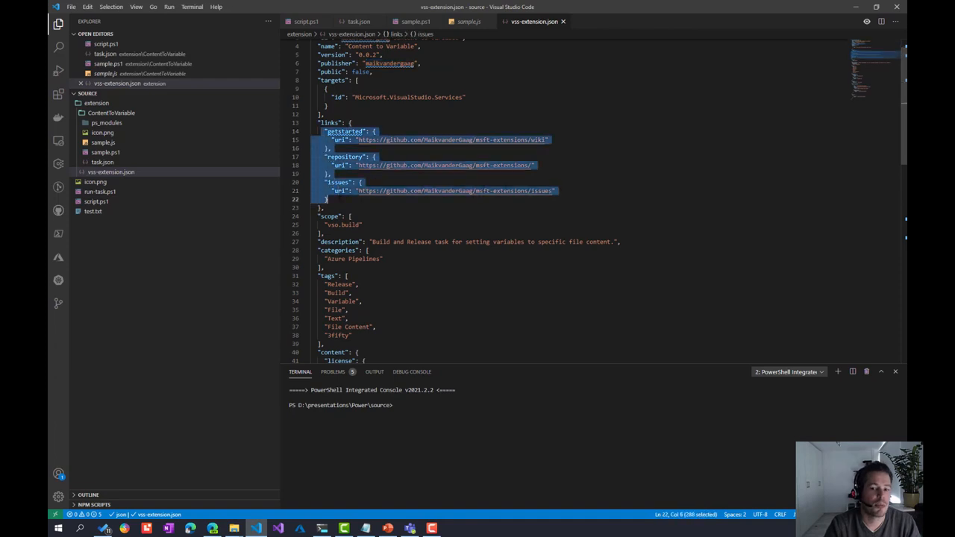
pyautogui.moveTo(594, 192)
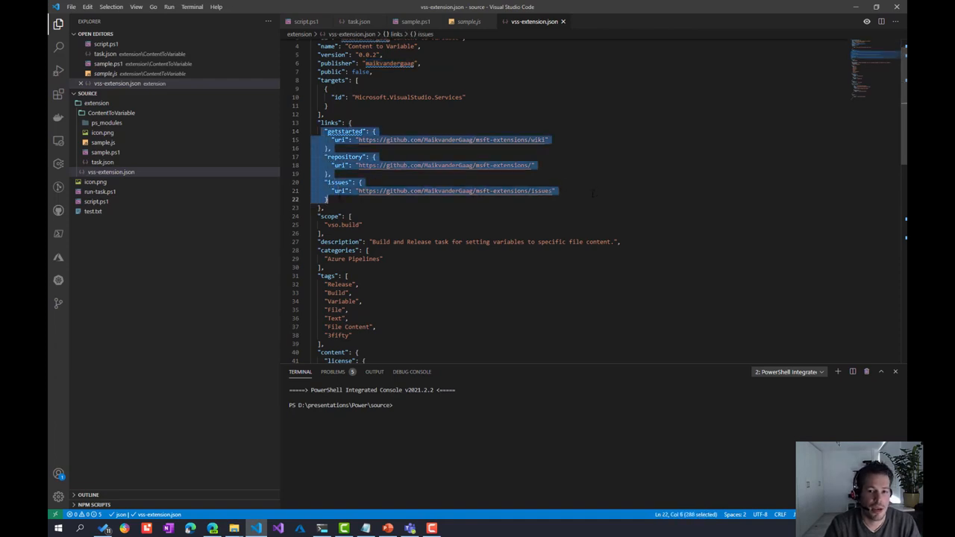
pyautogui.click(555, 191)
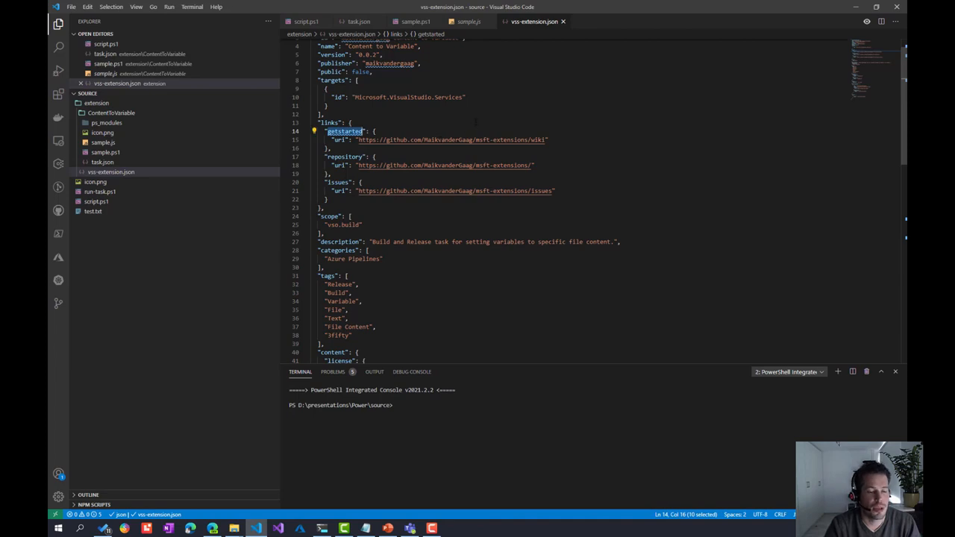
# Step: Review the license and readme content paths further down the manifest
pyautogui.scroll(-3)
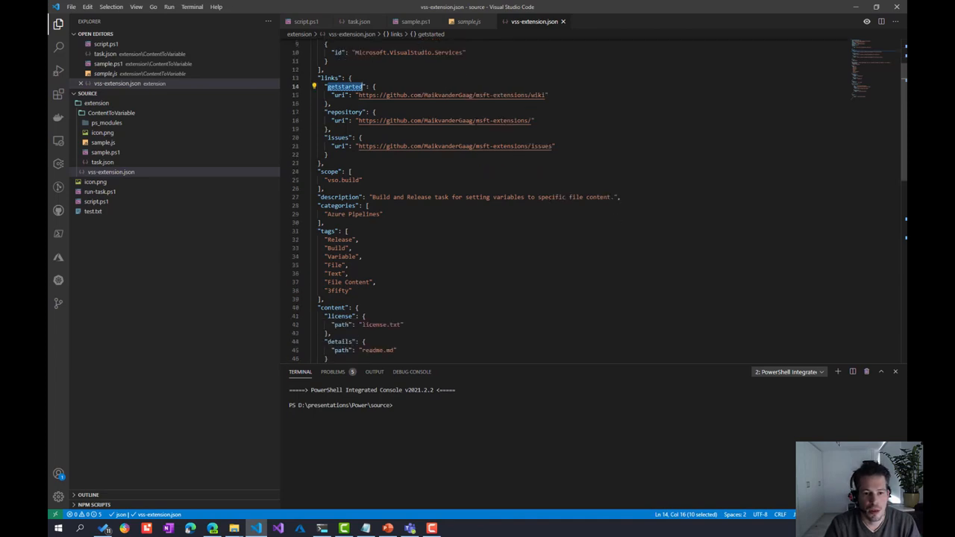
pyautogui.scroll(-3)
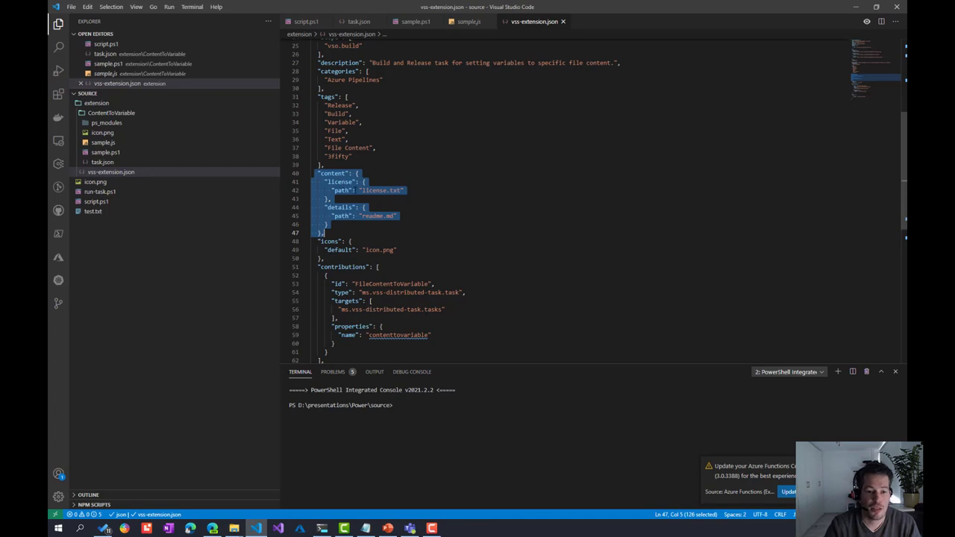
pyautogui.doubleClick(373, 191)
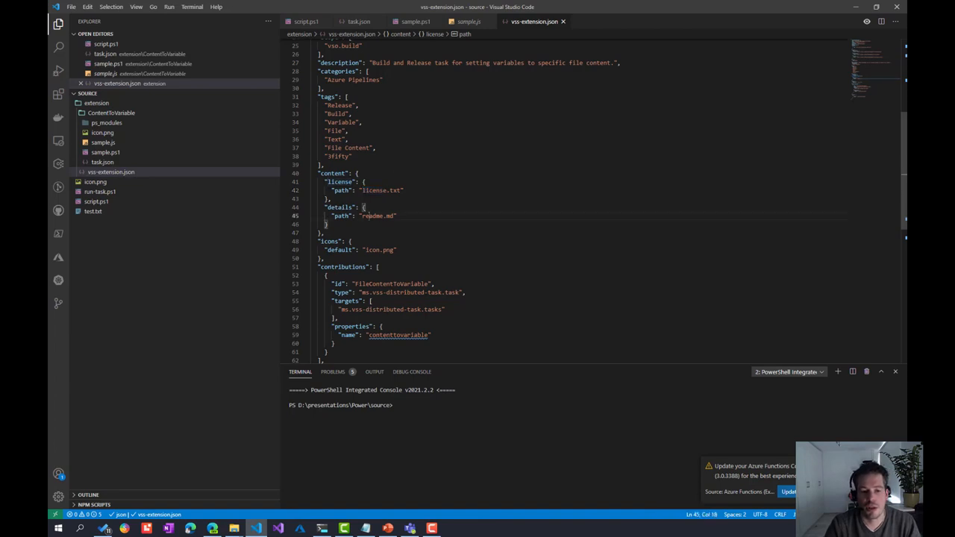
pyautogui.doubleClick(389, 215)
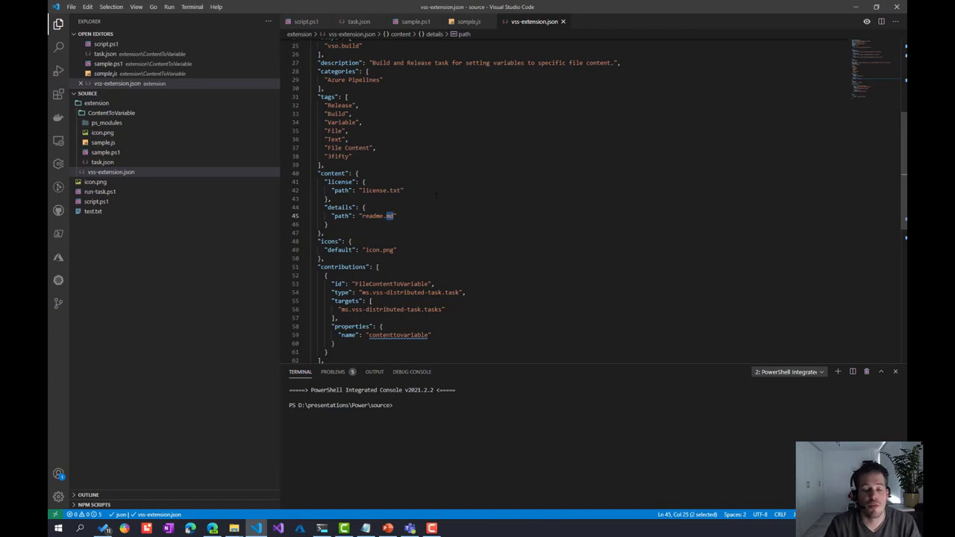
pyautogui.moveTo(213, 200)
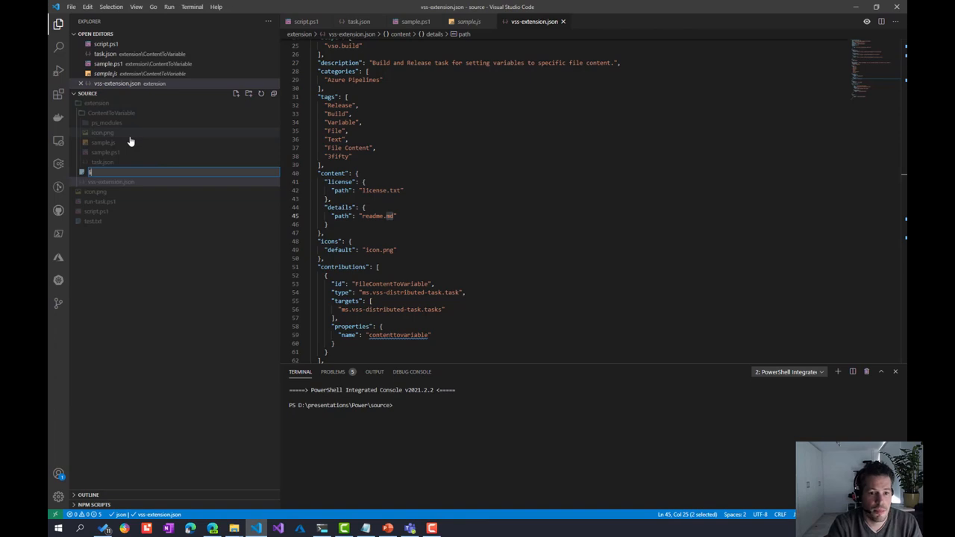
# Step: Create empty license.txt and readme.md files in the extension folder
pyautogui.write('license.s')
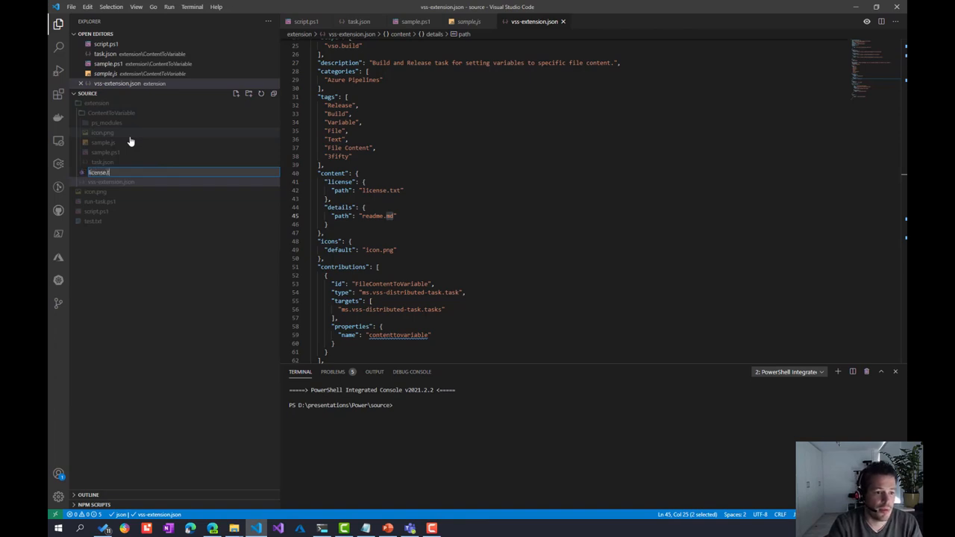
pyautogui.write('xt')
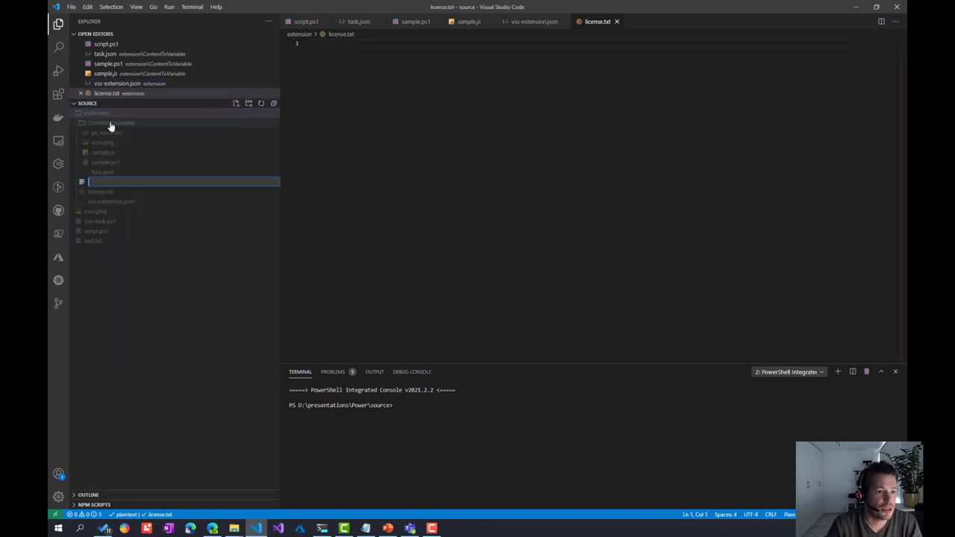
pyautogui.write('readm')
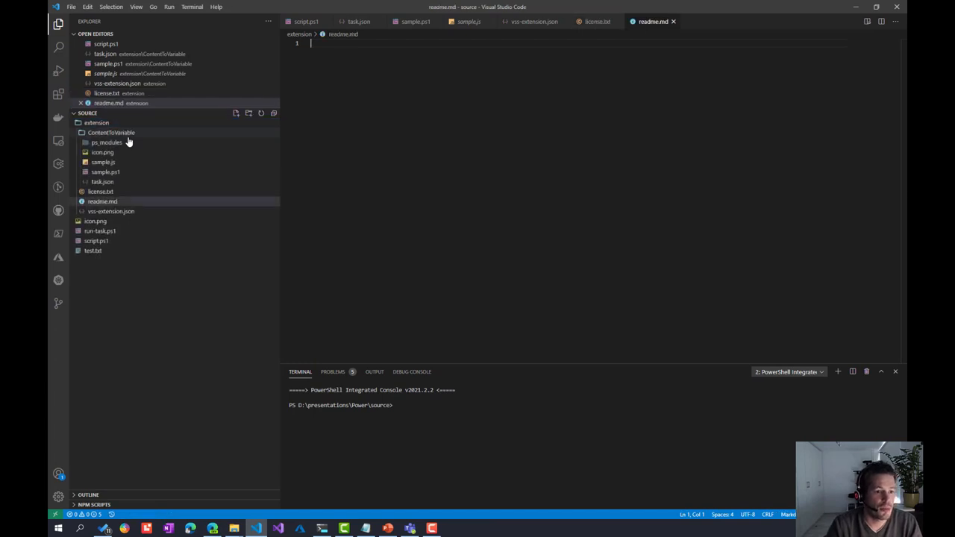
pyautogui.click(110, 212)
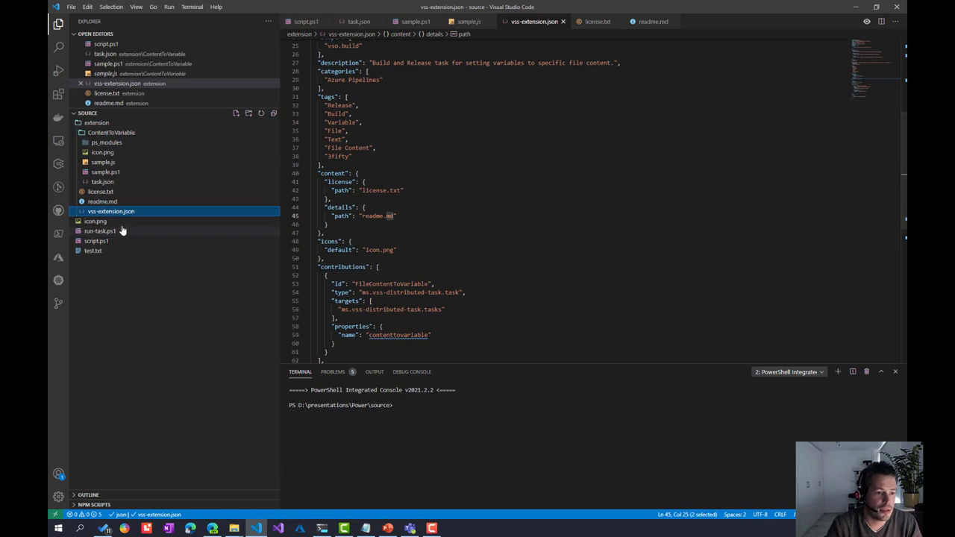
# Step: Copy icon.png from the project root into the extension folder and view it
pyautogui.click(95, 221)
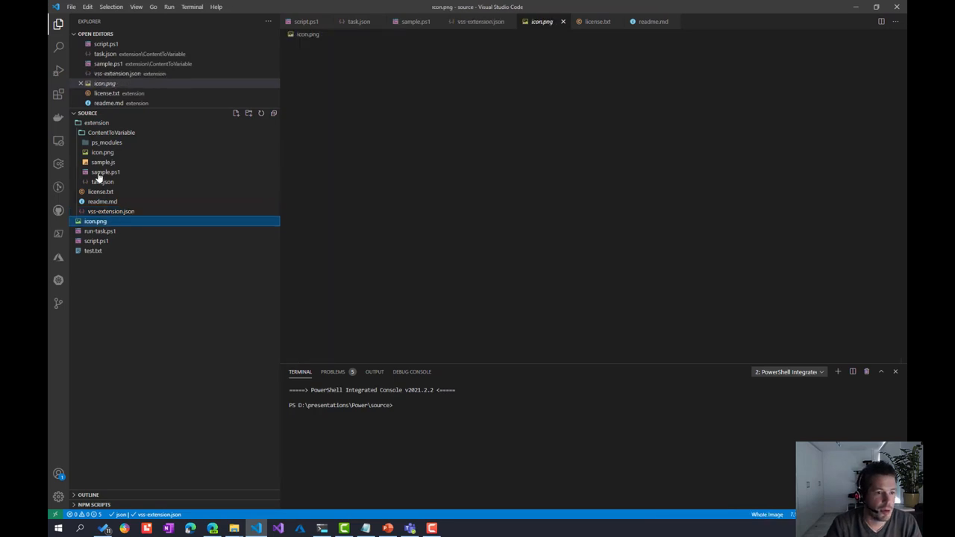
pyautogui.rightClick(95, 221)
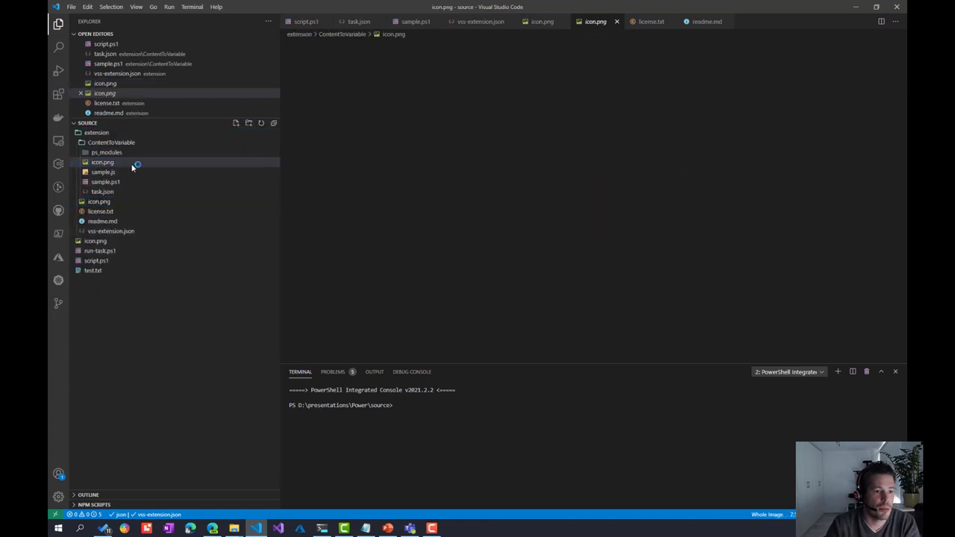
pyautogui.click(102, 162)
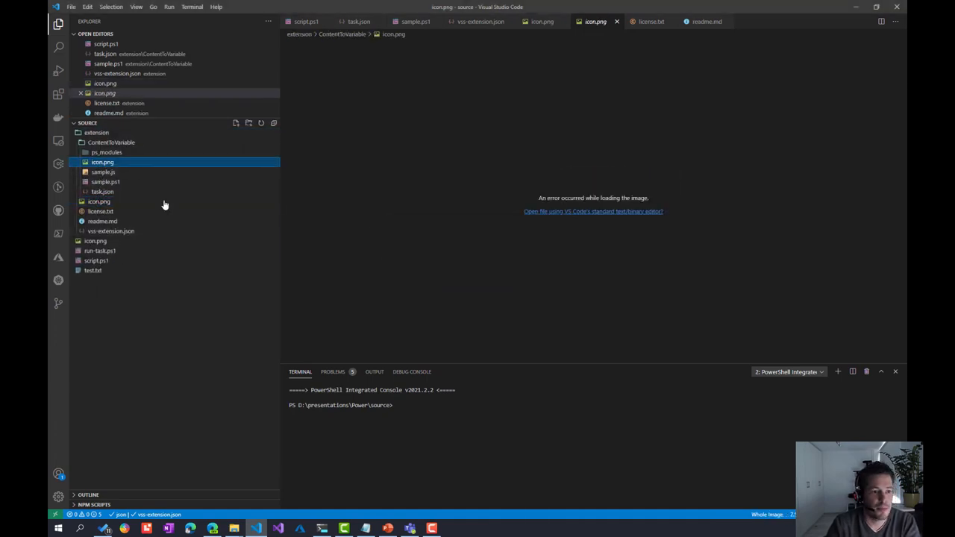
pyautogui.rightClick(111, 141)
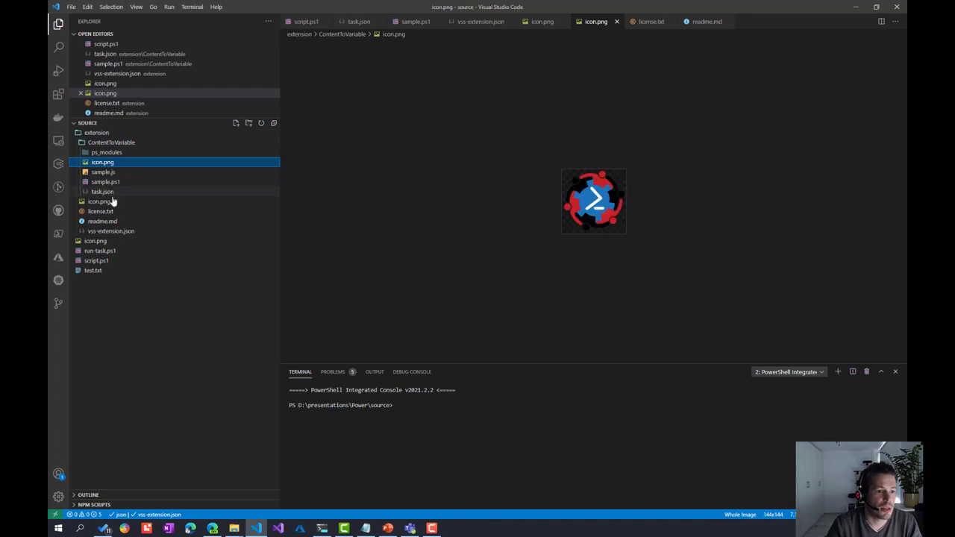
pyautogui.moveTo(118, 179)
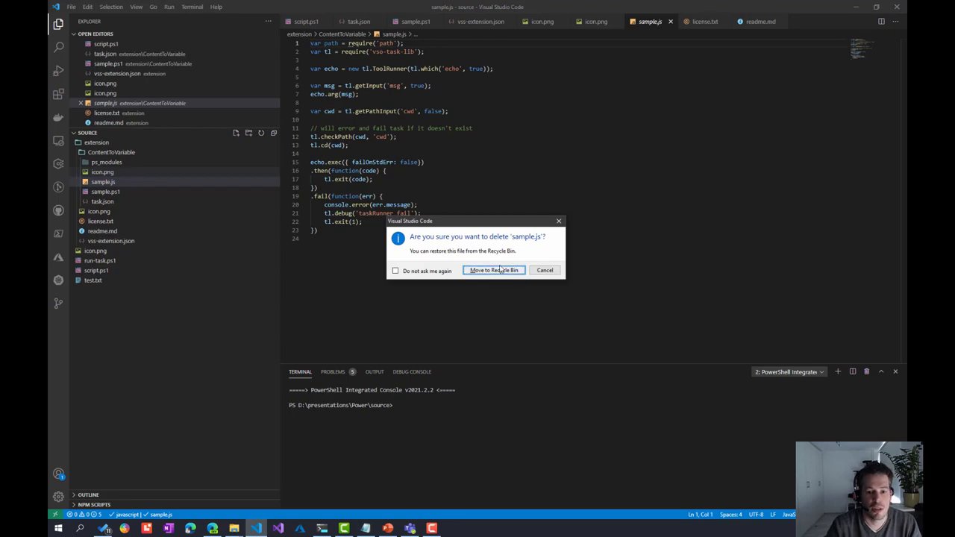
pyautogui.click(492, 270)
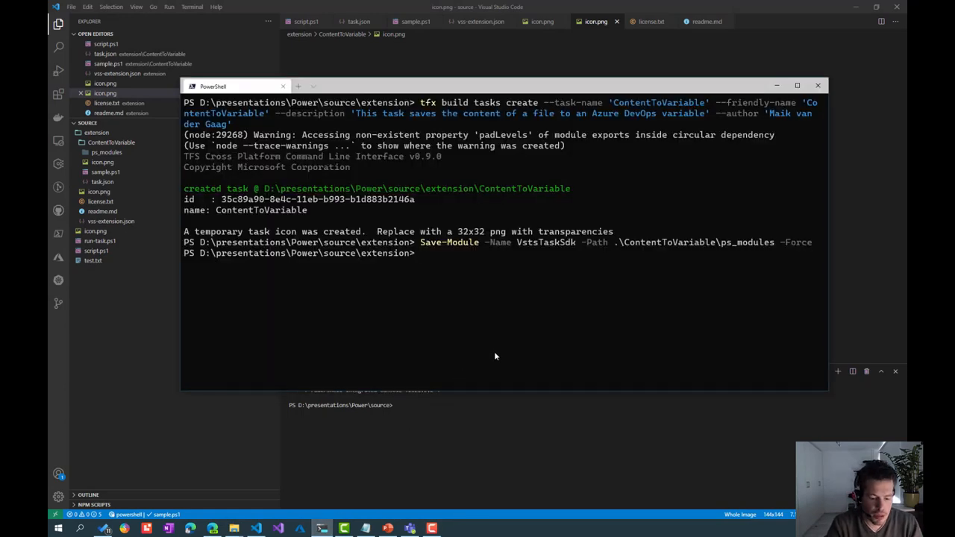
# Step: Package the extension with 'tfx extension create' and open the generated 0.0.2 .vsix file
pyautogui.write('tfx')
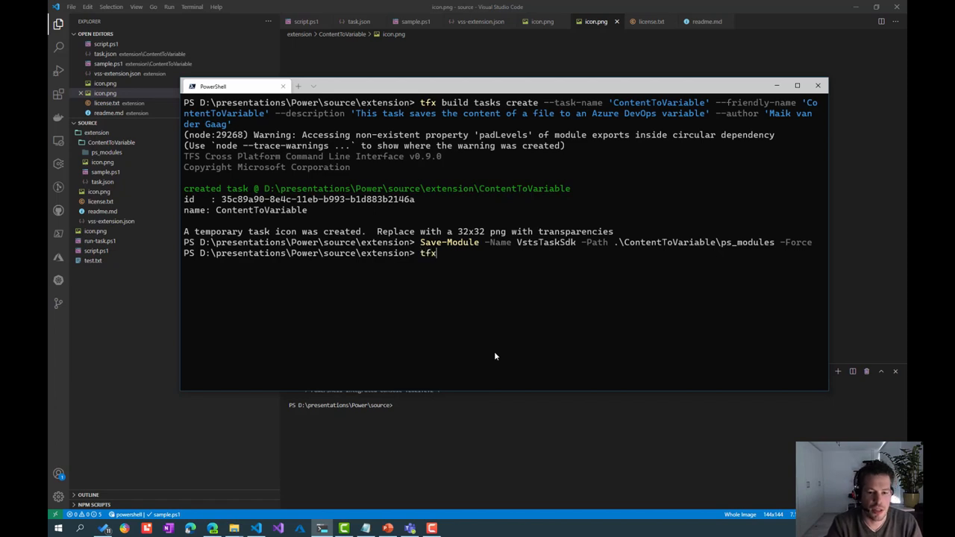
pyautogui.write('ex')
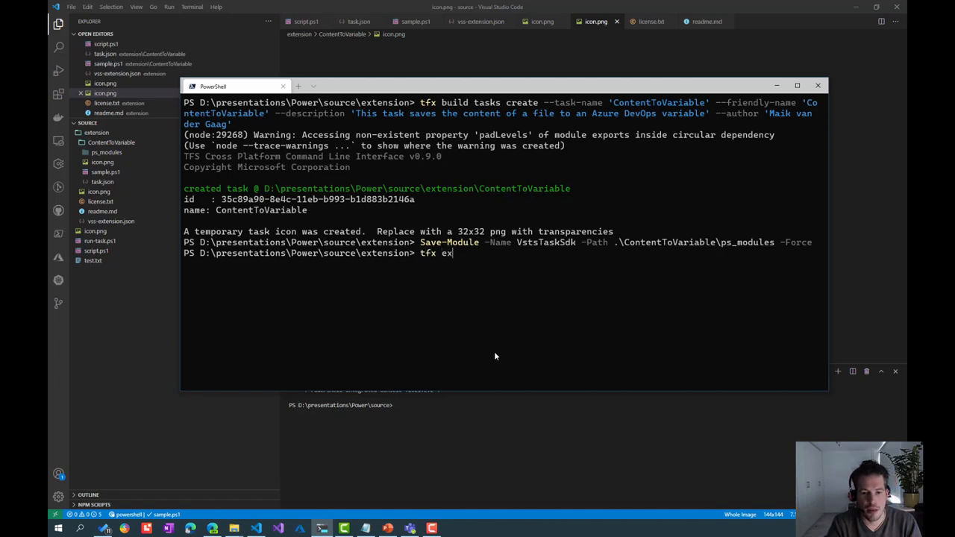
pyautogui.write('tension create')
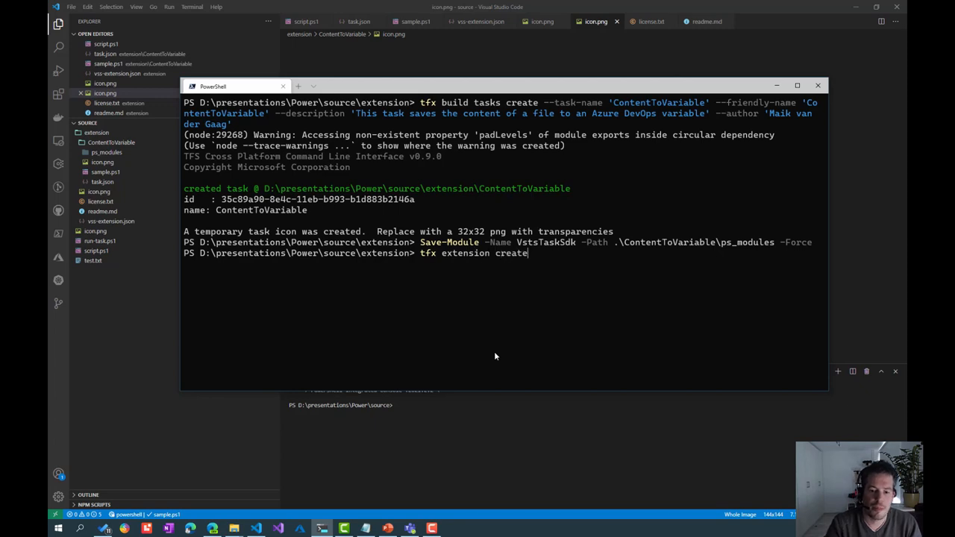
pyautogui.moveTo(554, 274)
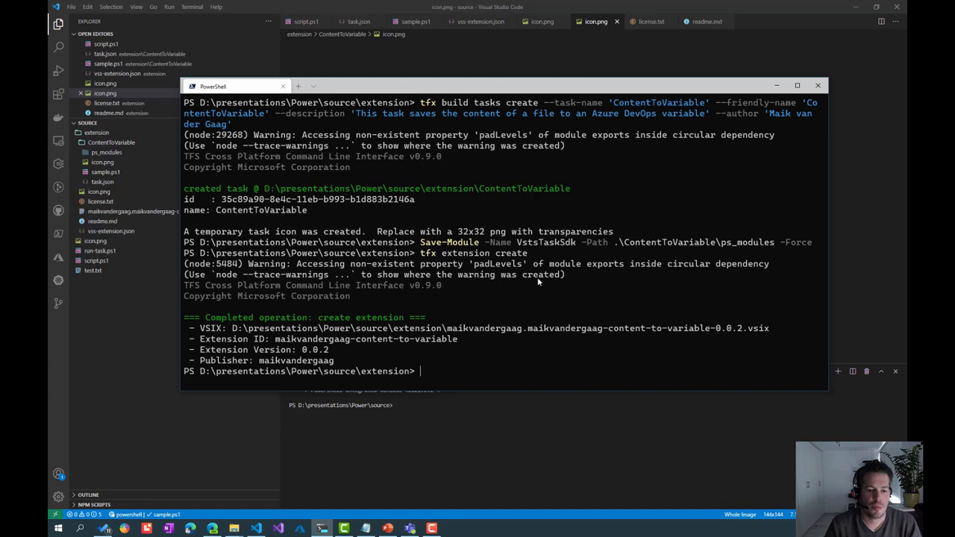
pyautogui.click(817, 85)
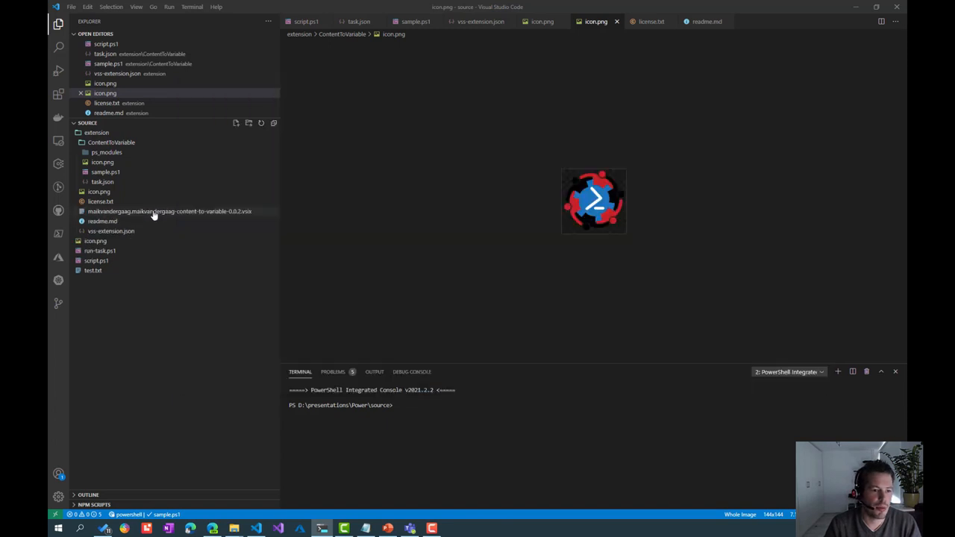
pyautogui.click(169, 212)
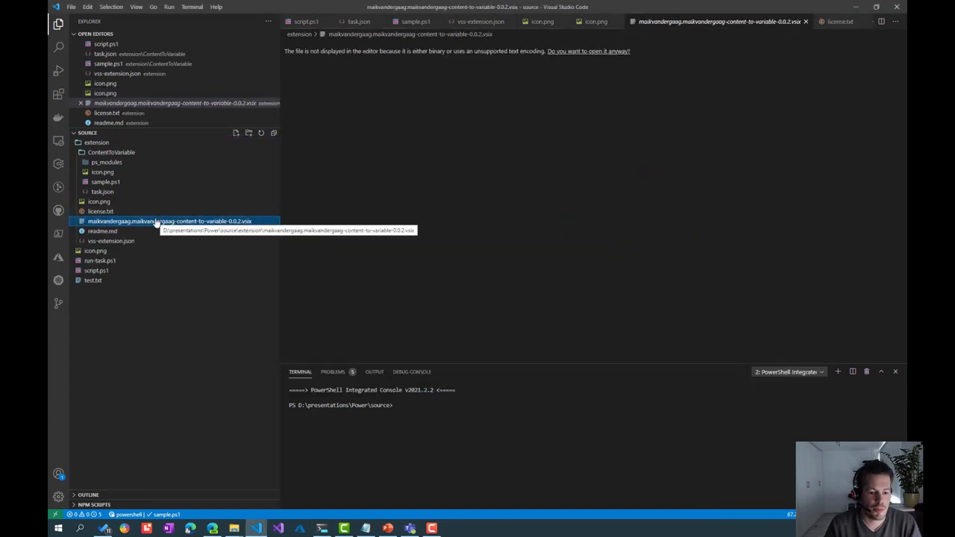
pyautogui.moveTo(237, 514)
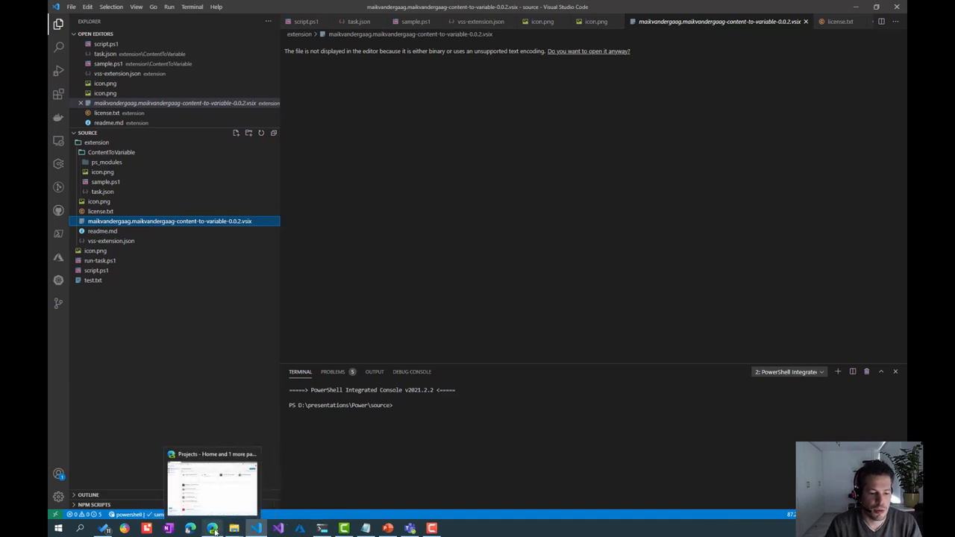
# Step: Go to the Marketplace tab in Edge and its Manage Publishers & Extensions page
pyautogui.click(211, 528)
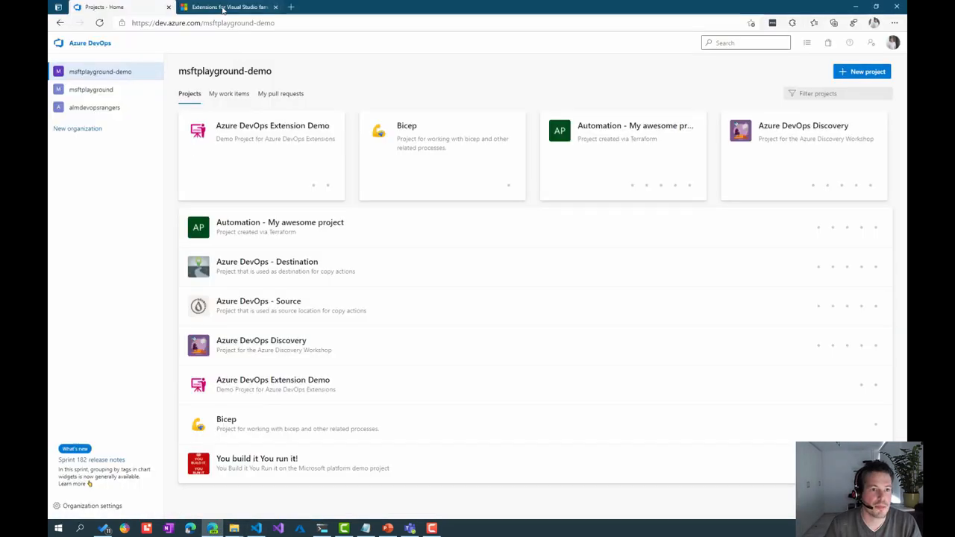
pyautogui.click(226, 6)
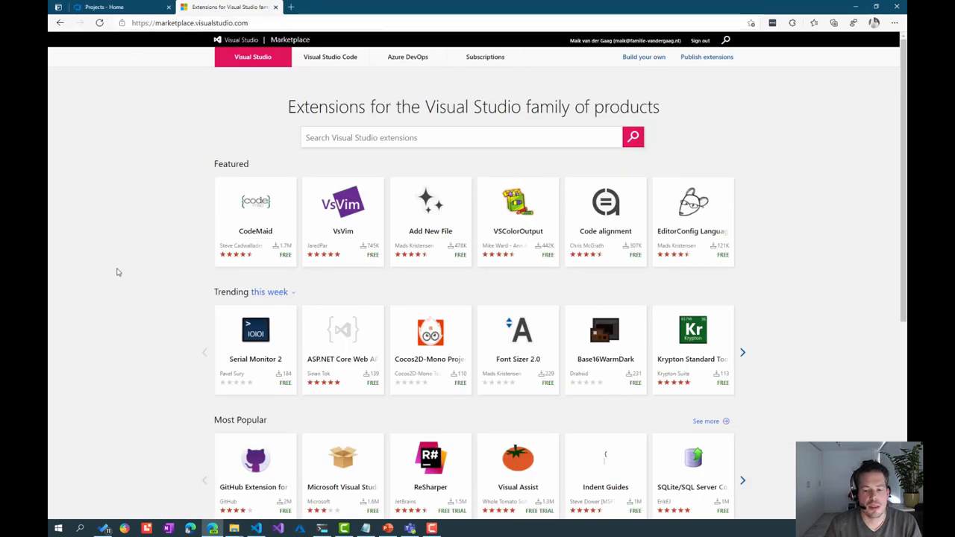
pyautogui.moveTo(811, 173)
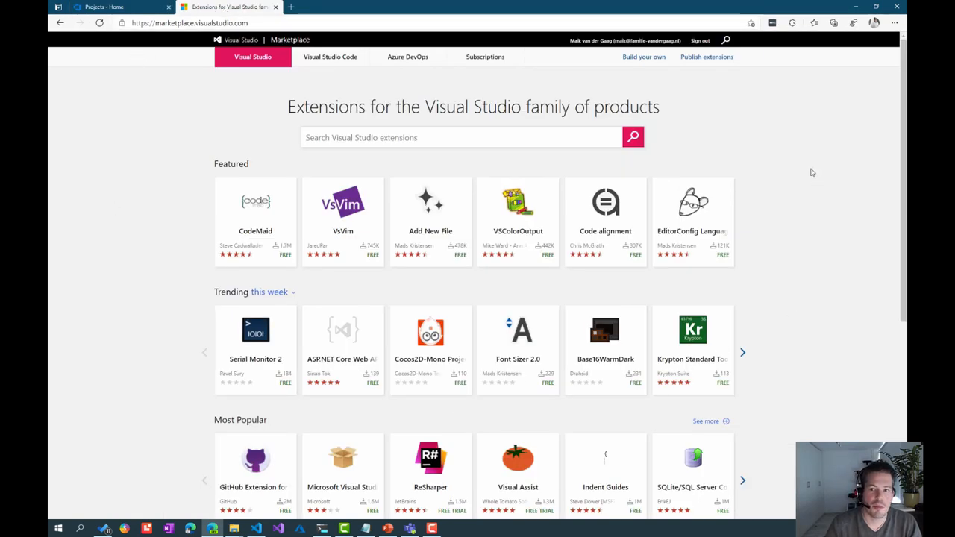
pyautogui.moveTo(795, 138)
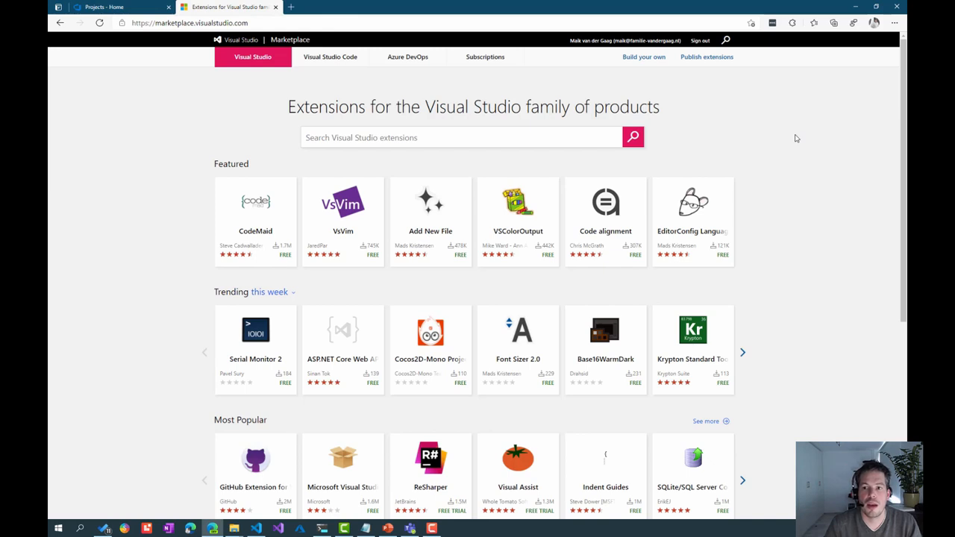
pyautogui.moveTo(761, 102)
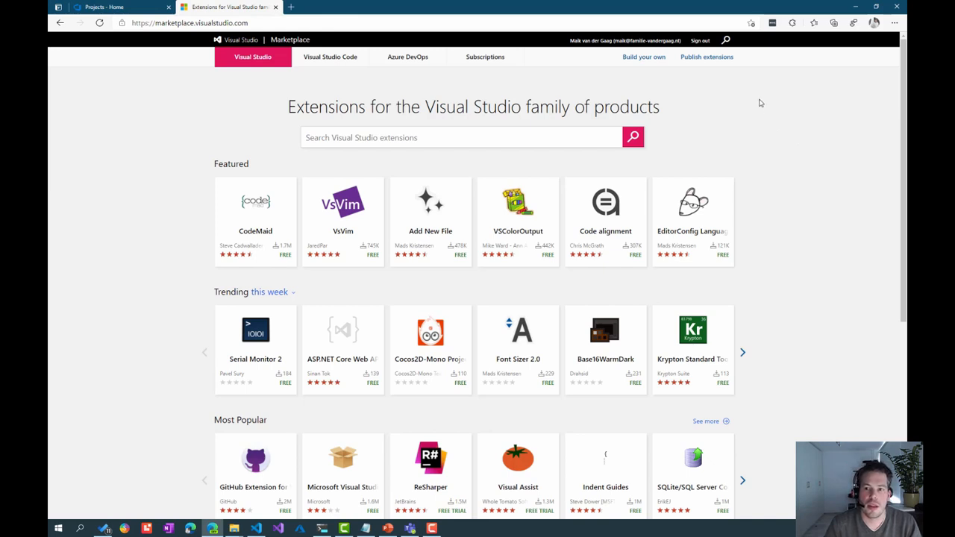
pyautogui.moveTo(706, 57)
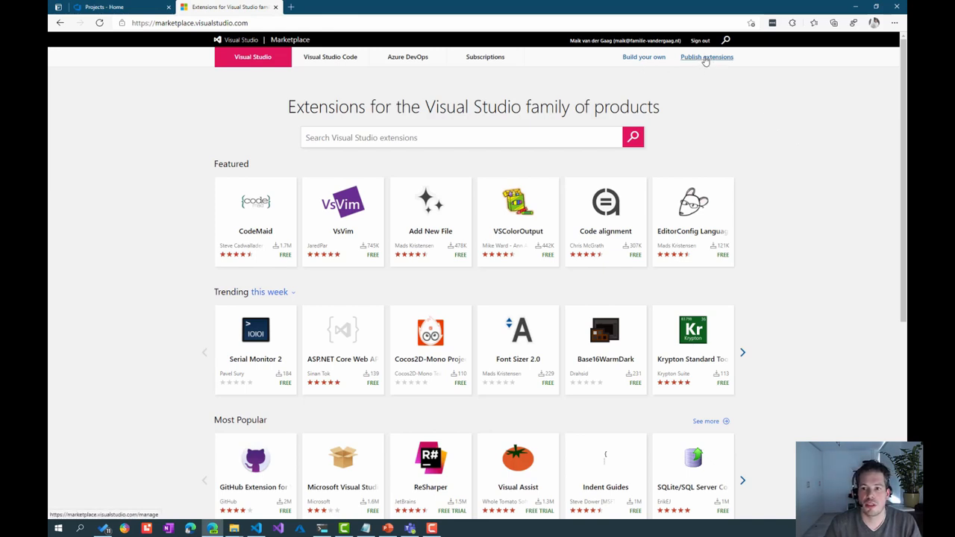
pyautogui.click(705, 56)
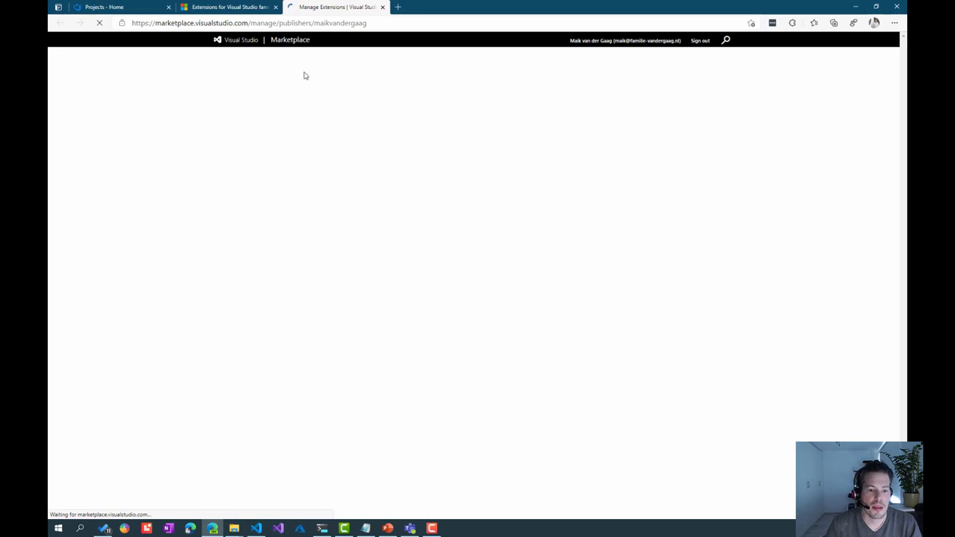
pyautogui.moveTo(179, 82)
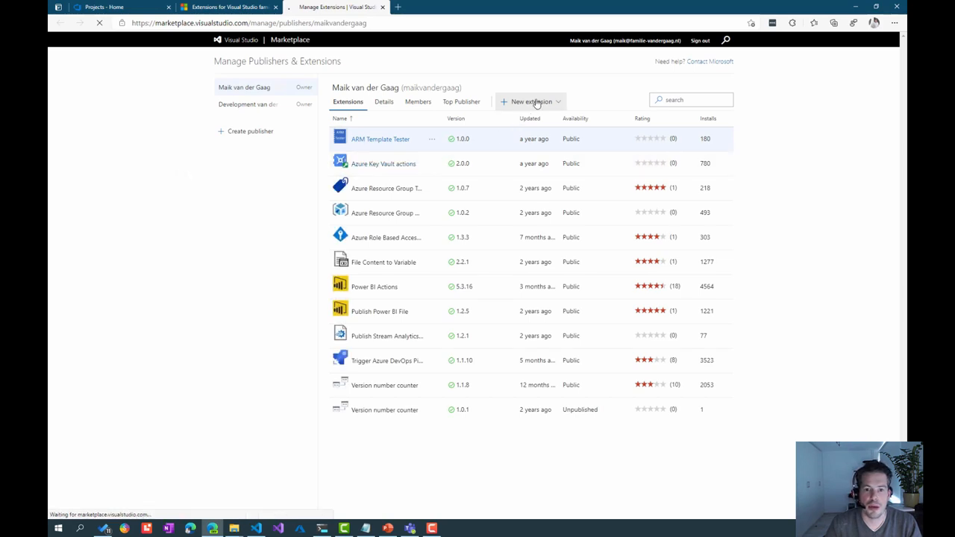
# Step: Start a new Azure DevOps extension upload and bring up the folder holding the .vsix package
pyautogui.click(531, 102)
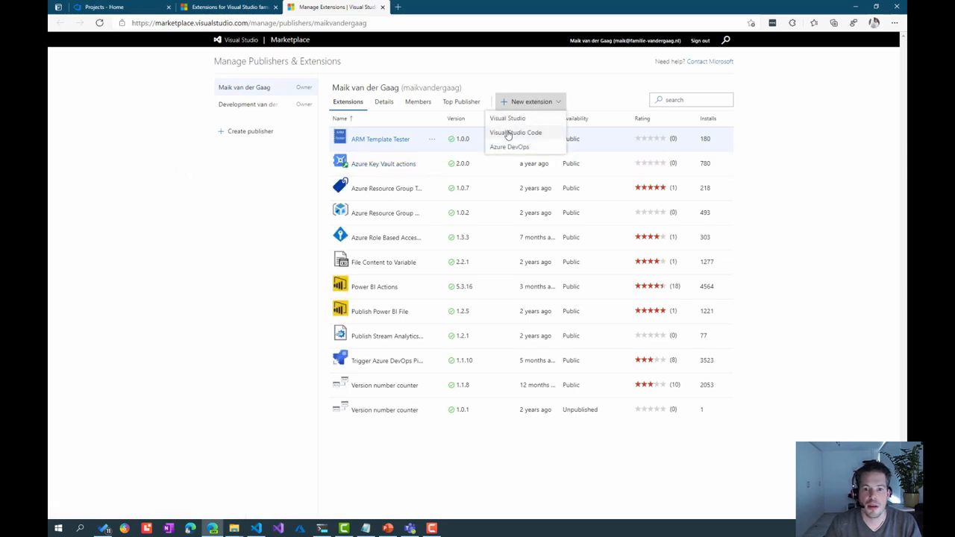
pyautogui.click(509, 146)
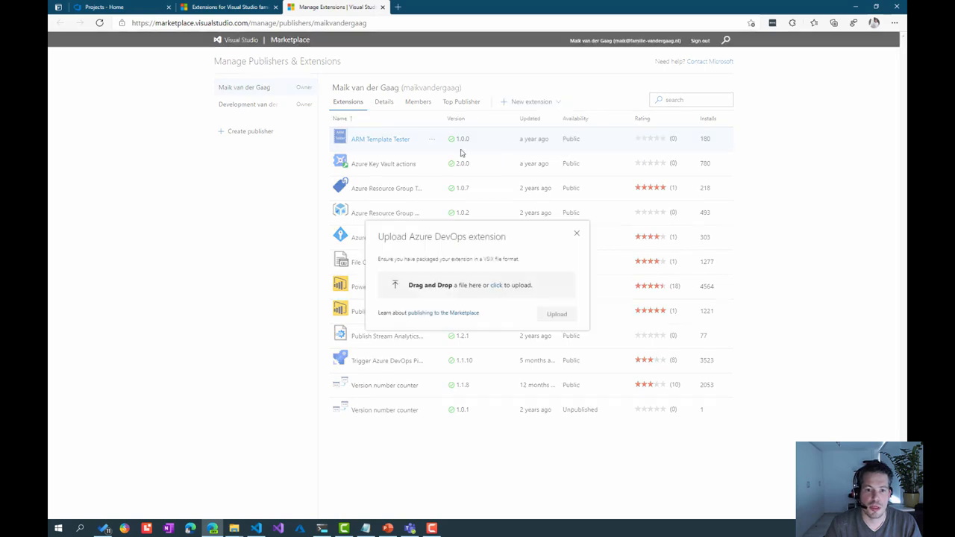
pyautogui.moveTo(233, 529)
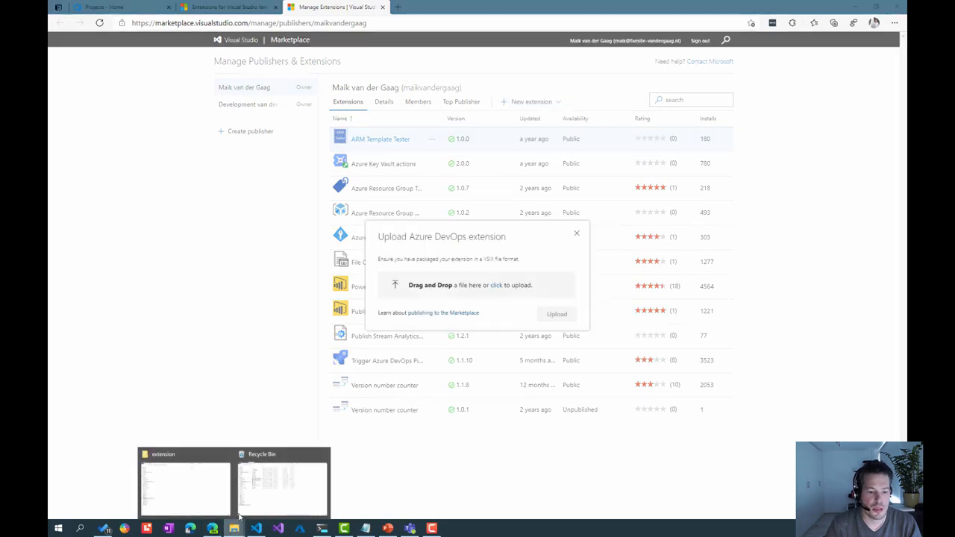
pyautogui.click(185, 485)
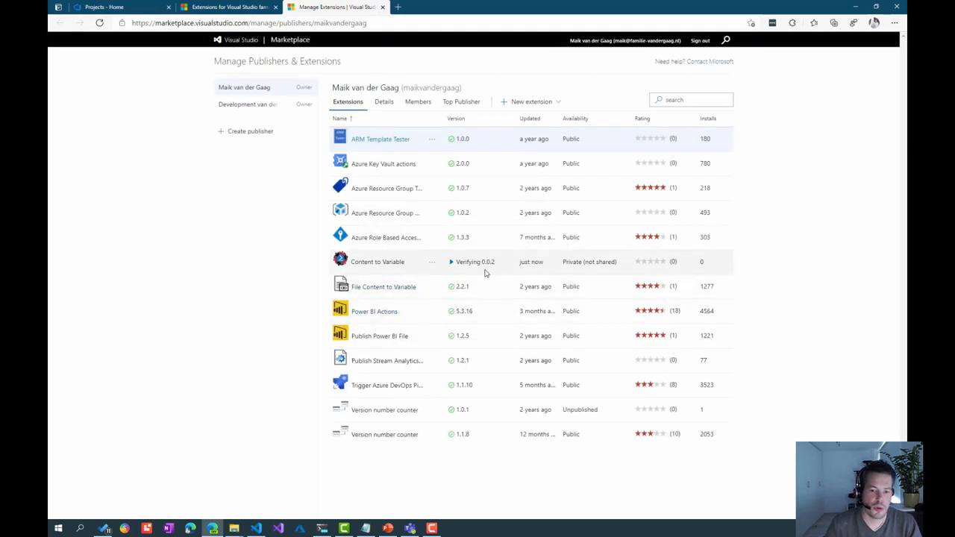
pyautogui.moveTo(503, 273)
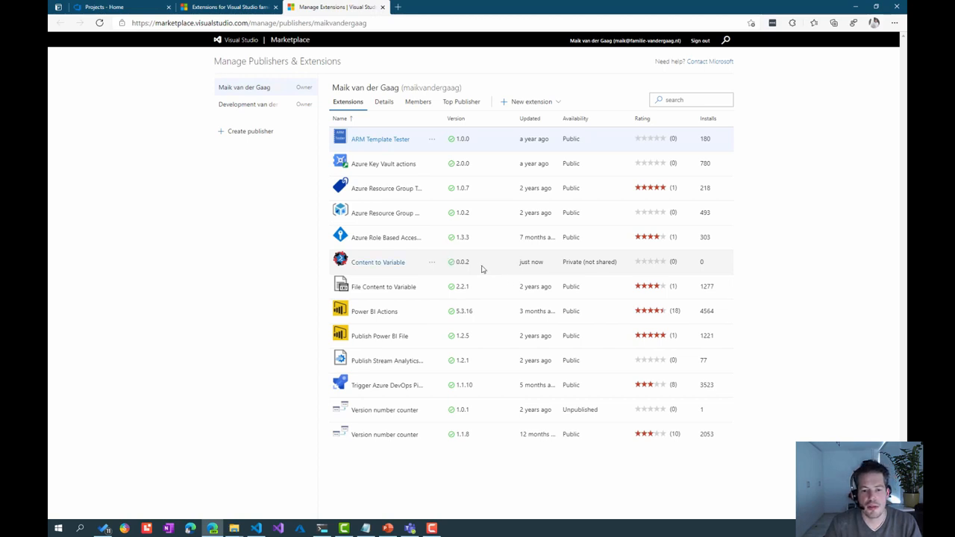
pyautogui.moveTo(431, 263)
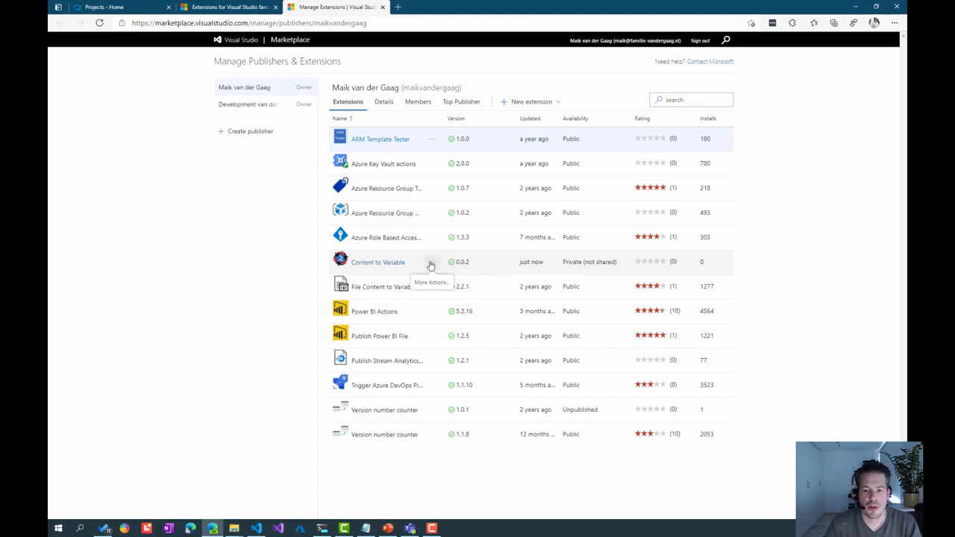
pyautogui.moveTo(582, 274)
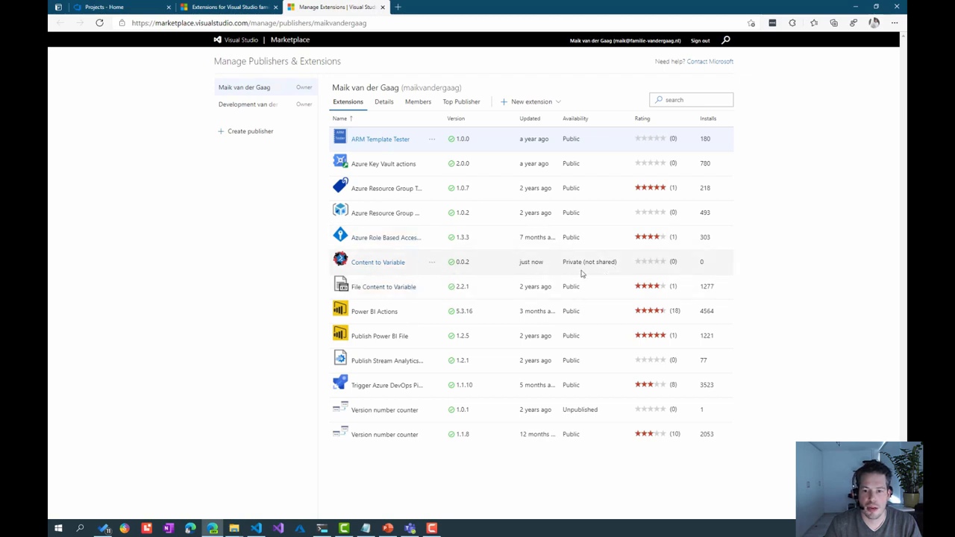
pyautogui.moveTo(433, 263)
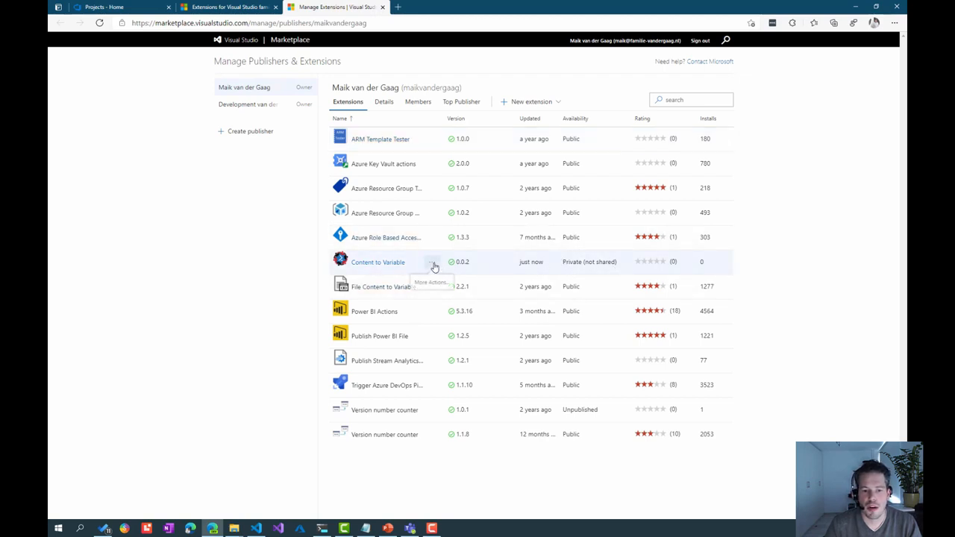
# Step: Share Content to Variable with the msftplayground-demo organization via Share/Unshare
pyautogui.click(432, 263)
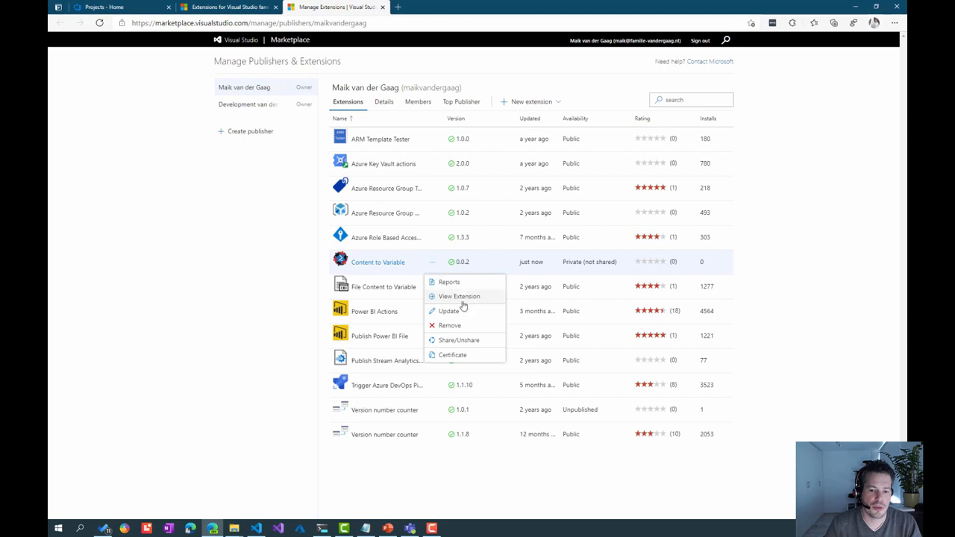
pyautogui.click(459, 340)
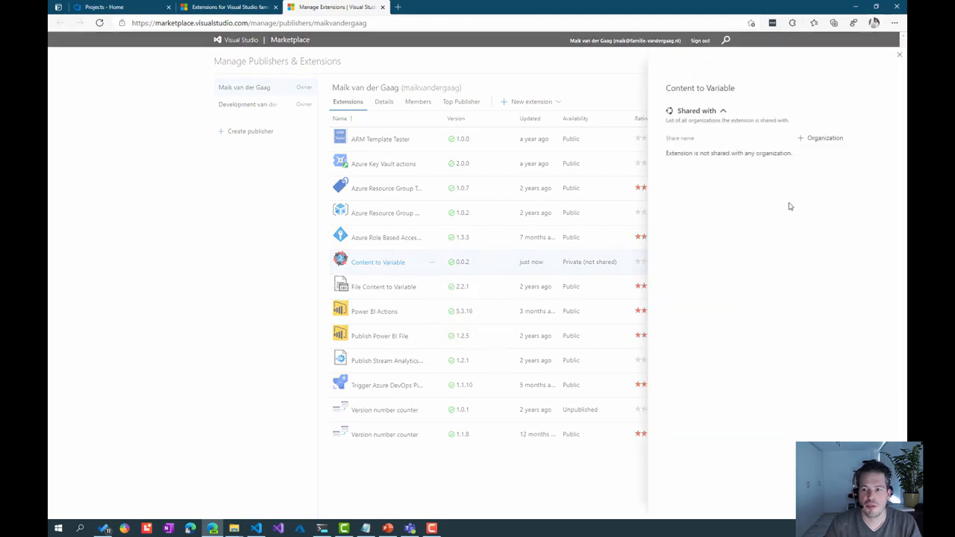
pyautogui.click(821, 137)
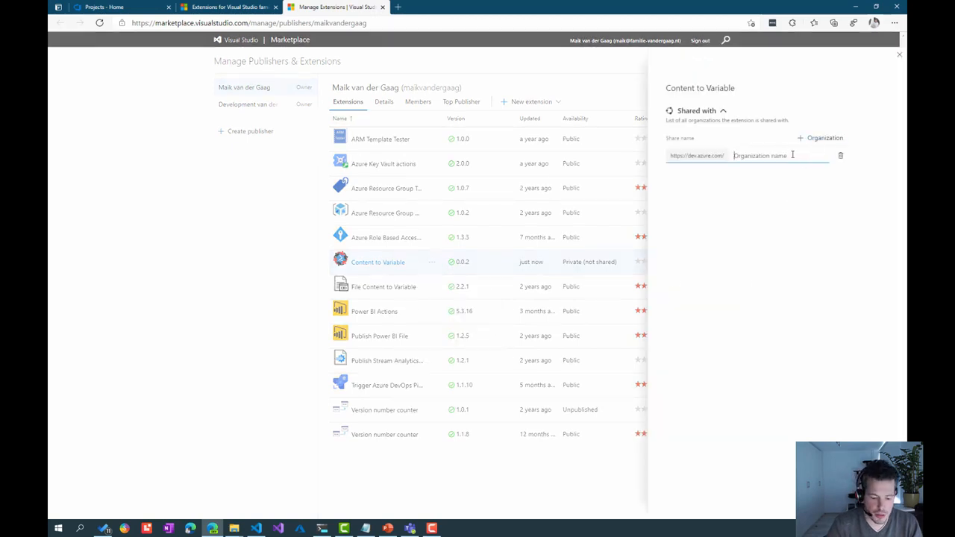
pyautogui.write('msftplaygrun')
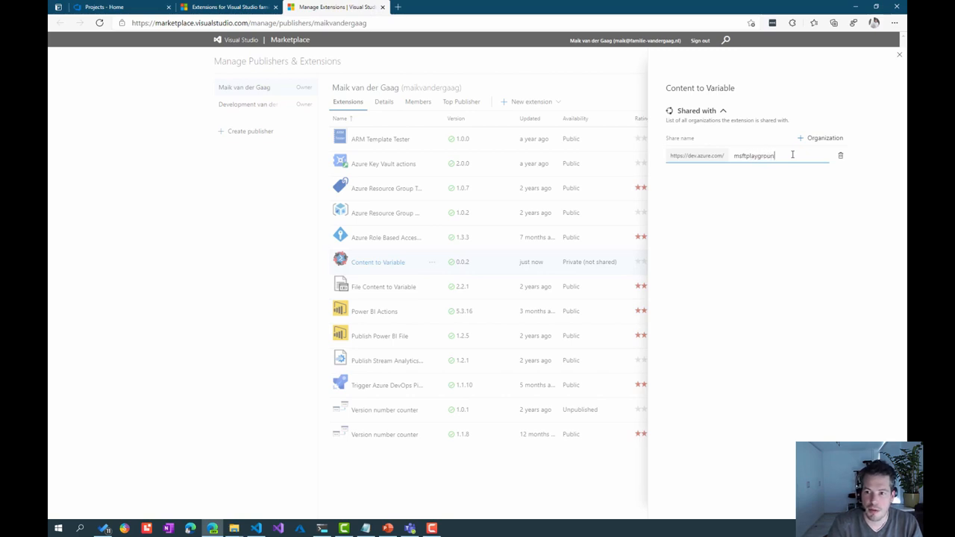
pyautogui.write('-demo')
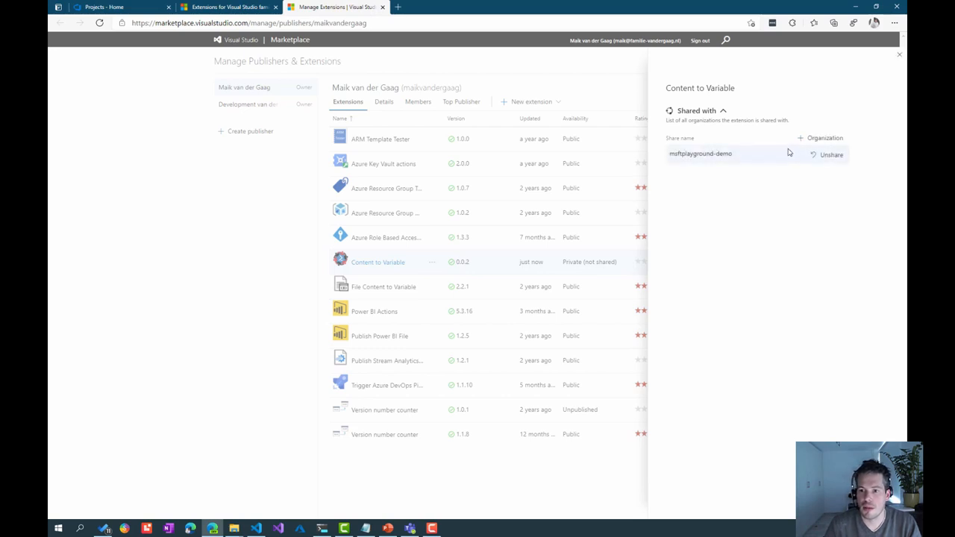
pyautogui.moveTo(277, 235)
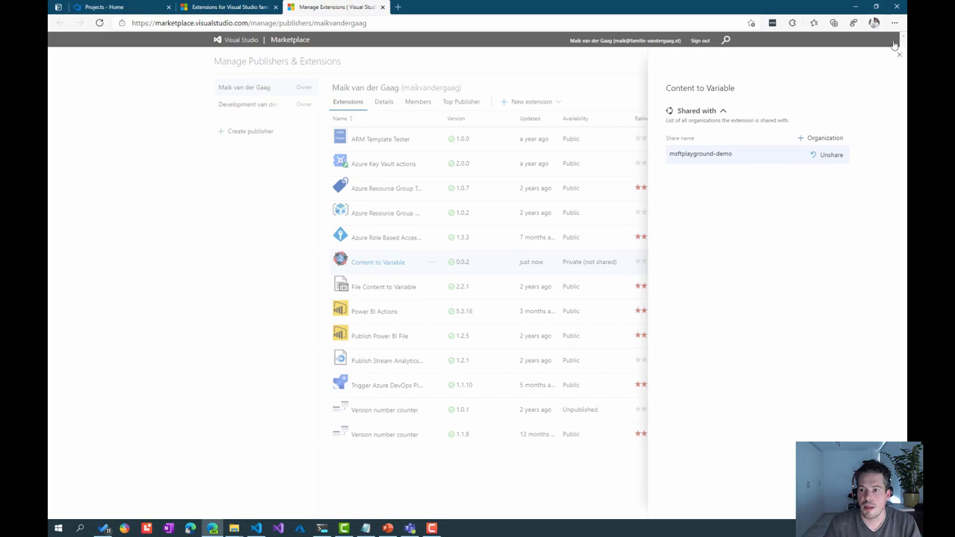
# Step: View the extension's listing, get it free and install it into msftplayground-demo
pyautogui.click(898, 54)
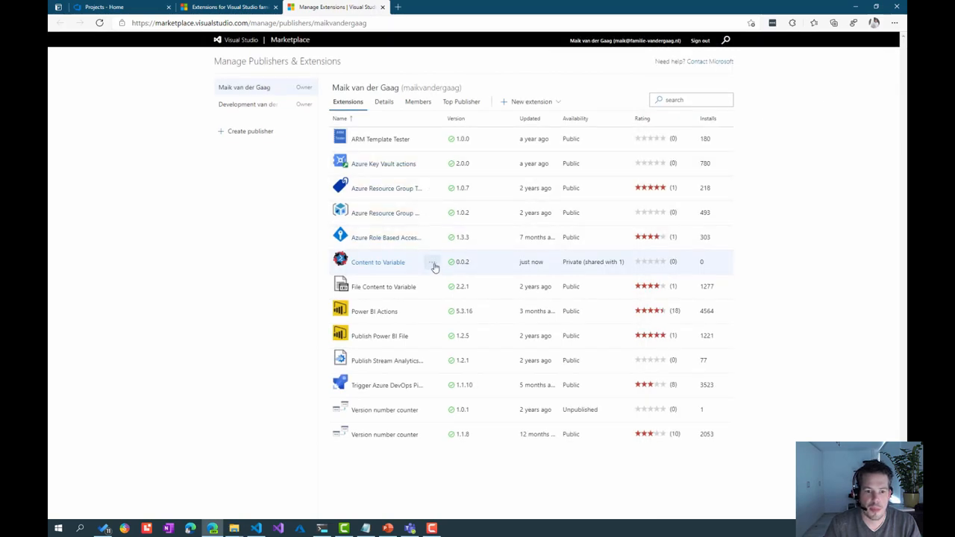
pyautogui.click(432, 263)
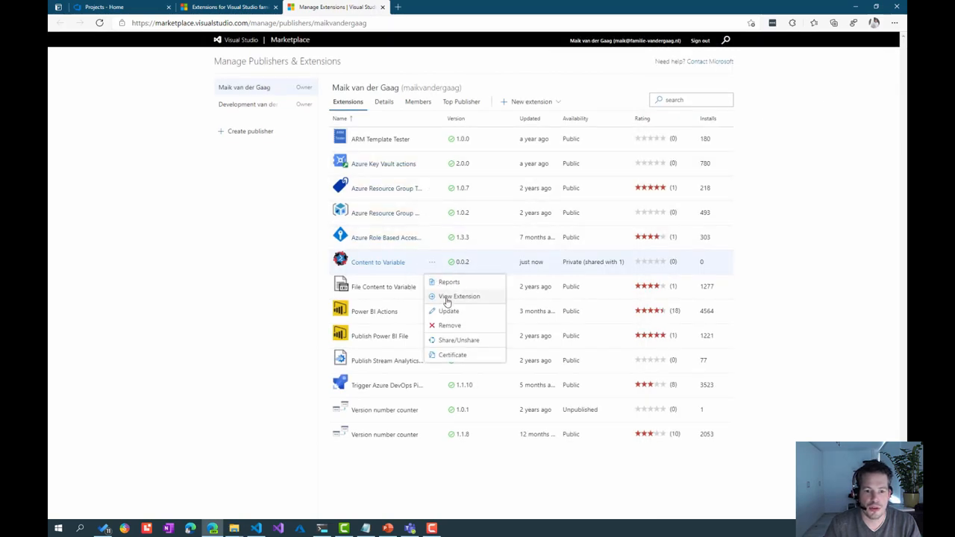
pyautogui.click(459, 296)
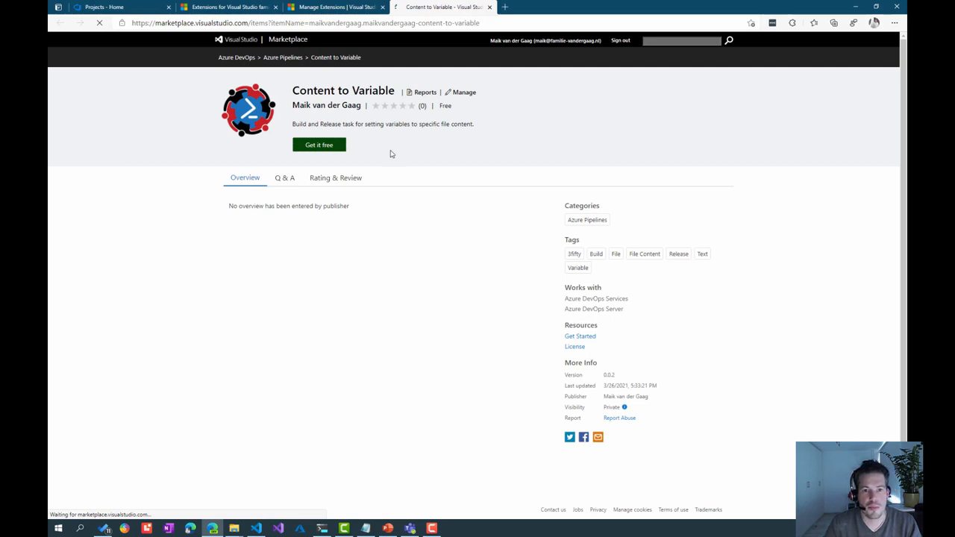
pyautogui.click(319, 145)
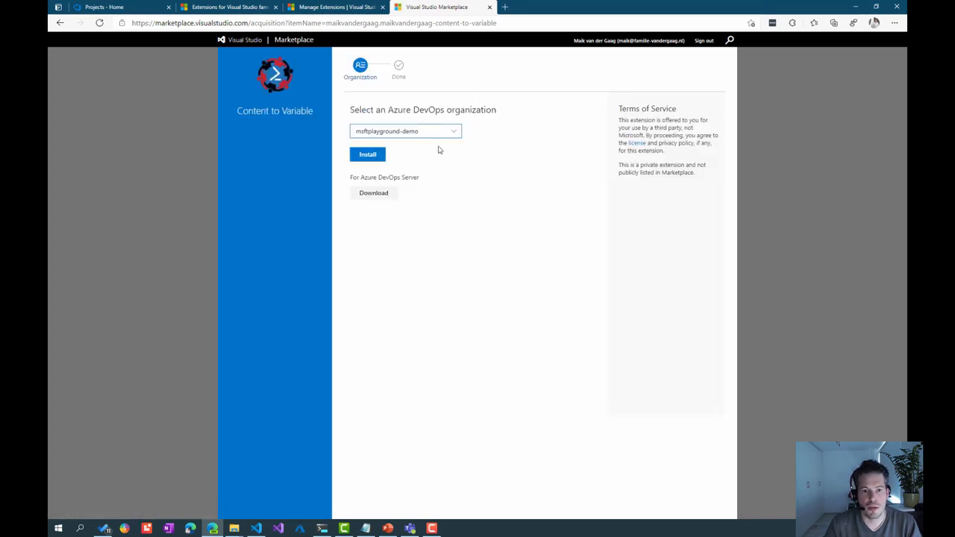
pyautogui.click(367, 153)
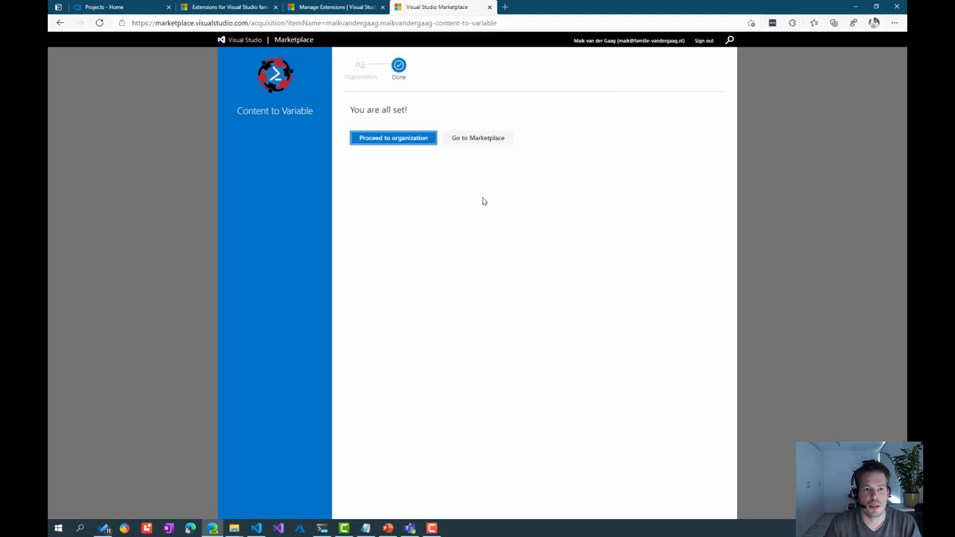
pyautogui.moveTo(105, 6)
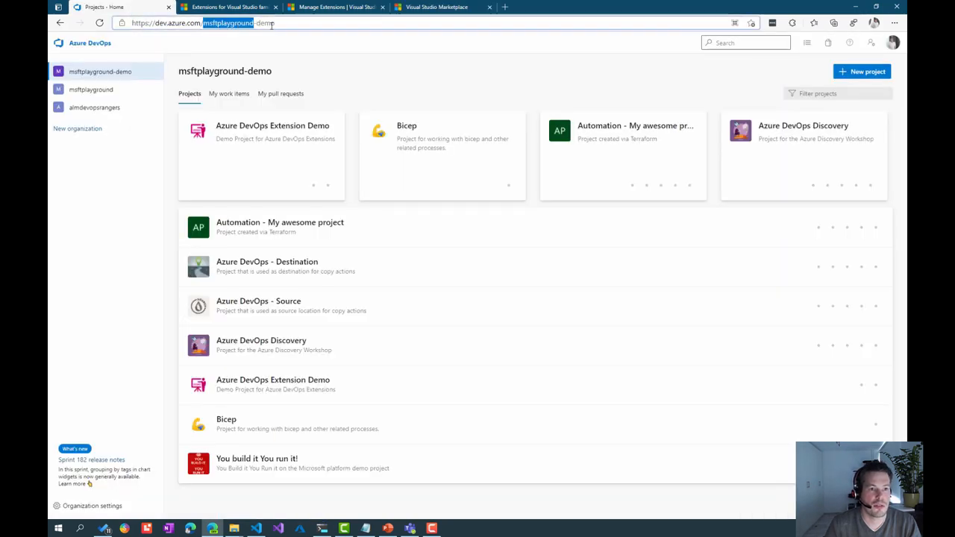
# Step: Open the Azure DevOps Extension Demo pipeline and start editing its definition
pyautogui.click(271, 125)
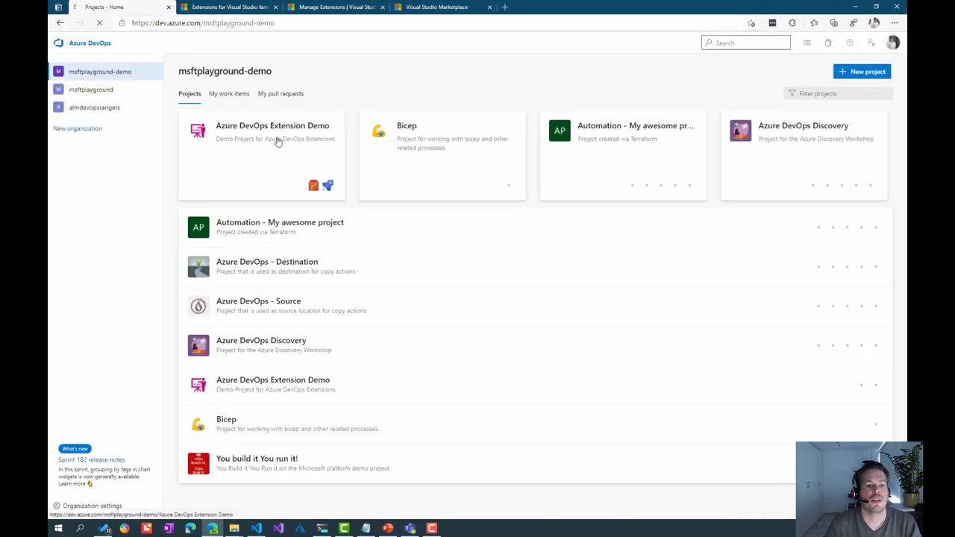
pyautogui.click(271, 125)
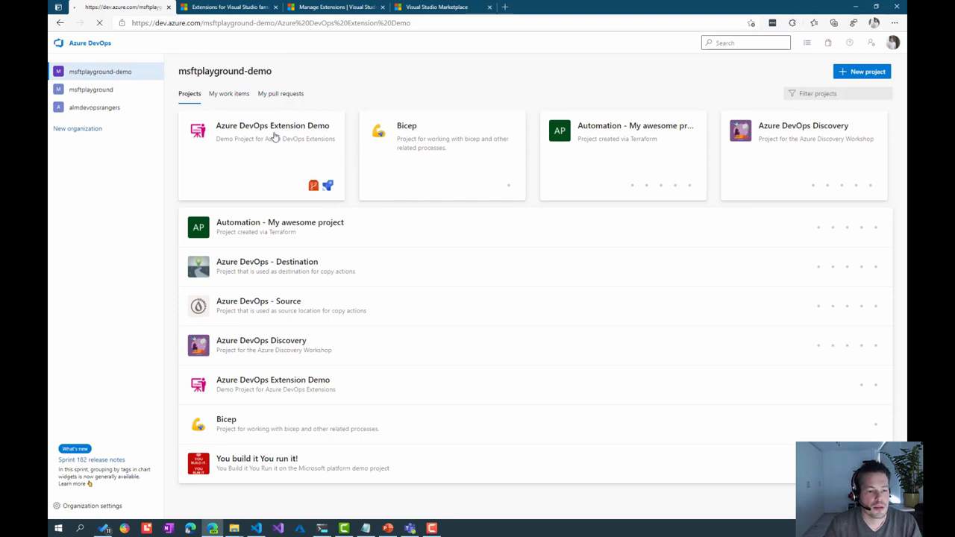
pyautogui.click(272, 125)
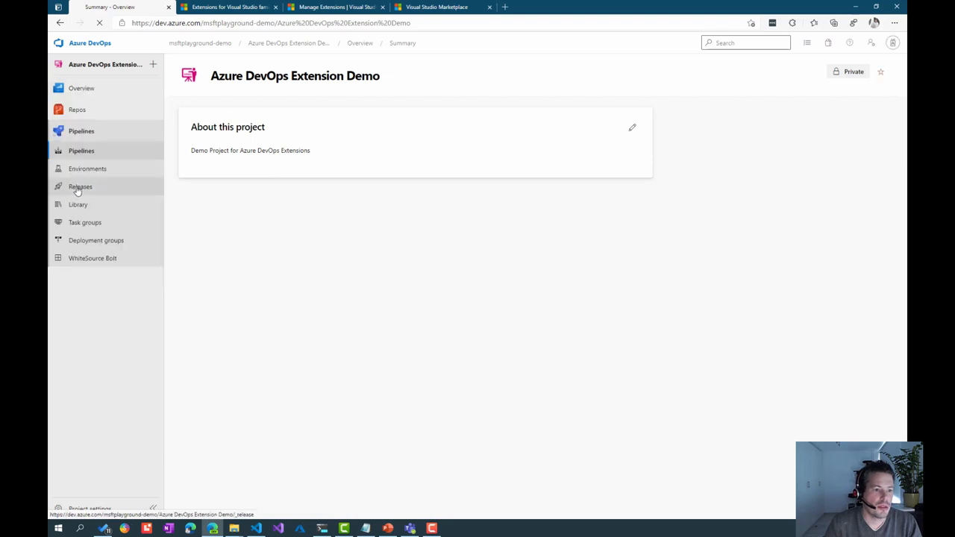
pyautogui.click(81, 151)
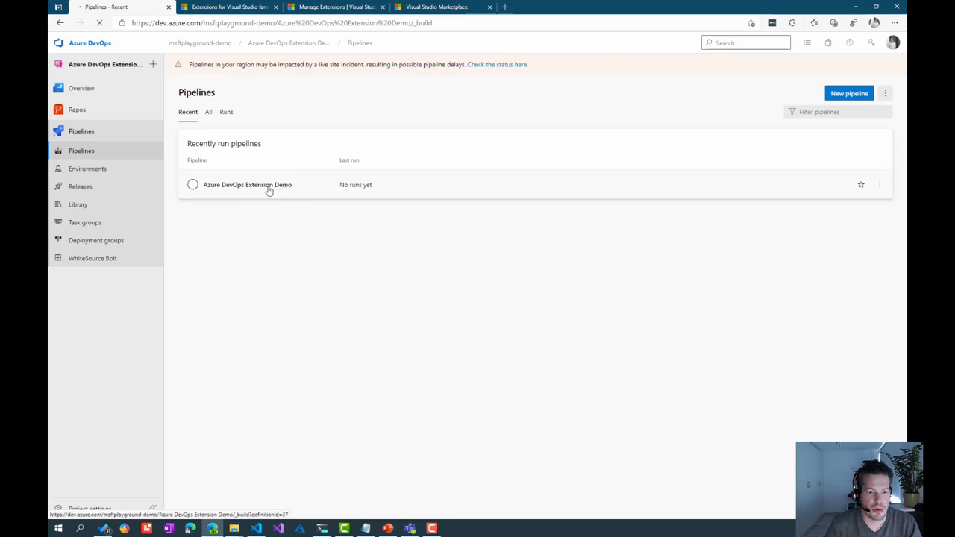
pyautogui.moveTo(793, 176)
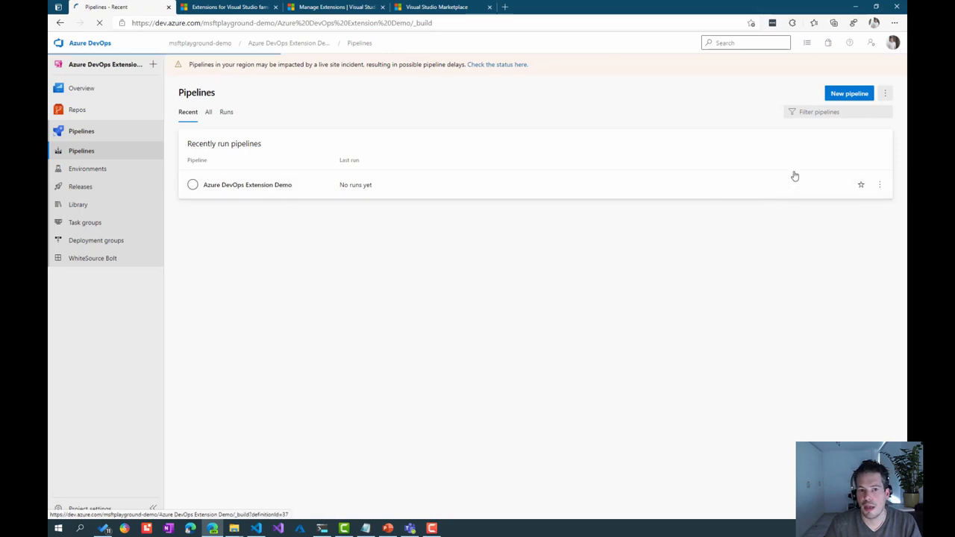
pyautogui.click(247, 185)
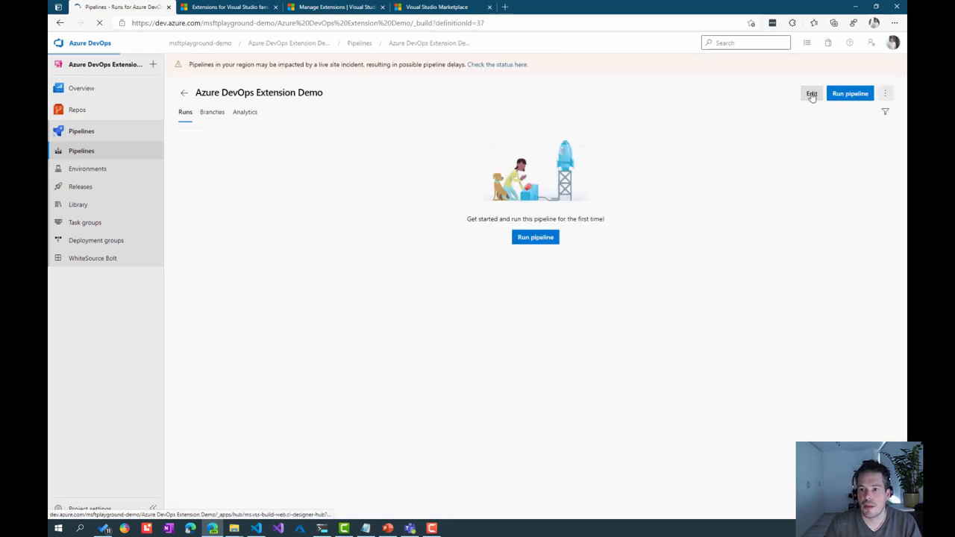
pyautogui.click(811, 92)
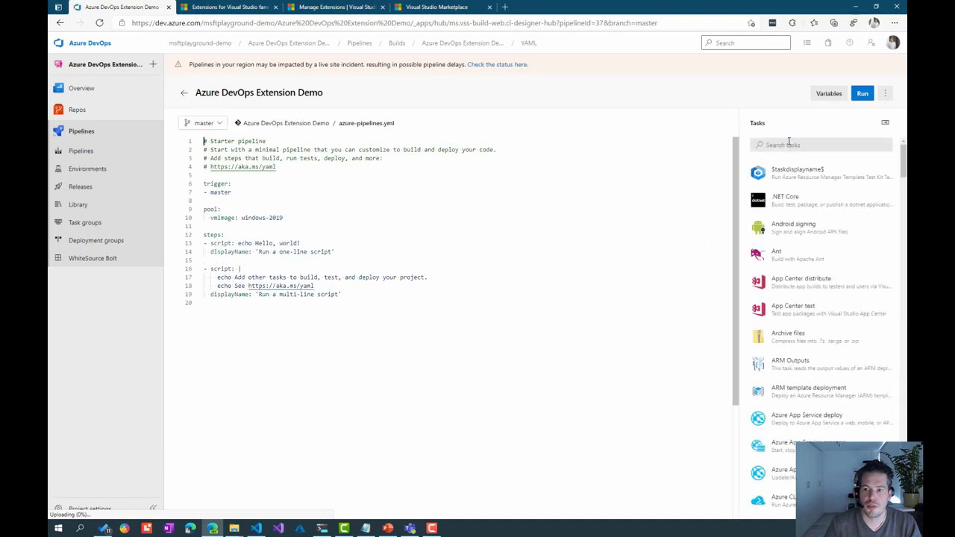
# Step: Search 'cont' in Tasks and bring up the ContentToVariable task's input form
pyautogui.write('content')
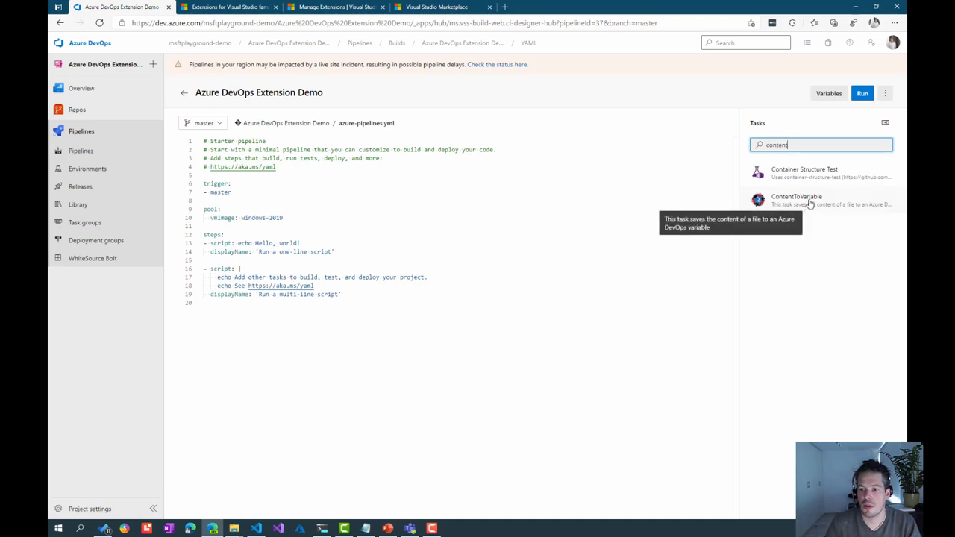
pyautogui.click(796, 199)
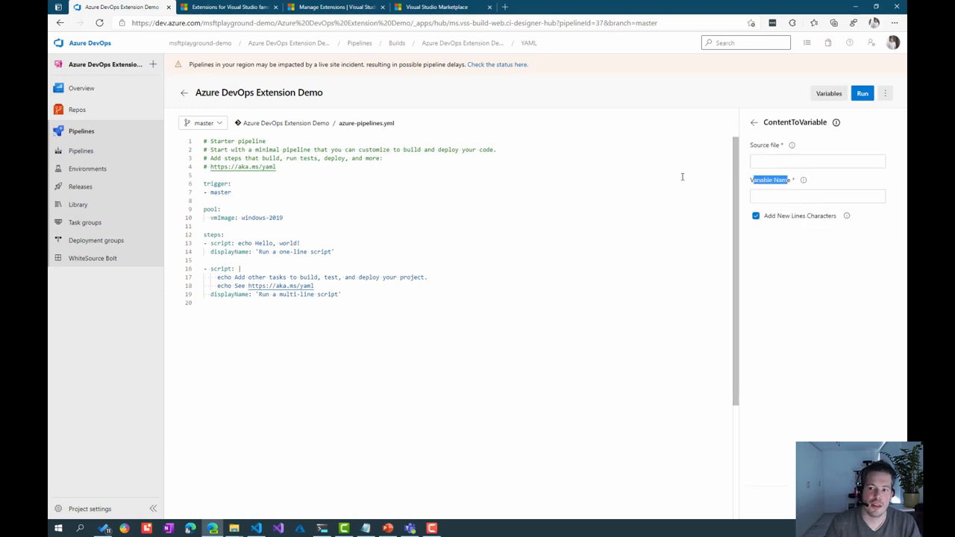
pyautogui.moveTo(617, 158)
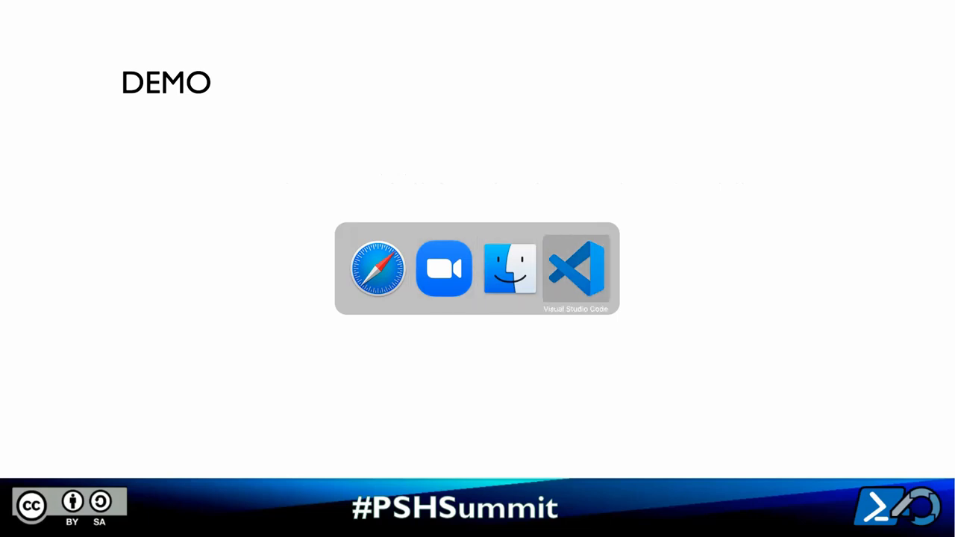
# Step: Show demo.ps1 in VS Code and highlight its WorkspaceId and SharedKey lines
pyautogui.click(576, 269)
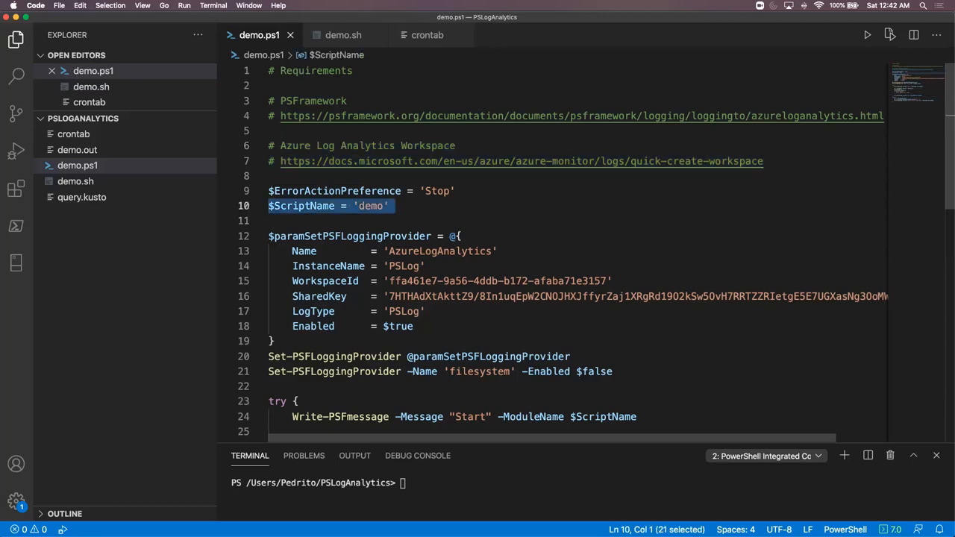
pyautogui.scroll(-3)
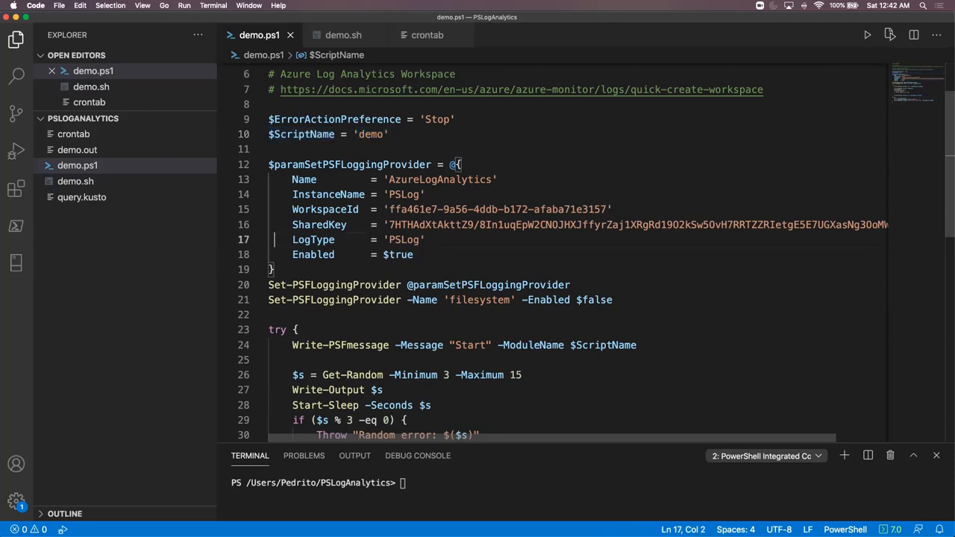
pyautogui.moveTo(293, 209); pyautogui.dragTo(293, 239)
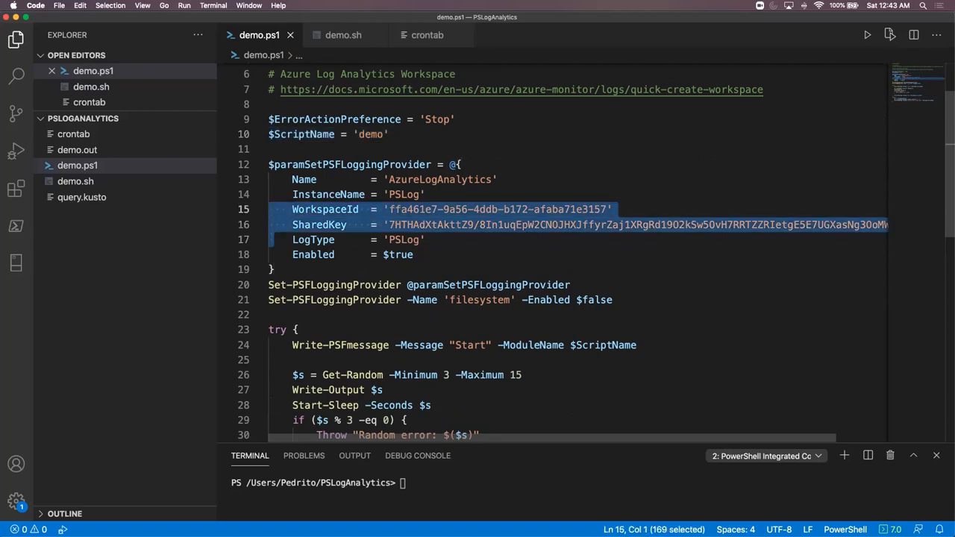
pyautogui.press('cmd+tab')
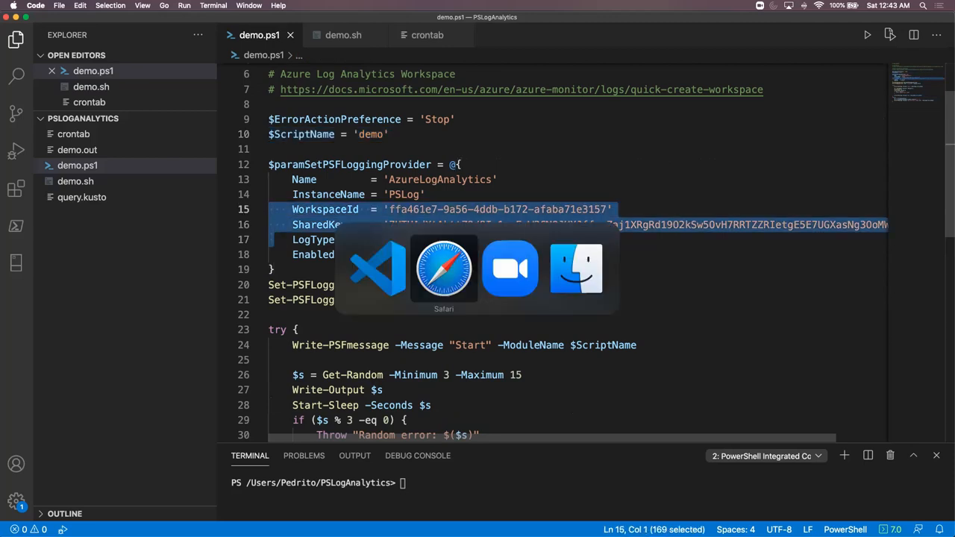
# Step: Open the PSLog Log Analytics workspace from Recent resources in the Azure portal
pyautogui.click(444, 269)
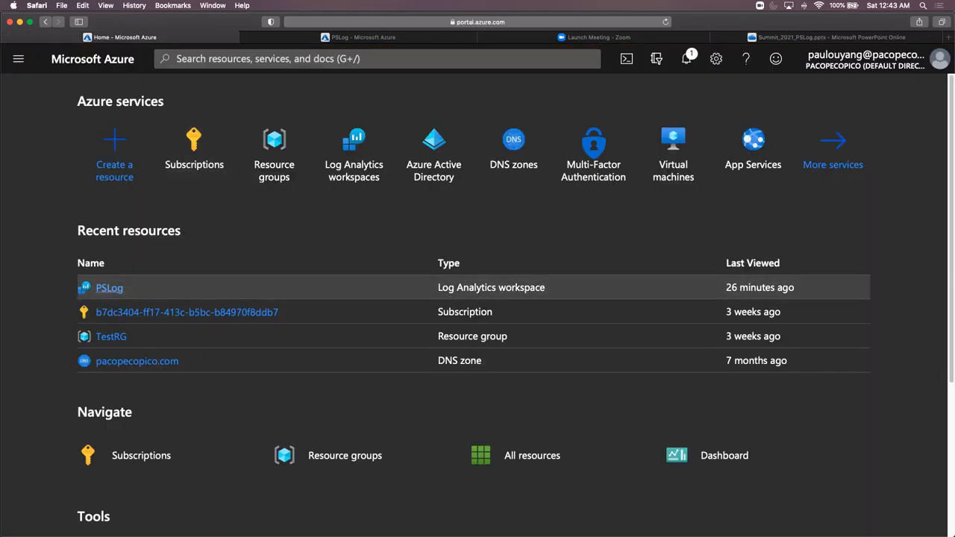
pyautogui.click(109, 286)
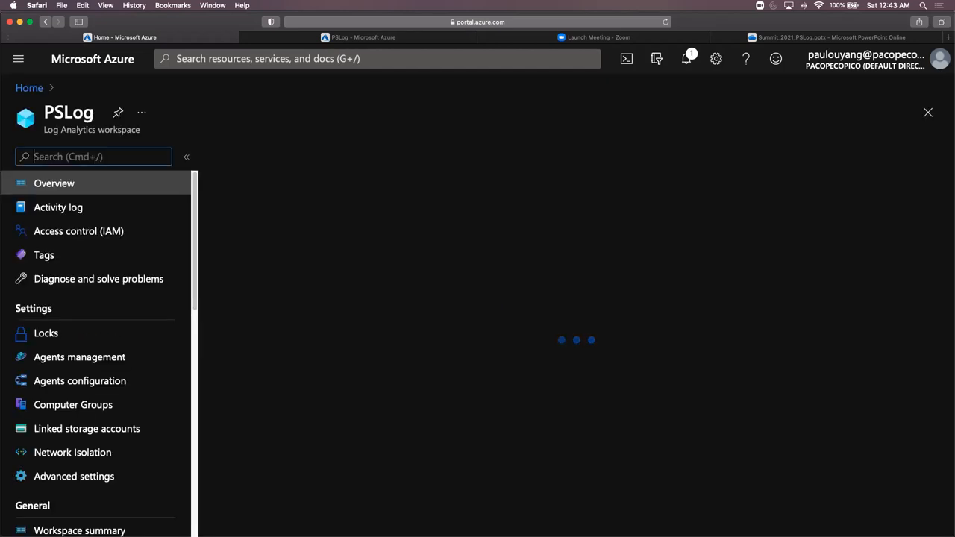
pyautogui.click(81, 357)
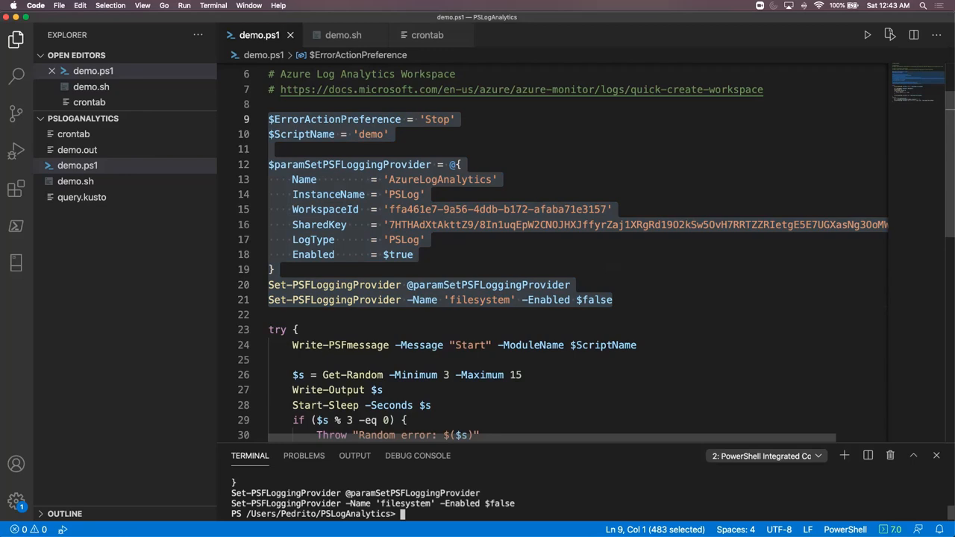
# Step: Scroll down through demo.ps1 to the PSFramework logging provider lines
pyautogui.scroll(-3)
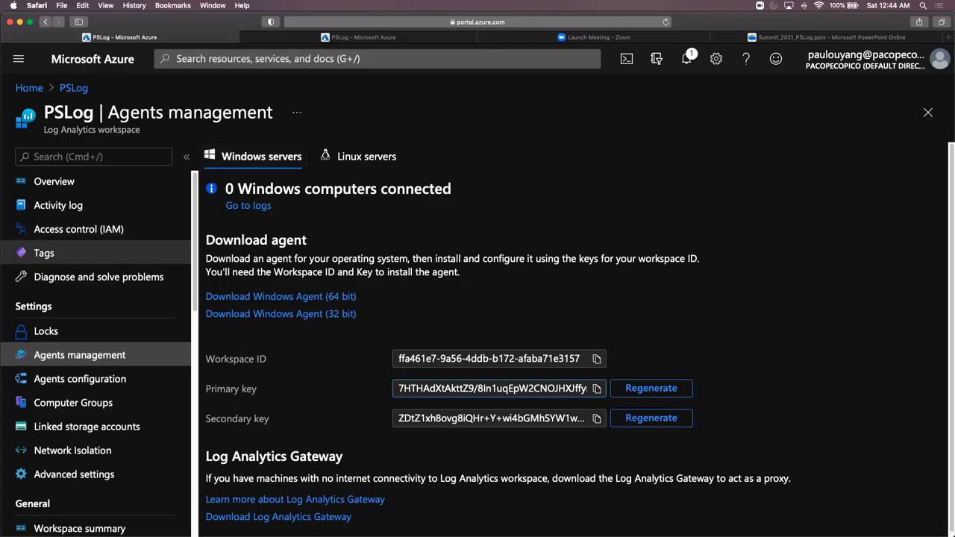
# Step: In the PSLog workspace Logs page, query the PSLog_CL custom table, returning 272 records
pyautogui.scroll(-3)
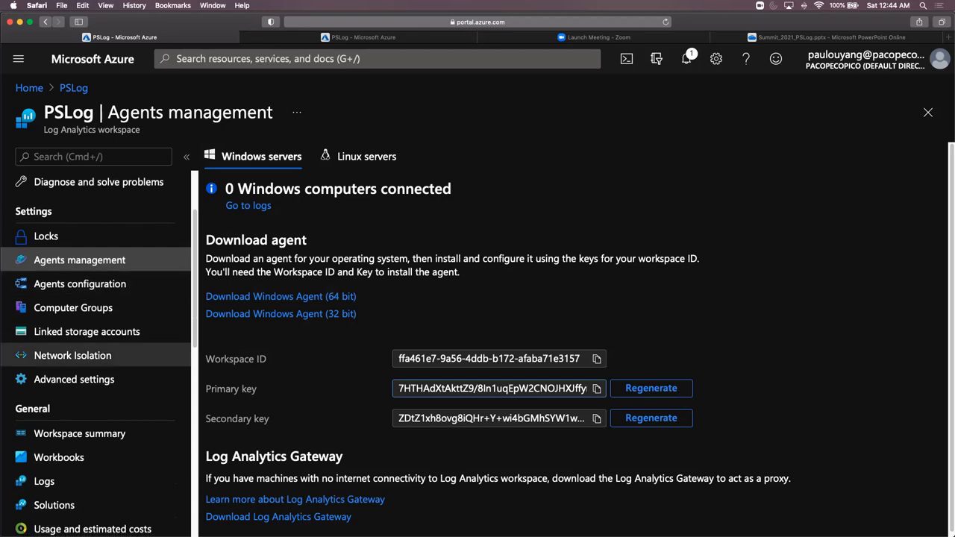
pyautogui.click(44, 480)
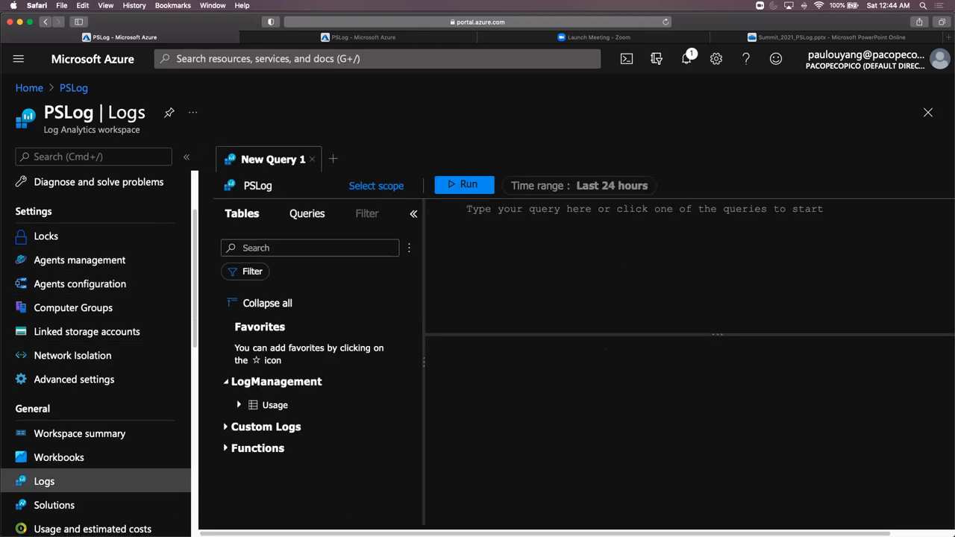
pyautogui.click(469, 185)
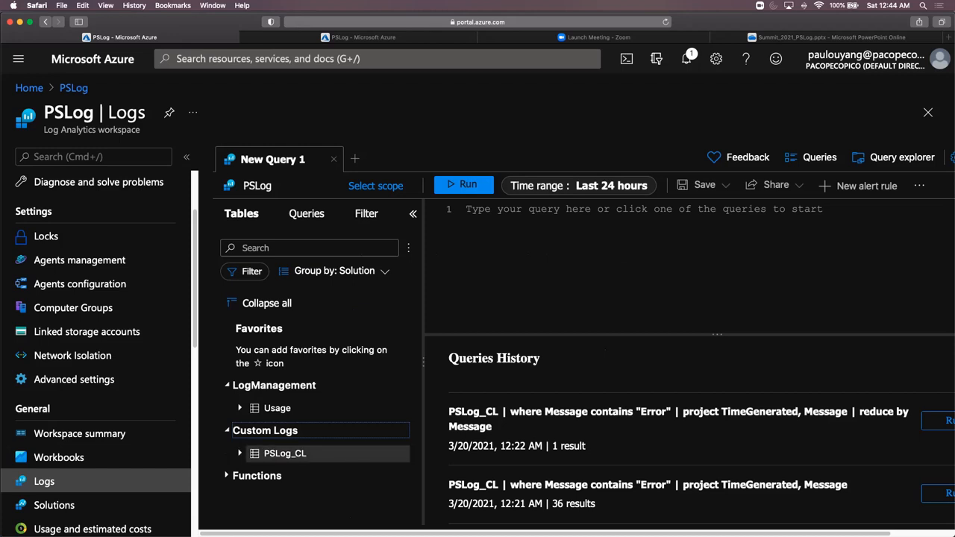
pyautogui.click(285, 453)
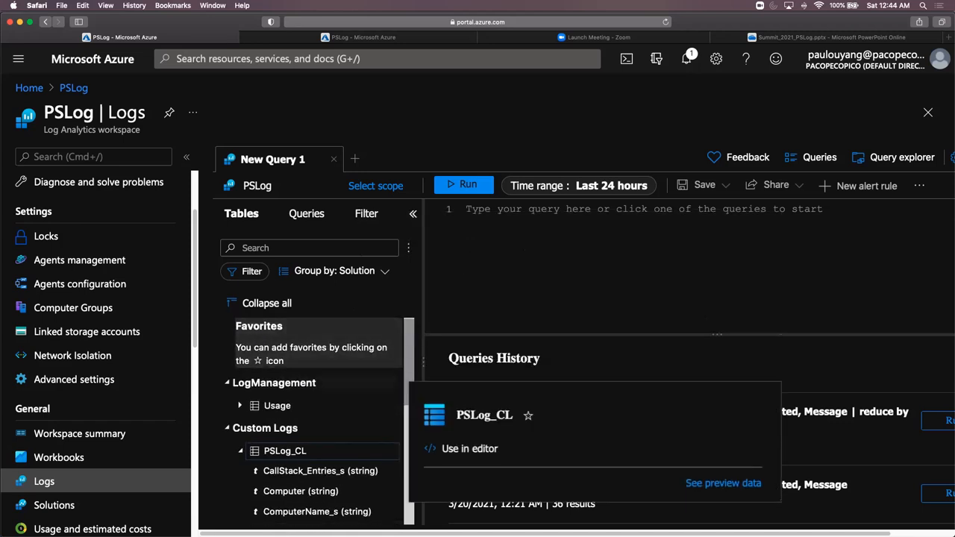
pyautogui.write('PSLog_CL')
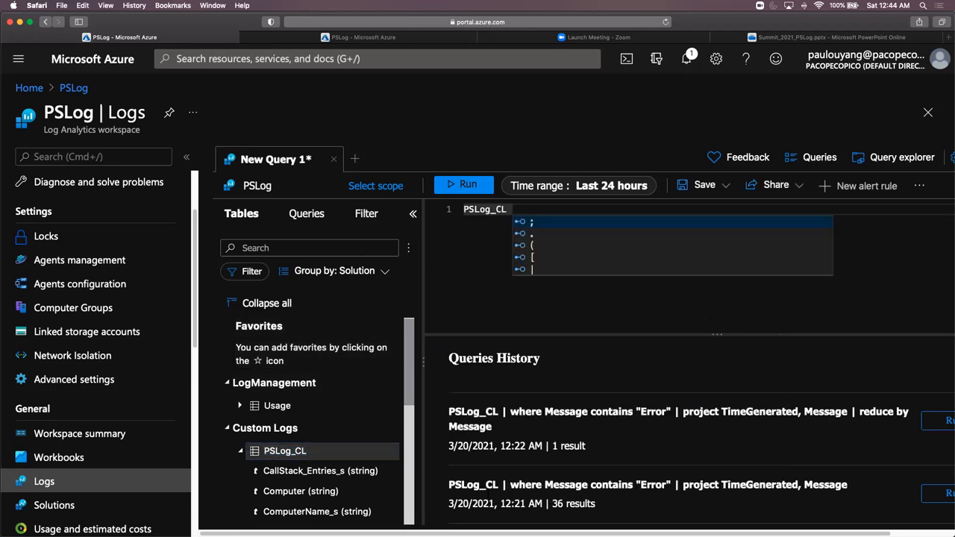
pyautogui.click(462, 185)
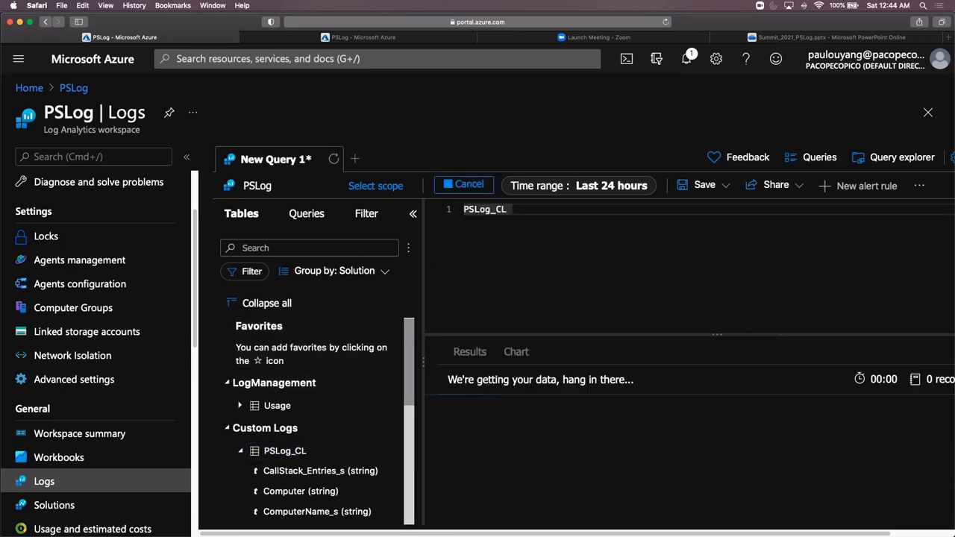
# Step: Collapse the schema panel and query editor, then scroll the results to the right
pyautogui.click(468, 185)
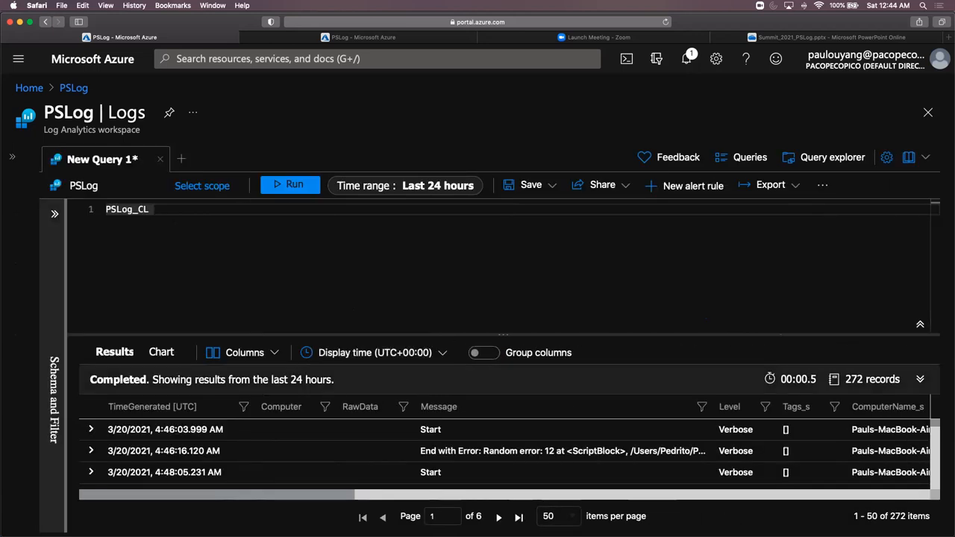
pyautogui.click(919, 215)
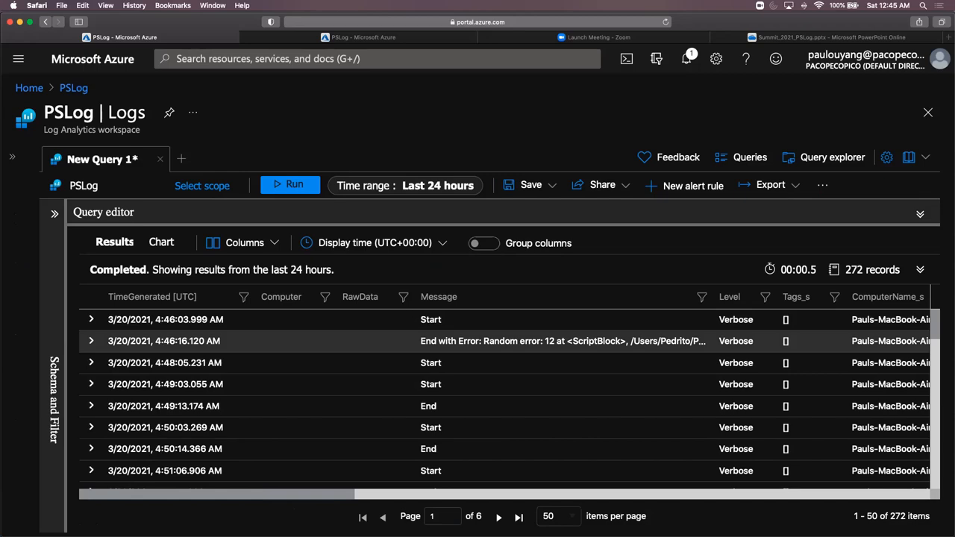
pyautogui.hscroll(3)
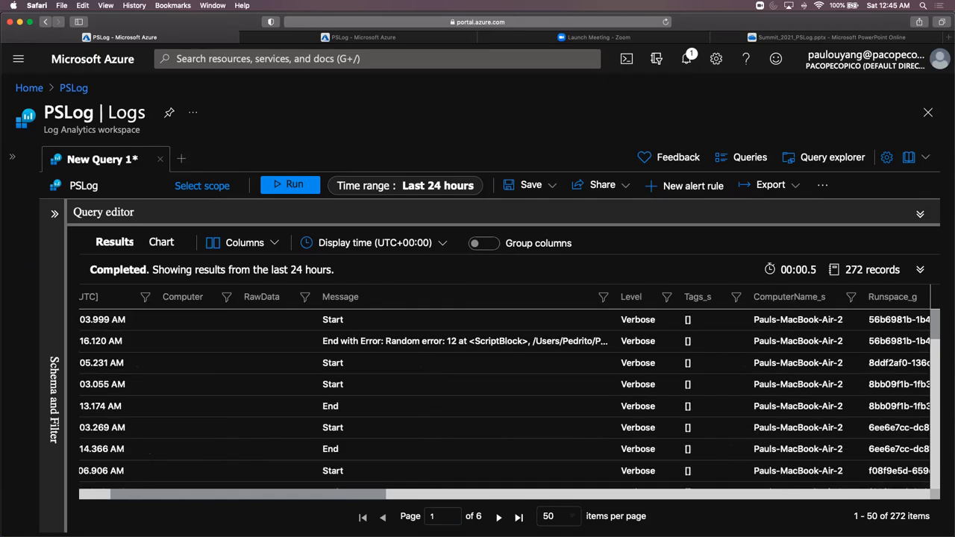
pyautogui.hscroll(3)
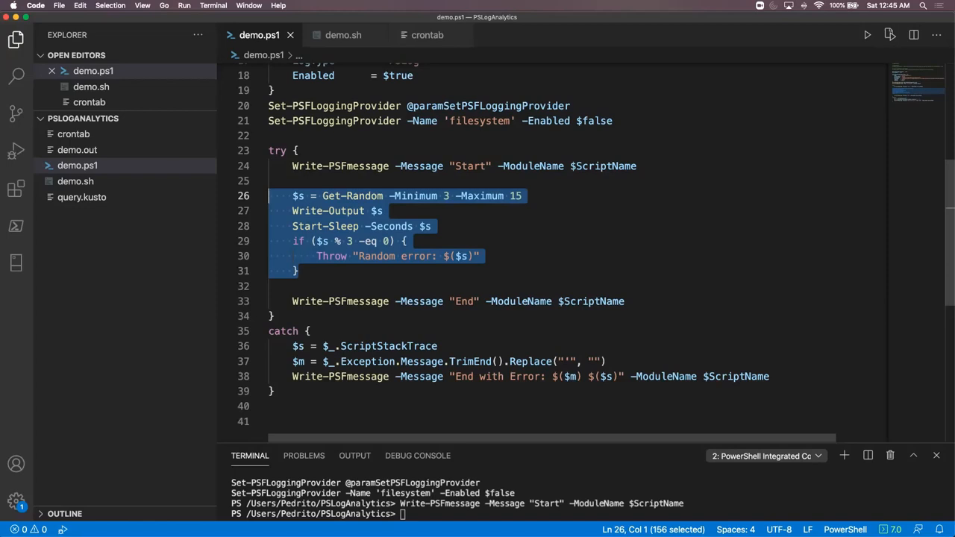
# Step: Highlight the End message line in demo.ps1, view the per-minute crontab entry, and return to the browser
pyautogui.click(299, 286)
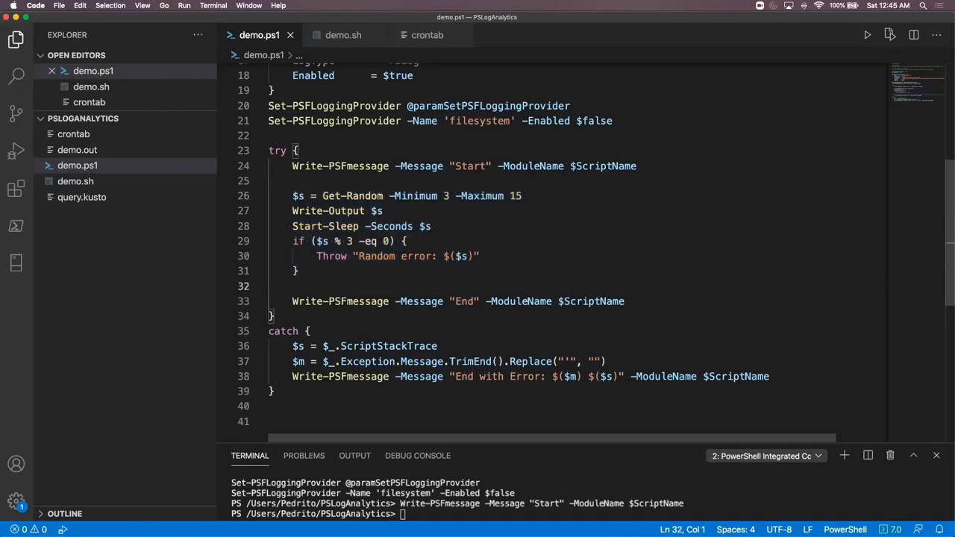
pyautogui.moveTo(317, 301); pyautogui.dragTo(630, 302)
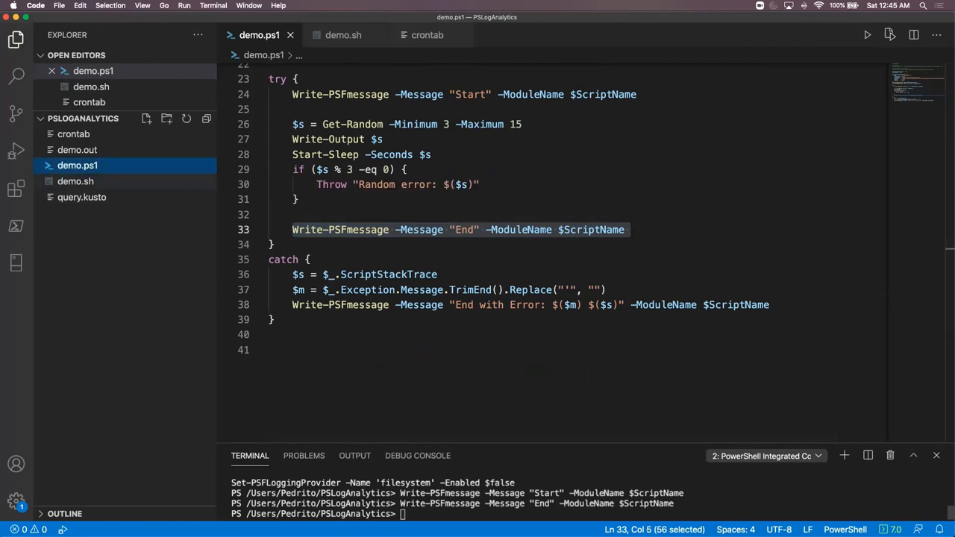
pyautogui.click(343, 34)
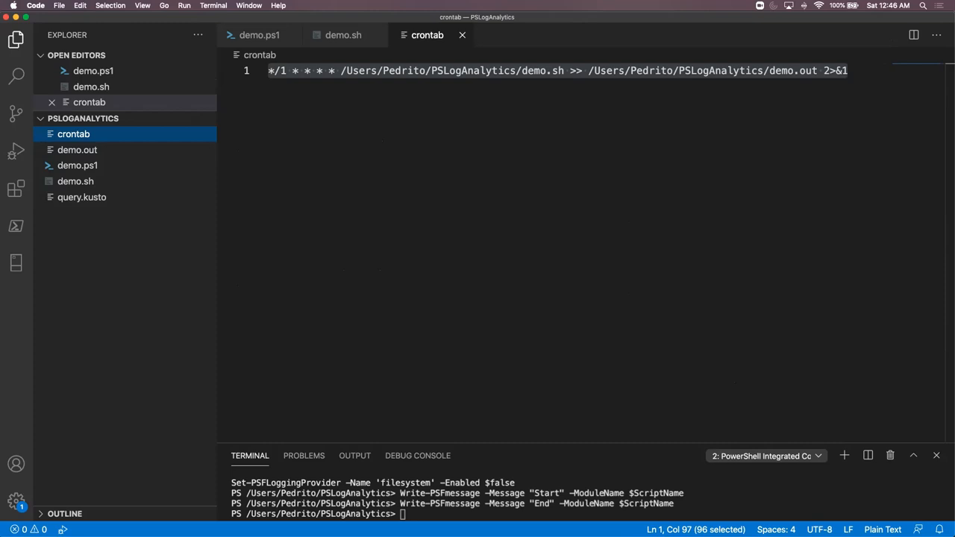
pyautogui.press('cmd+tab')
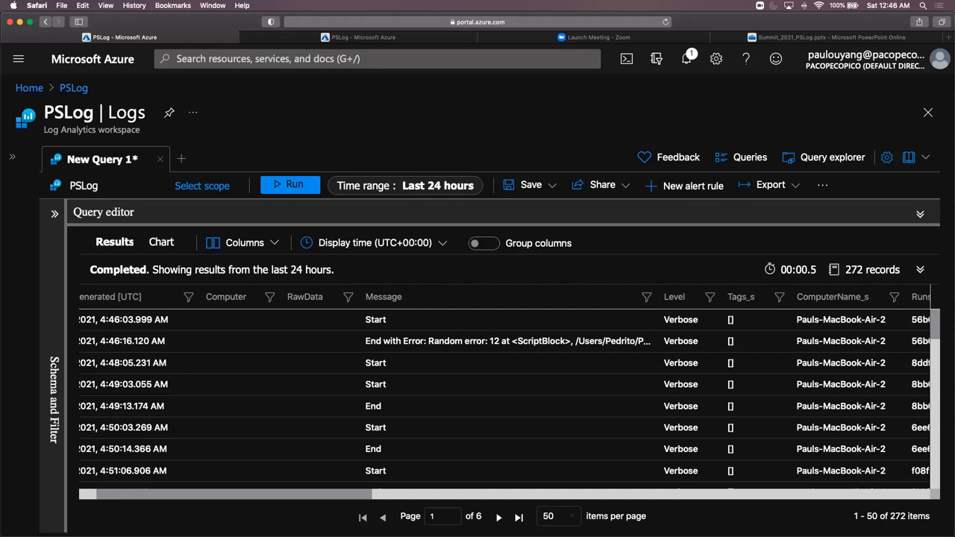
# Step: From Query explorer, load the saved PSLog 'duration' query into a new tab
pyautogui.click(832, 156)
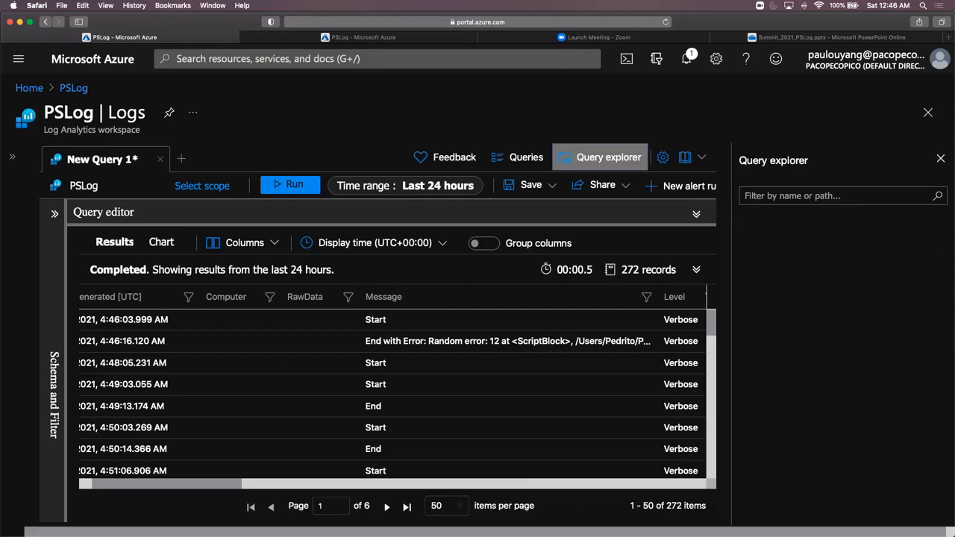
pyautogui.click(608, 157)
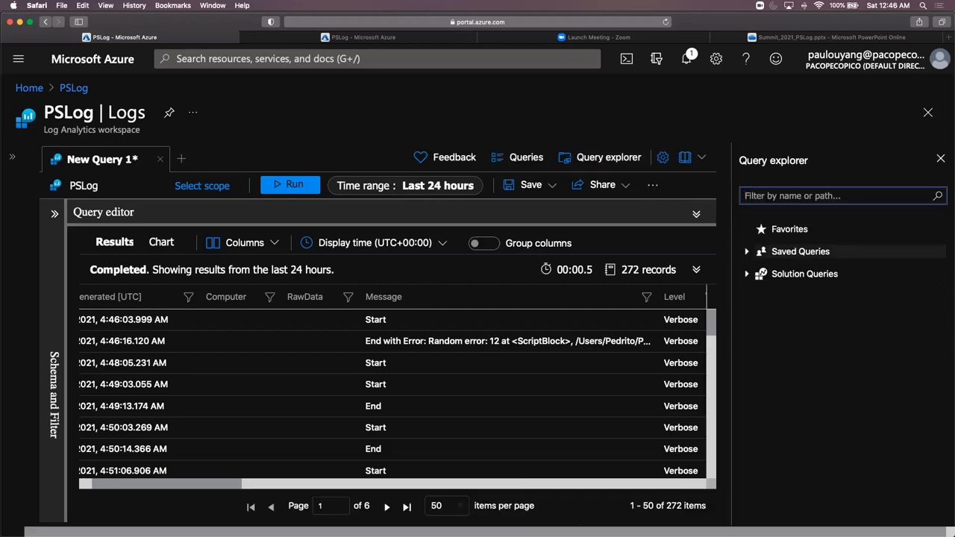
pyautogui.click(746, 251)
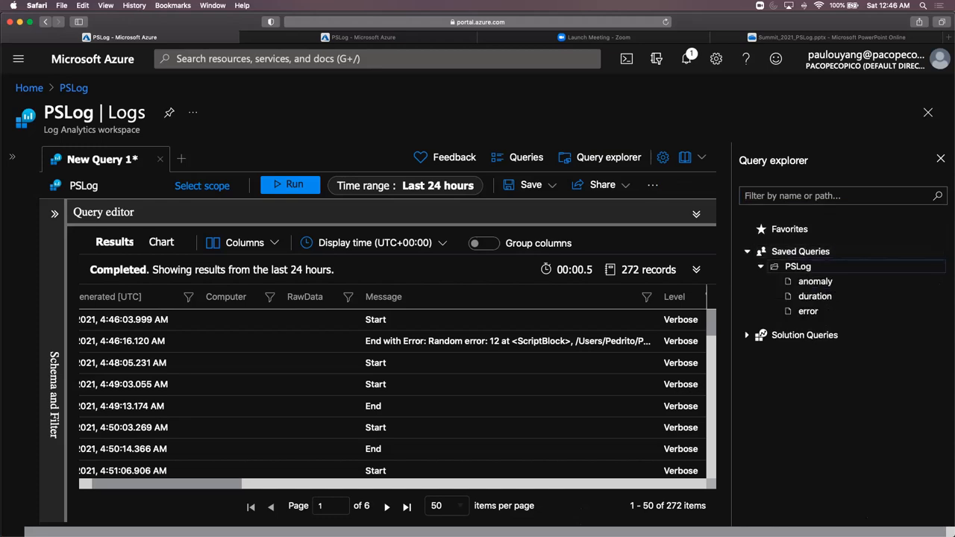
pyautogui.click(814, 295)
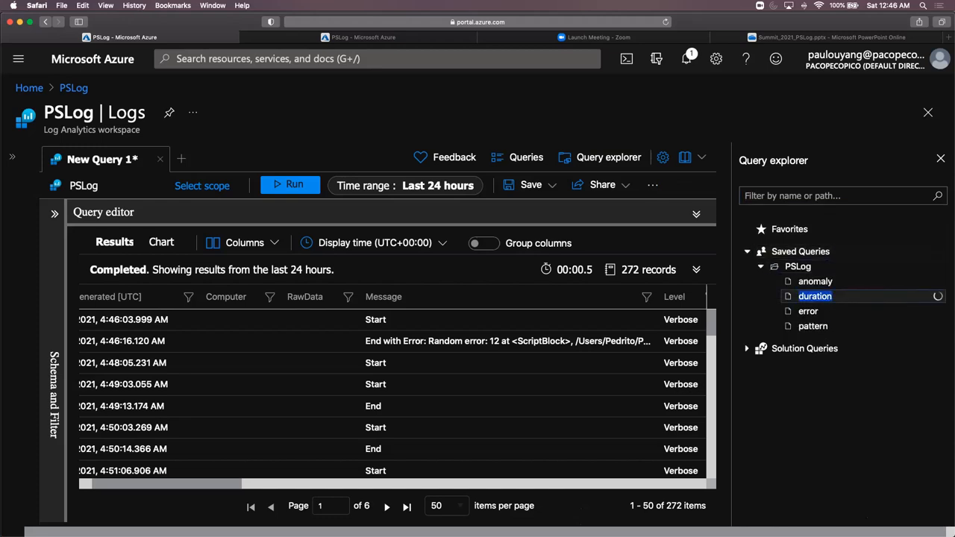
pyautogui.click(814, 295)
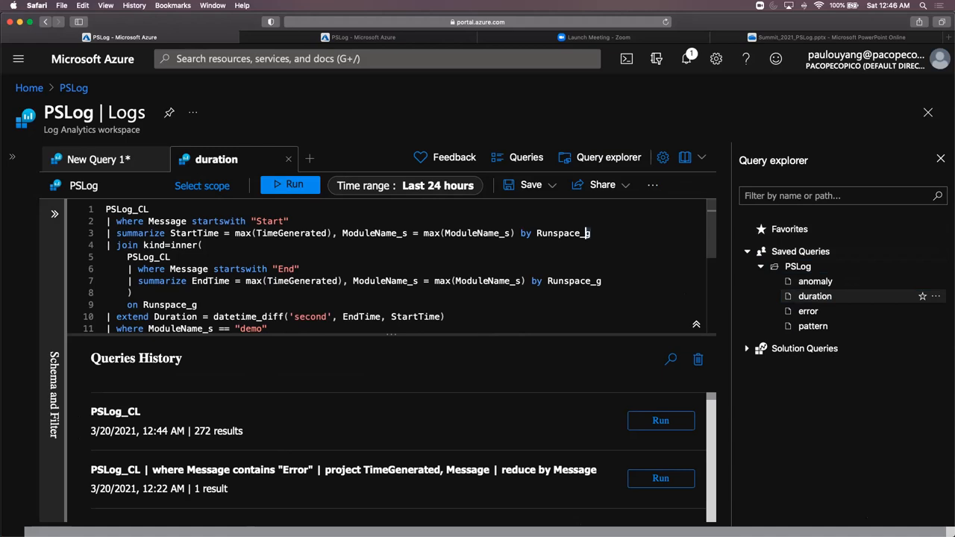
# Step: Run the start-time and end-time parts of the duration query separately and sort results by EndTime
pyautogui.moveTo(106, 209); pyautogui.dragTo(589, 232)
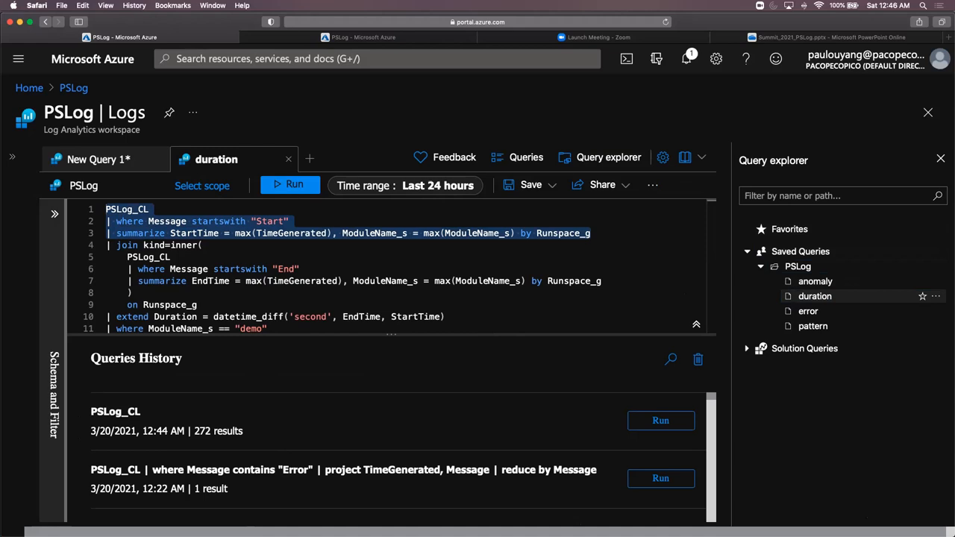
pyautogui.click(289, 185)
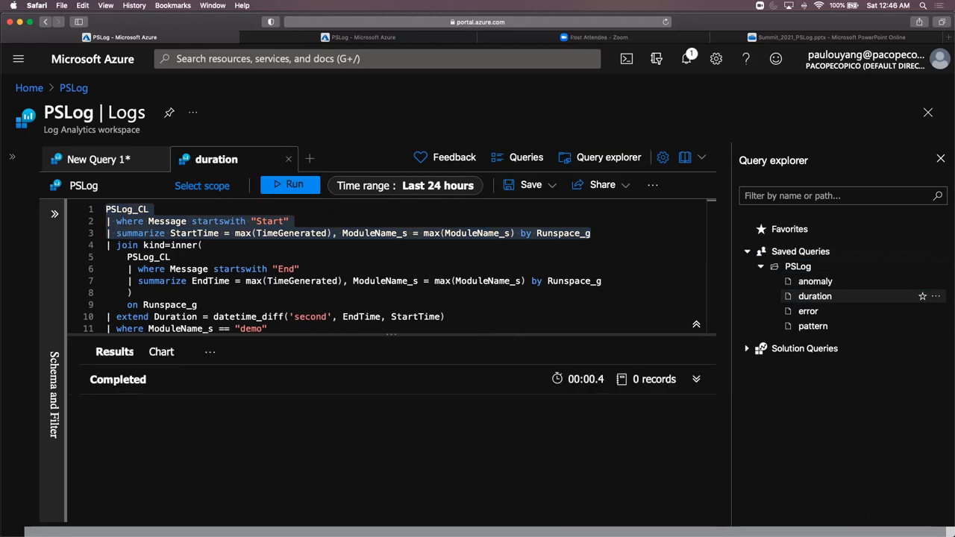
pyautogui.click(289, 185)
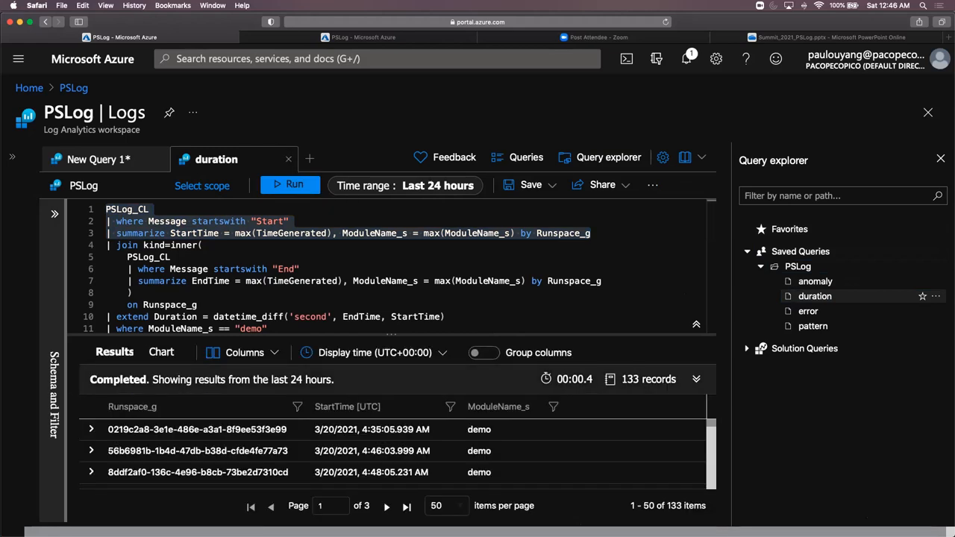
pyautogui.click(346, 406)
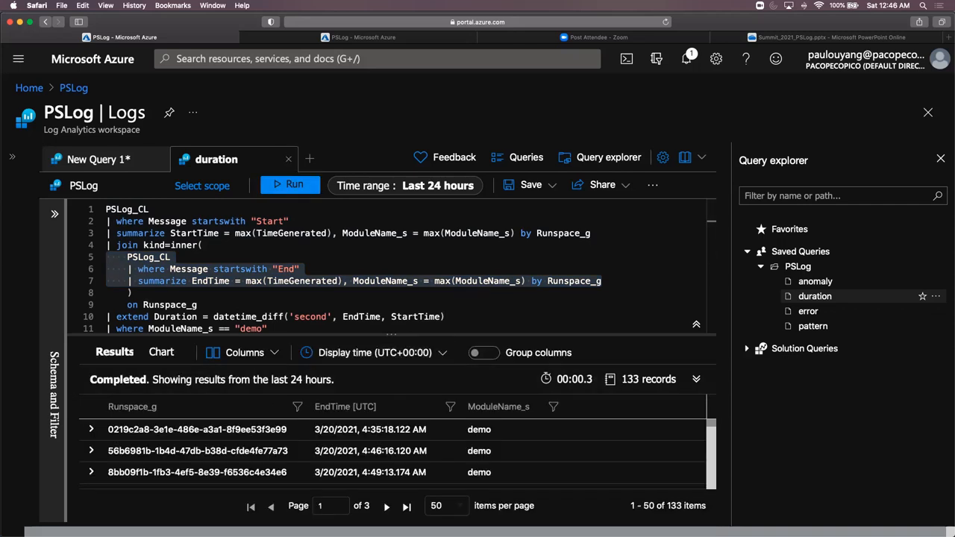
pyautogui.click(345, 406)
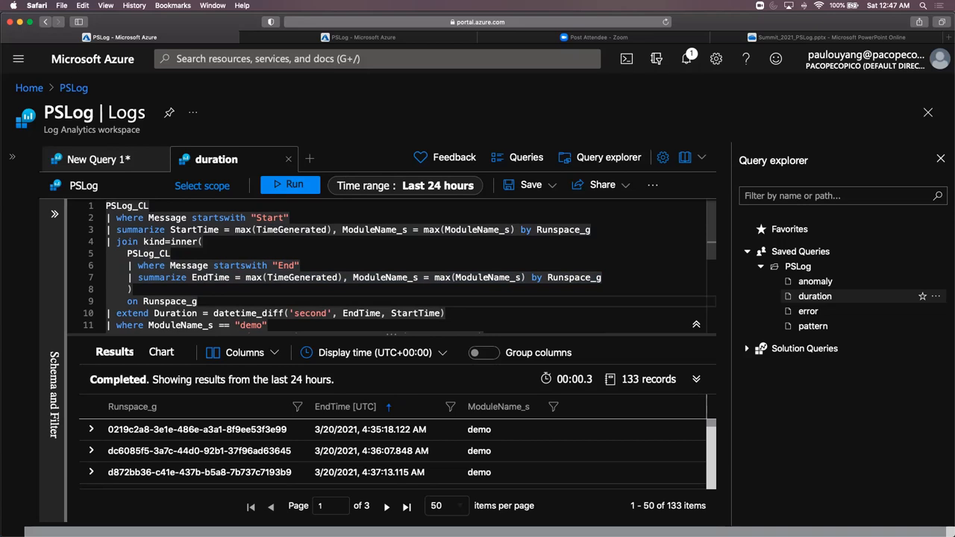
# Step: Run the full duration query, averaging in 2-minute bins (67 records), and widen the results view
pyautogui.doubleClick(361, 313)
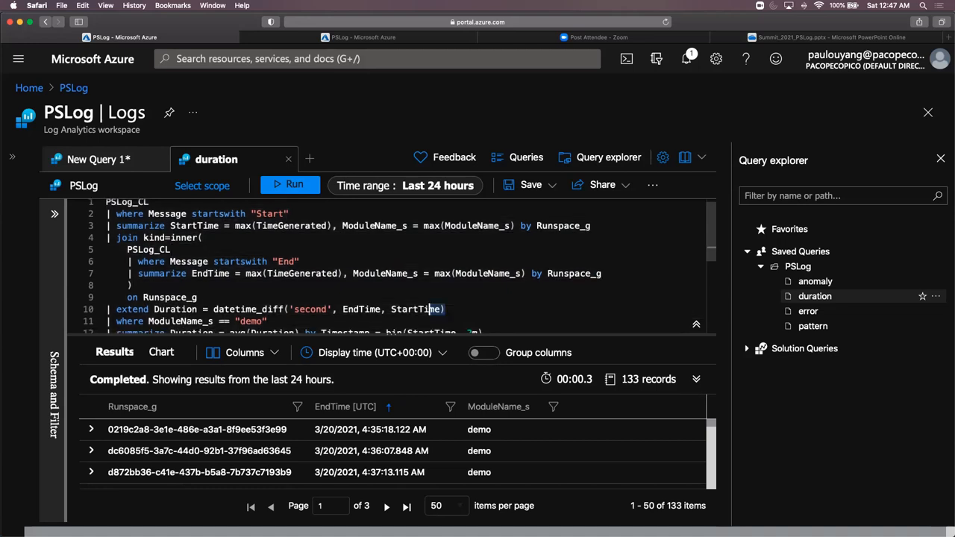
pyautogui.click(290, 185)
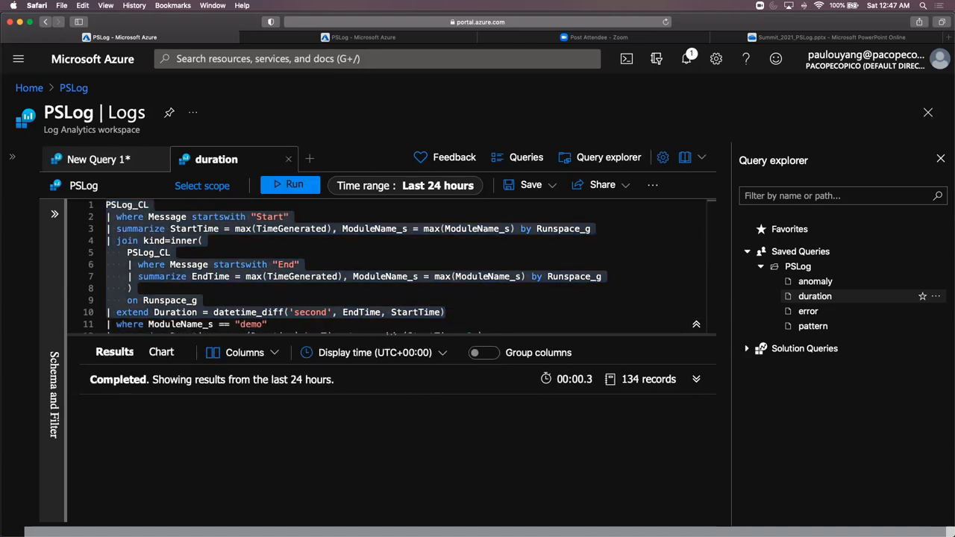
pyautogui.click(290, 185)
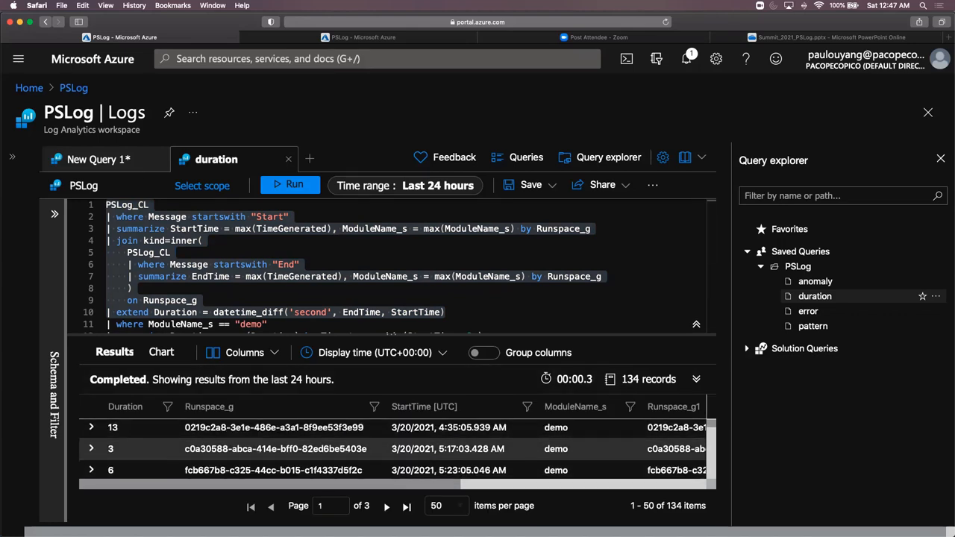
pyautogui.hscroll(3)
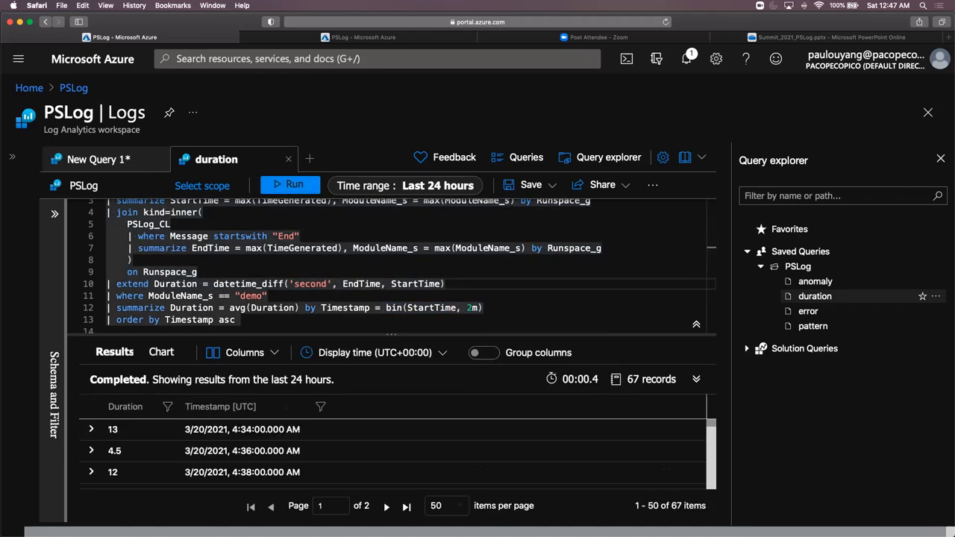
pyautogui.click(696, 215)
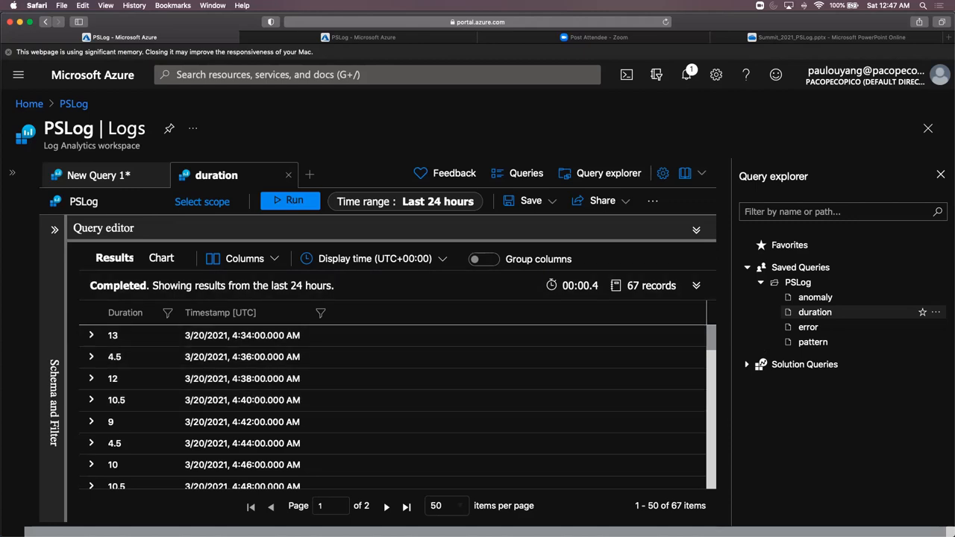
# Step: Chart the duration results, check the New alert rule / Pin to dashboard actions, and load the saved anomaly query
pyautogui.click(161, 257)
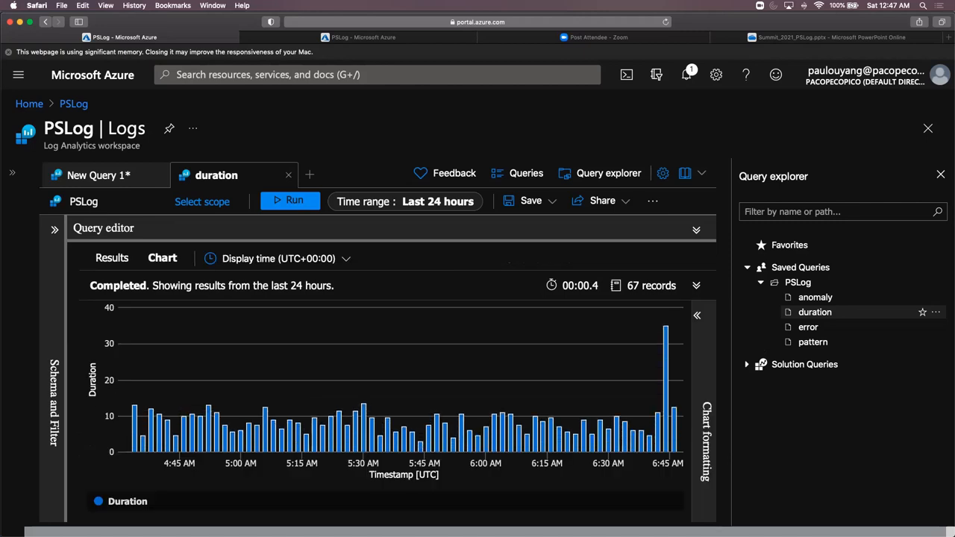
pyautogui.moveTo(265, 410)
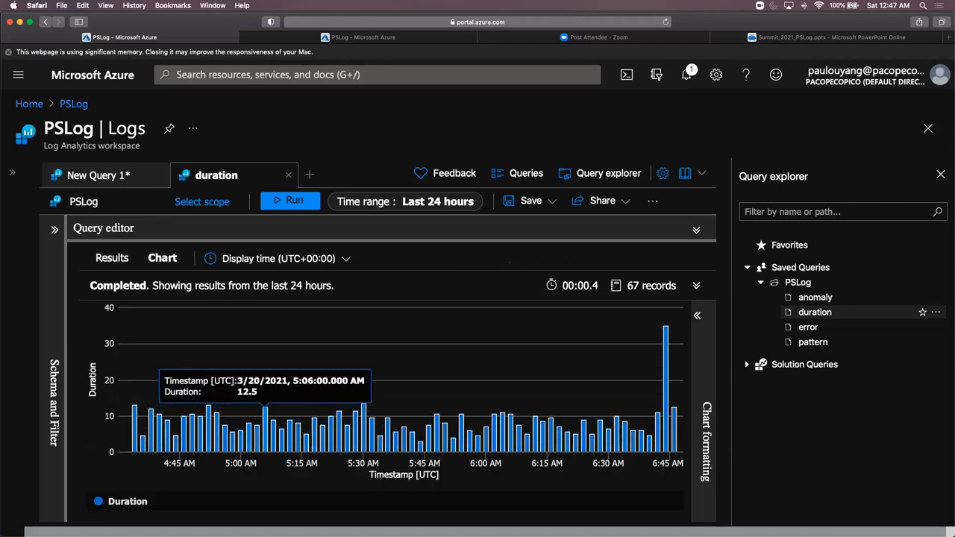
pyautogui.moveTo(364, 410)
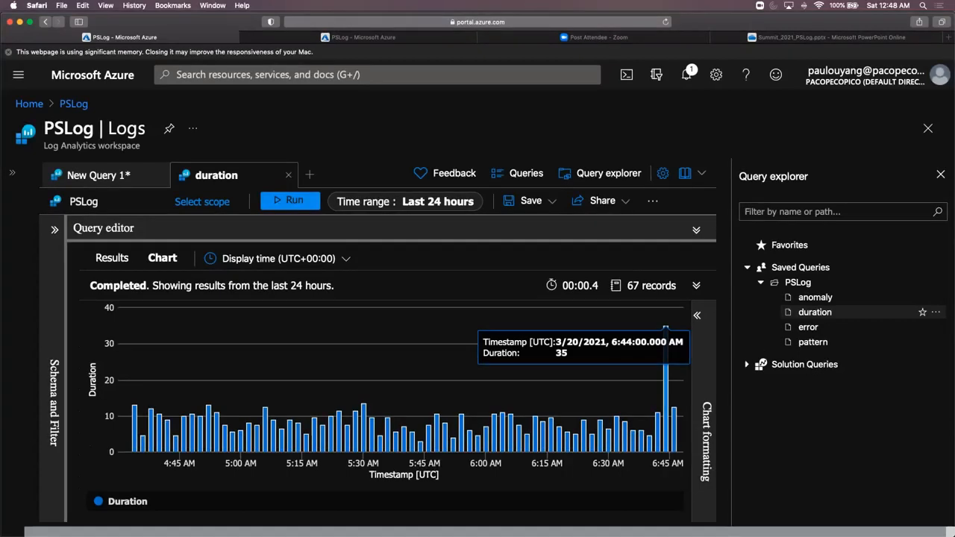
pyautogui.click(652, 200)
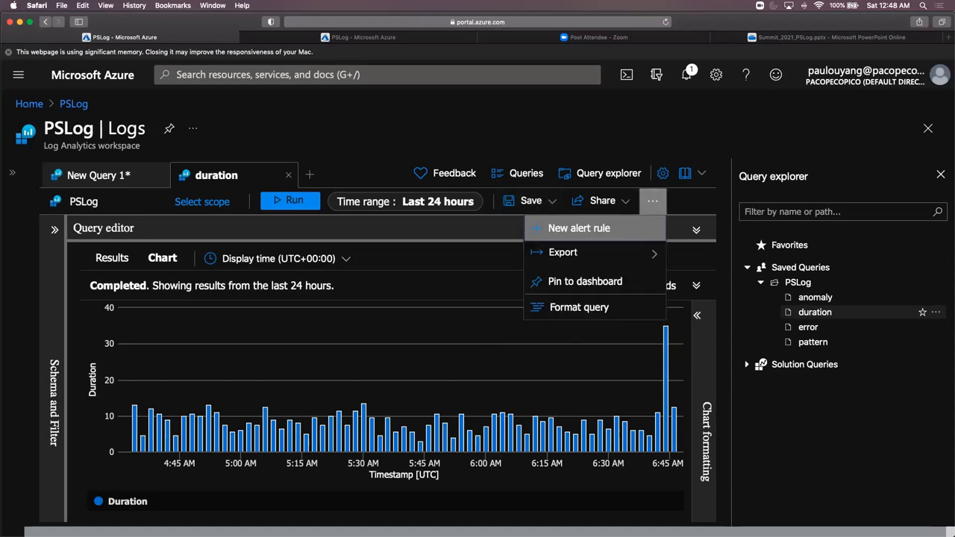
pyautogui.moveTo(585, 281)
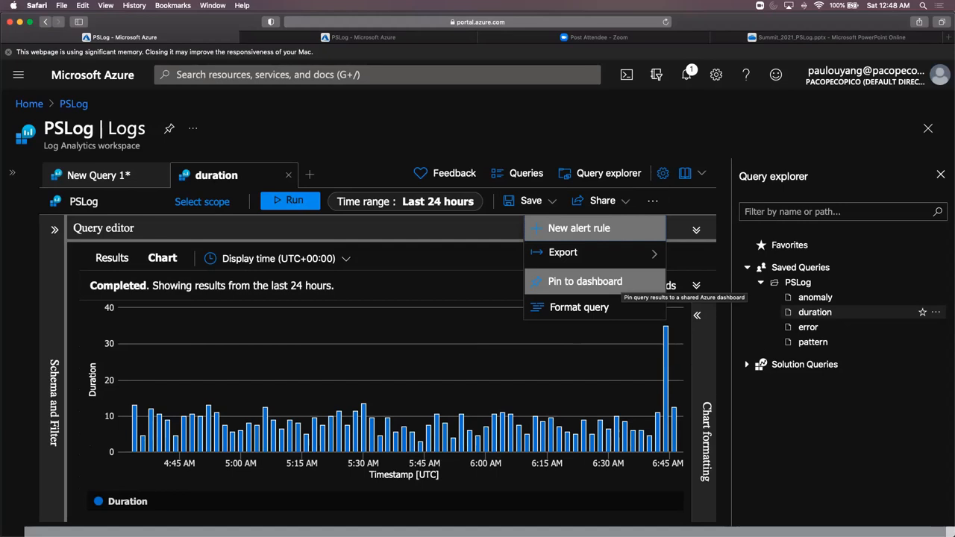
pyautogui.moveTo(585, 280)
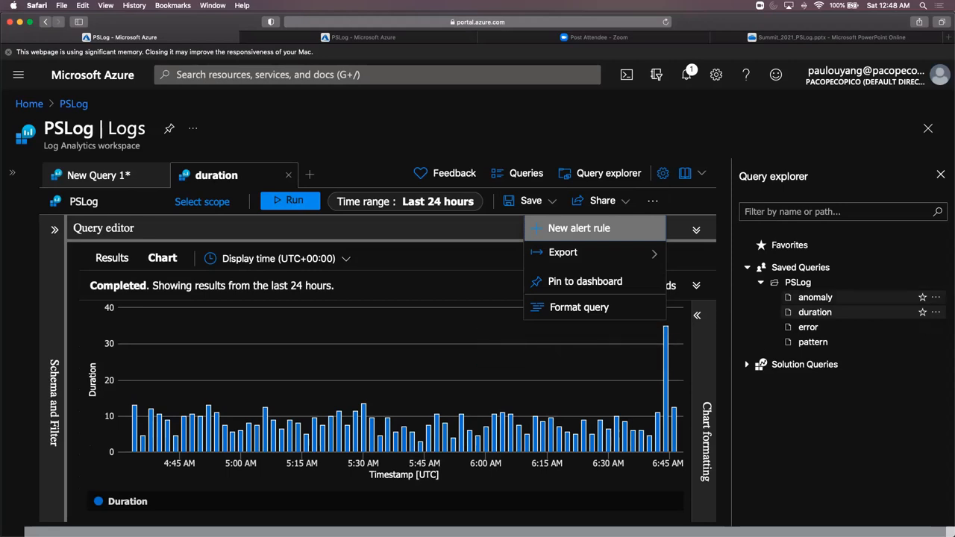
pyautogui.click(815, 296)
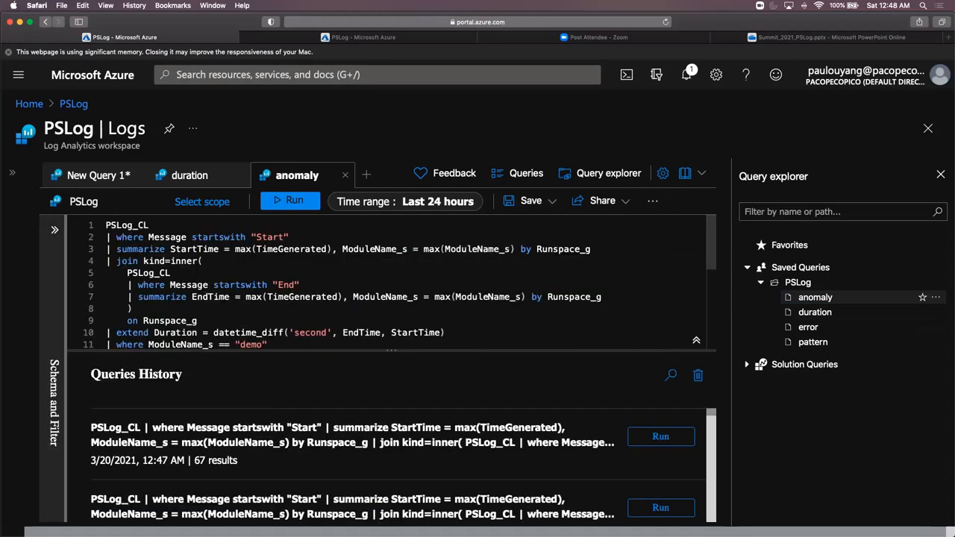
# Step: Run the upper part of the anomaly query, returning 135 per-runspace duration records
pyautogui.scroll(-3)
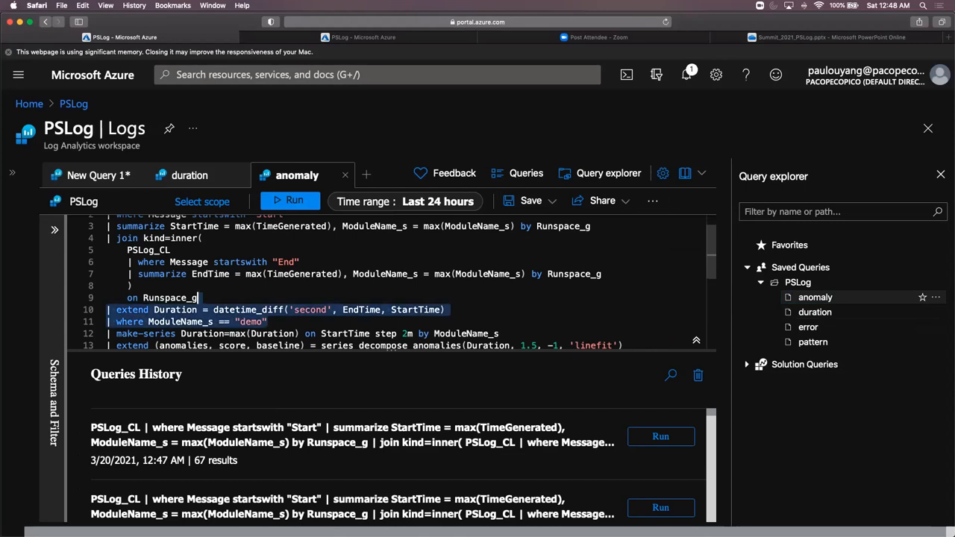
pyautogui.click(289, 200)
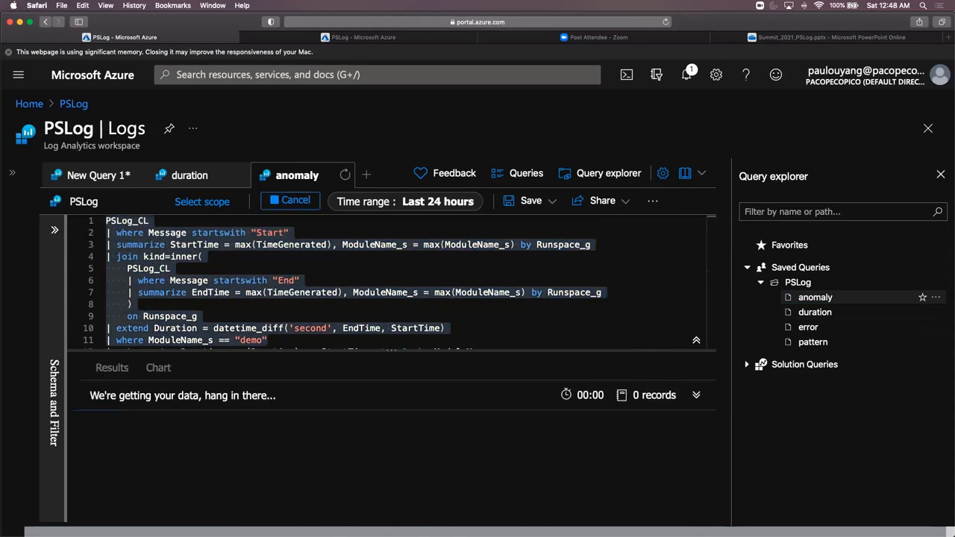
pyautogui.click(294, 200)
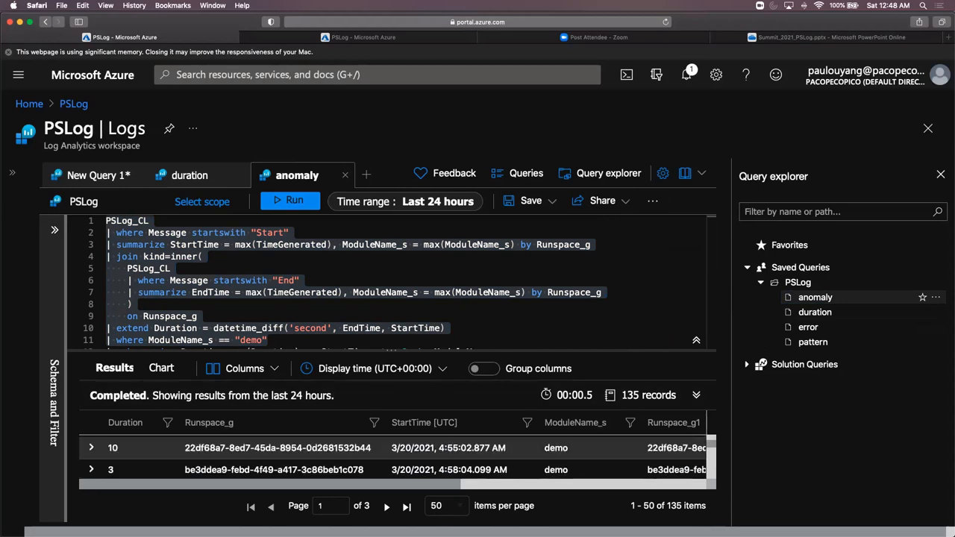
pyautogui.scroll(-3)
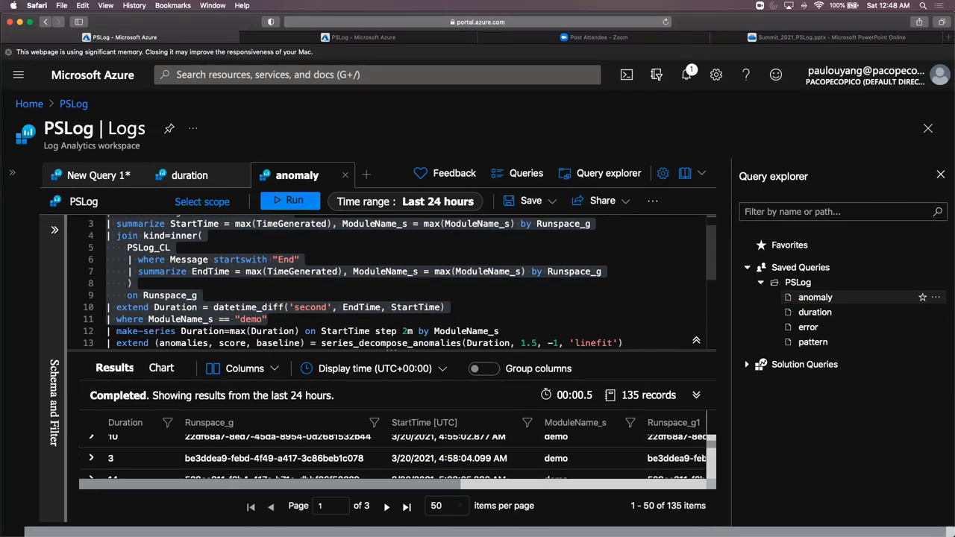
pyautogui.scroll(-3)
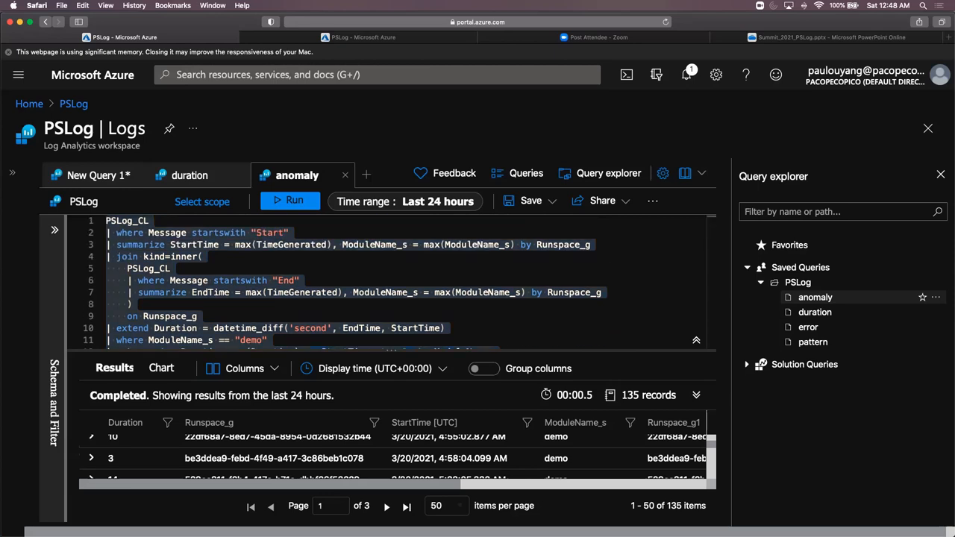
# Step: Run through the make-series line for one record, then highlight series_decompose_anomalies
pyautogui.click(290, 200)
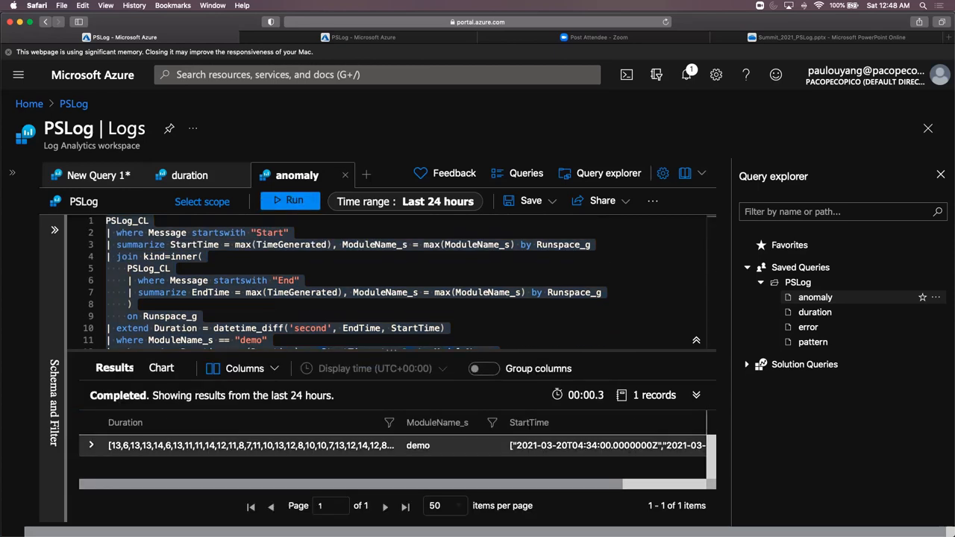
pyautogui.moveTo(250, 444)
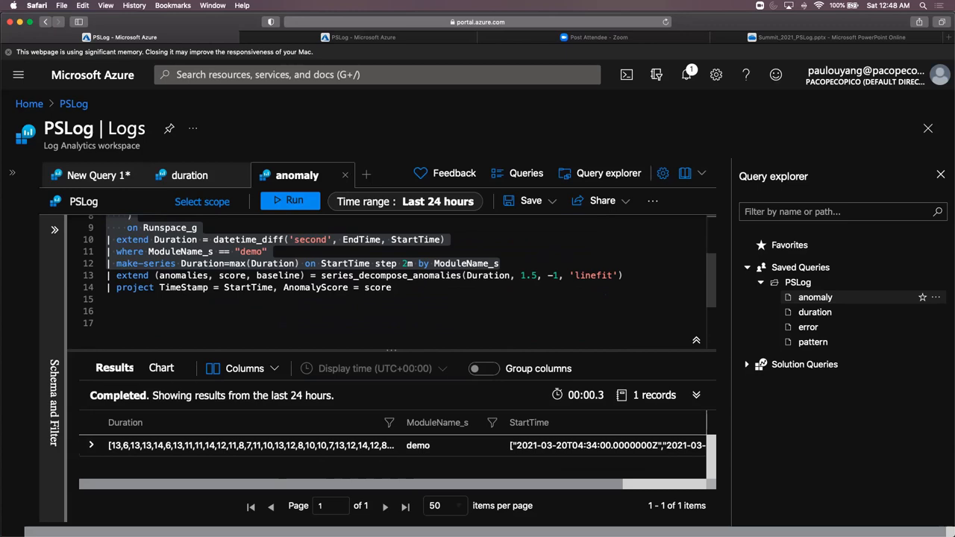
pyautogui.doubleClick(391, 275)
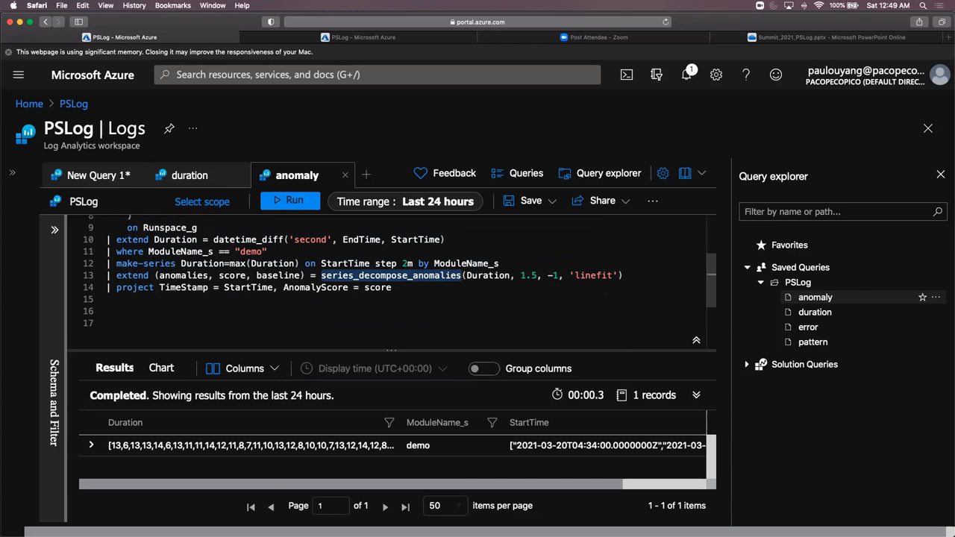
pyautogui.doubleClick(391, 275)
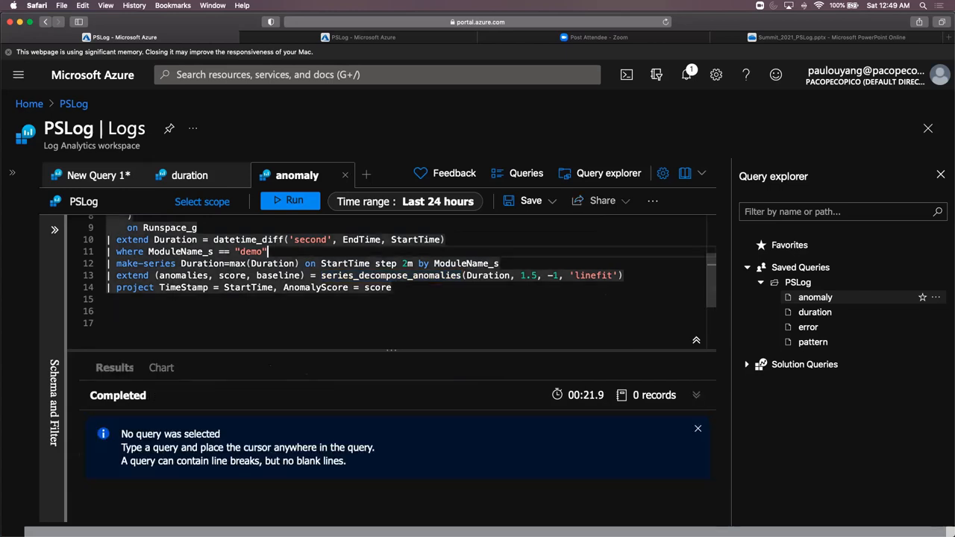
# Step: Run the whole anomaly query and chart the anomaly scores, spiking above 20 near 6:45
pyautogui.click(294, 200)
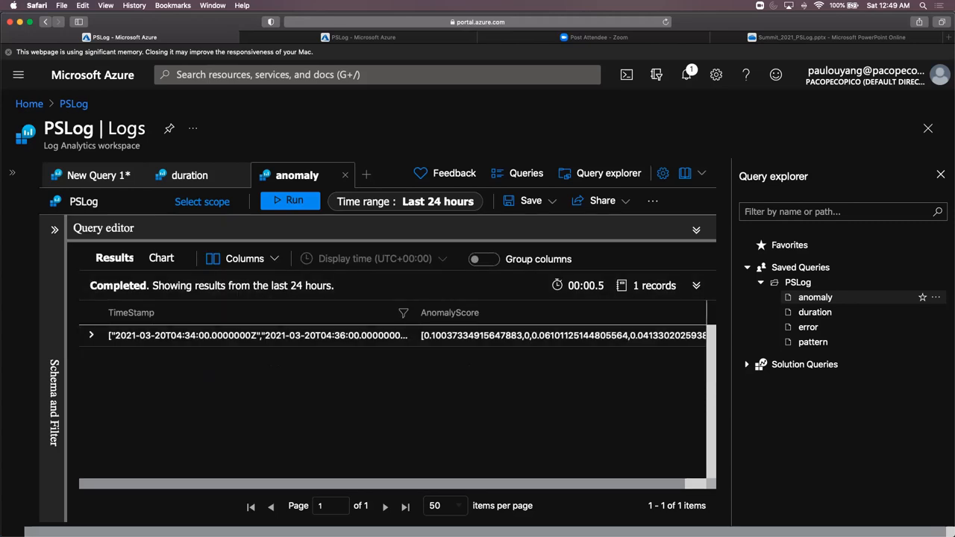
pyautogui.click(161, 257)
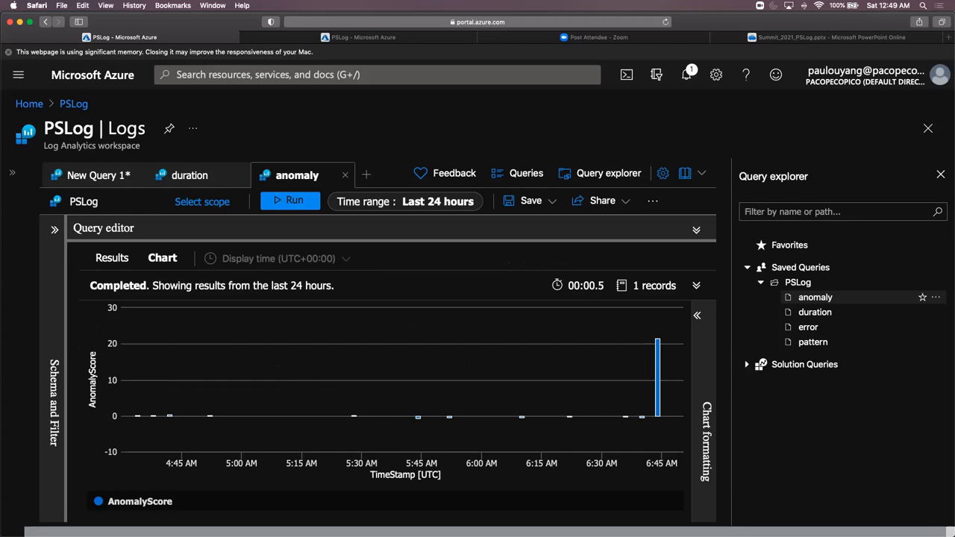
pyautogui.moveTo(447, 416)
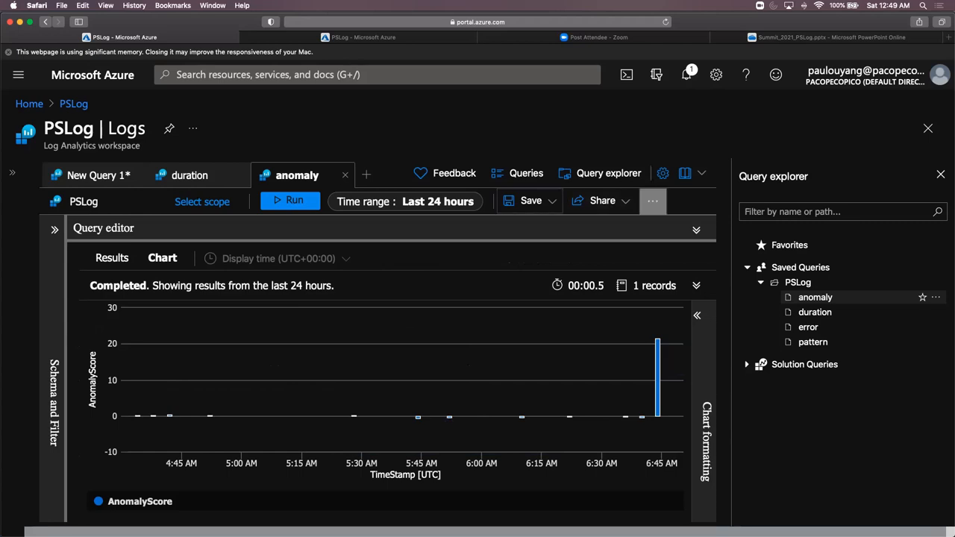
# Step: Pin the anomaly chart to the Demo dashboard, confirm leaving, and refresh the dashboard tiles
pyautogui.click(652, 200)
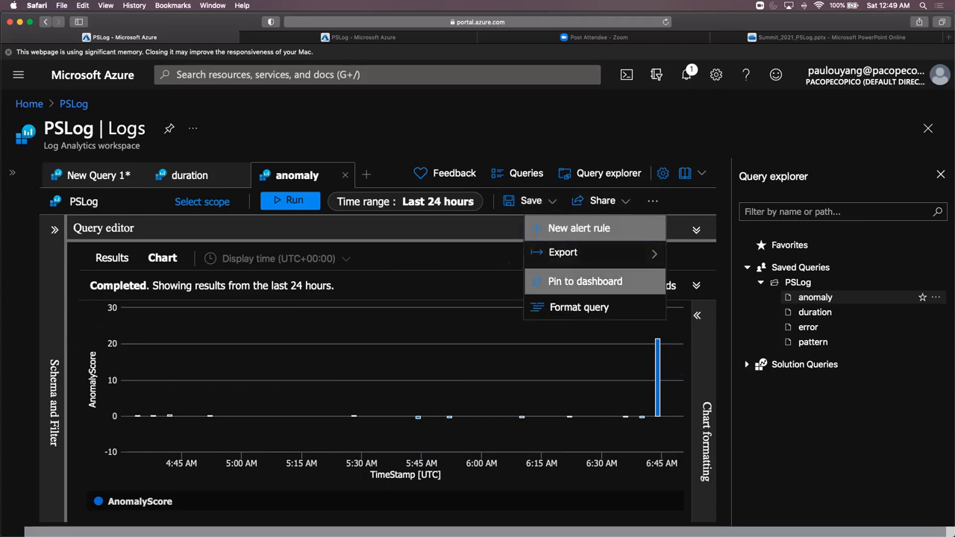
pyautogui.moveTo(585, 280)
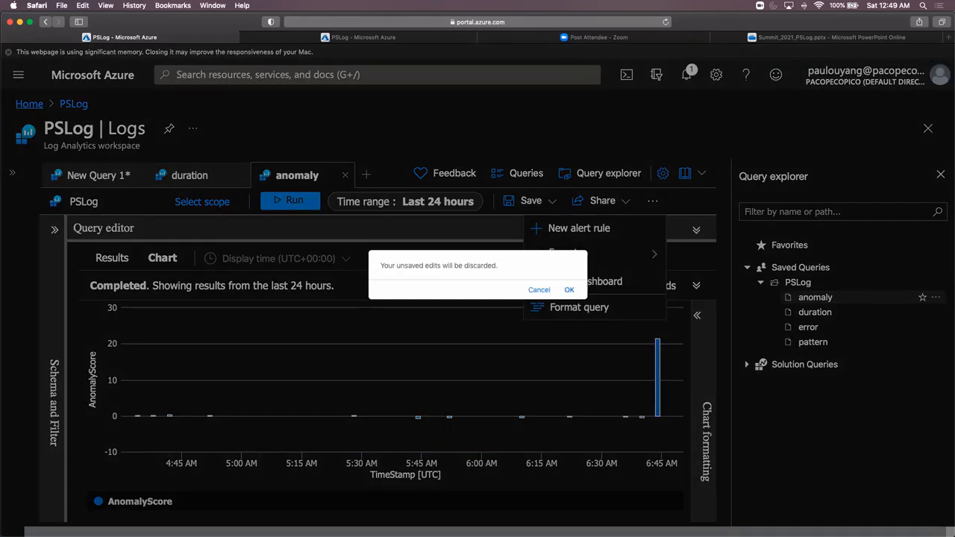
pyautogui.click(569, 289)
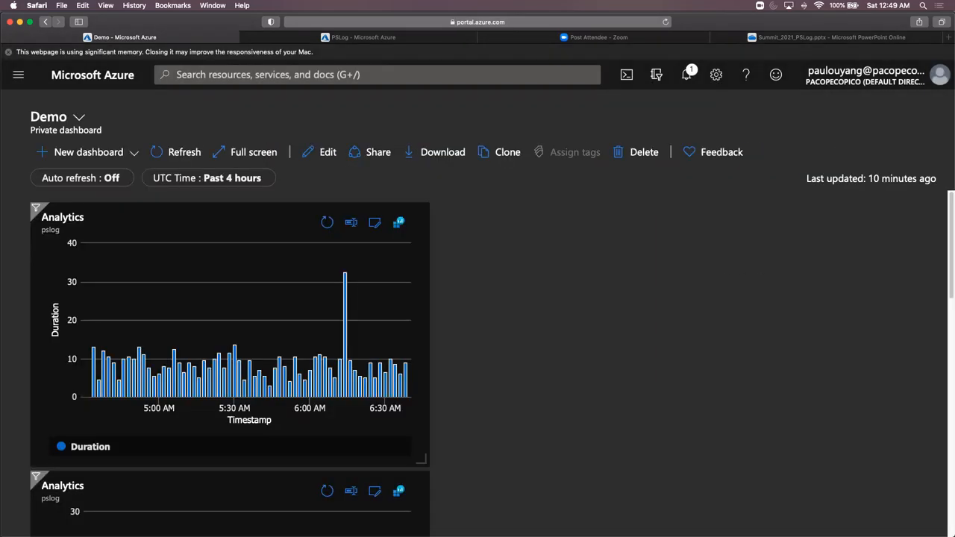
pyautogui.click(185, 152)
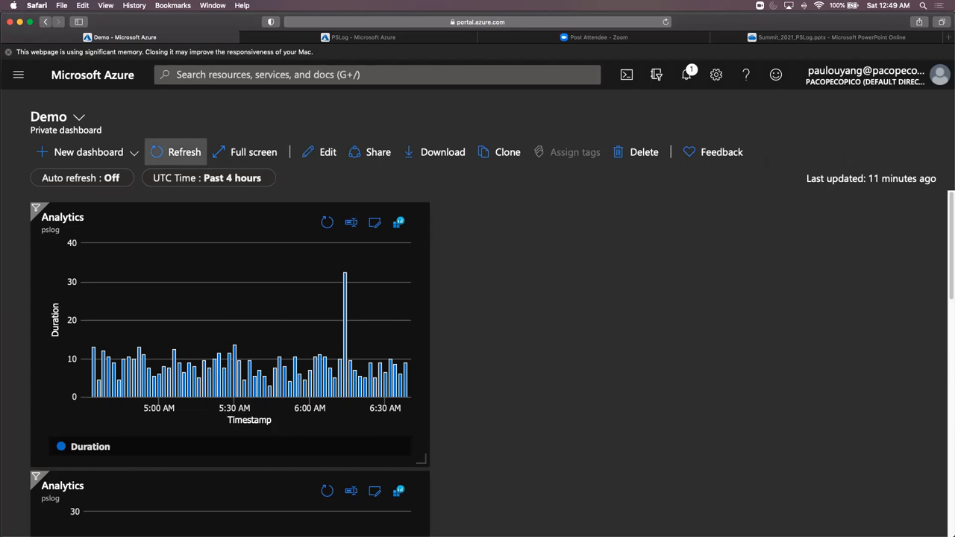
pyautogui.click(185, 152)
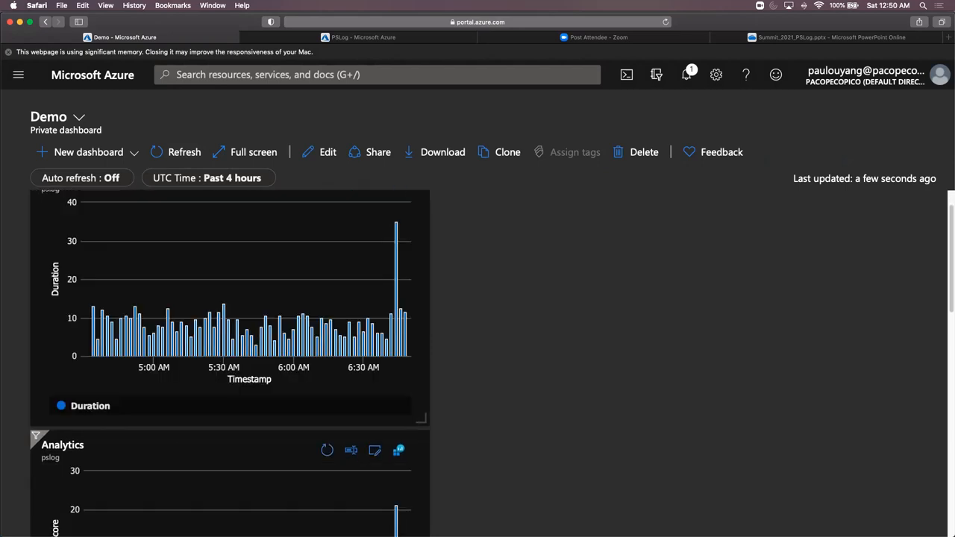
pyautogui.moveTo(397, 239)
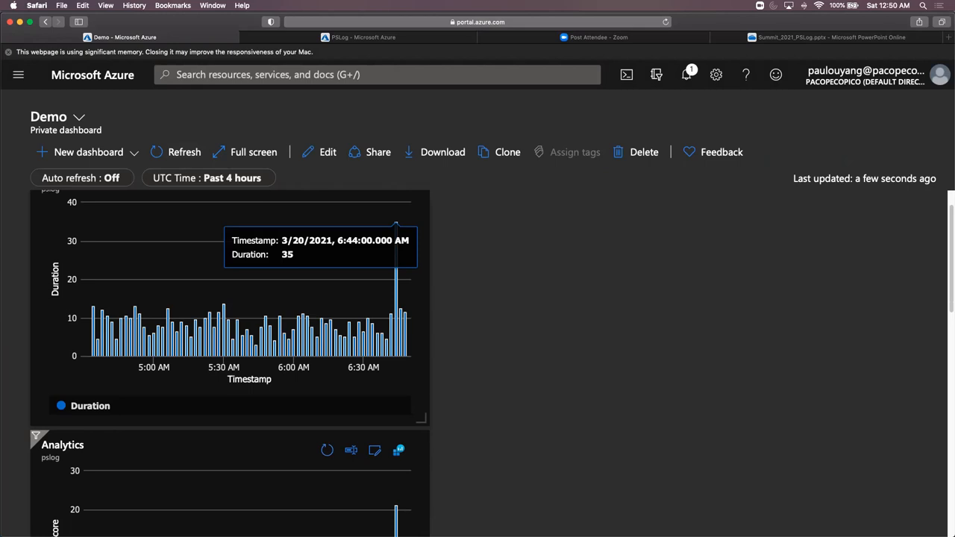
pyautogui.scroll(-3)
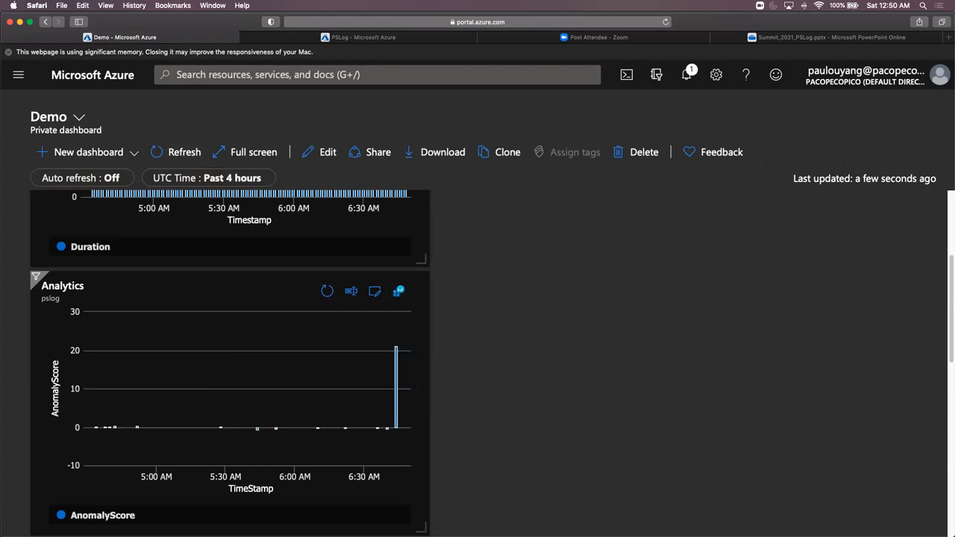
# Step: Back in the PSLog workspace, load the saved 'error' and 'pattern' queries from Query explorer
pyautogui.click(362, 36)
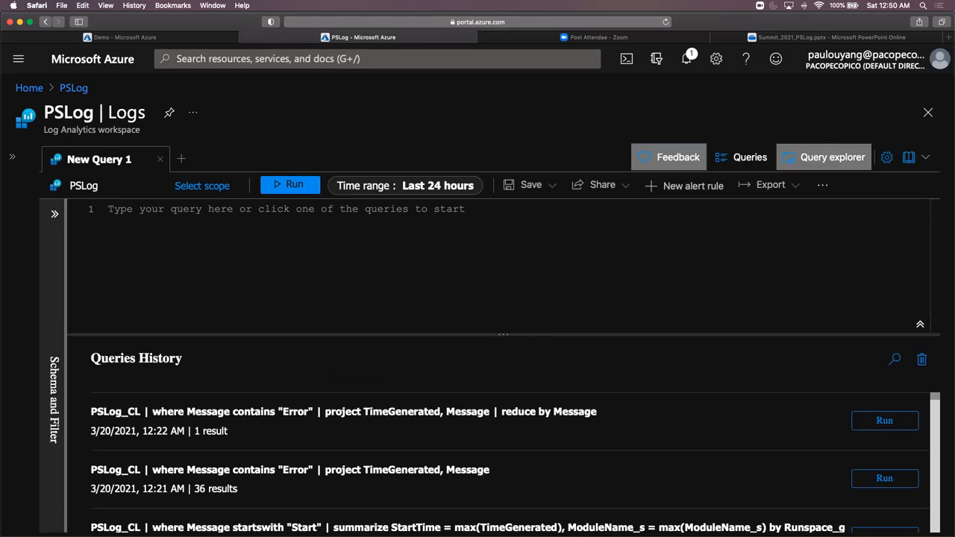
pyautogui.click(832, 156)
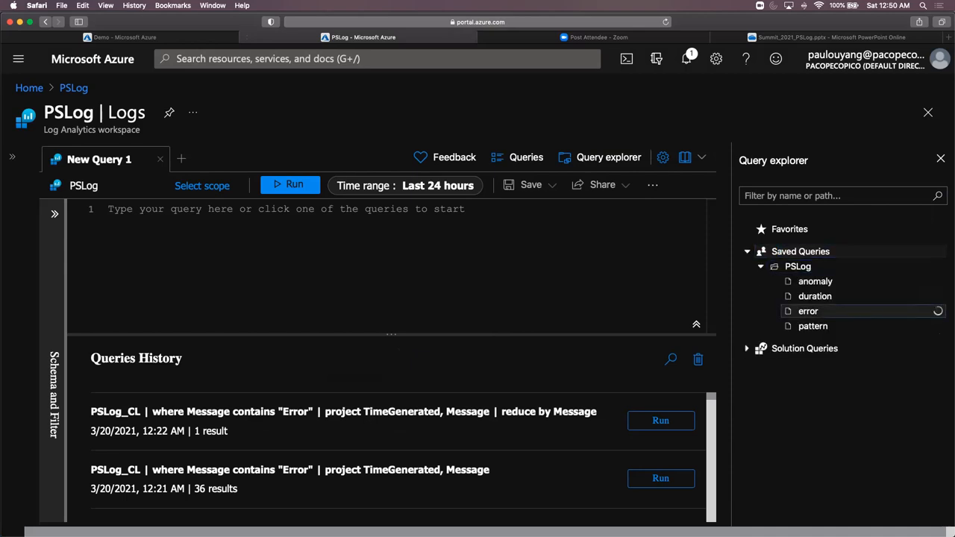
pyautogui.click(809, 312)
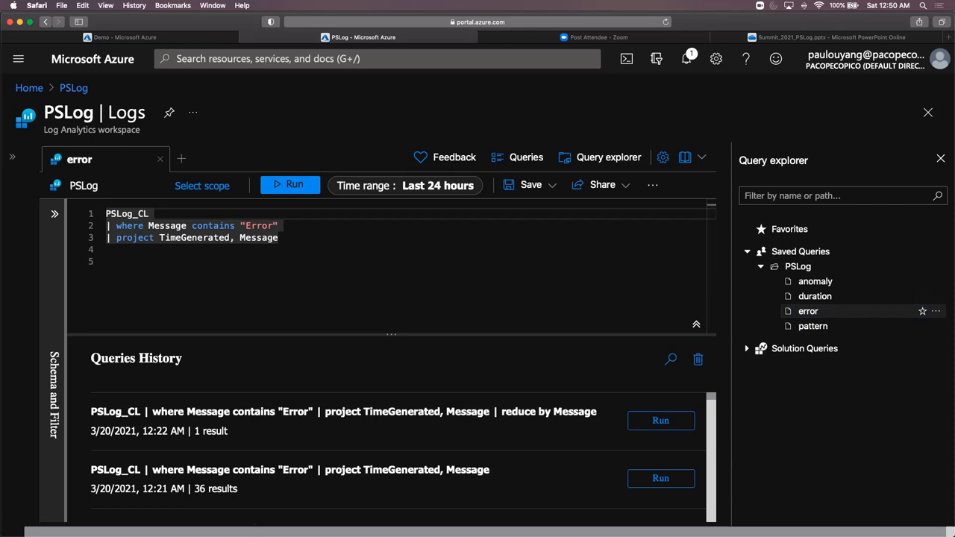
pyautogui.click(289, 185)
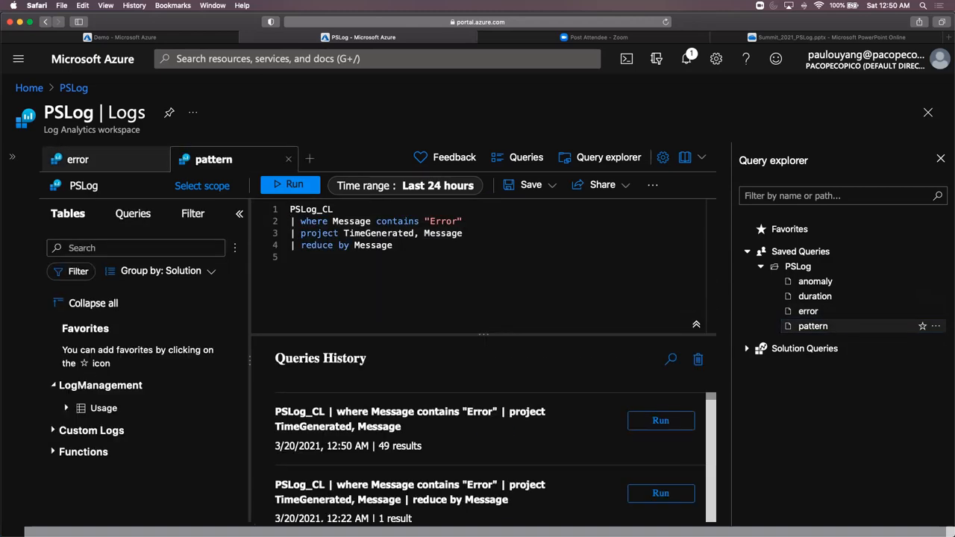
# Step: Run the 'reduce by Message' query, rerunning after the parse error to get one pattern with count 49
pyautogui.click(238, 214)
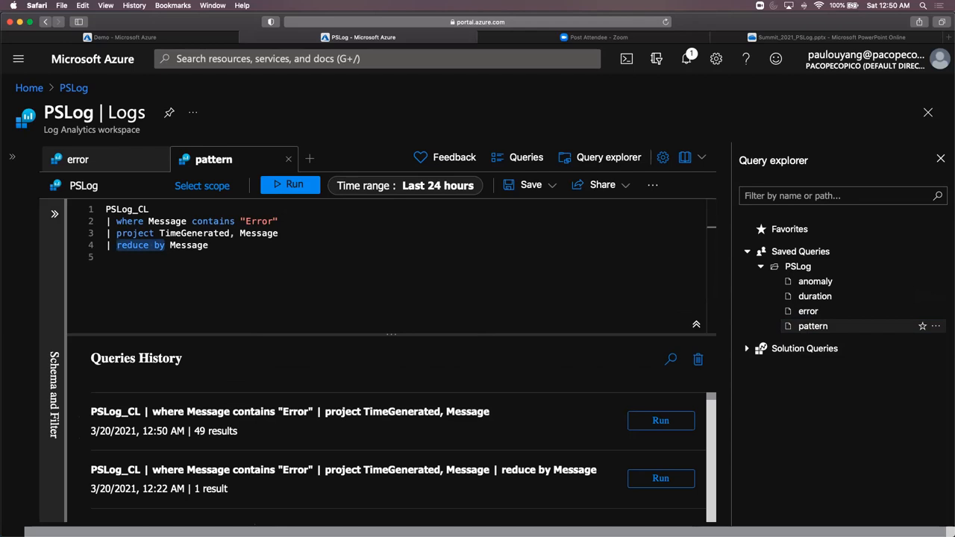
pyautogui.click(289, 185)
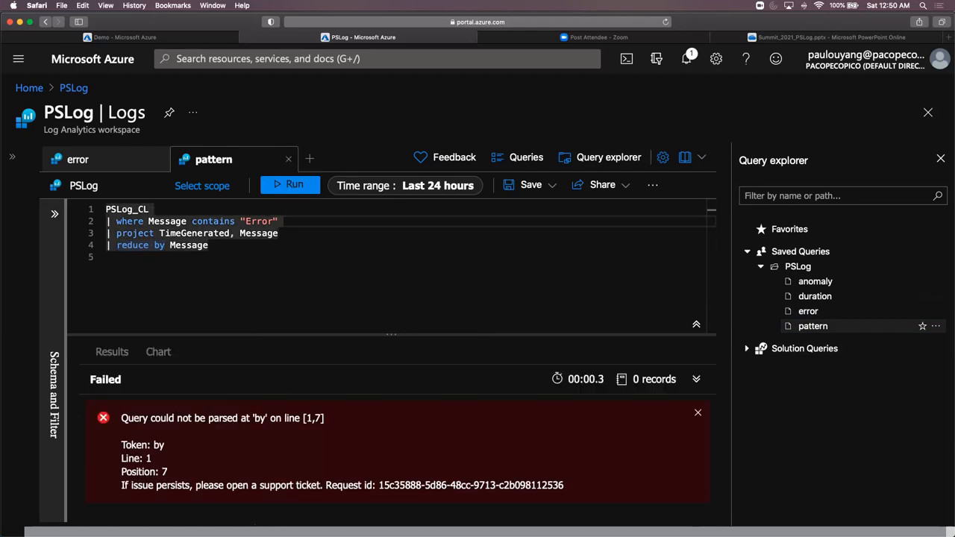
pyautogui.click(289, 185)
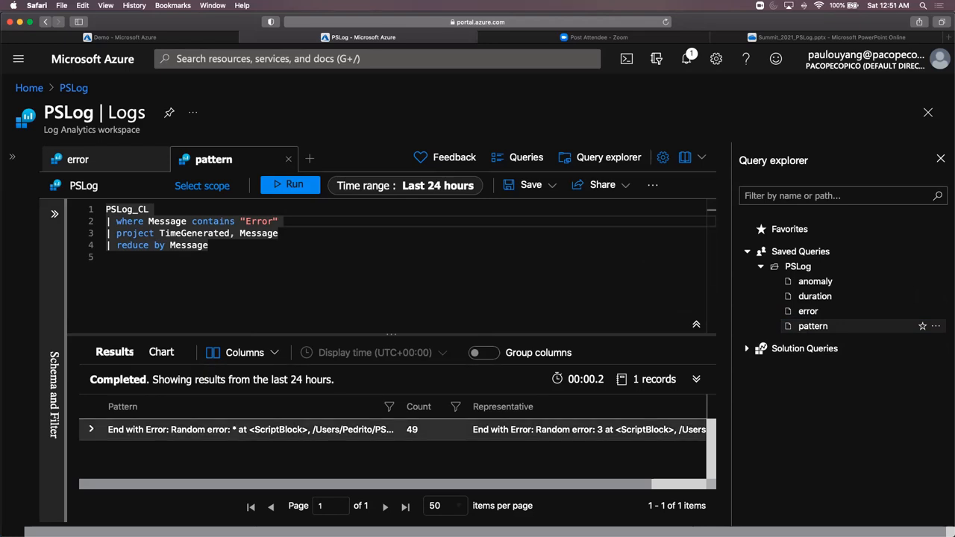
pyautogui.moveTo(251, 430)
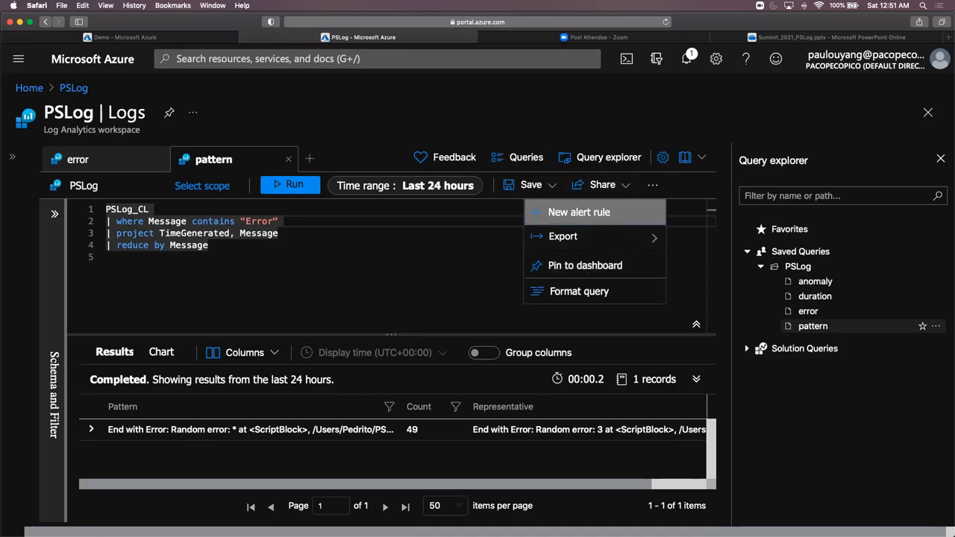
# Step: Show the Demo dashboard and scroll its Analytics tiles down to the Pattern tile with count 49
pyautogui.click(126, 38)
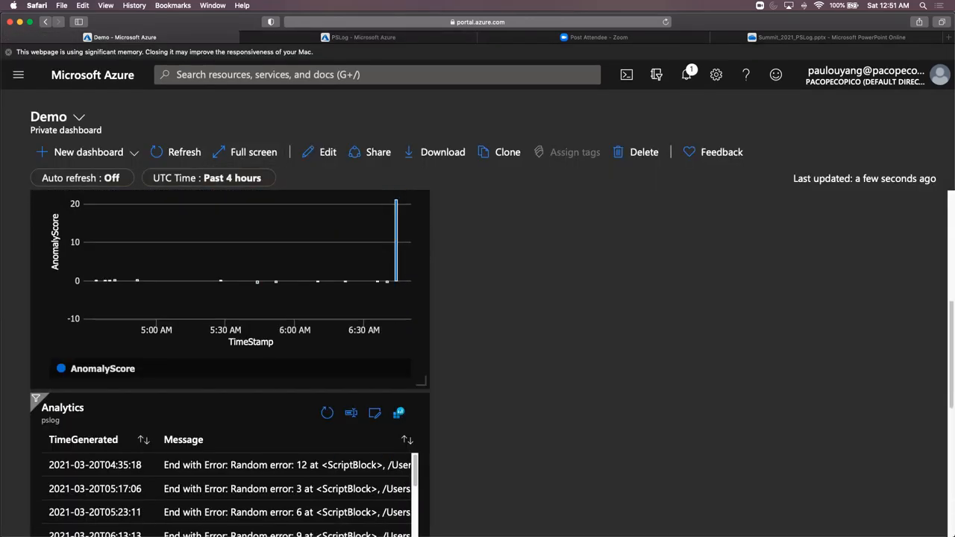
pyautogui.scroll(-3)
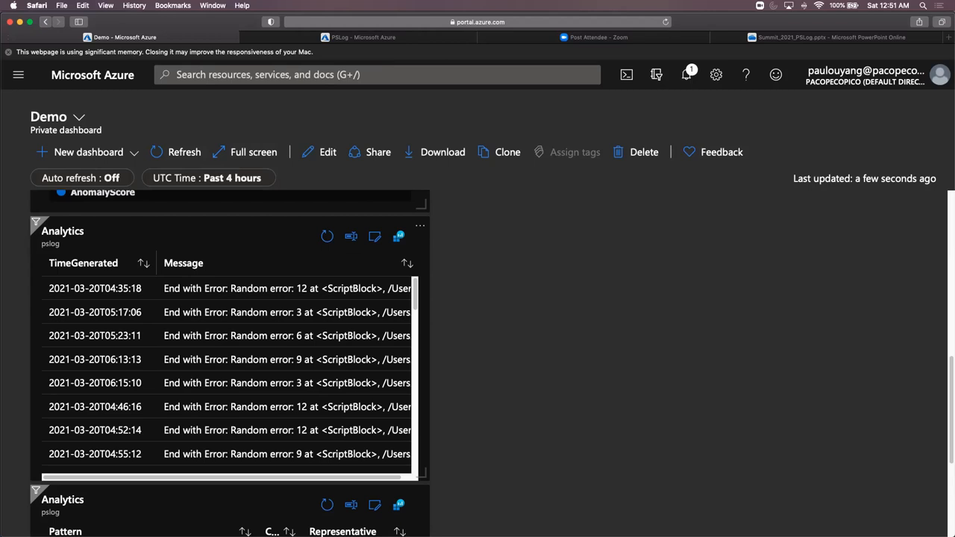
pyautogui.scroll(-3)
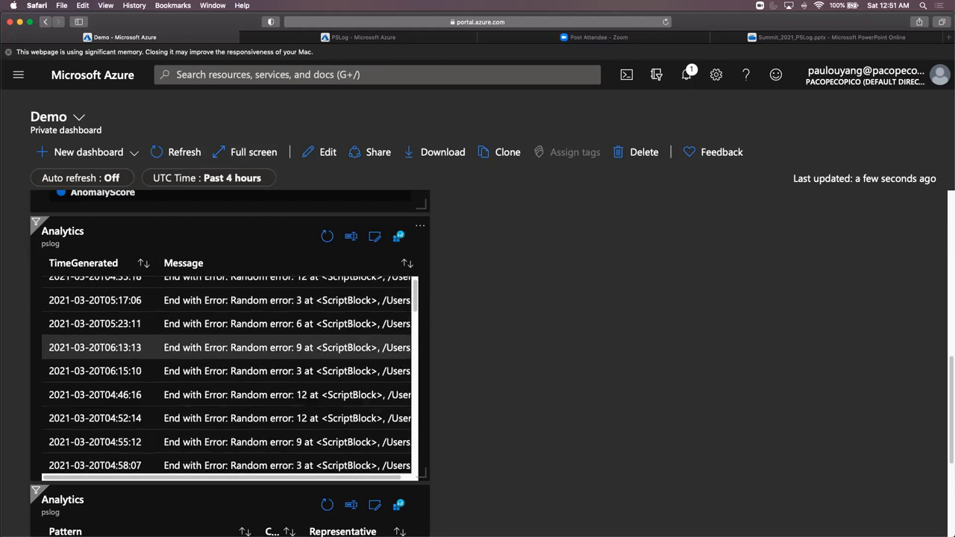
pyautogui.scroll(-3)
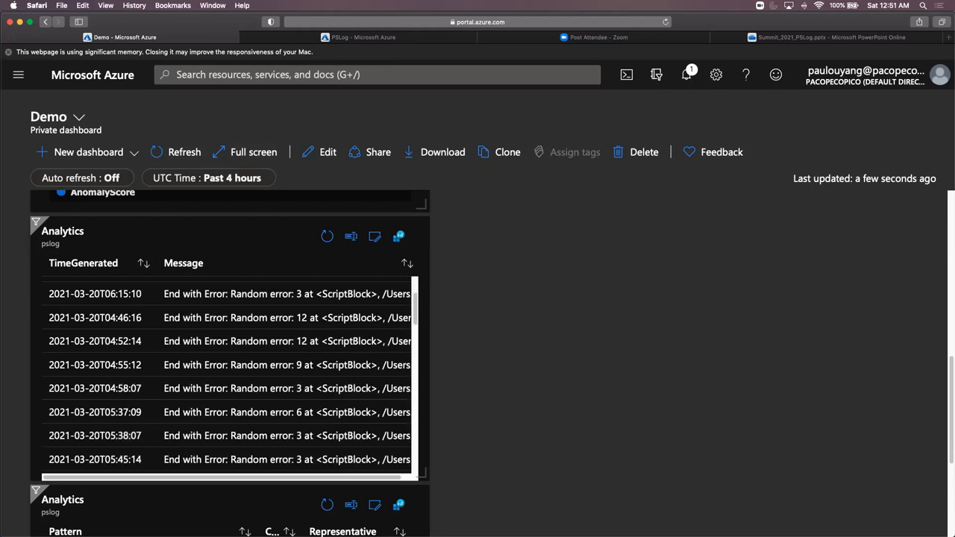
pyautogui.scroll(-3)
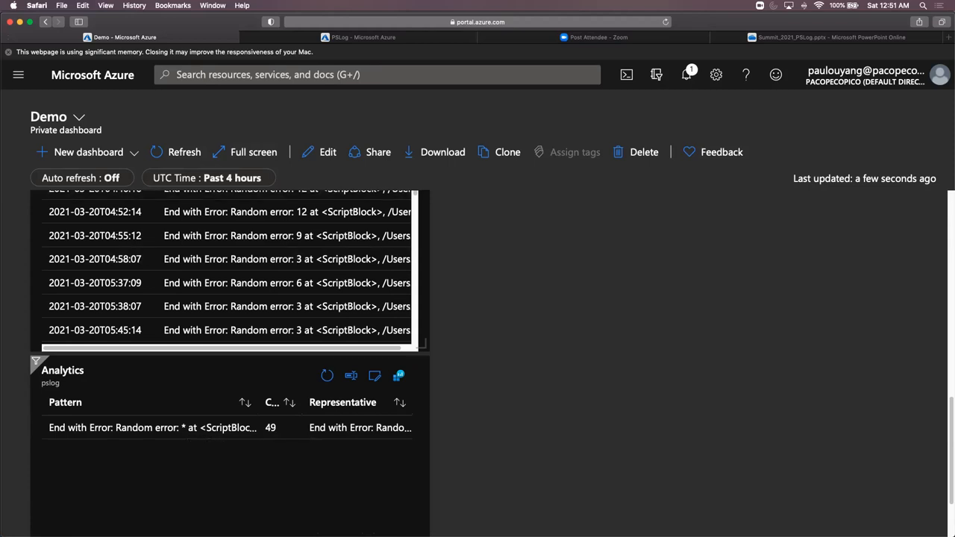
# Step: Switch to the PowerPoint slideshow showing the 'A Brief Introduction' slide
pyautogui.click(827, 37)
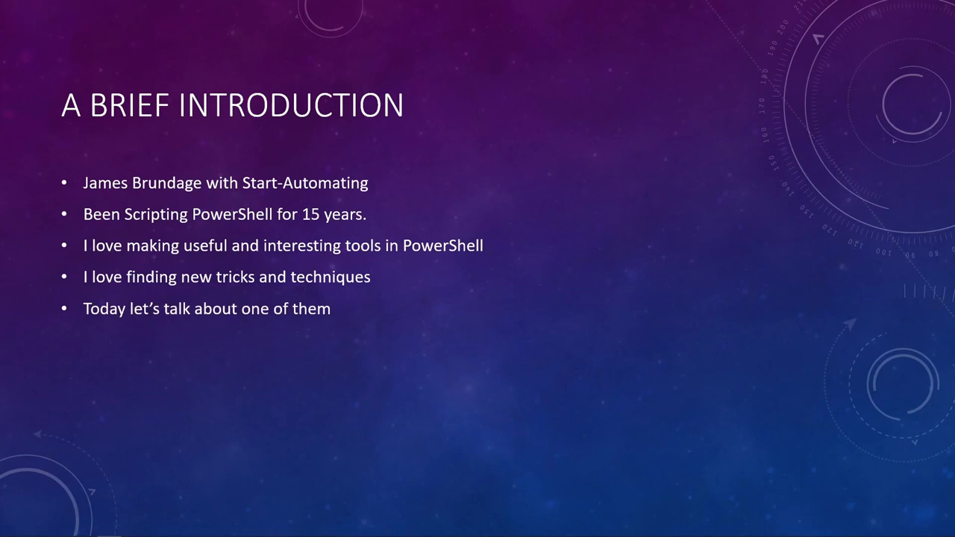
# Step: Advance to the Name Break slide and reveal its points on legal and illegal command names
pyautogui.press('Right')
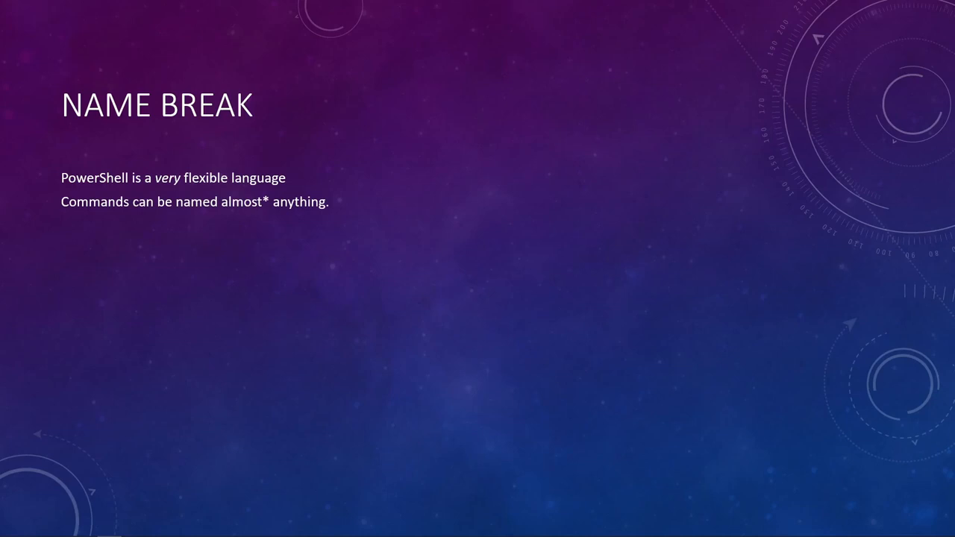
pyautogui.press('right')
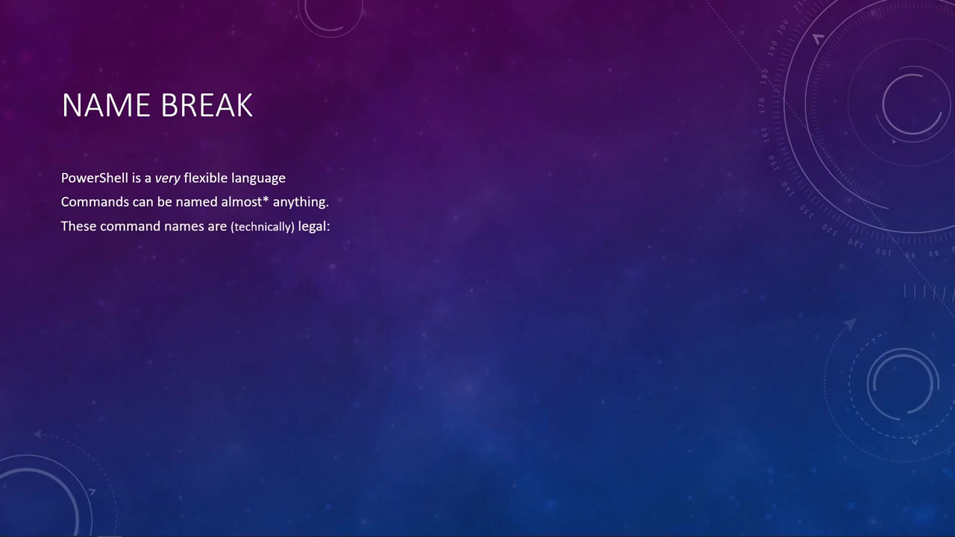
pyautogui.write('https://google.com/')
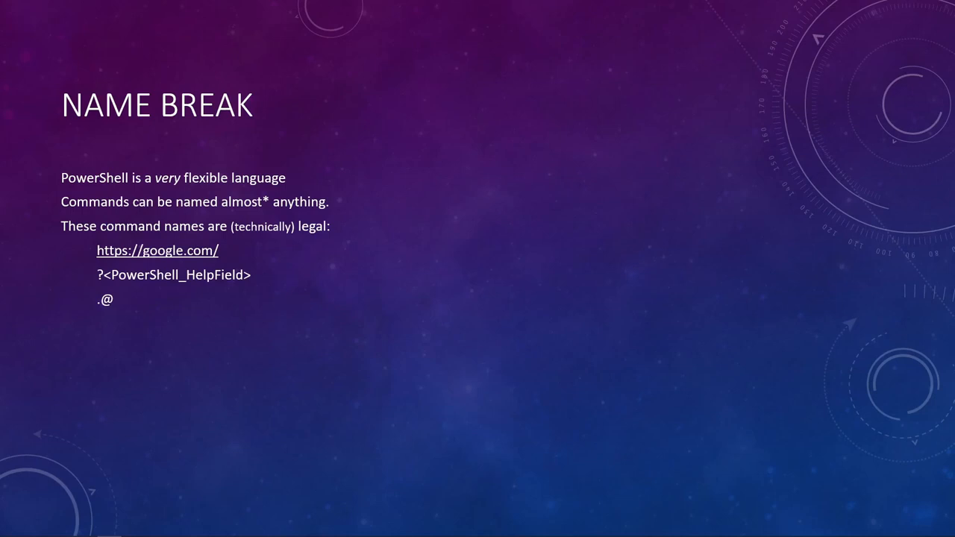
pyautogui.write('On')
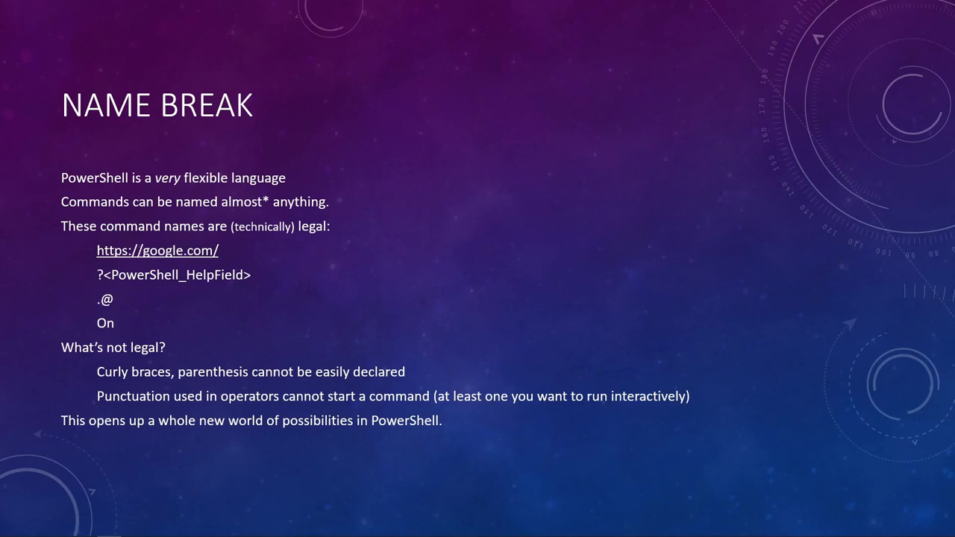
pyautogui.click(83, 528)
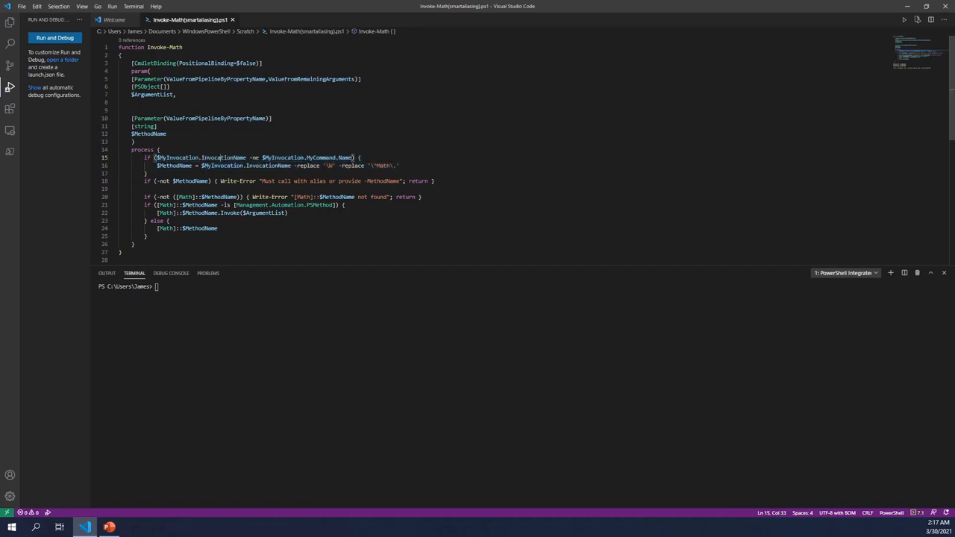
# Step: Select a word in Invoke-Math.ps1 while writing the $MyInvocation.InvocationName logic
pyautogui.doubleClick(321, 159)
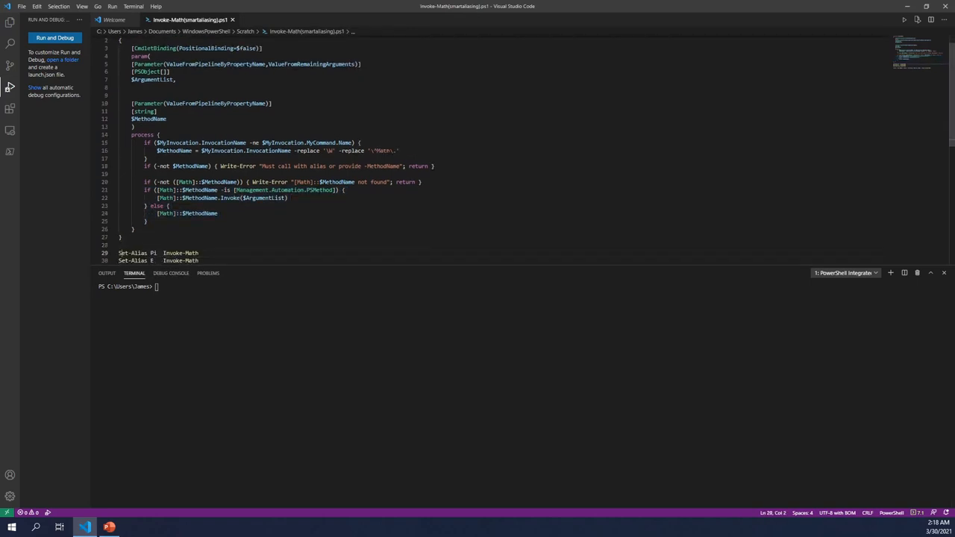
# Step: Add 'Set-Alias abs Invoke-Math', load the script, and try pi, e and abs in the terminal
pyautogui.write('Set-Alias abs Invoke-Math')
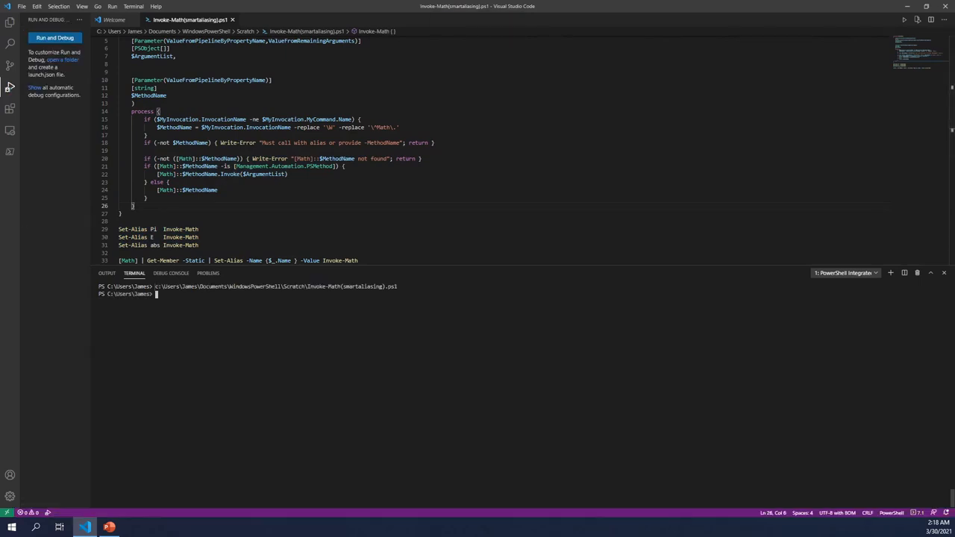
pyautogui.write('pi')
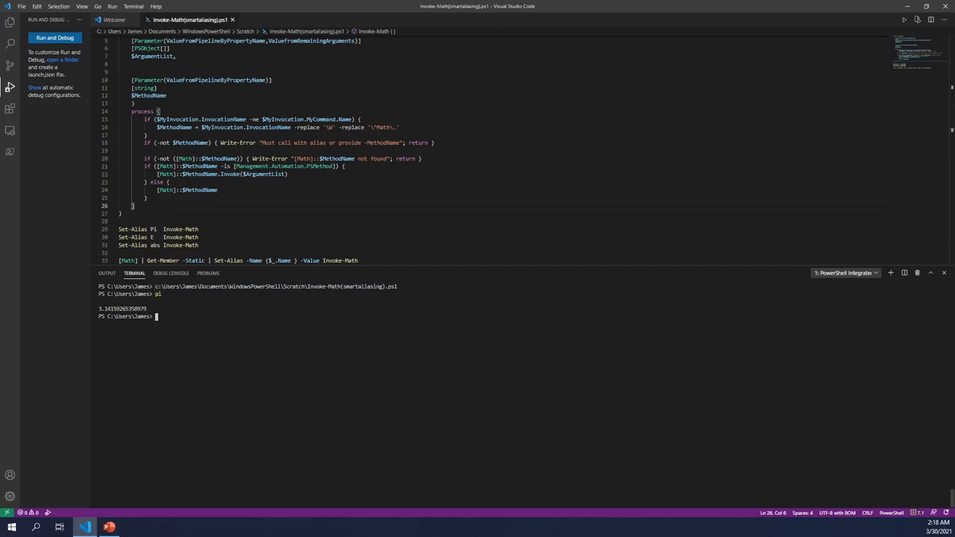
pyautogui.write('e')
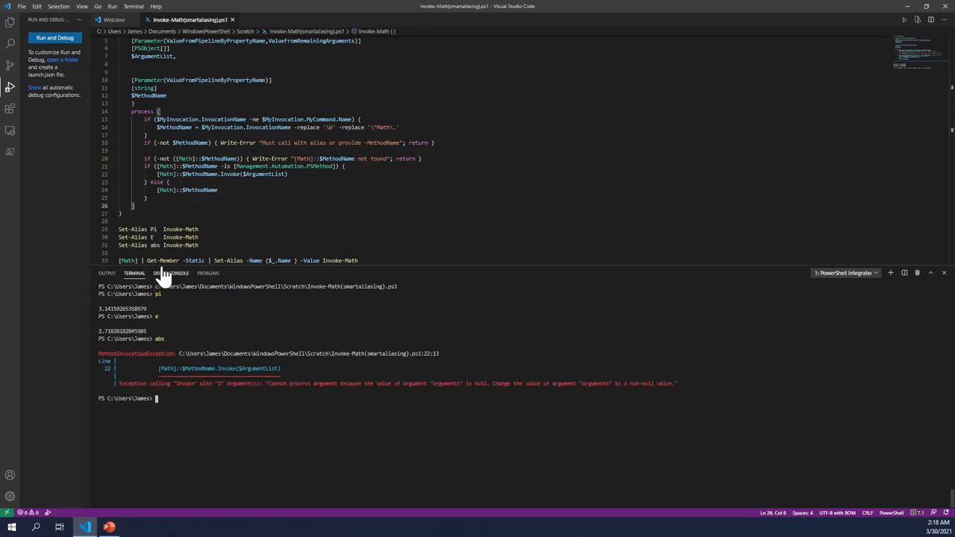
pyautogui.write('abs 10')
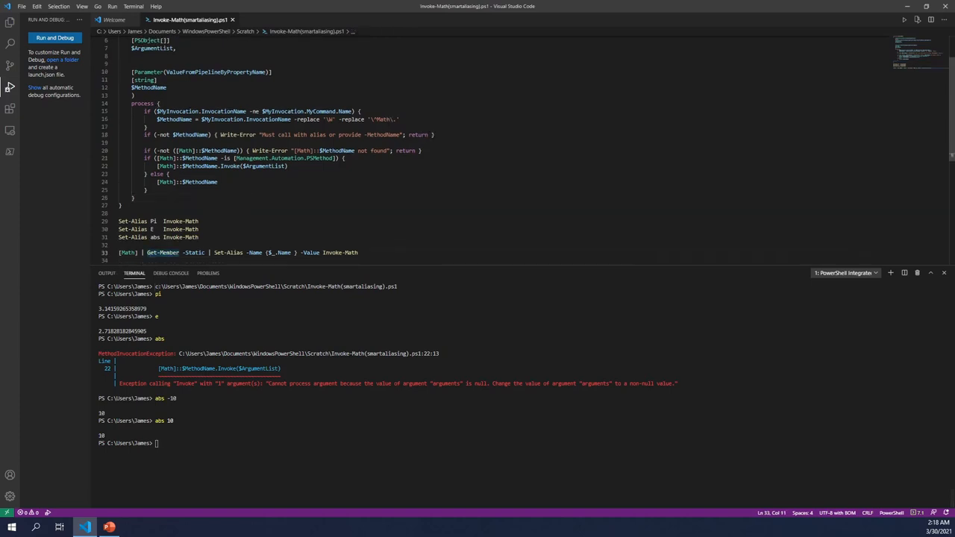
# Step: Test abs -10, pow 2 16, (pow 2 16) -eq 64kb and tan .5 in the terminal
pyautogui.doubleClick(128, 252)
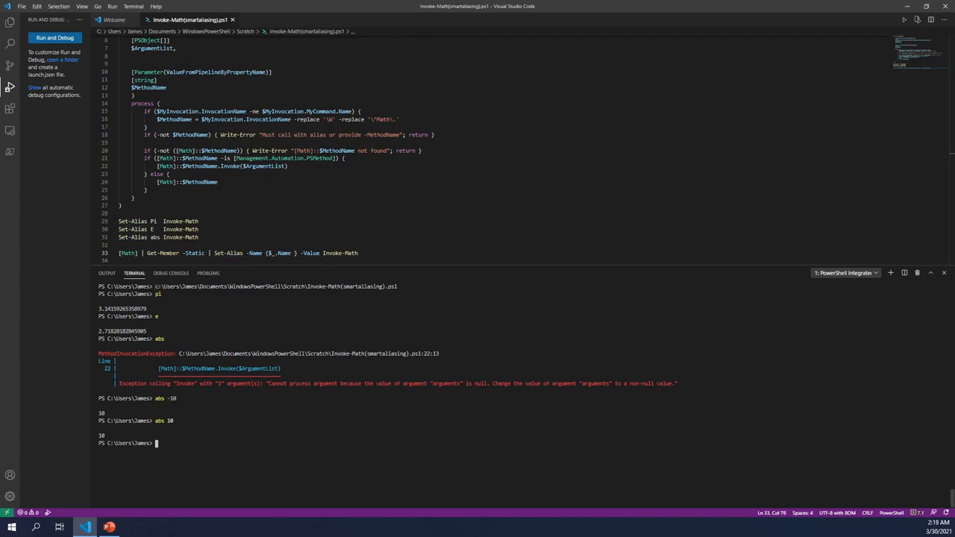
pyautogui.write('pow 2 16')
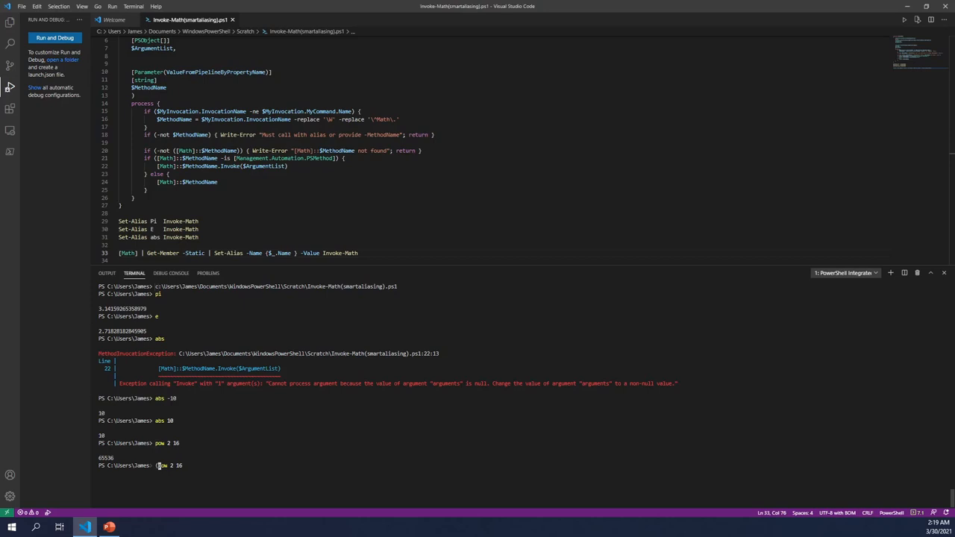
pyautogui.write('(pow 2 16) -eq 64kb')
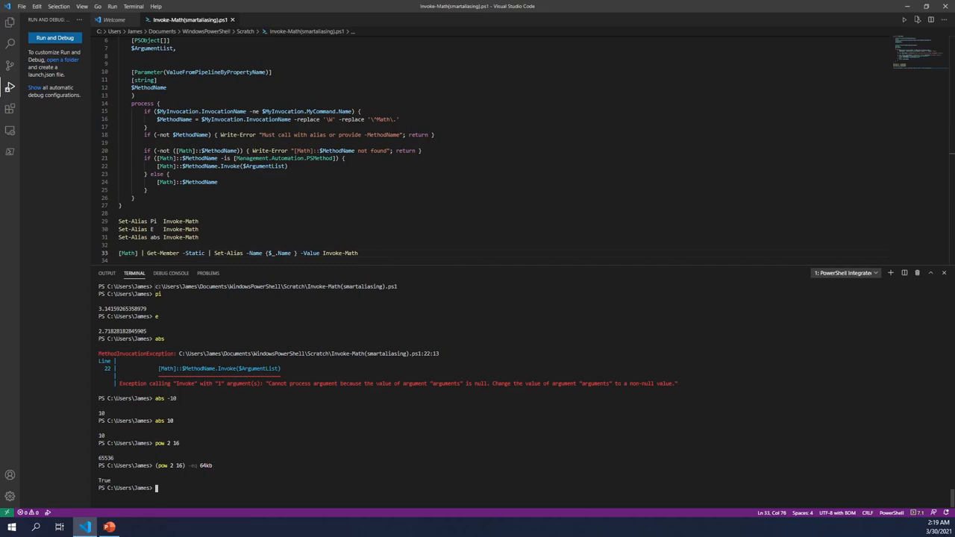
pyautogui.write('tan .5')
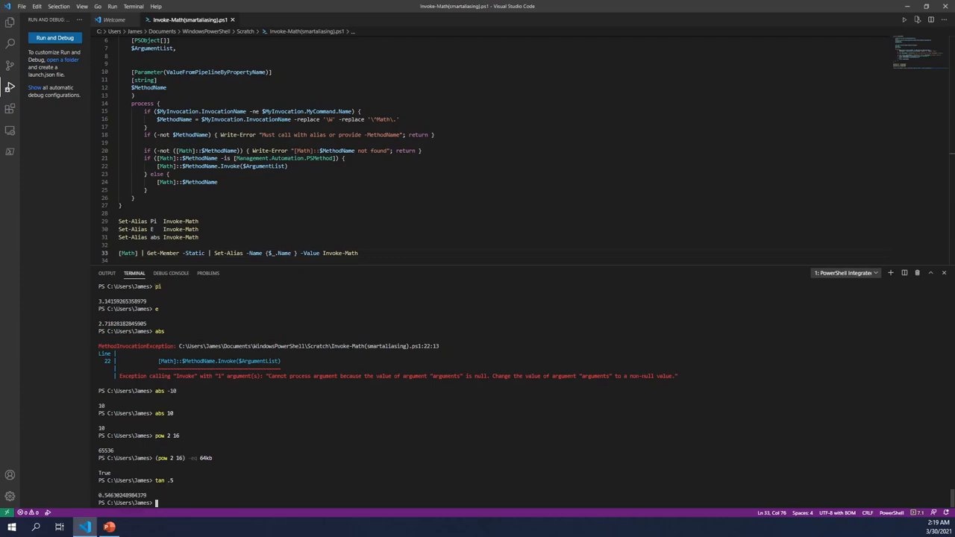
pyautogui.write('si')
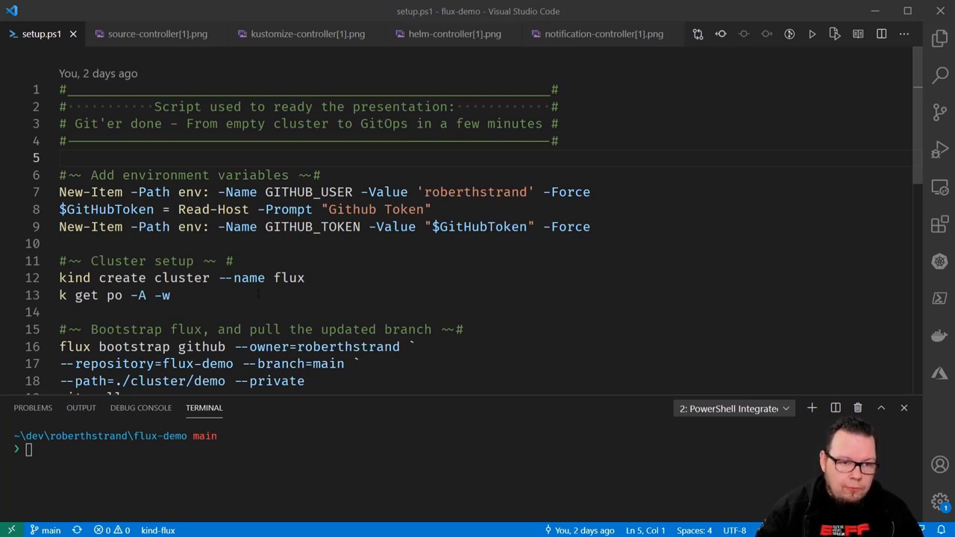
# Step: Run the 'kind create cluster --name flux' and 'k get po -A -w' lines, then show the source-controller diagram
pyautogui.moveTo(59, 278); pyautogui.dragTo(170, 295)
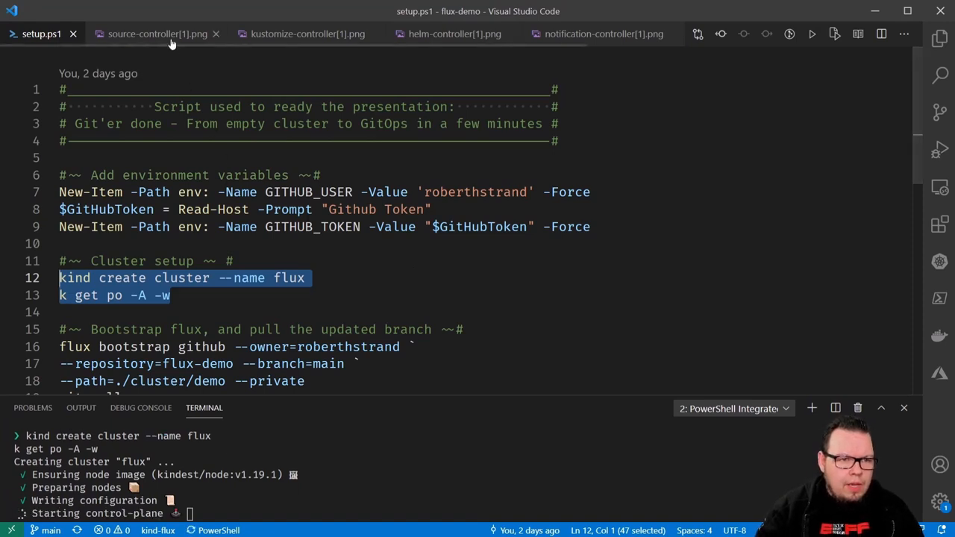
pyautogui.click(157, 33)
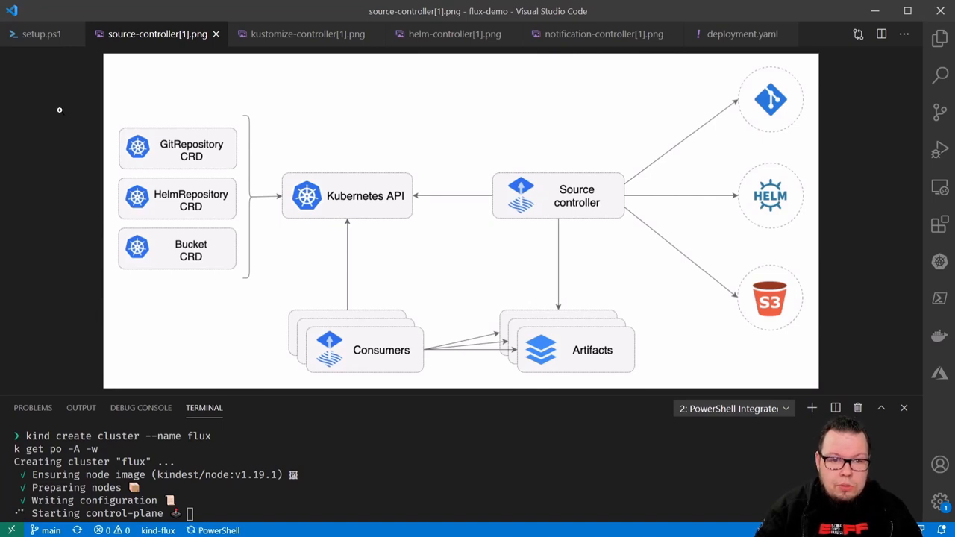
pyautogui.moveTo(358, 158)
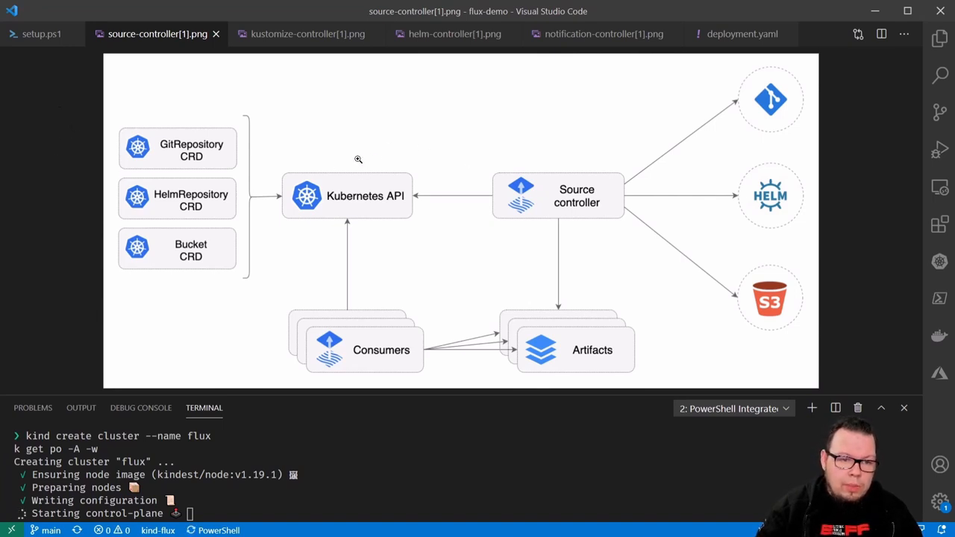
pyautogui.moveTo(271, 164)
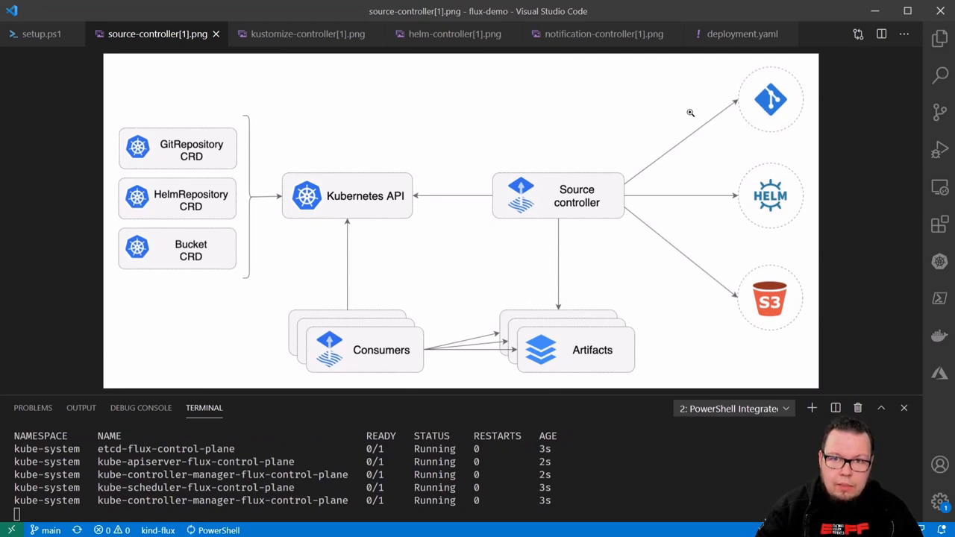
# Step: Move from the source-controller diagram to kustomize-controller[1].png
pyautogui.scroll(-3)
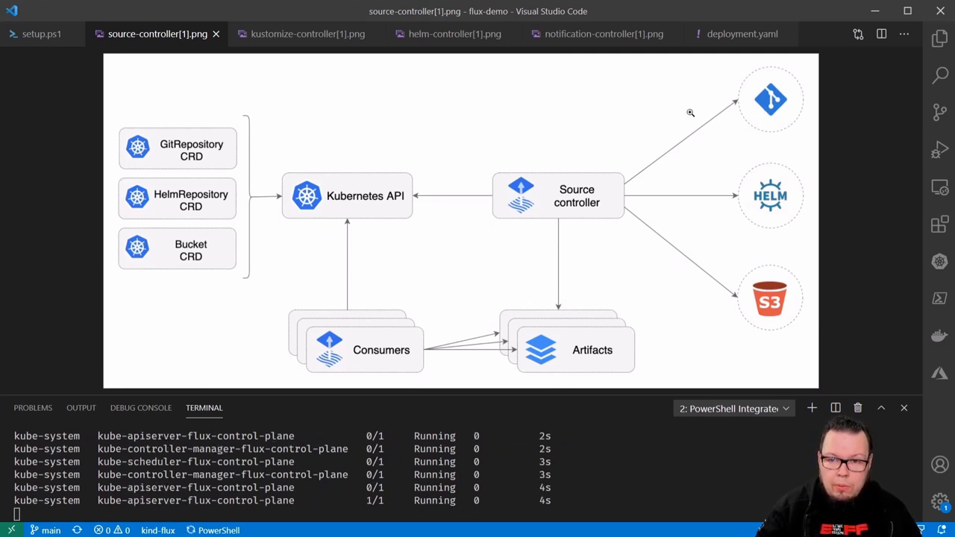
pyautogui.moveTo(656, 168)
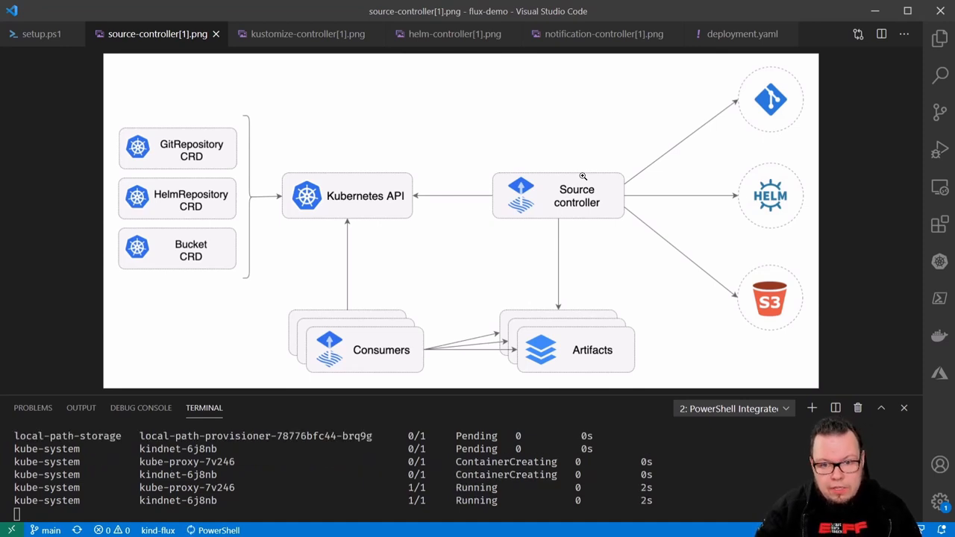
pyautogui.moveTo(570, 315)
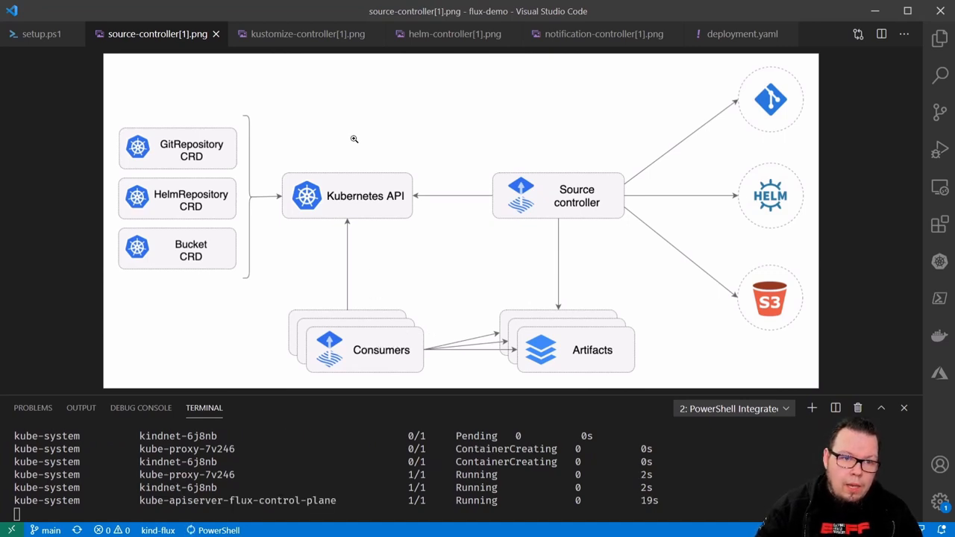
pyautogui.click(307, 33)
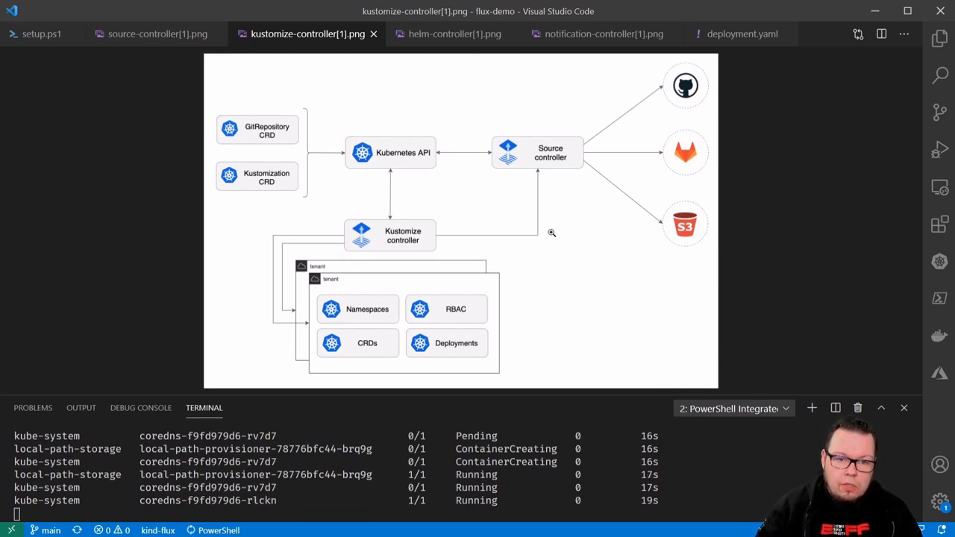
pyautogui.moveTo(561, 191)
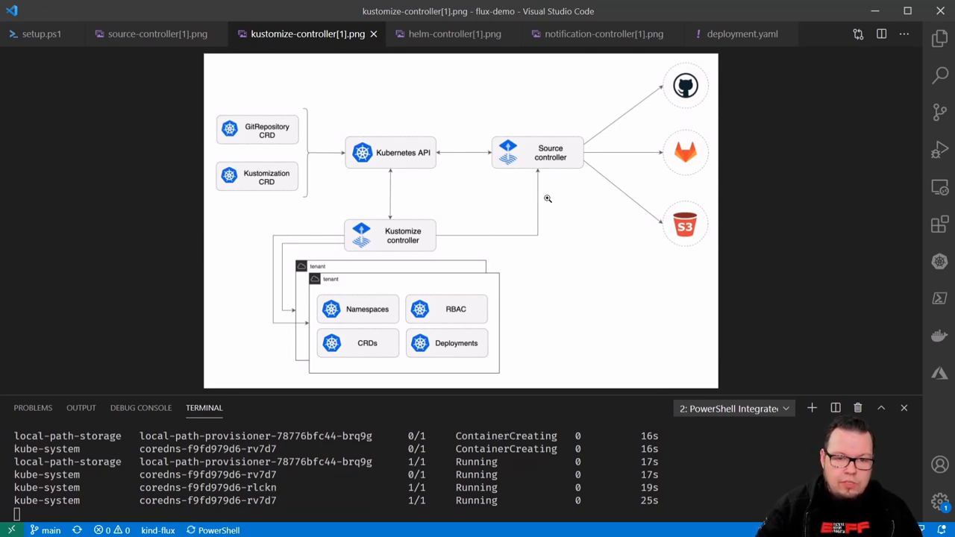
pyautogui.moveTo(481, 243)
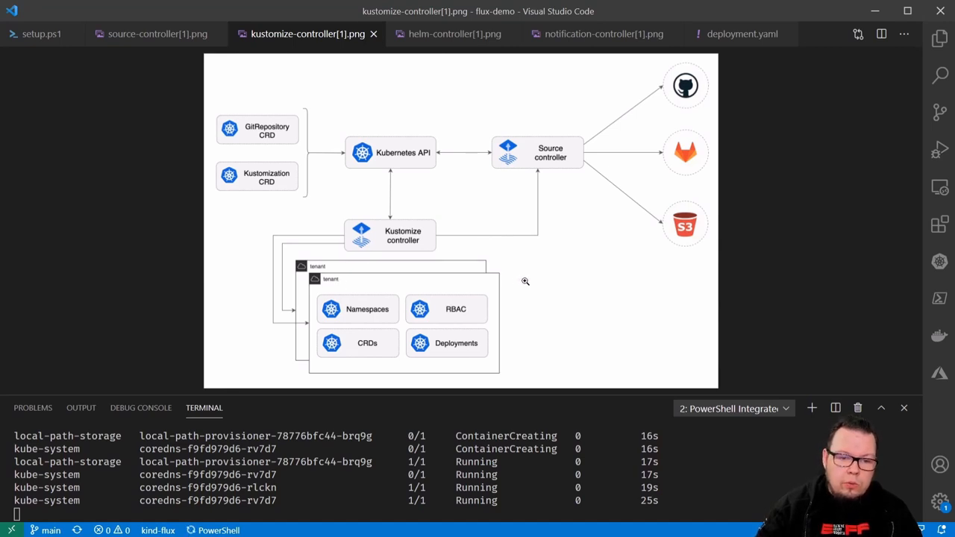
pyautogui.moveTo(452, 85)
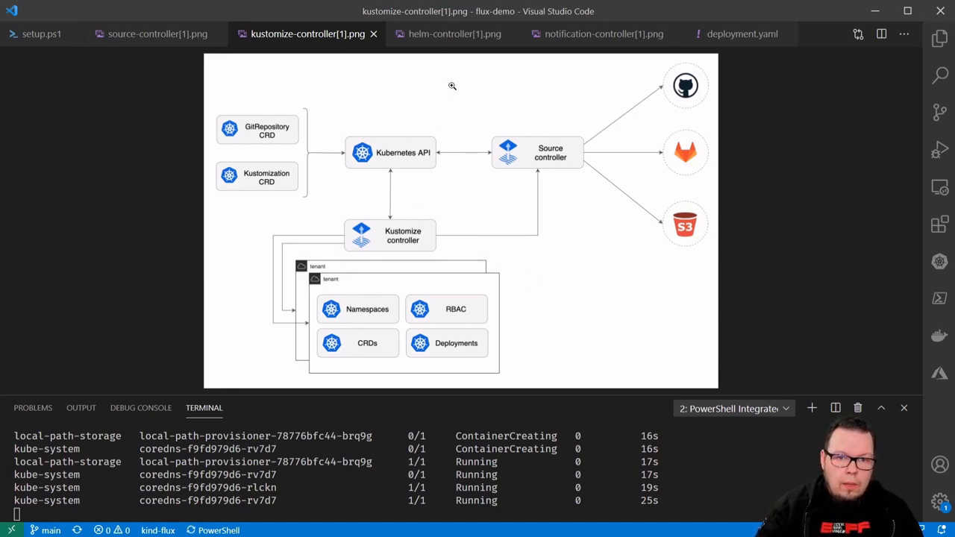
# Step: Show the helm-controller[1].png diagram
pyautogui.click(453, 33)
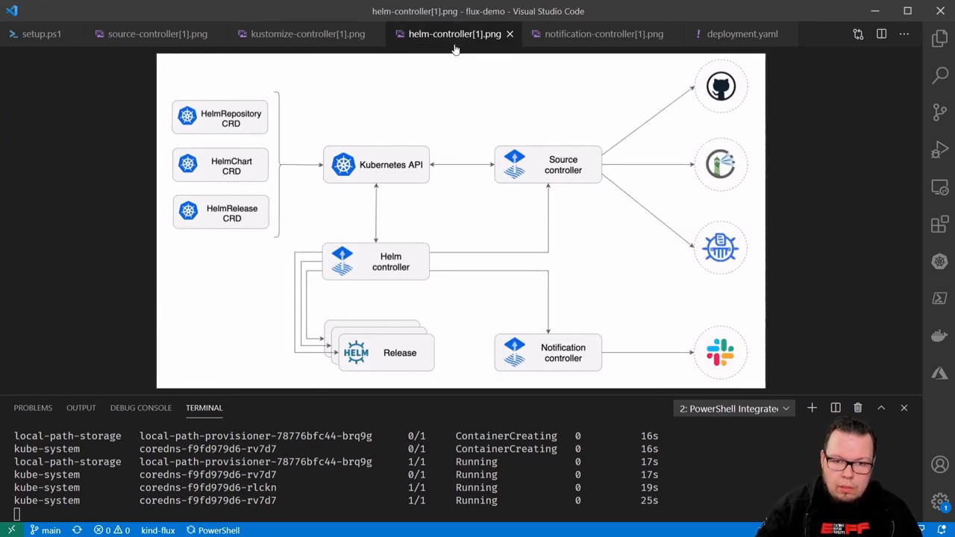
pyautogui.moveTo(463, 149)
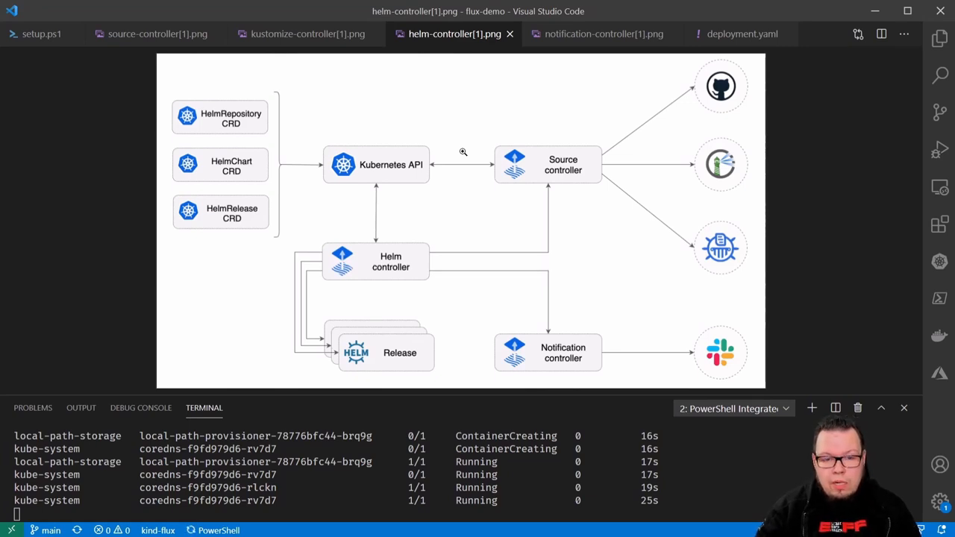
pyautogui.moveTo(433, 239)
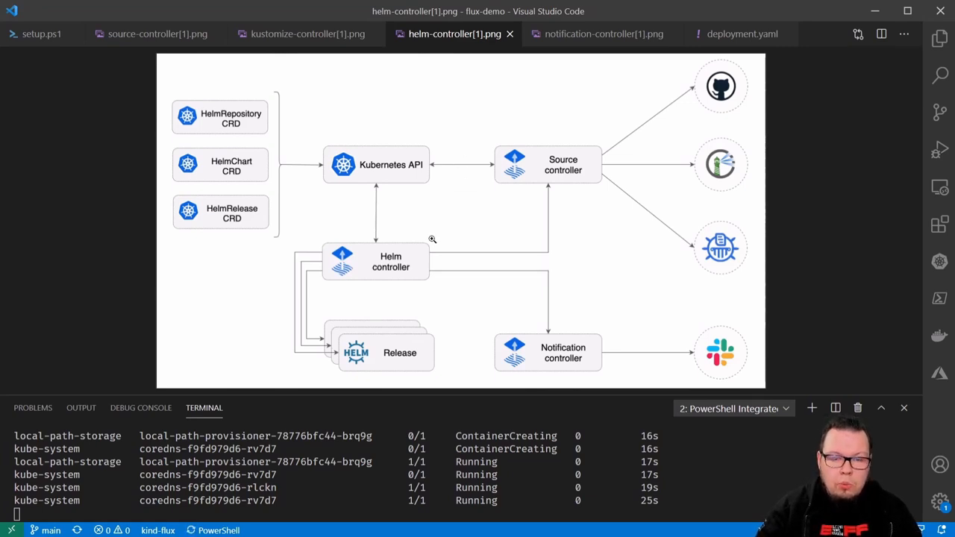
pyautogui.moveTo(453, 287)
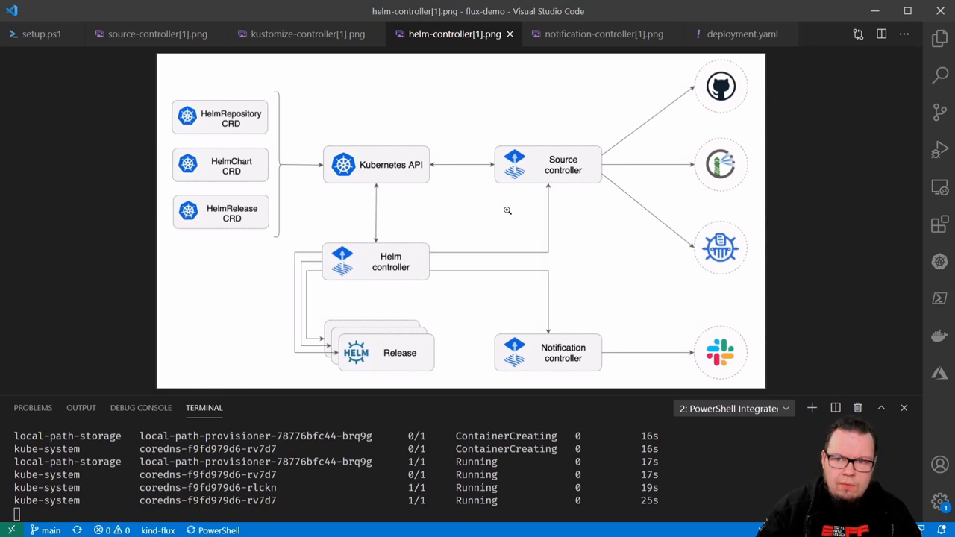
pyautogui.moveTo(534, 84)
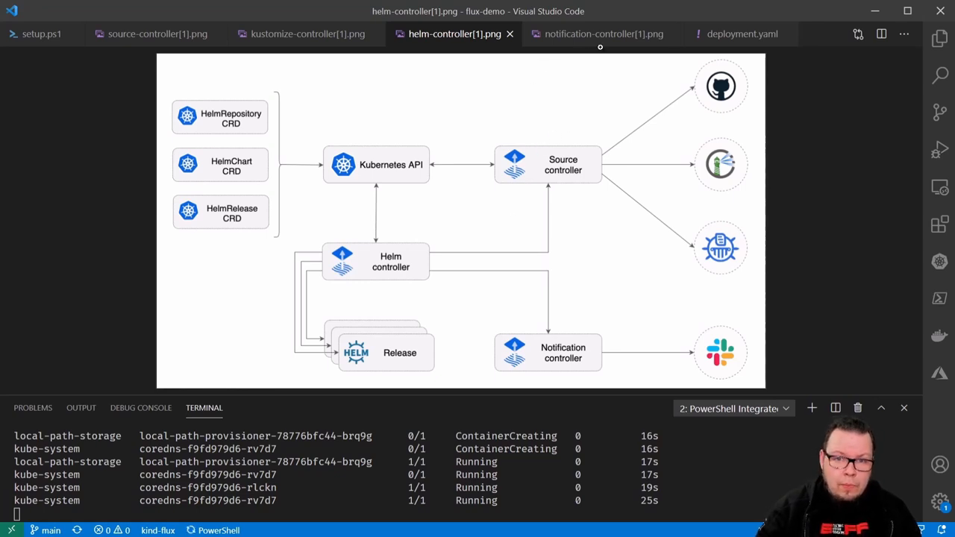
# Step: Switch to the notification-controller[1].png diagram in the editor
pyautogui.click(603, 32)
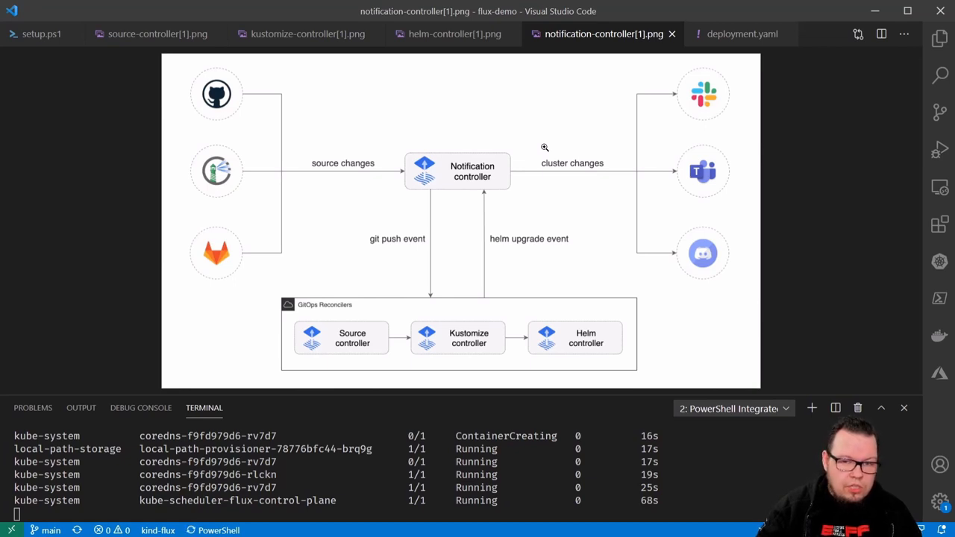
pyautogui.moveTo(517, 170)
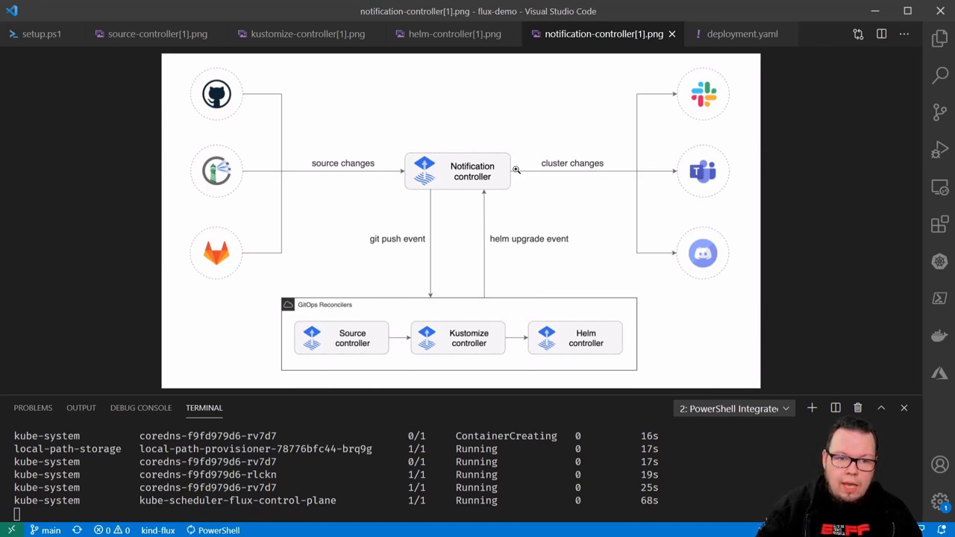
pyautogui.moveTo(535, 240)
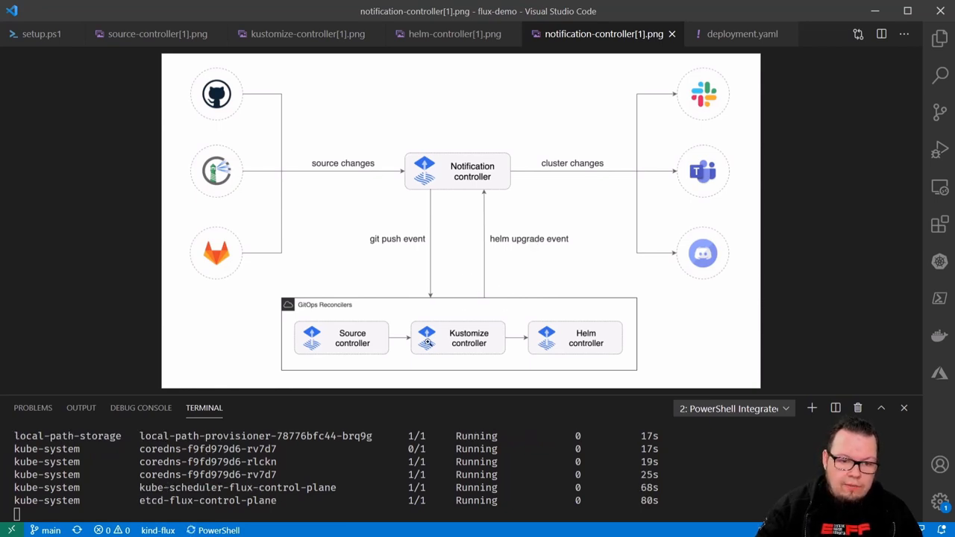
pyautogui.moveTo(468, 261)
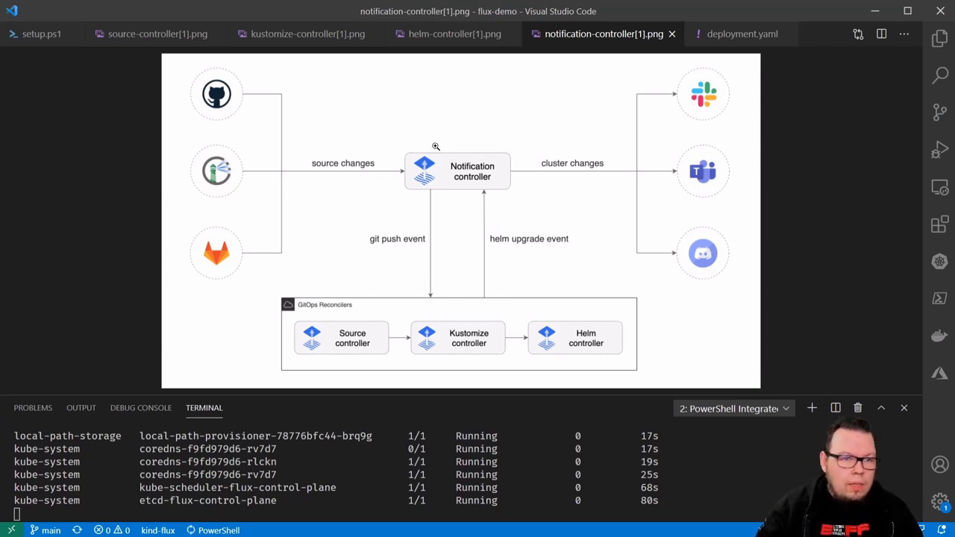
pyautogui.scroll(-3)
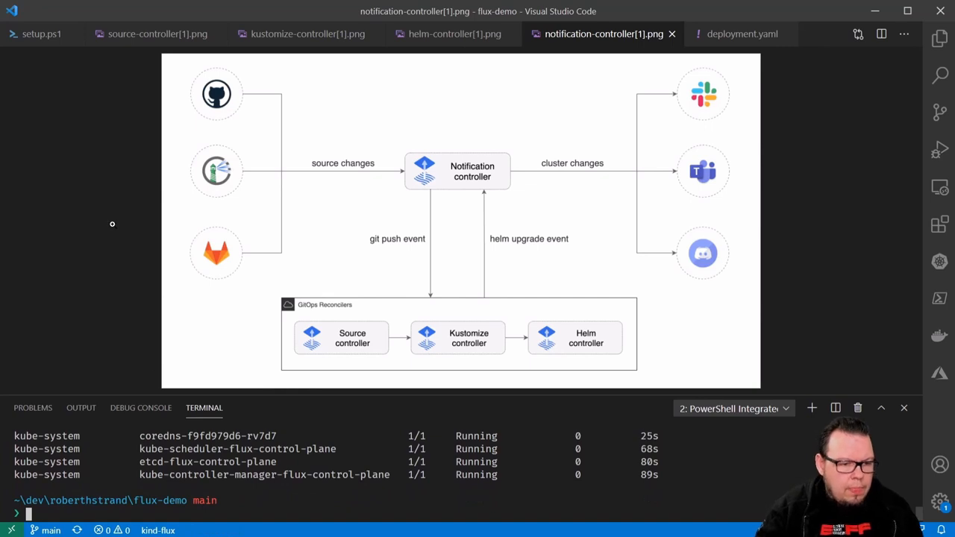
# Step: Return to setup.ps1 to run the flux bootstrap lines
pyautogui.click(42, 33)
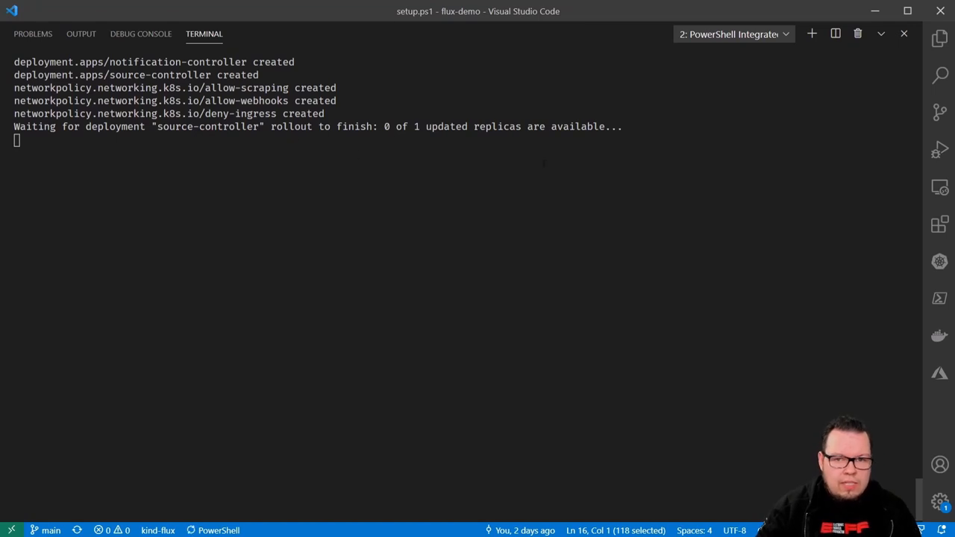
pyautogui.moveTo(880, 39)
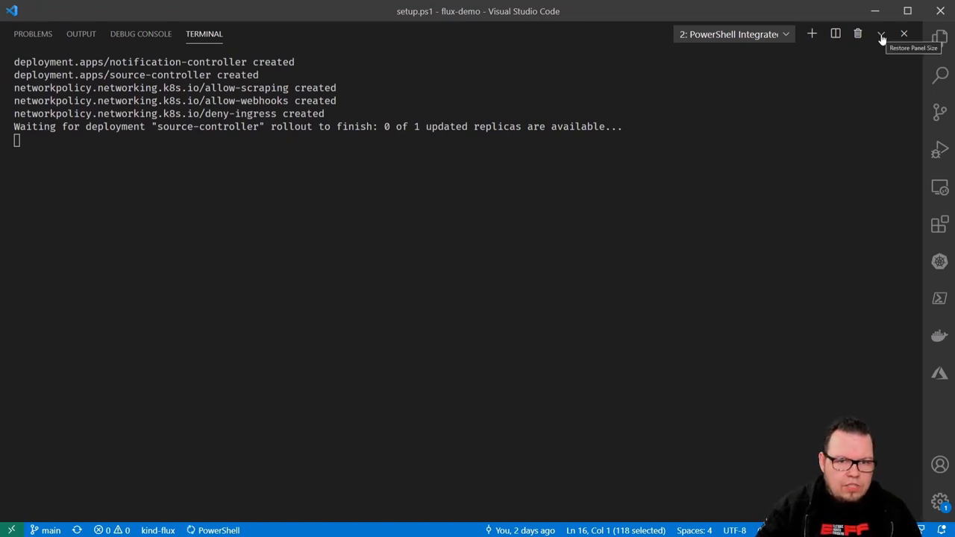
# Step: Restore the terminal panel size so setup.ps1 is visible again
pyautogui.click(880, 32)
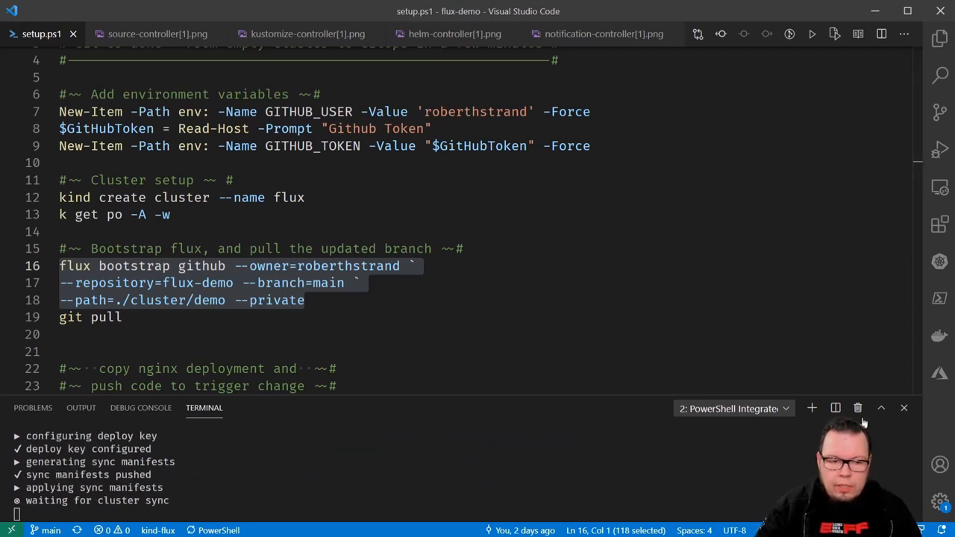
pyautogui.moveTo(520, 355)
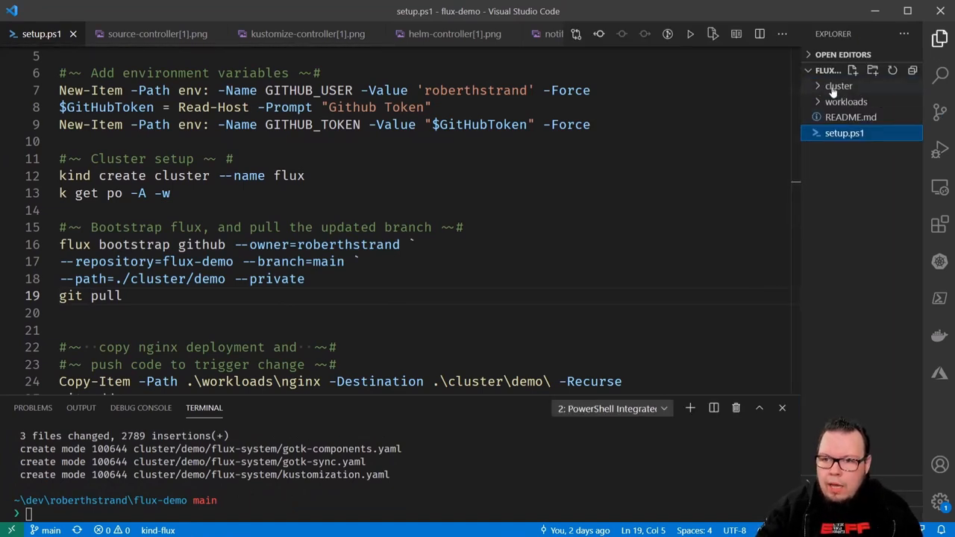
# Step: Expand cluster\demo\flux-system to show gotk-components, gotk-sync and kustomization manifests
pyautogui.click(839, 86)
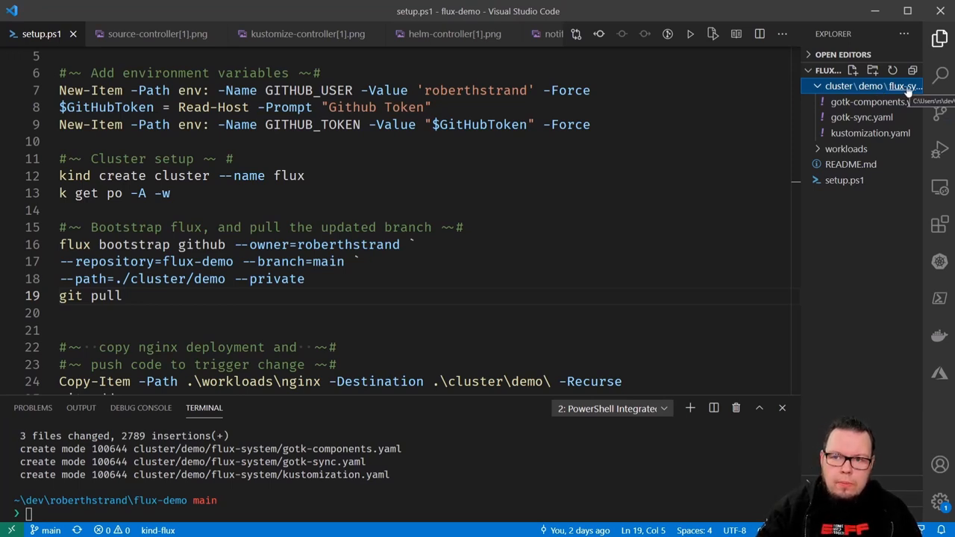
pyautogui.moveTo(907, 92)
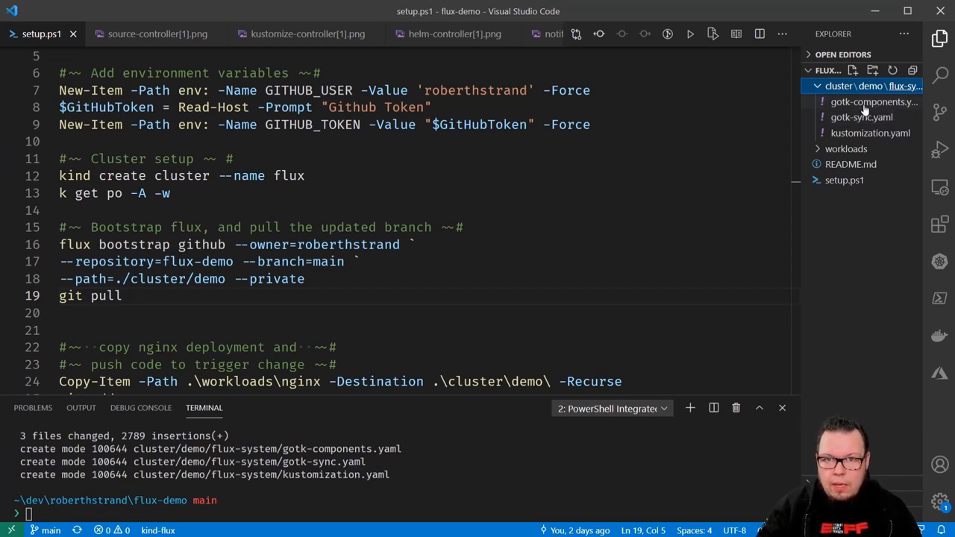
pyautogui.moveTo(872, 101)
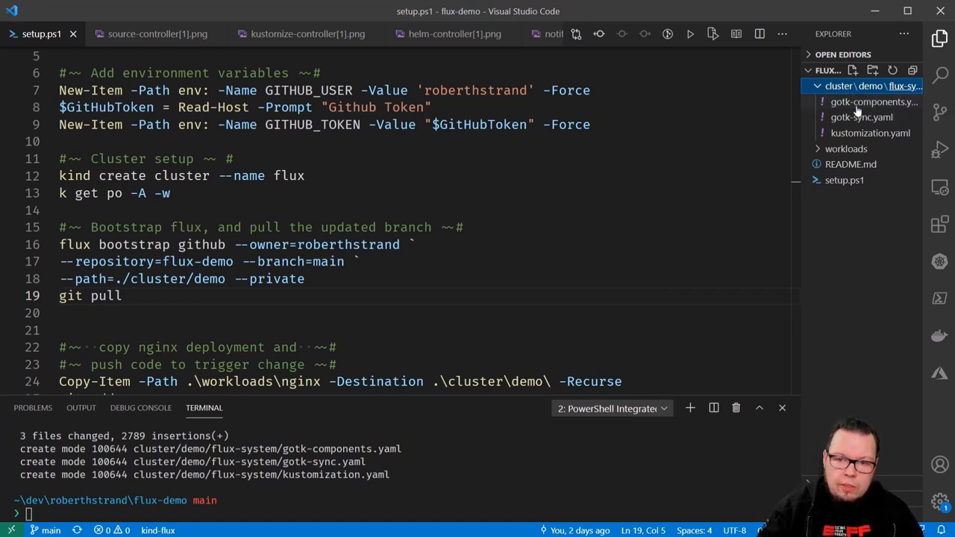
pyautogui.scroll(-3)
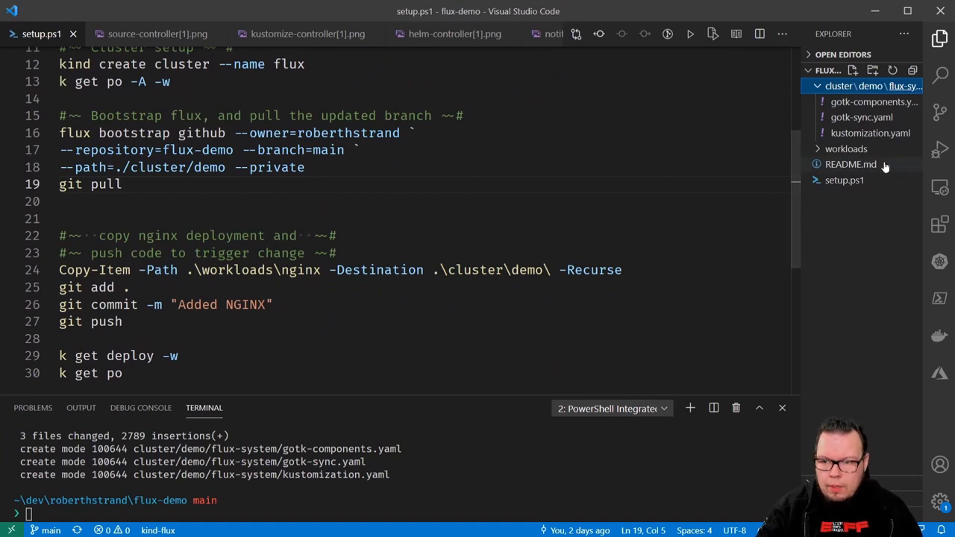
# Step: Review the nginx deployment manifest under workloads before copying it to cluster\demo
pyautogui.click(846, 149)
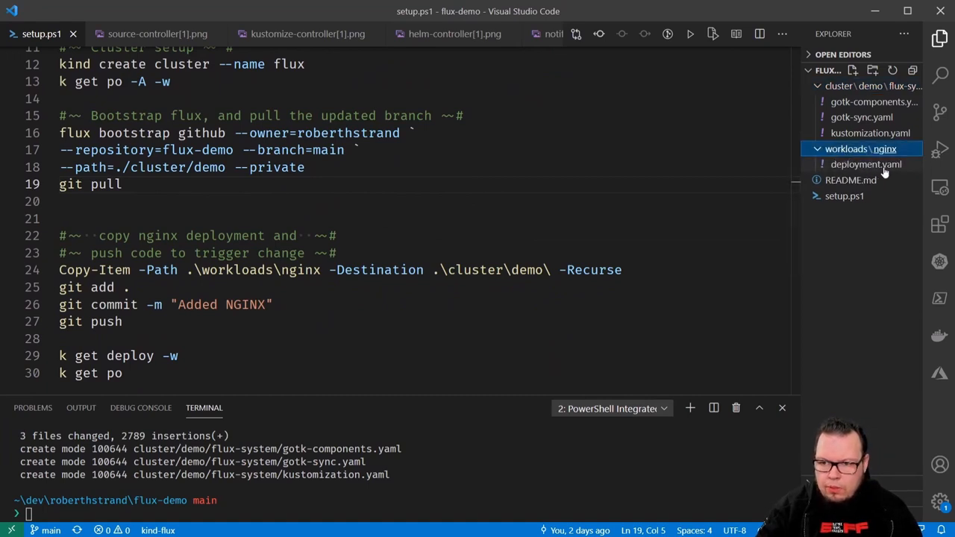
pyautogui.click(865, 164)
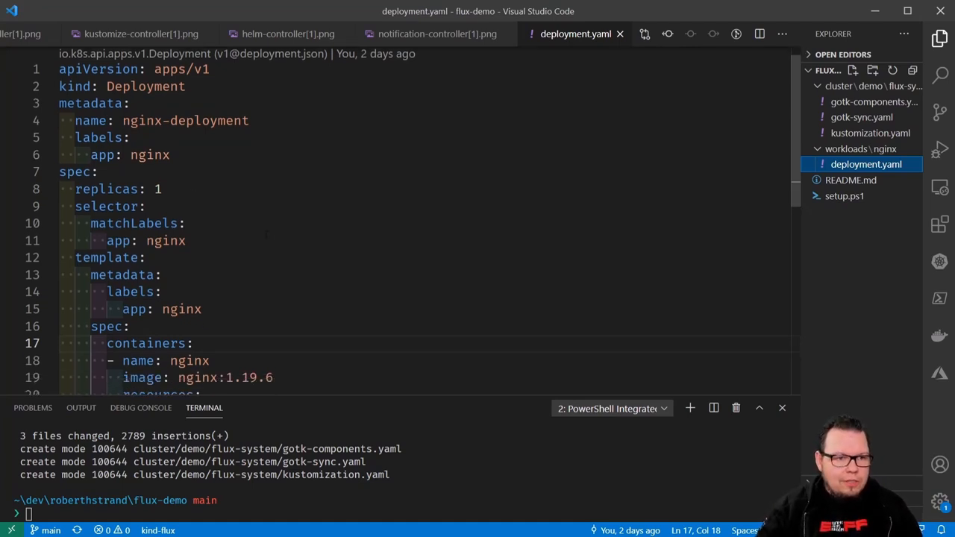
pyautogui.scroll(-3)
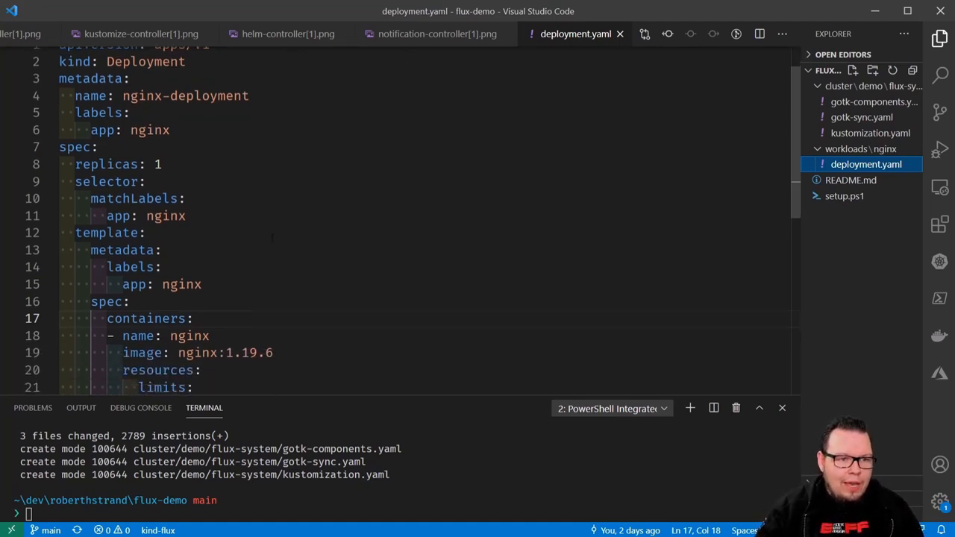
pyautogui.scroll(-3)
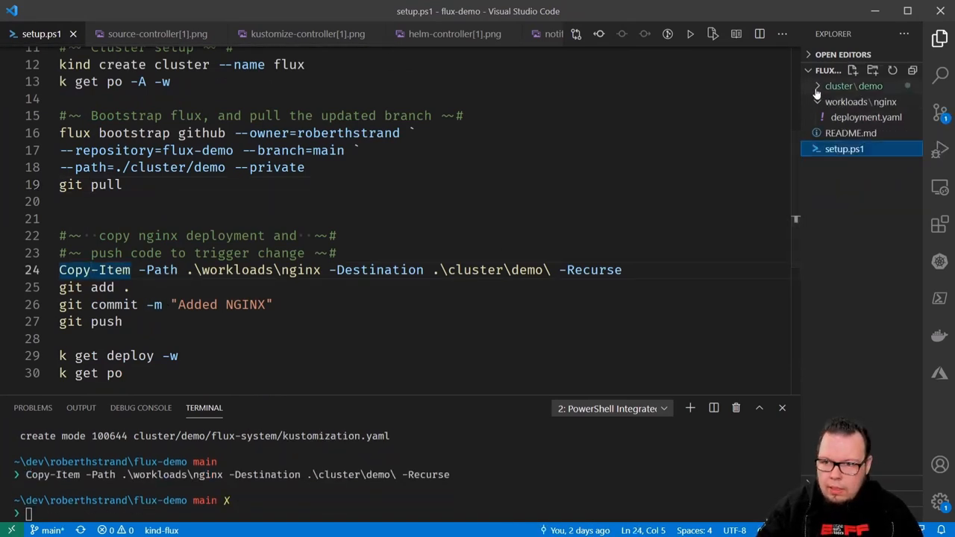
# Step: Watch nginx-deployment appear with k get deploy -w, then stop the watch
pyautogui.click(817, 85)
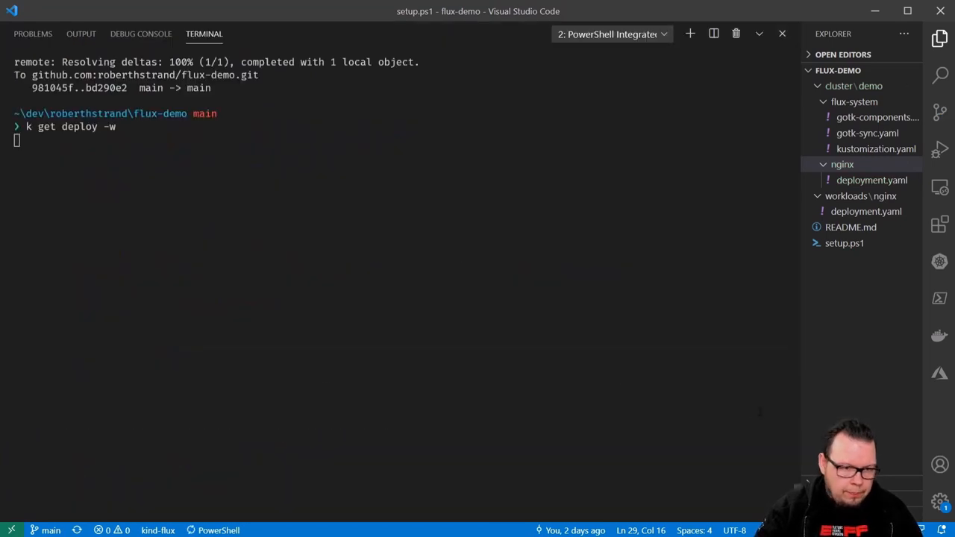
pyautogui.moveTo(604, 18)
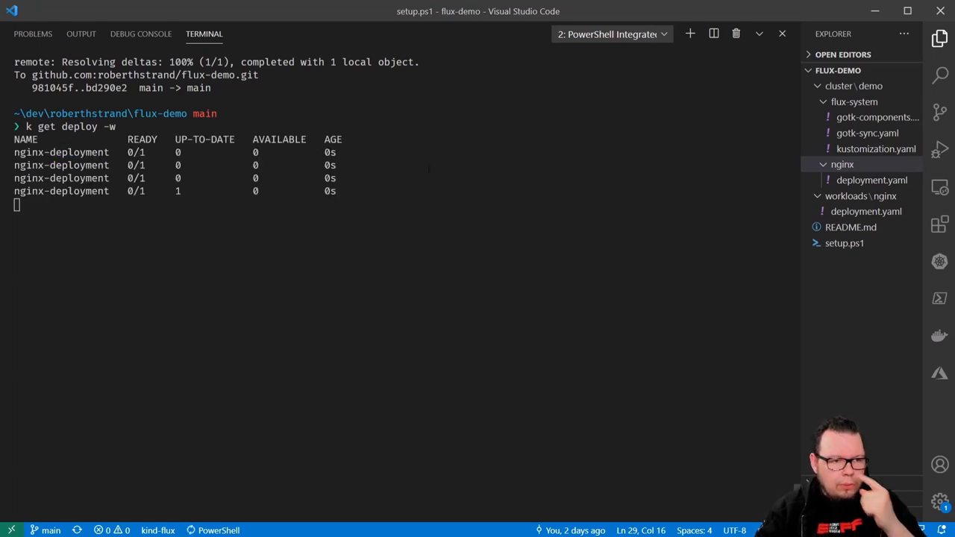
pyautogui.press('ctrl+c')
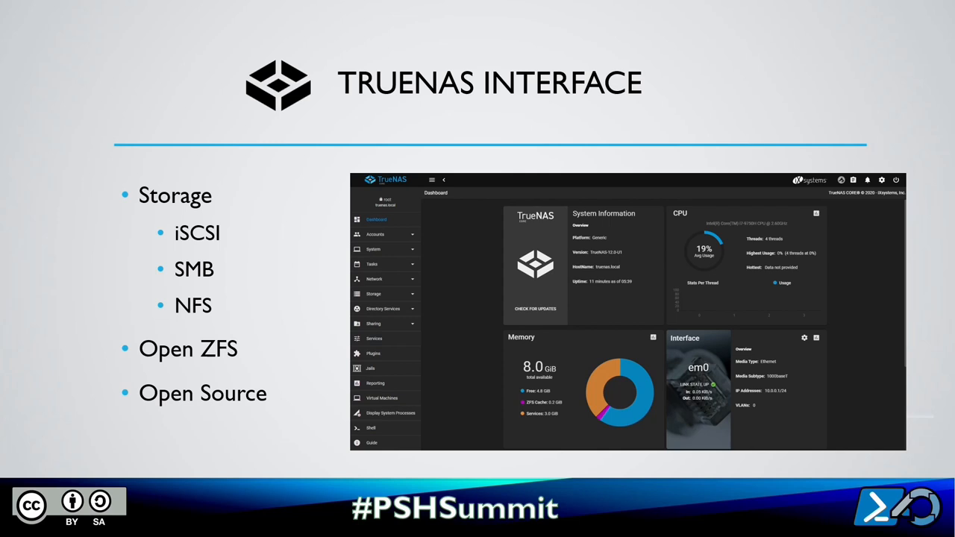
# Step: Advance to the 'TrueNAS Interface' slide covering iSCSI, SMB, NFS and Open ZFS
pyautogui.press('Right')
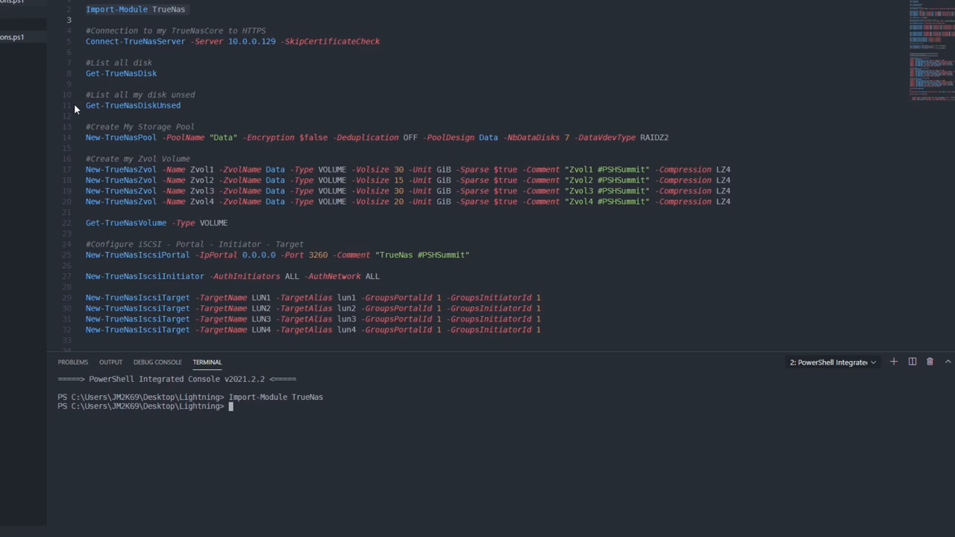
pyautogui.moveTo(80, 140)
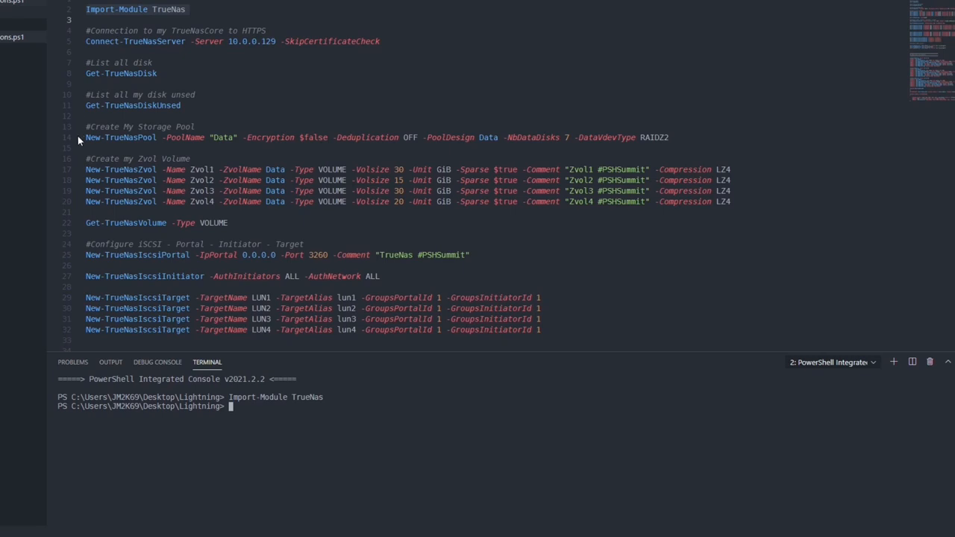
pyautogui.moveTo(84, 176)
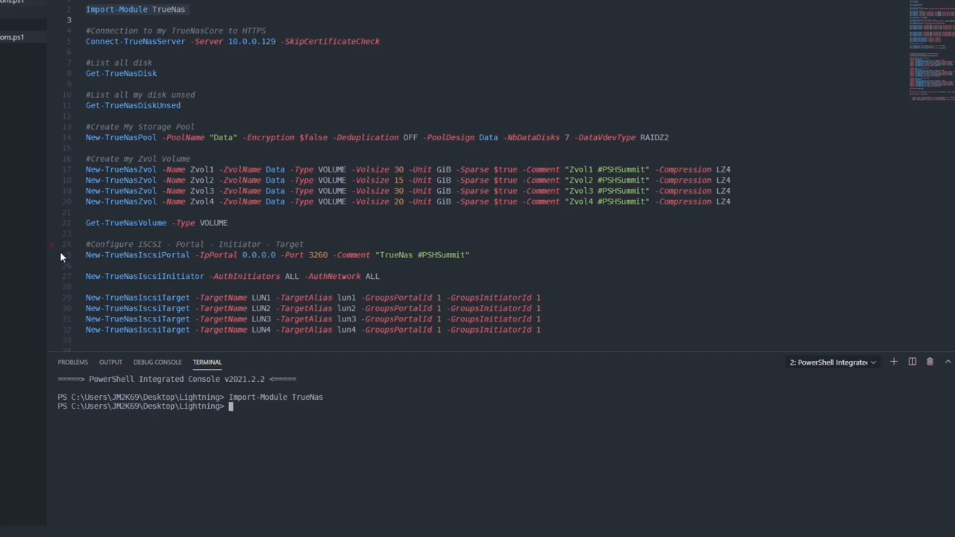
# Step: List the TrueNas module's functions with Get-Command -Module TrueNas in the terminal
pyautogui.scroll(-3)
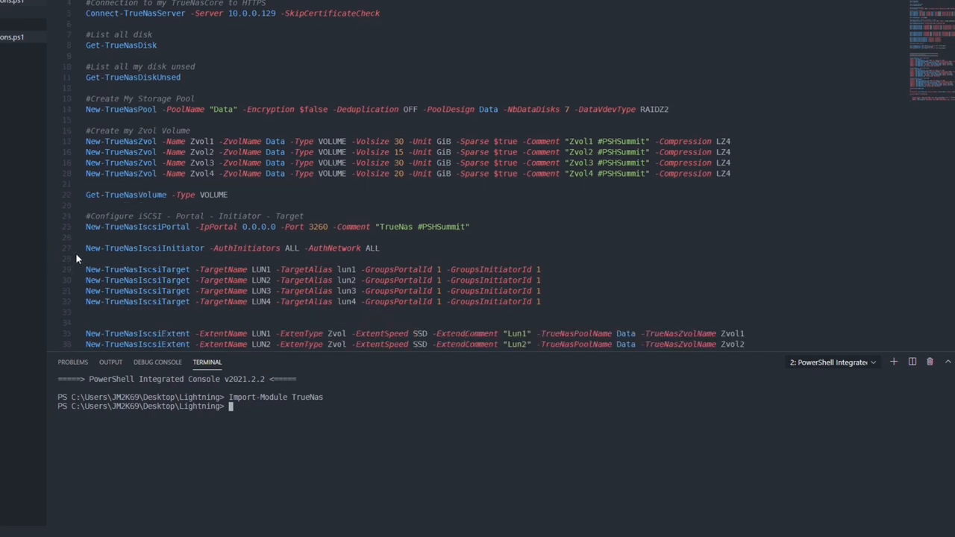
pyautogui.scroll(-3)
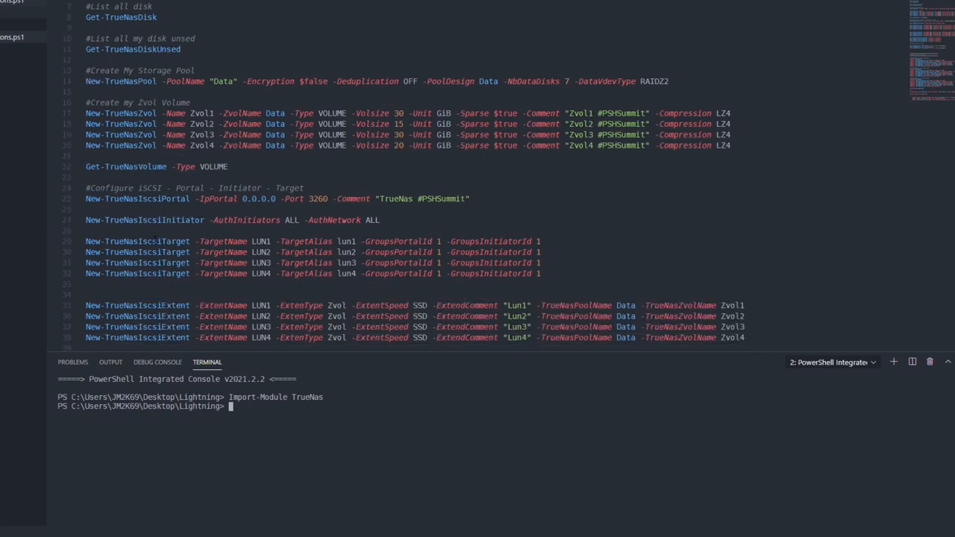
pyautogui.scroll(-3)
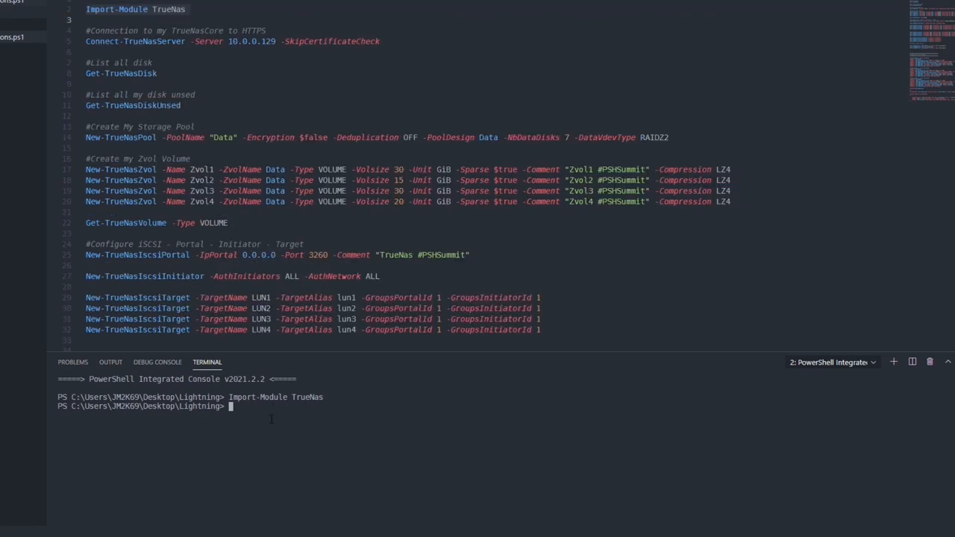
pyautogui.write('get-')
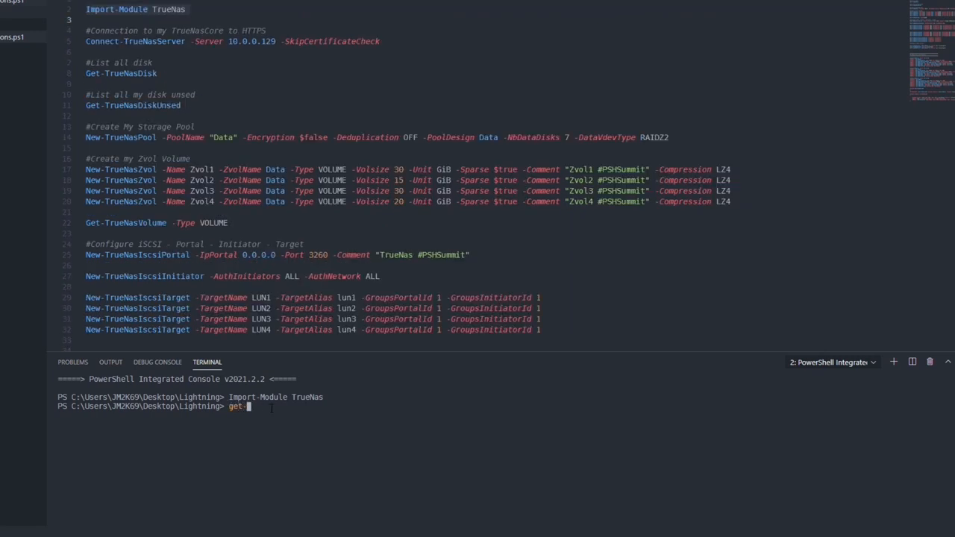
pyautogui.write('co')
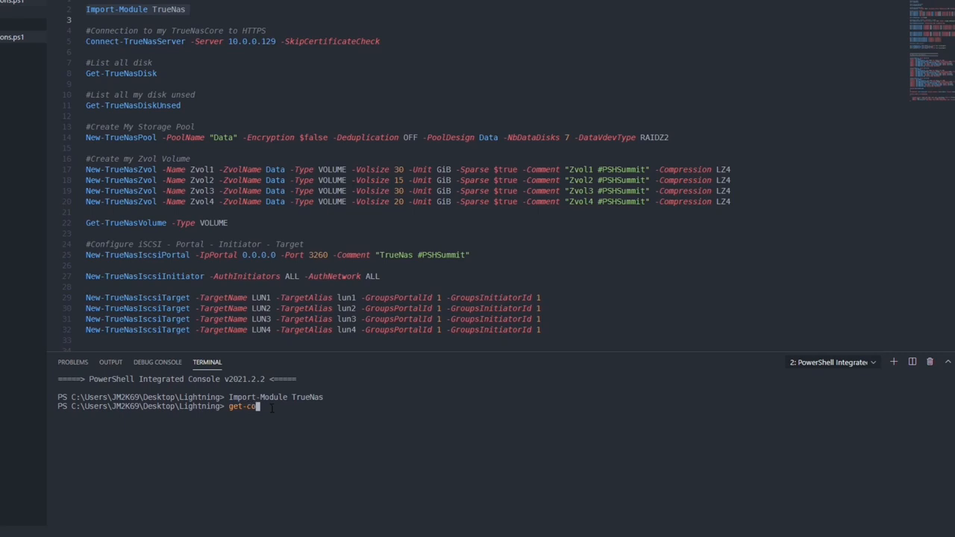
pyautogui.write('mmand')
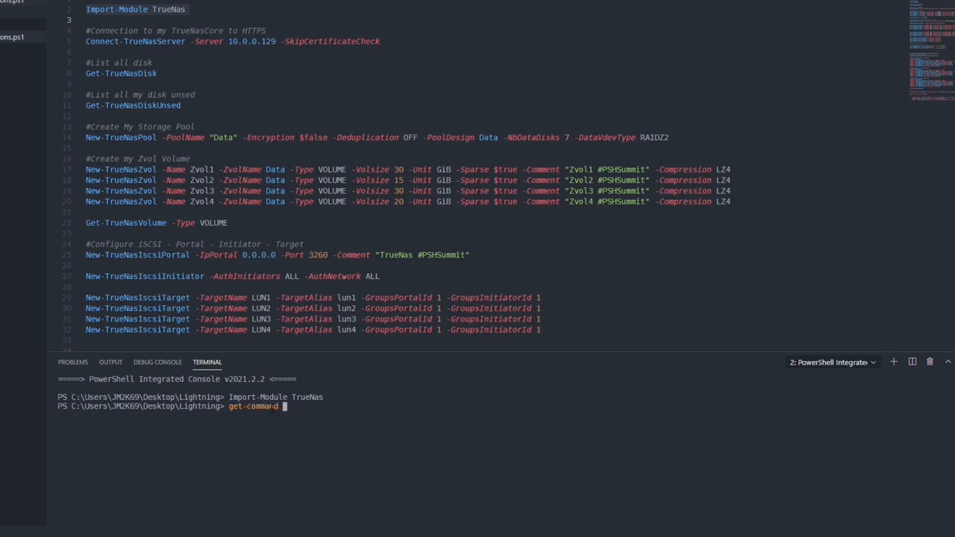
pyautogui.write('-Module TrueNas')
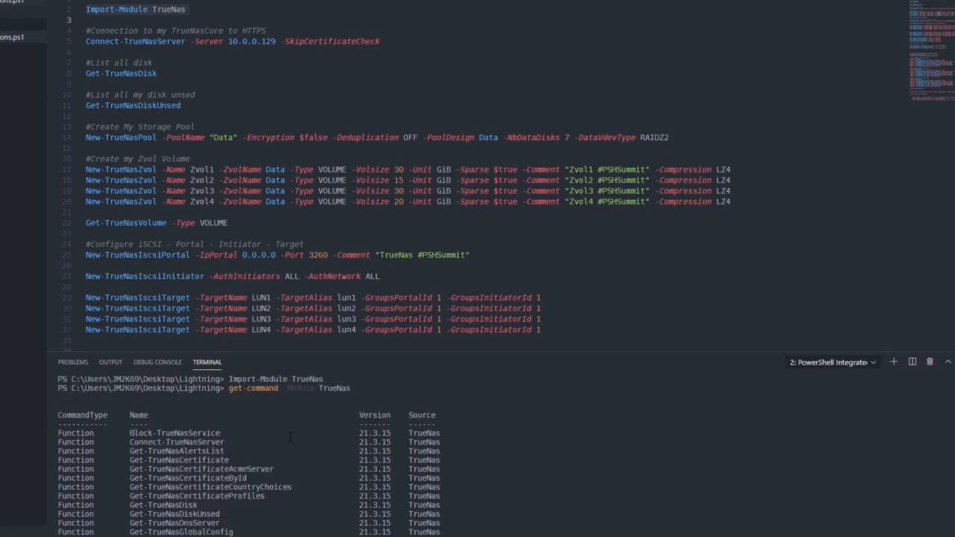
pyautogui.scroll(-3)
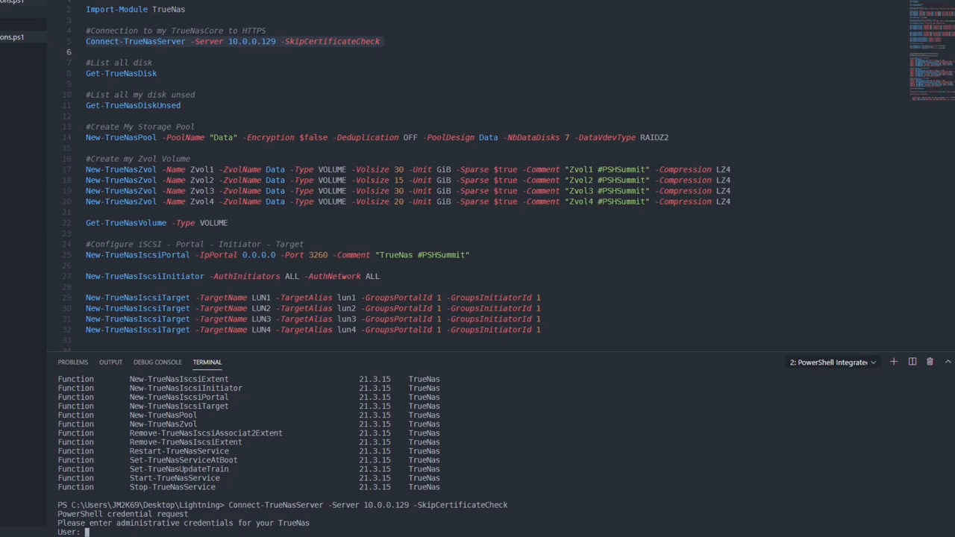
# Step: Log in as root, list Zvol1–Zvol4, and run the iSCSI portal, initiator and LUN1–LUN4 target lines
pyautogui.write('root')
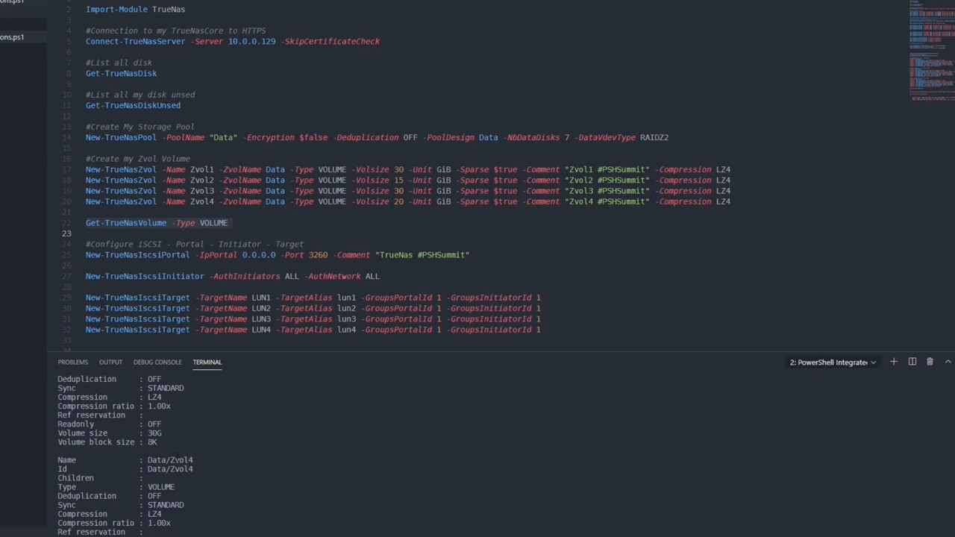
pyautogui.scroll(-3)
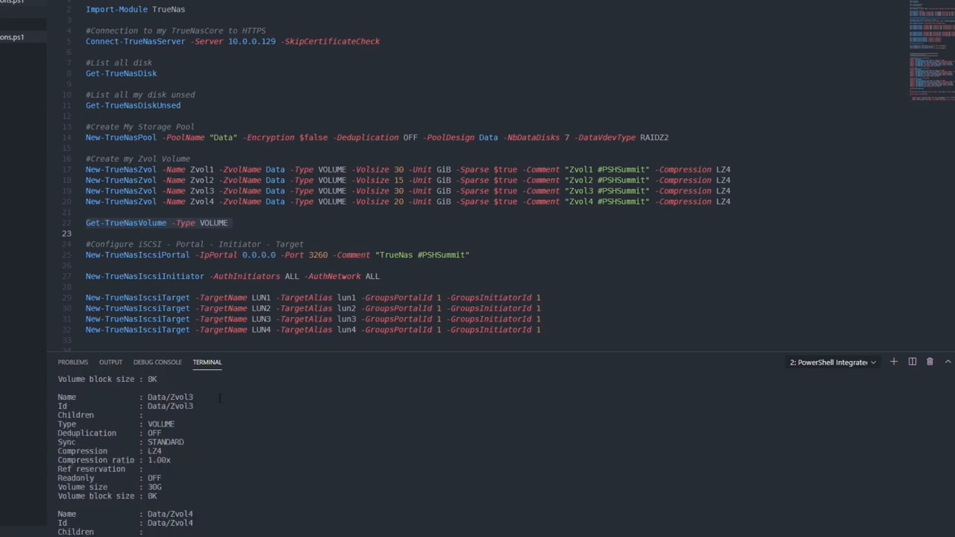
pyautogui.scroll(-3)
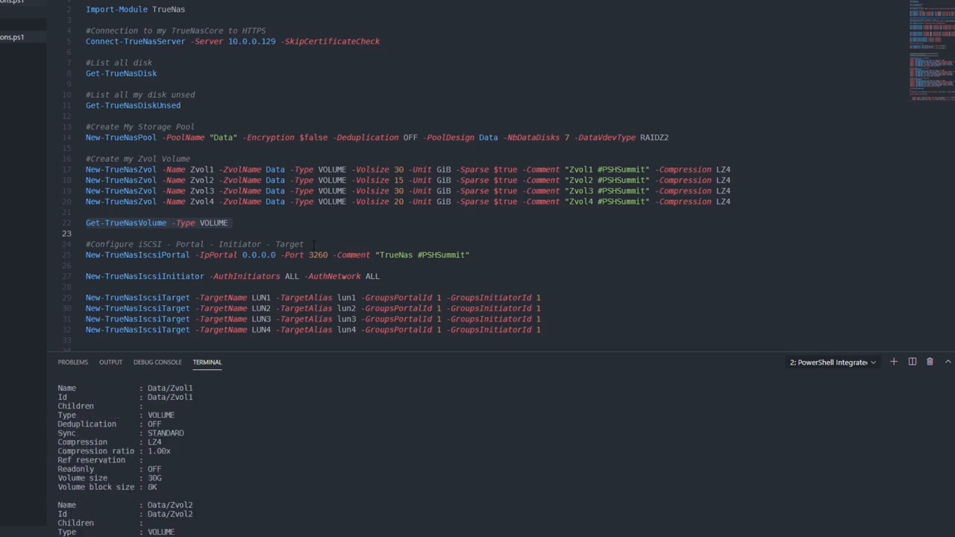
pyautogui.scroll(-3)
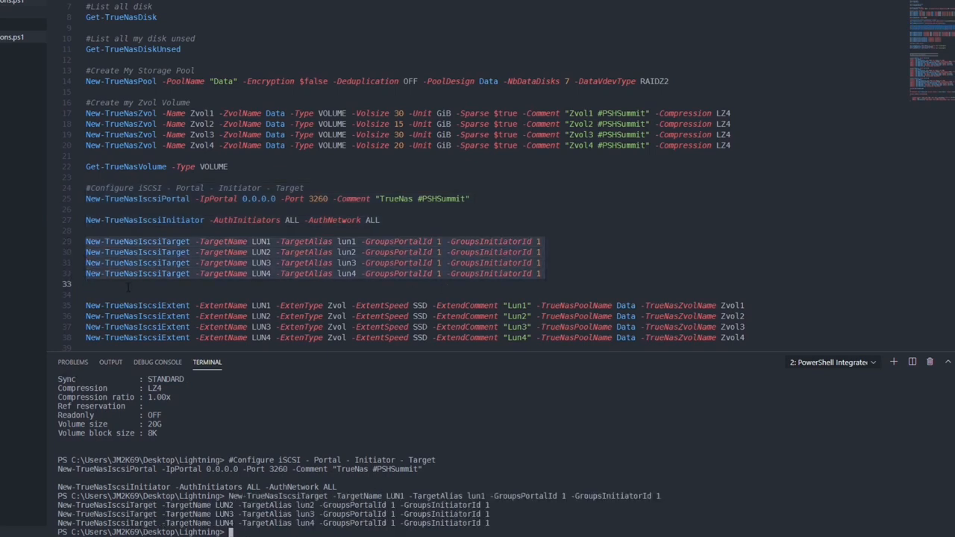
# Step: Run the four New-TrueNasIscsiExtent lines backing Lun1–Lun4 with Zvol1–Zvol4
pyautogui.scroll(-3)
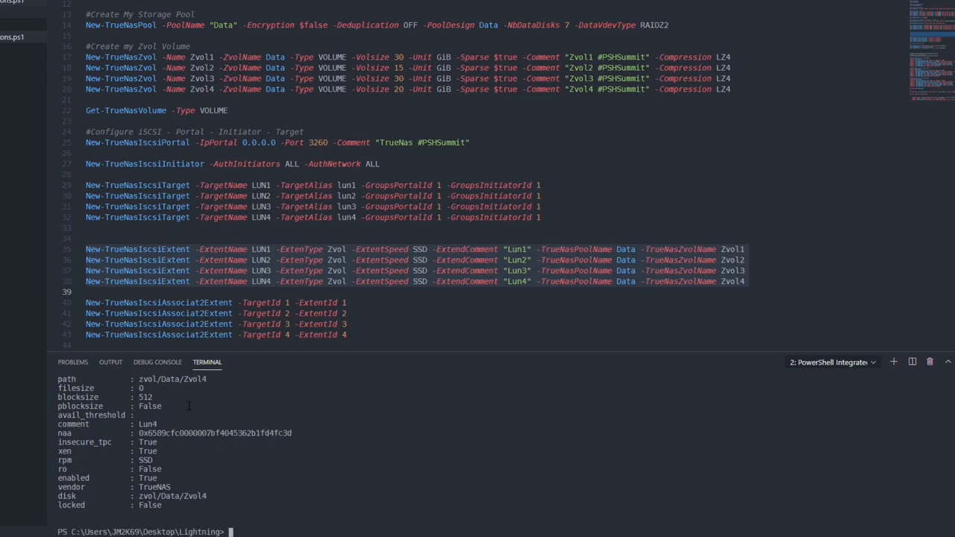
pyautogui.scroll(-3)
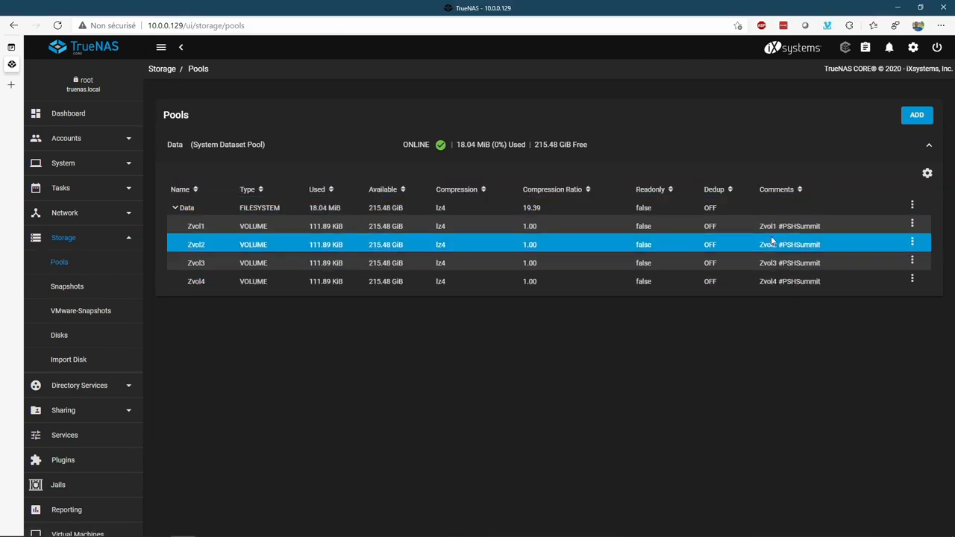
# Step: Review the iSCSI block share portals, initiator groups and authorized access entries under Sharing
pyautogui.click(187, 207)
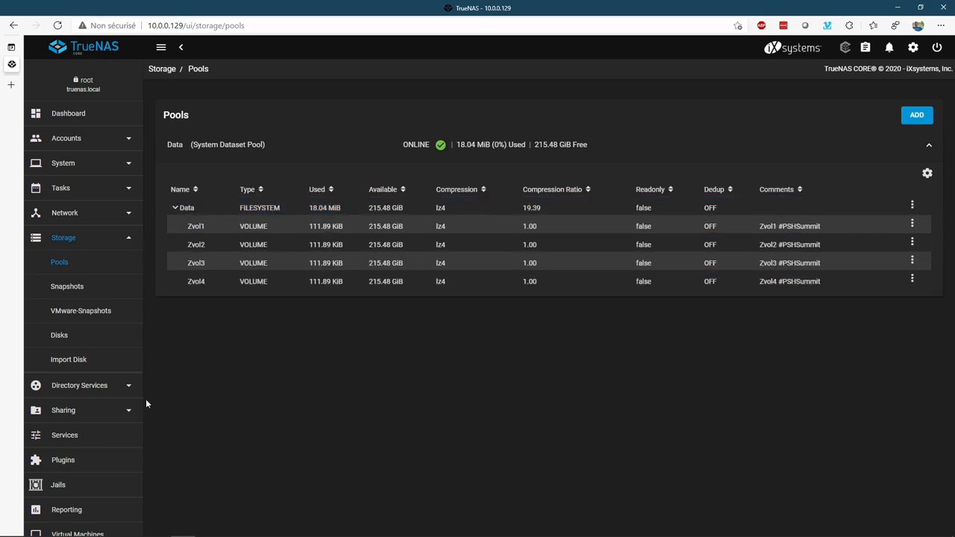
pyautogui.click(63, 409)
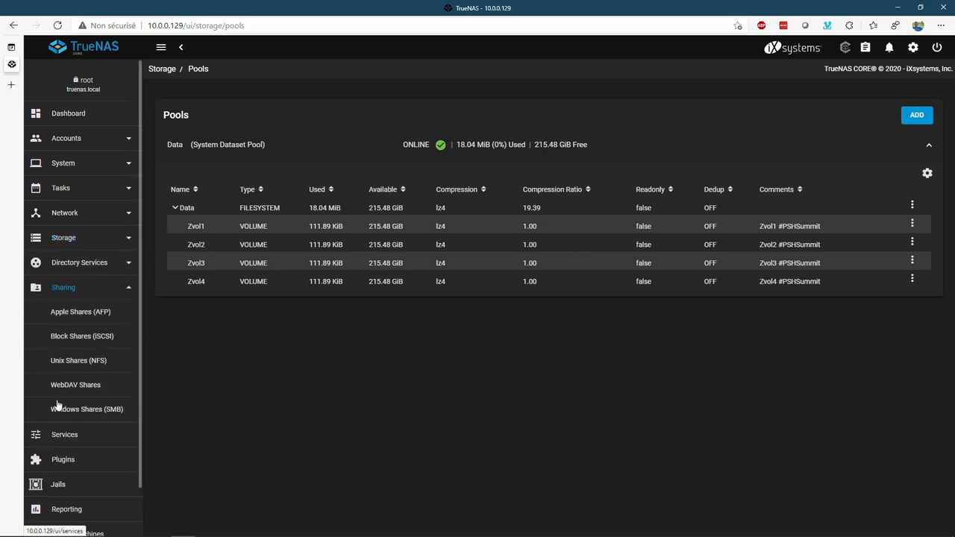
pyautogui.click(81, 336)
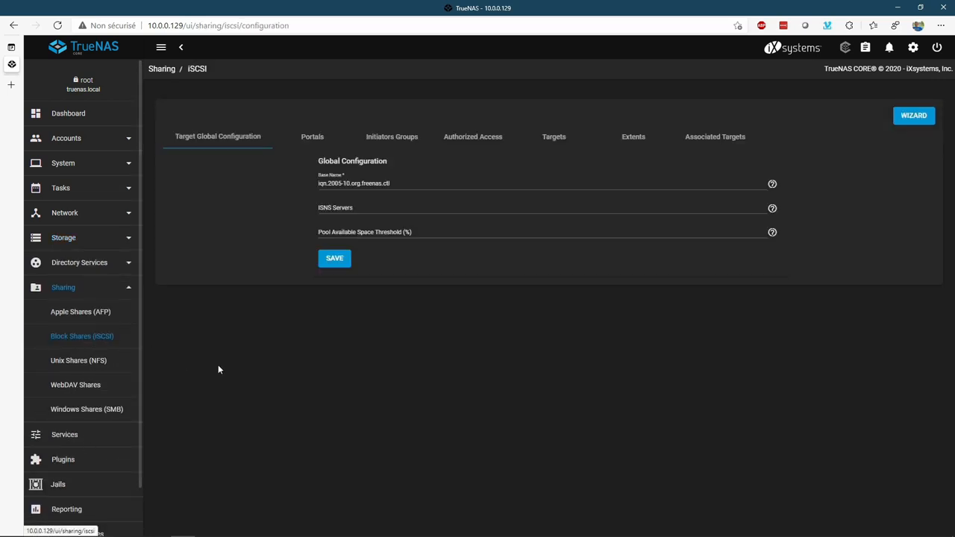
pyautogui.click(311, 137)
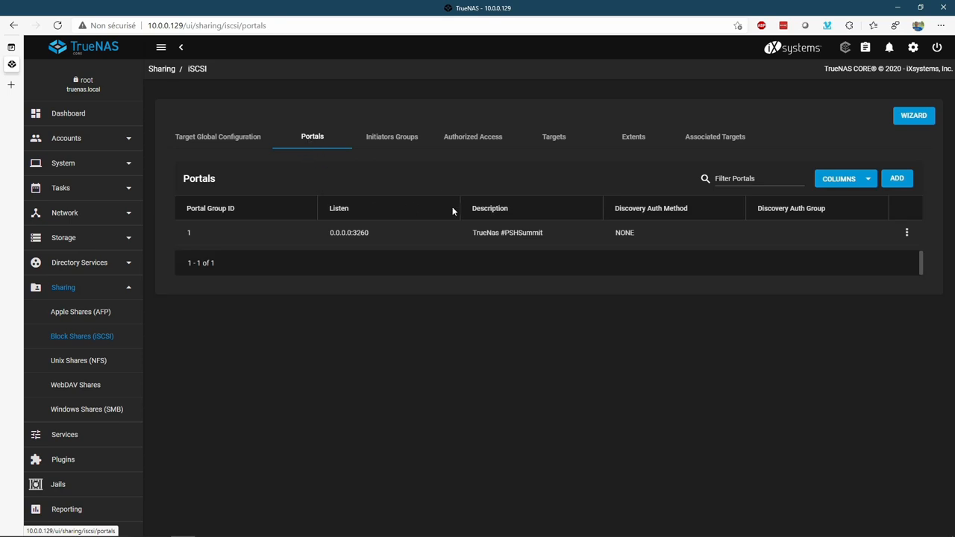
pyautogui.moveTo(507, 232)
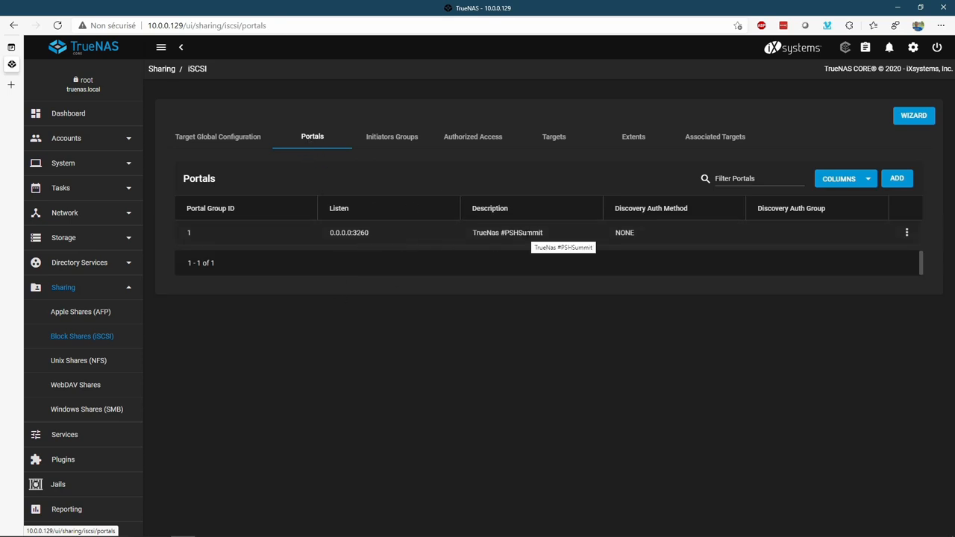
pyautogui.click(391, 137)
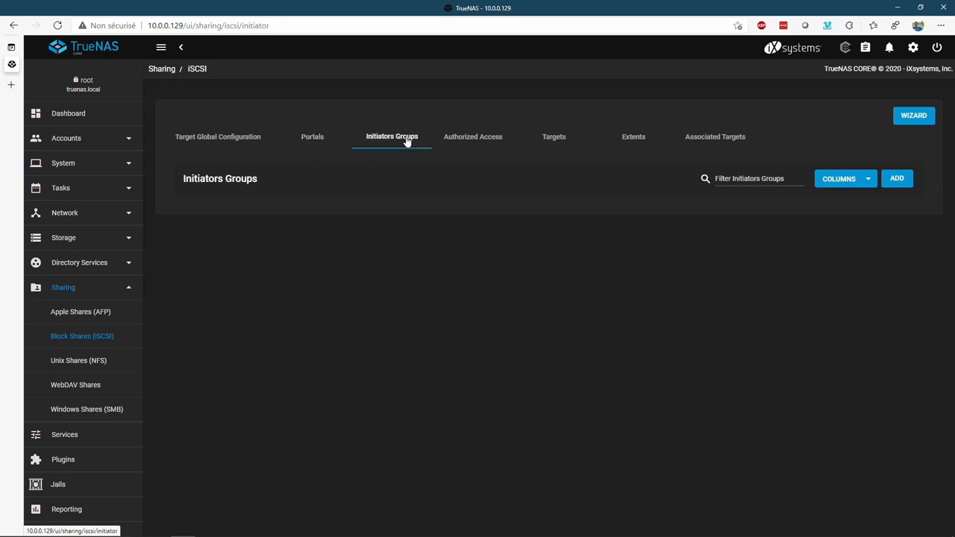
pyautogui.click(472, 137)
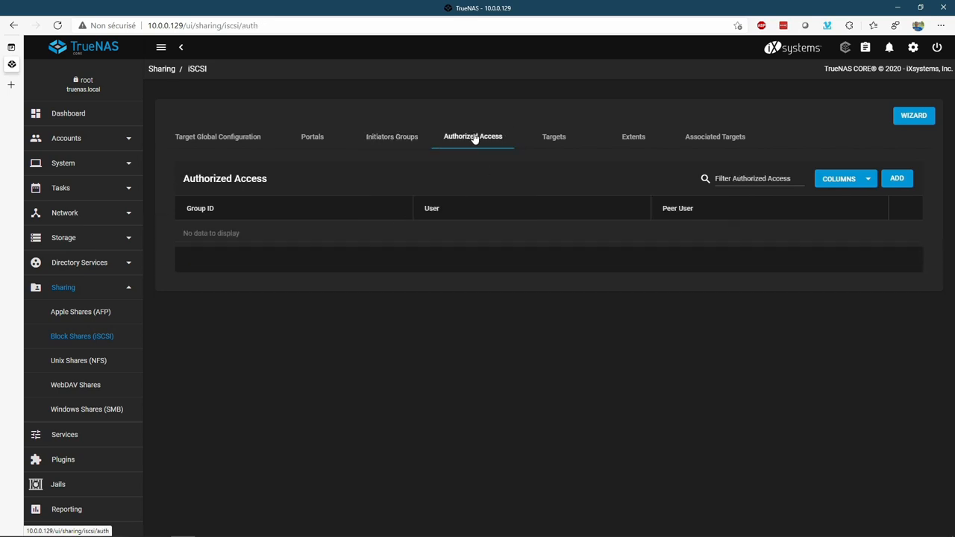
pyautogui.moveTo(553, 137)
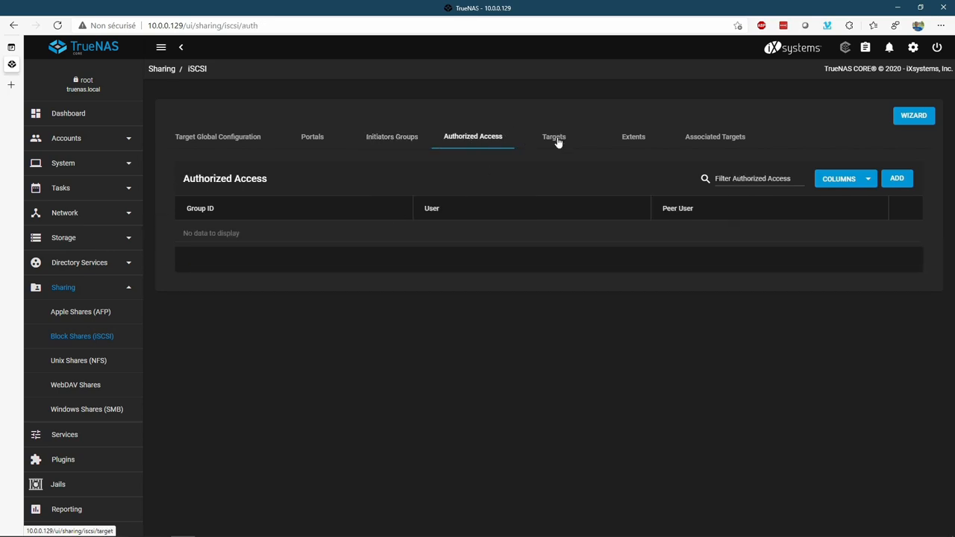
# Step: Review targets lun1–lun4, extents LUN1–LUN4 and their target-extent associations, then head to Services
pyautogui.click(554, 137)
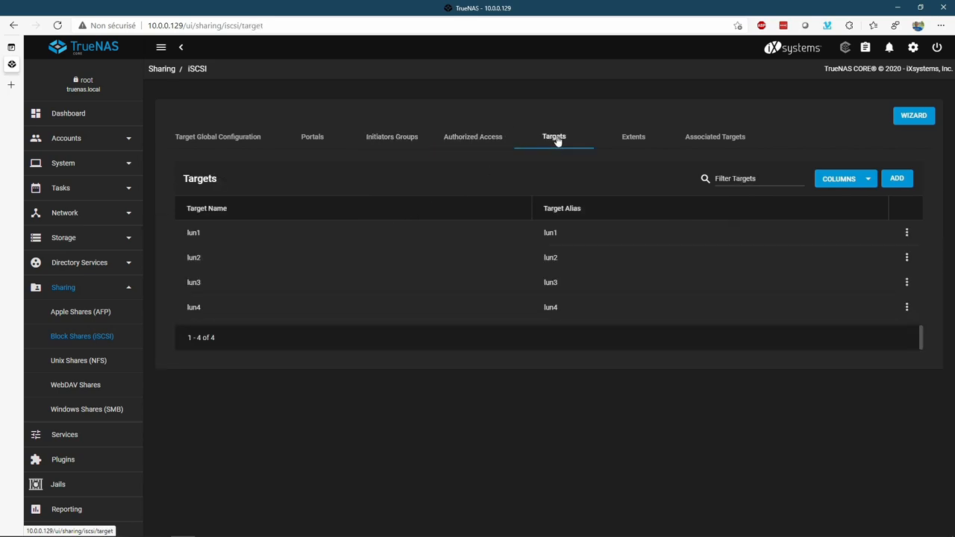
pyautogui.click(633, 137)
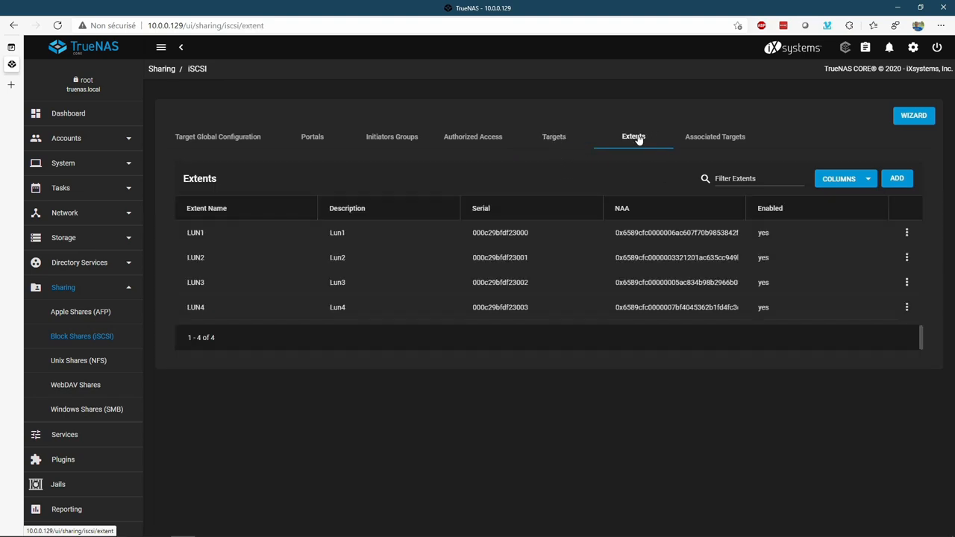
pyautogui.click(713, 137)
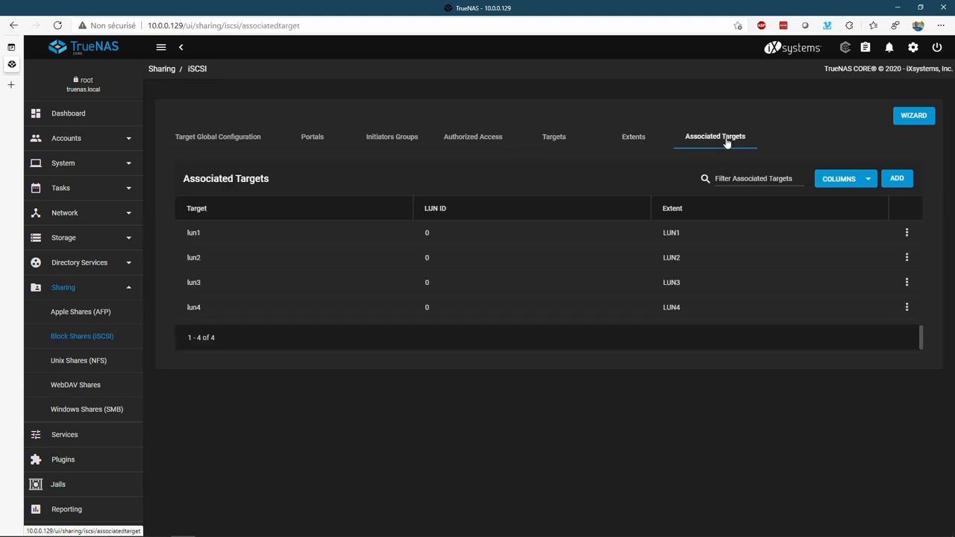
pyautogui.moveTo(728, 140)
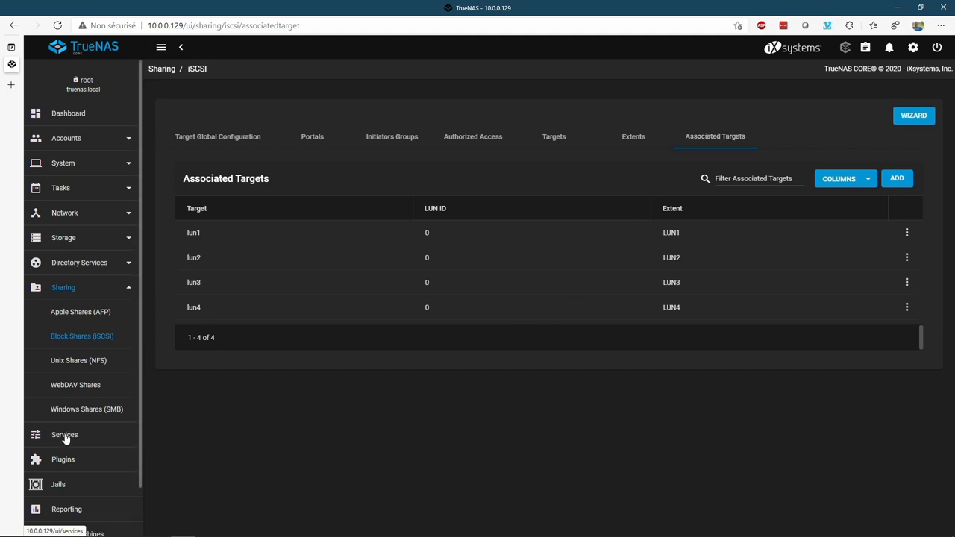
pyautogui.click(64, 434)
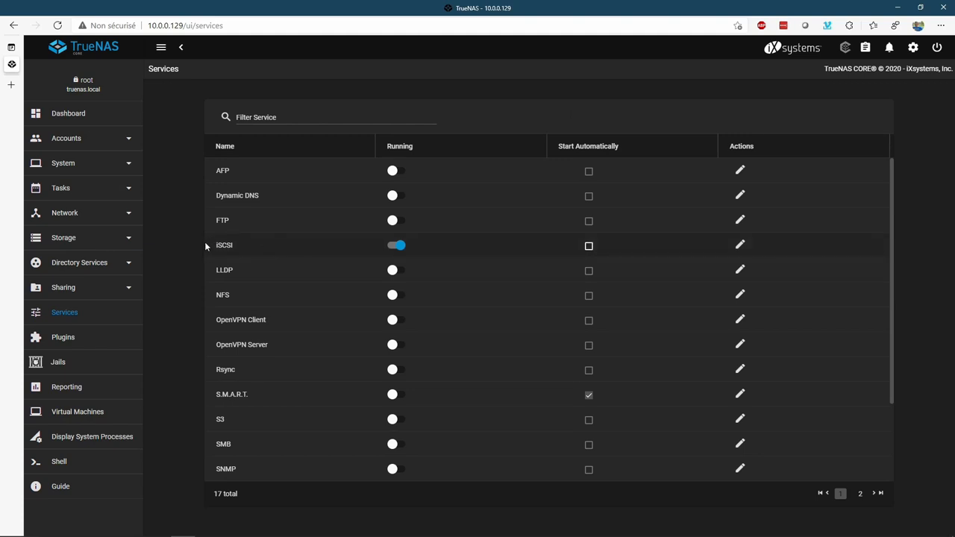
pyautogui.moveTo(397, 245)
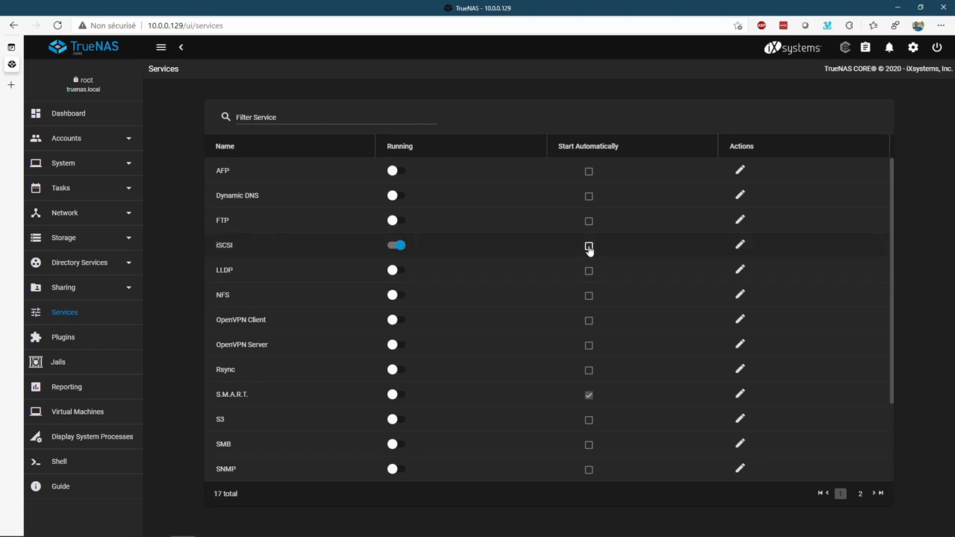
# Step: Enable Start Automatically for the running iSCSI service in the Services list
pyautogui.click(588, 244)
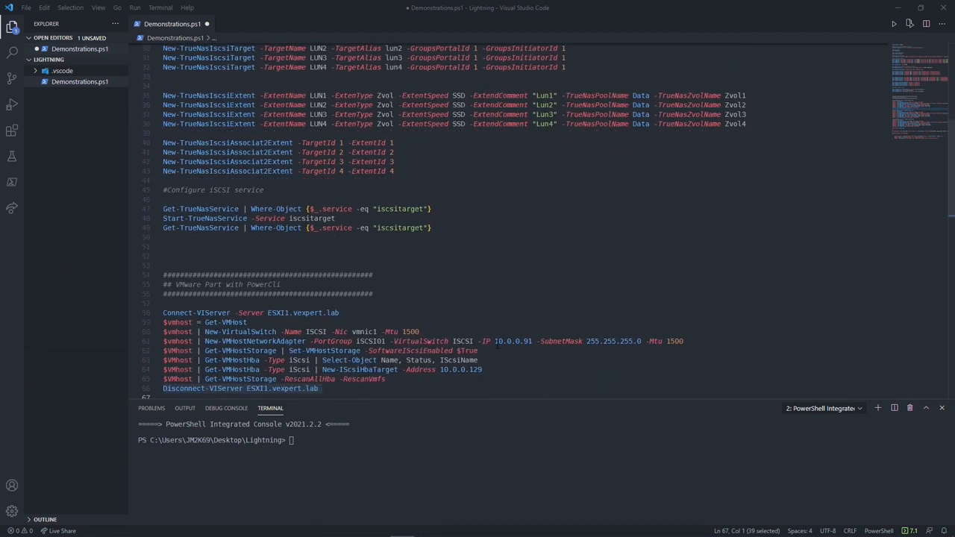
# Step: Run the storage rescan and disconnect on ESXI1, answering A and root, then move to the ESXI2 block
pyautogui.scroll(-3)
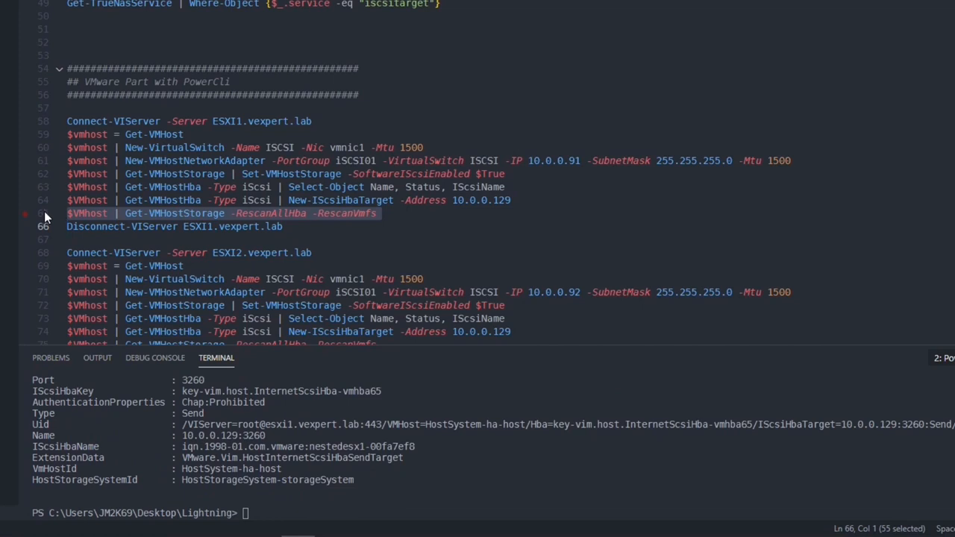
pyautogui.press('Enter')
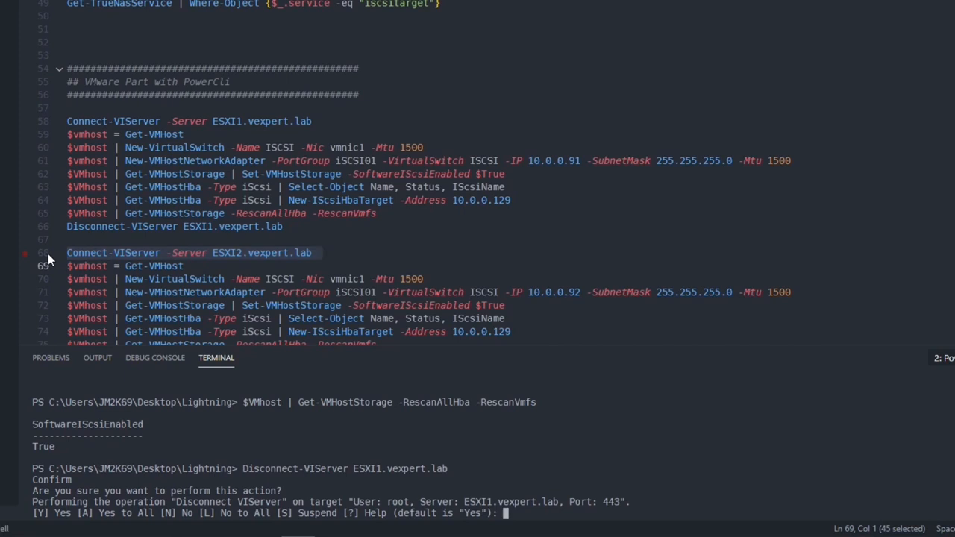
pyautogui.write('A')
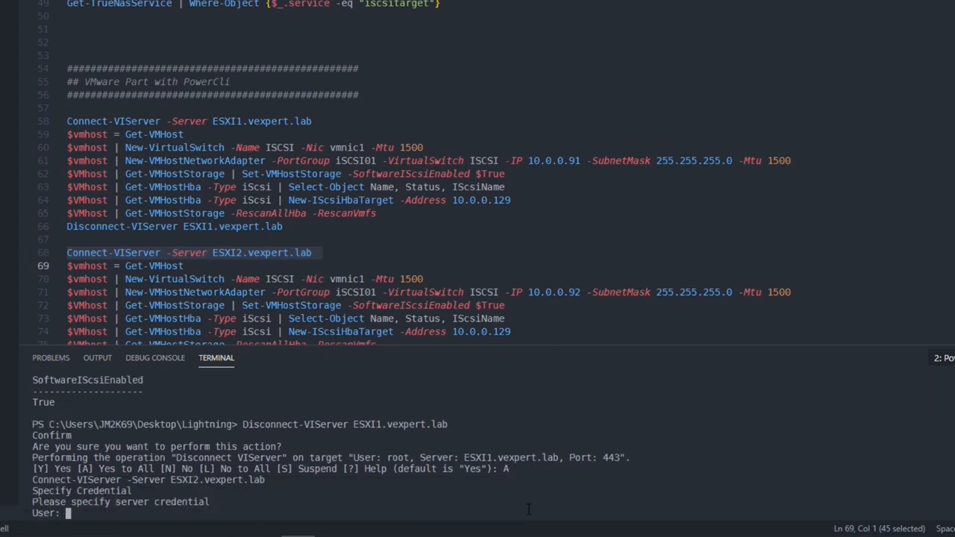
pyautogui.write('root')
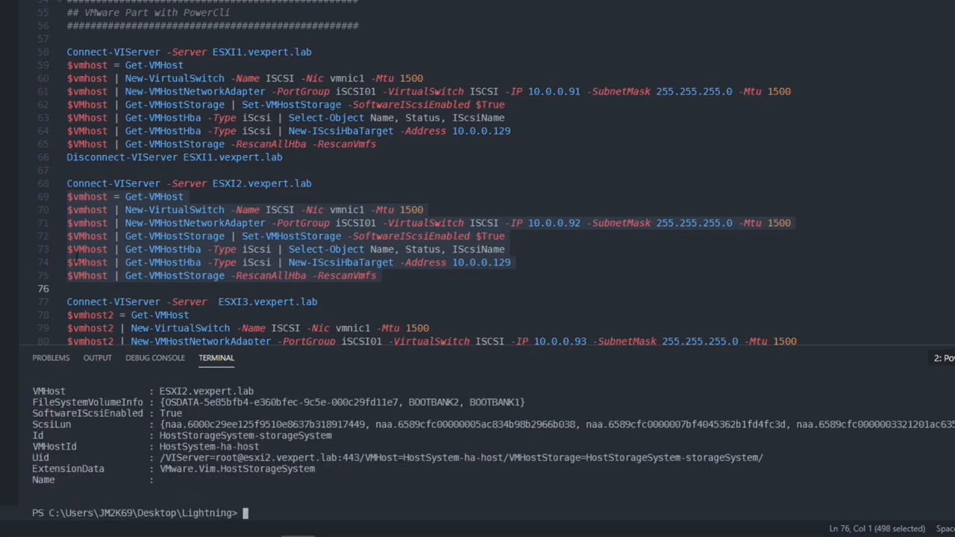
pyautogui.scroll(-3)
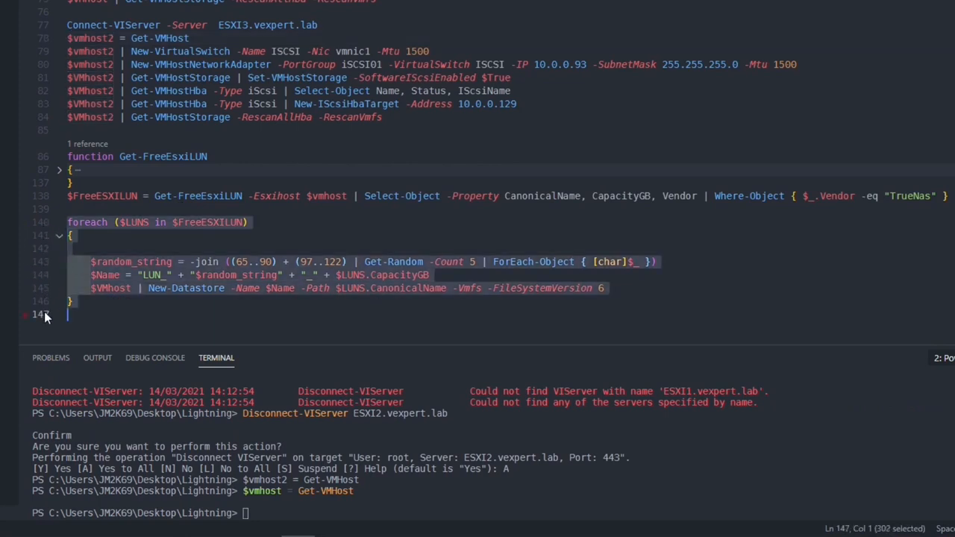
# Step: Run the Get-FreeEsxiLUN loop to create four VMFS datastores and view them under ESXi Storage
pyautogui.press('enter')
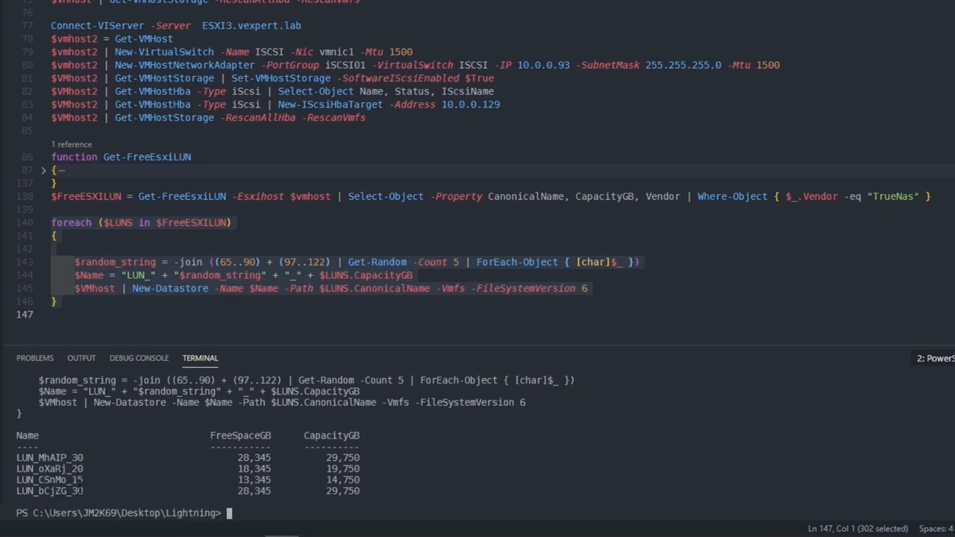
pyautogui.moveTo(173, 365)
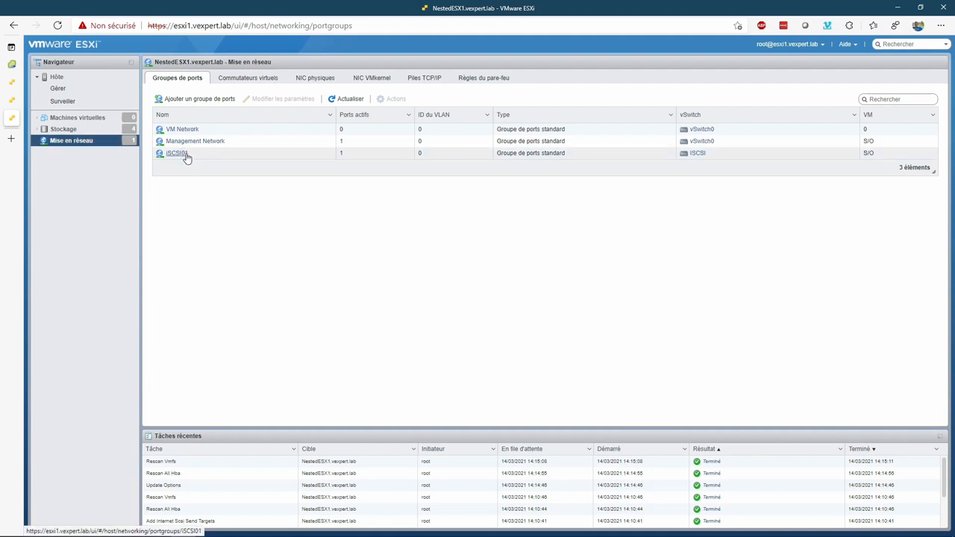
pyautogui.click(63, 128)
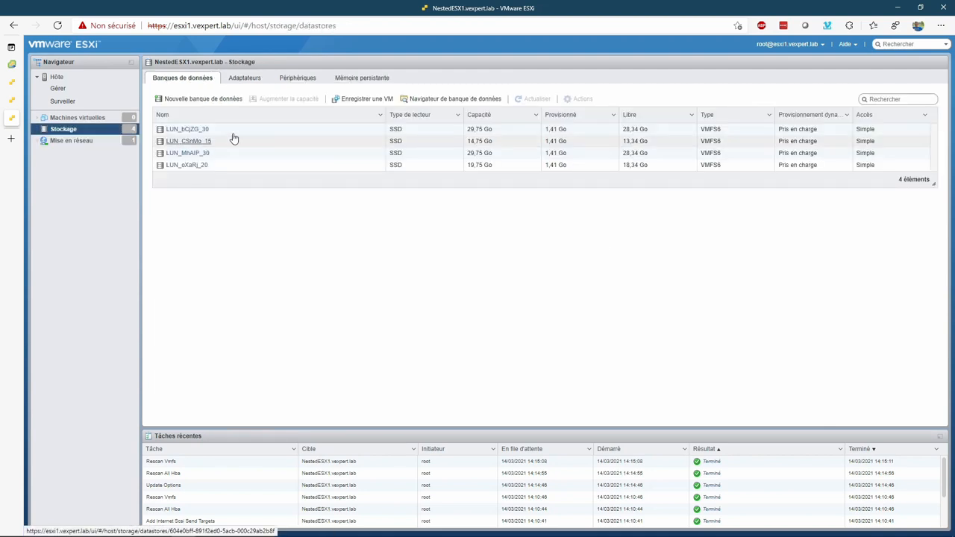